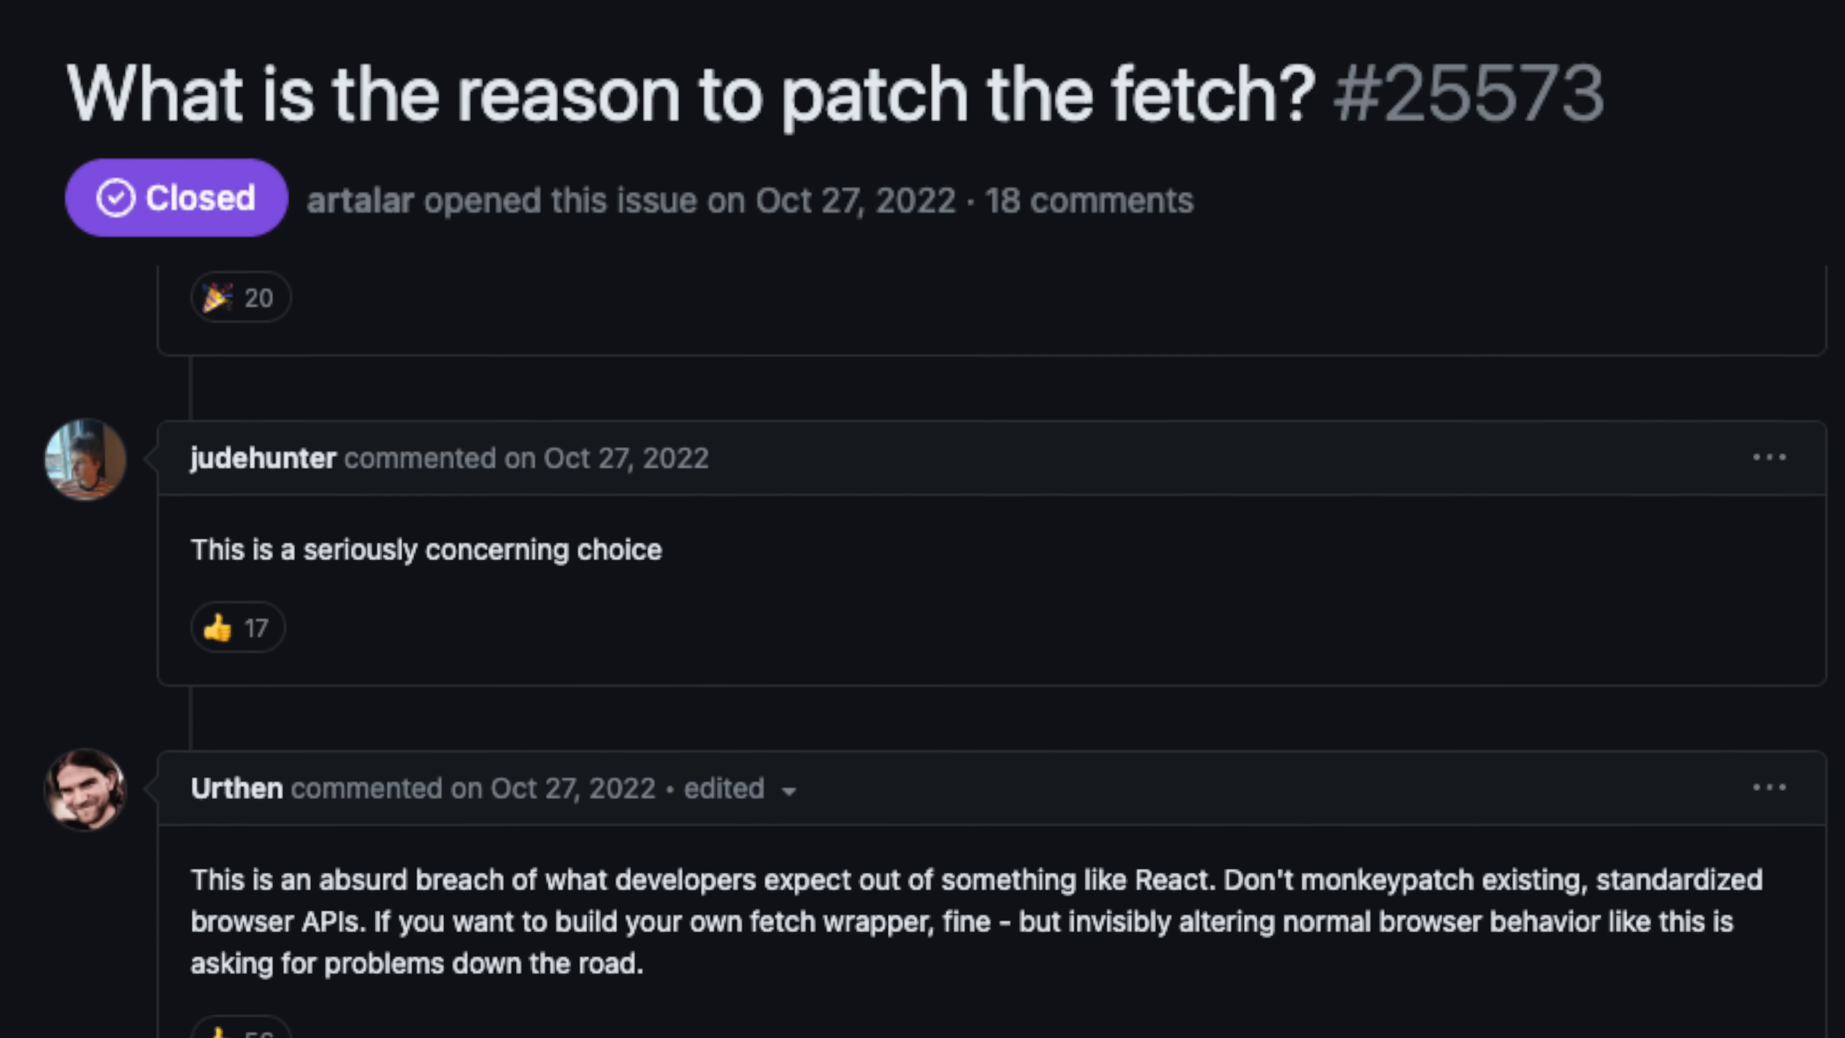
Scroll through the SmooshGate article on Array.prototype.flatten and highlight the word 'smoosh'.
scroll("down", 3)
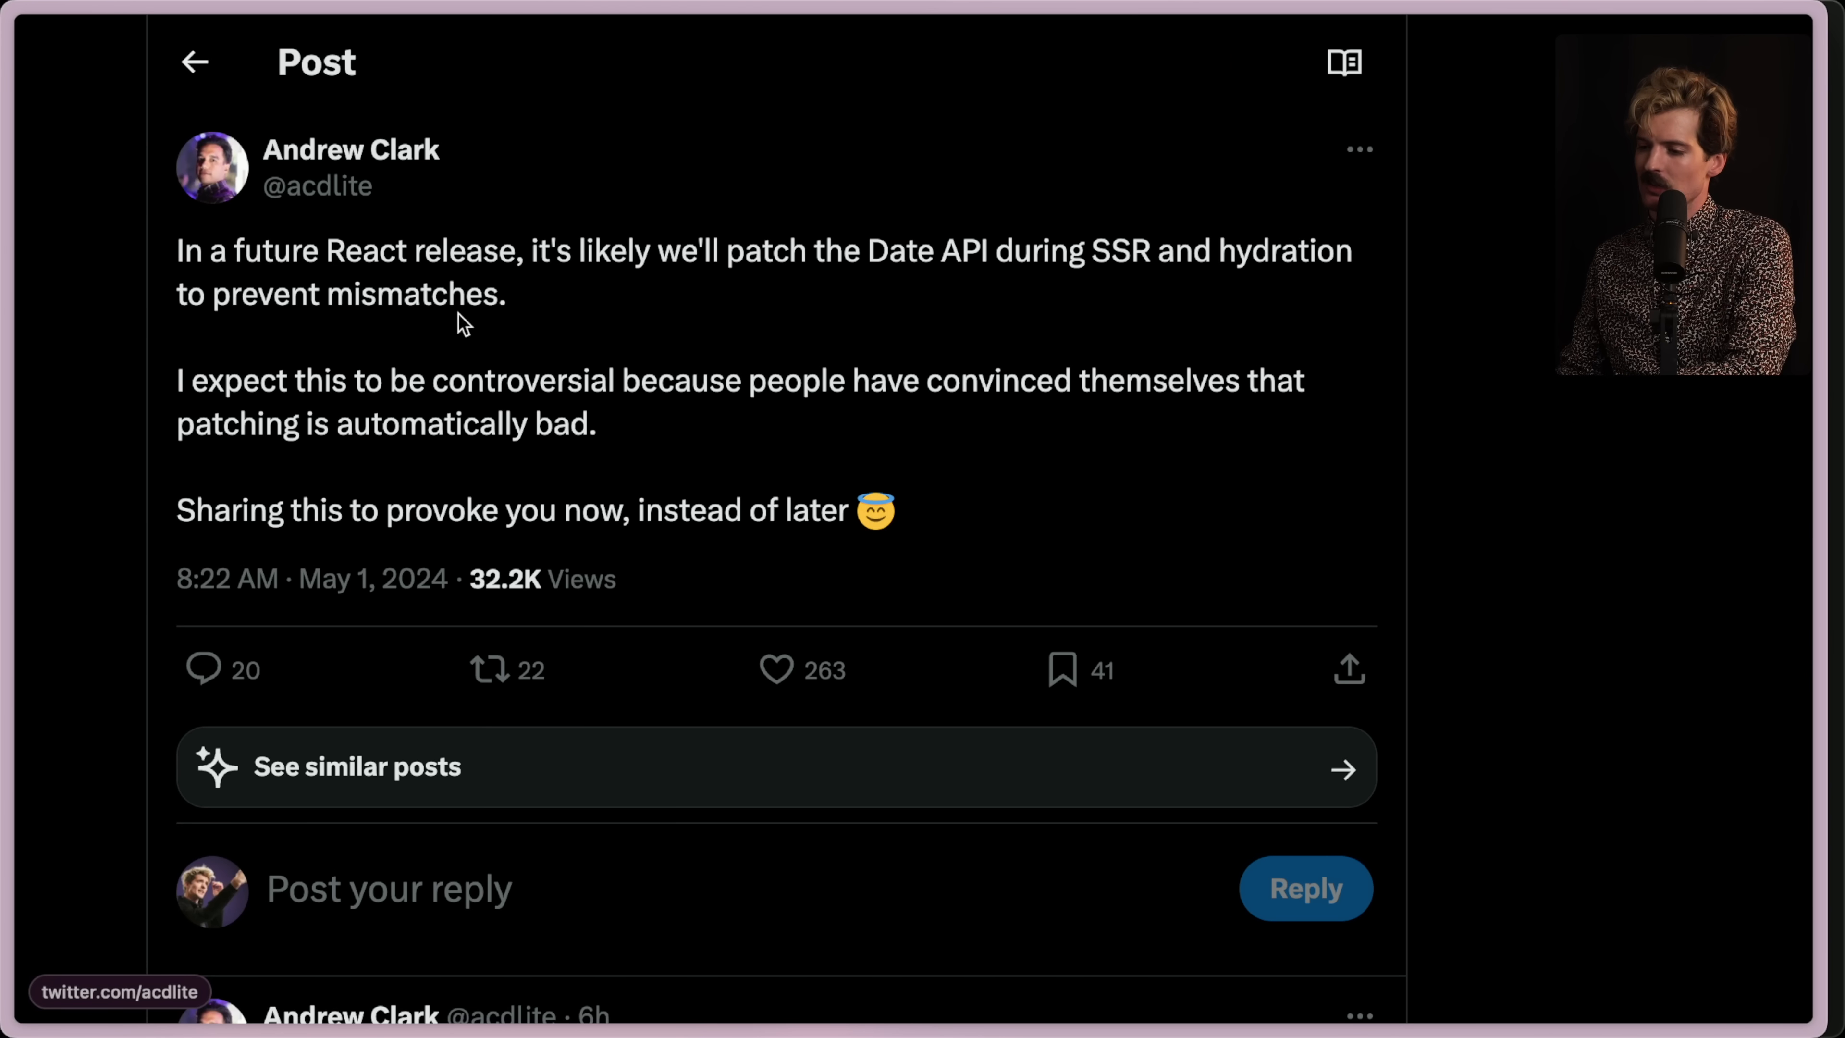
mouse_move(875, 384)
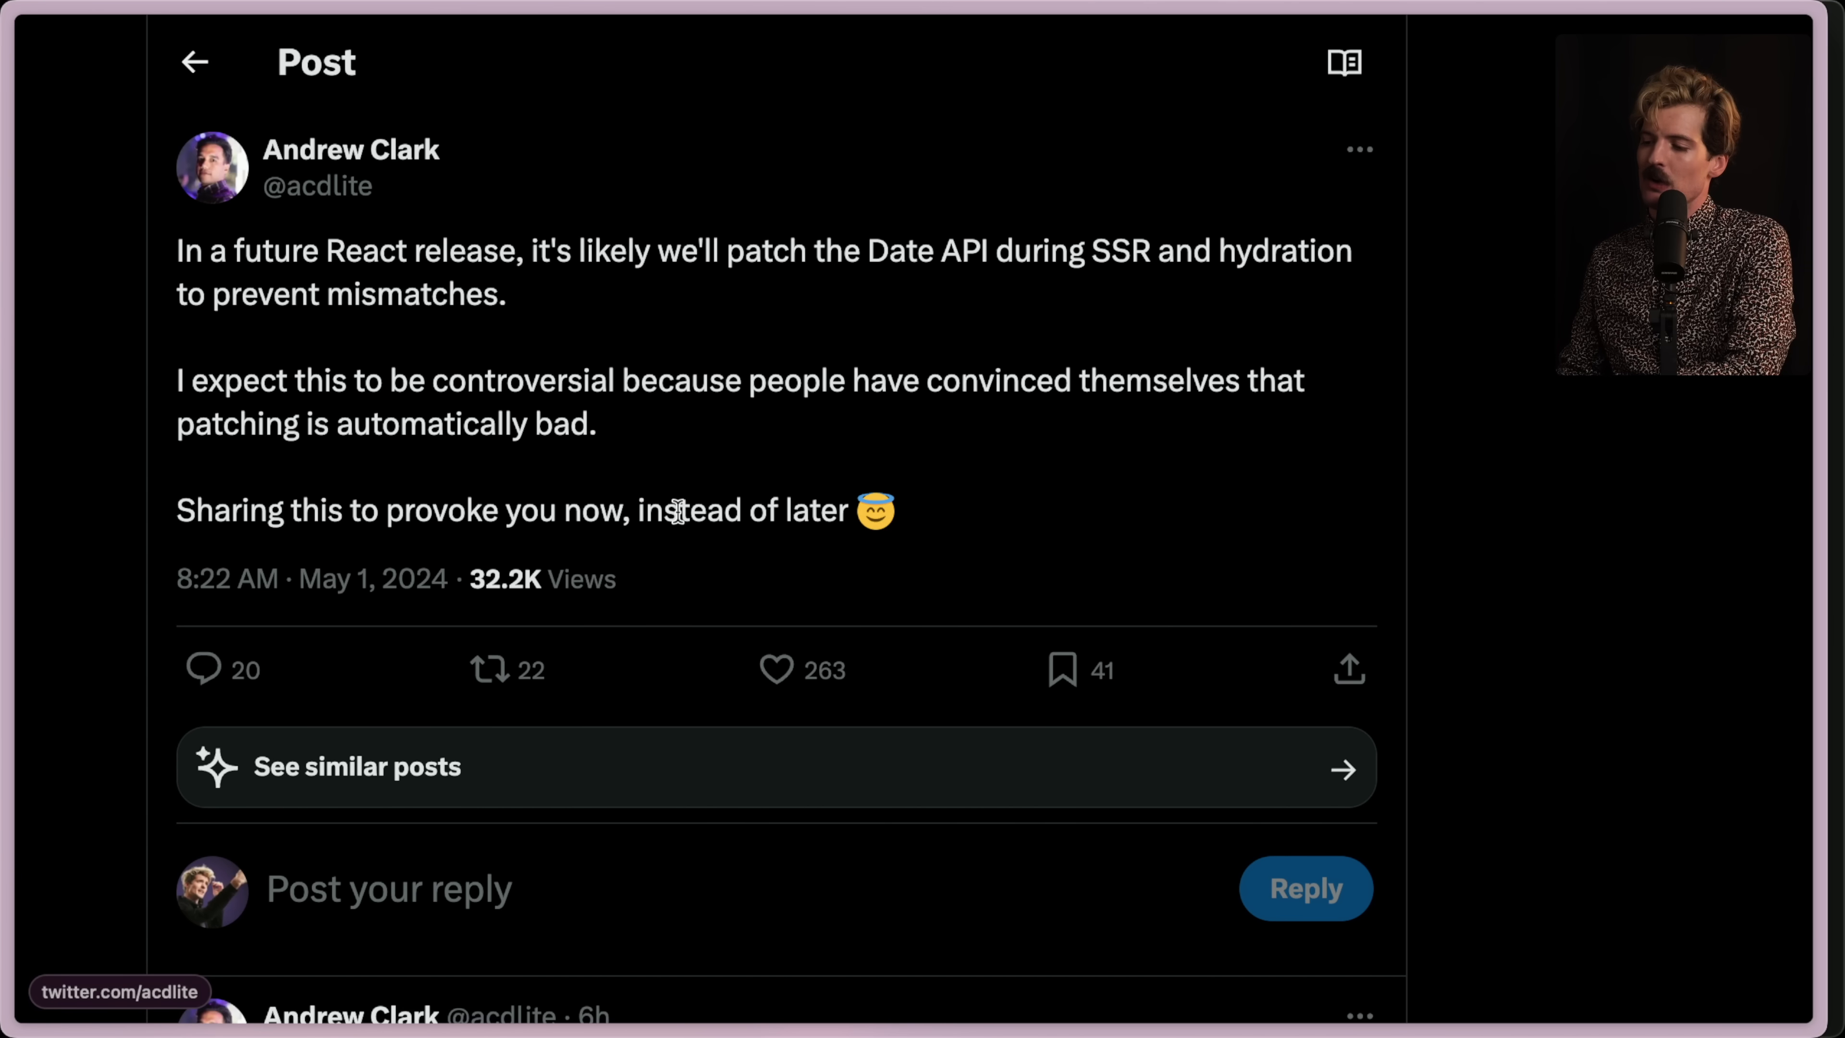
mouse_move(1000, 528)
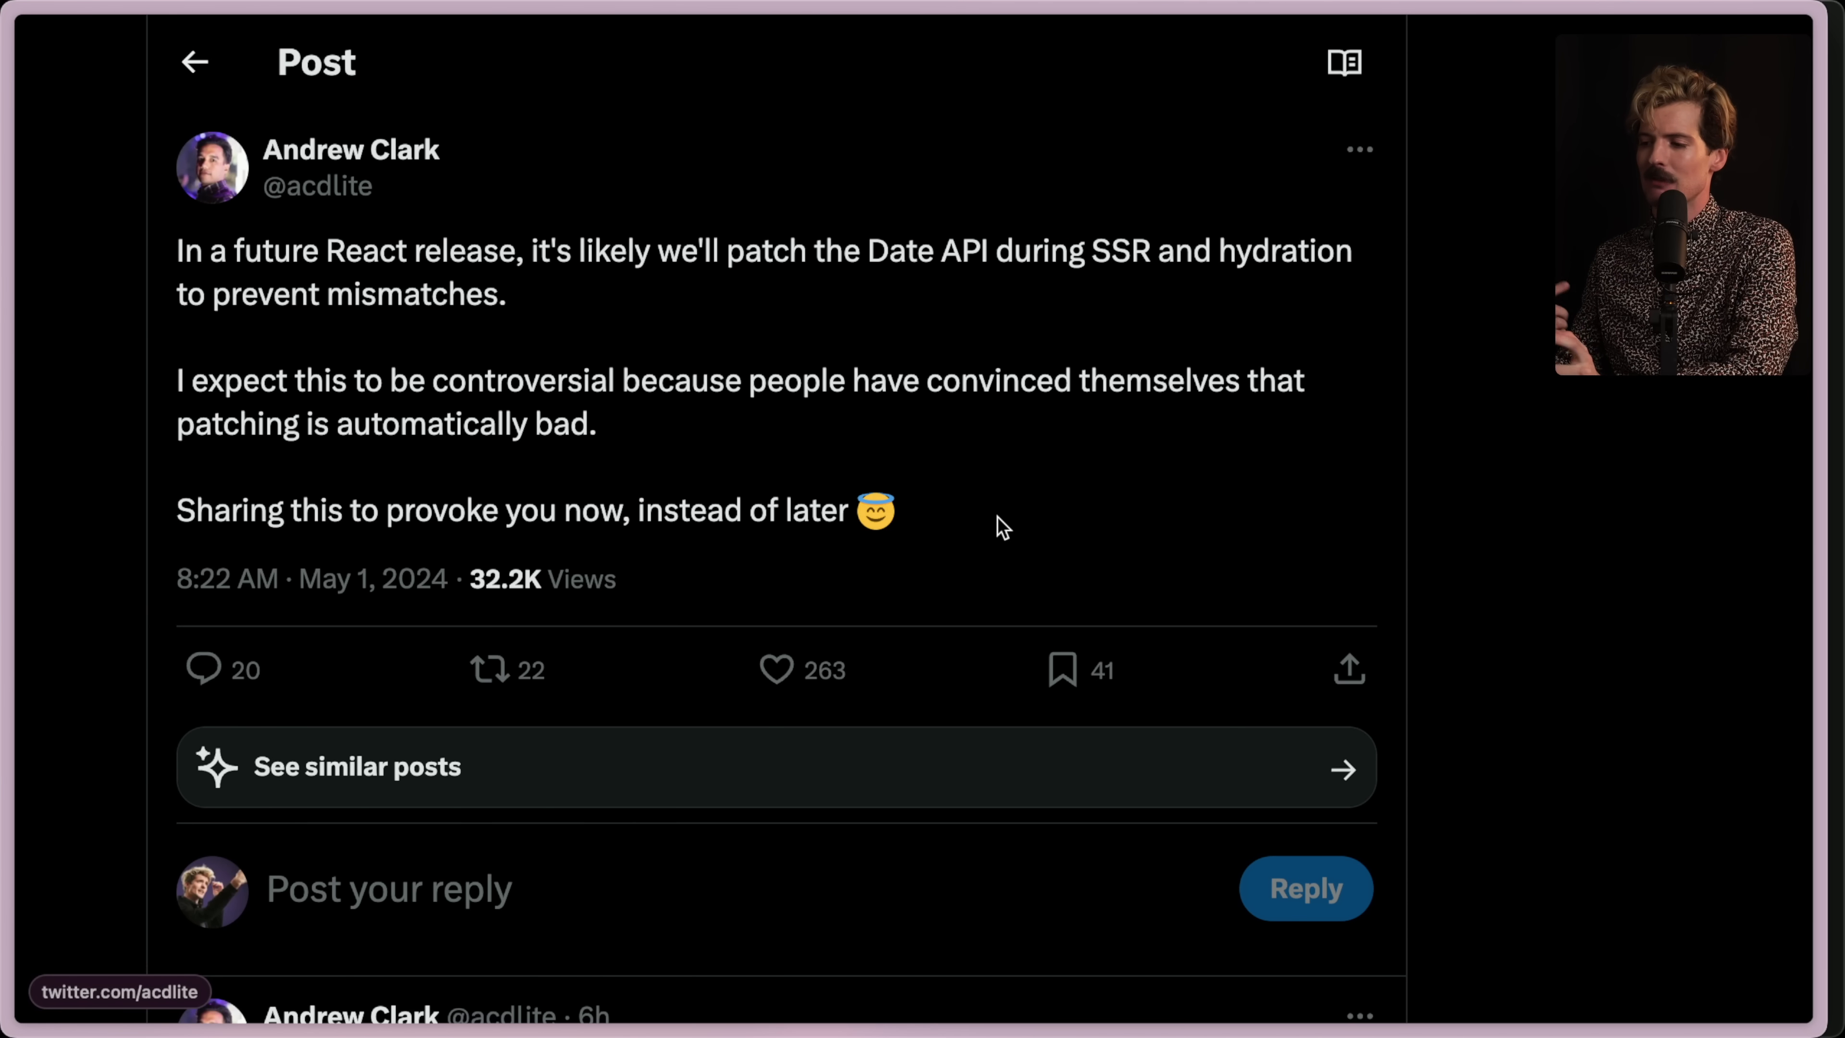
scroll("down", 3)
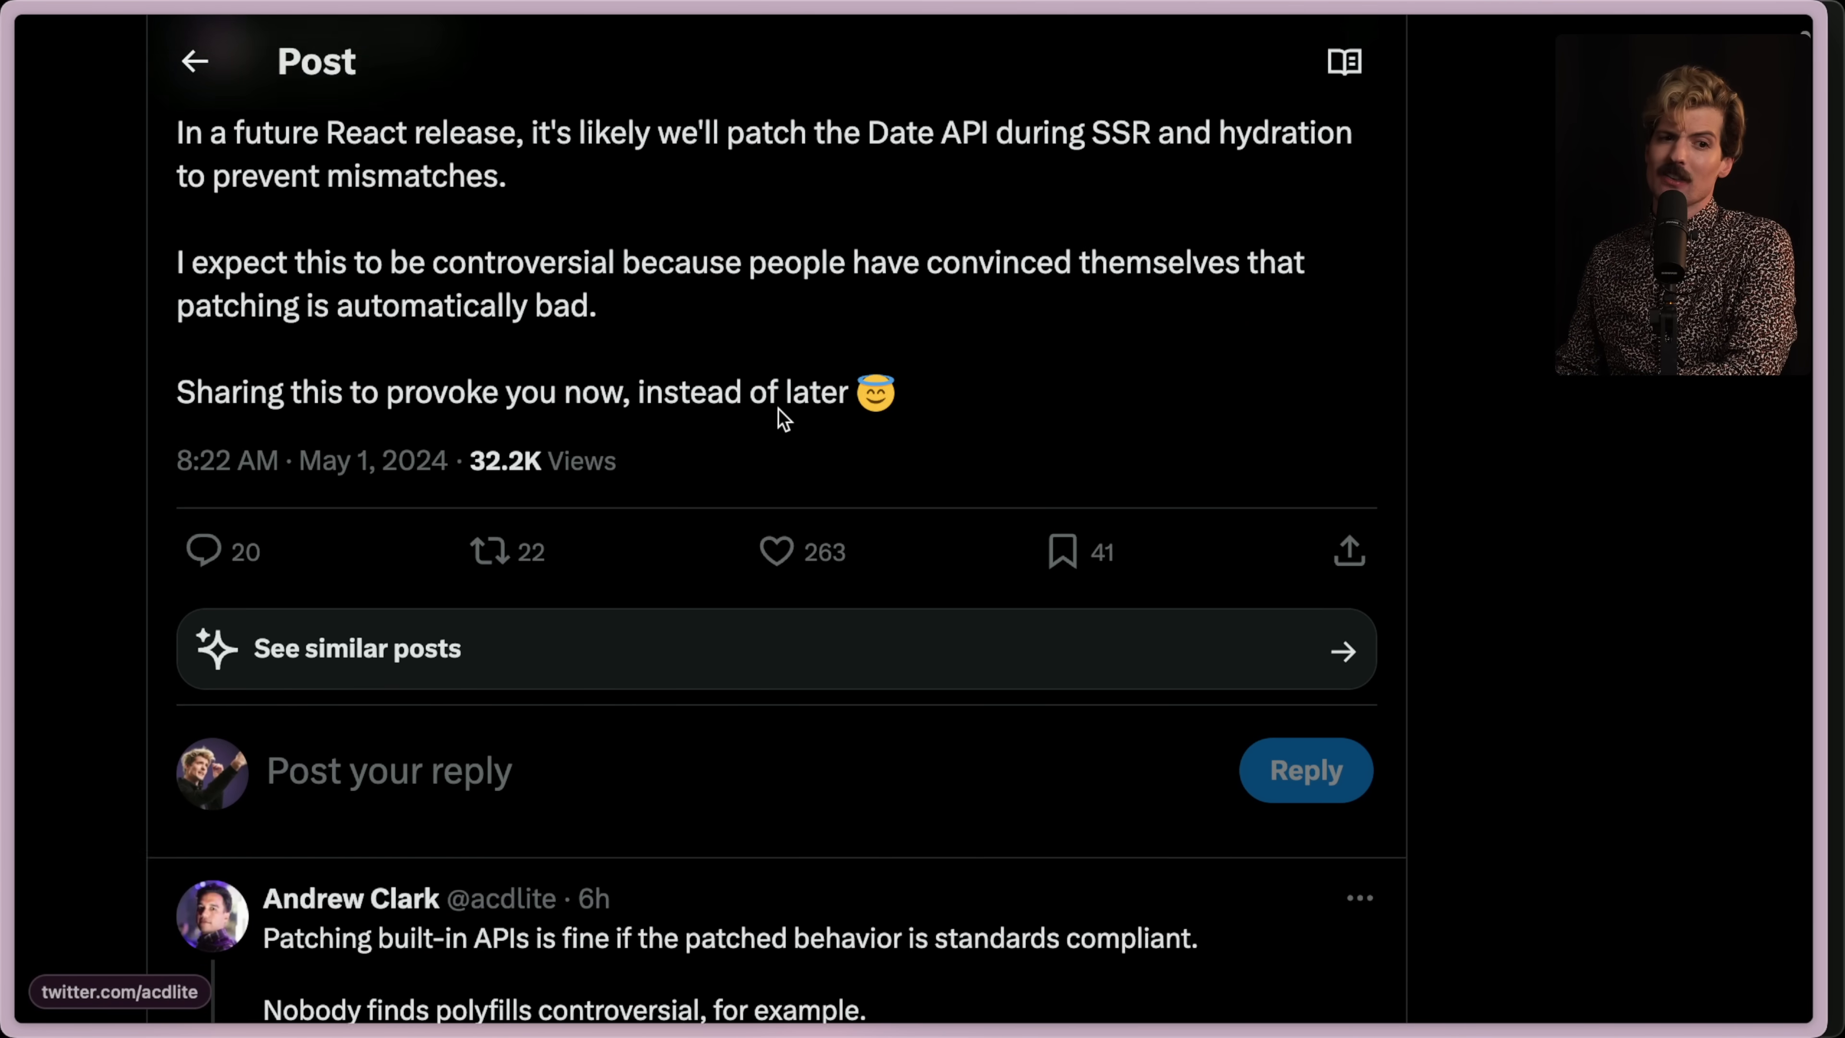
scroll("down", 3)
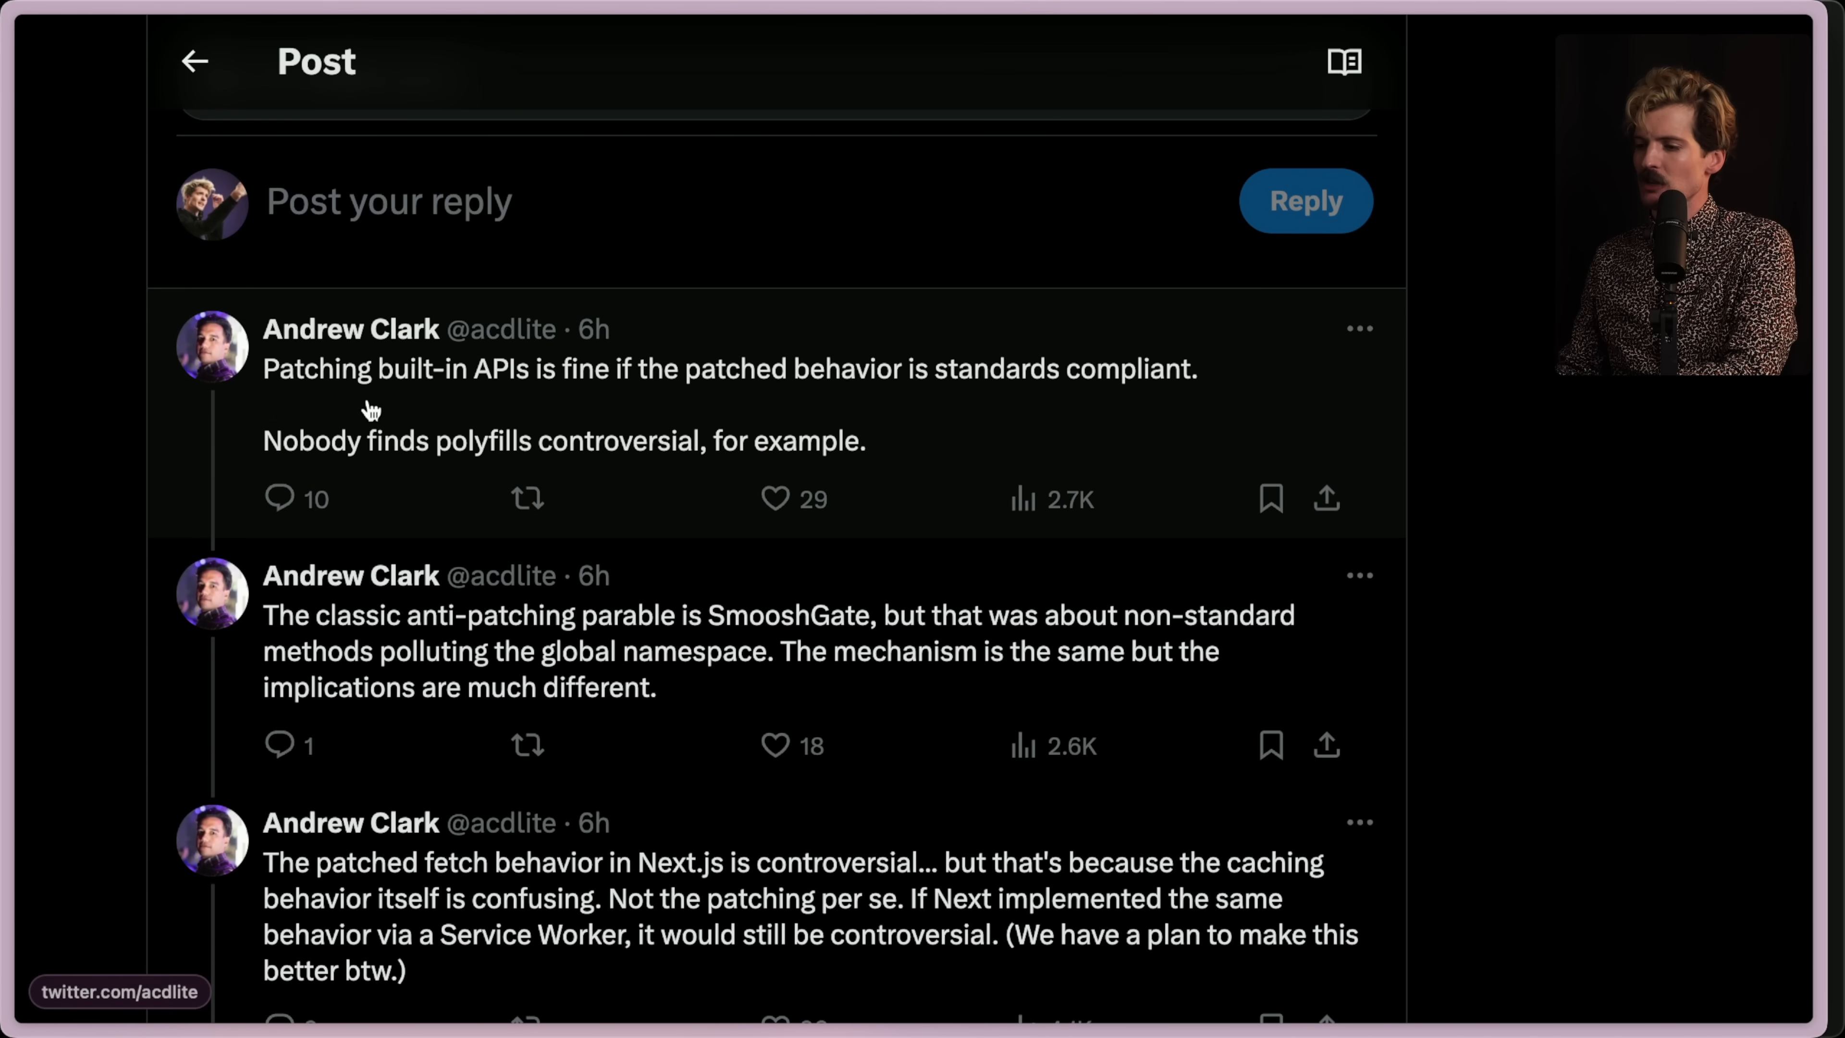
mouse_move(885, 410)
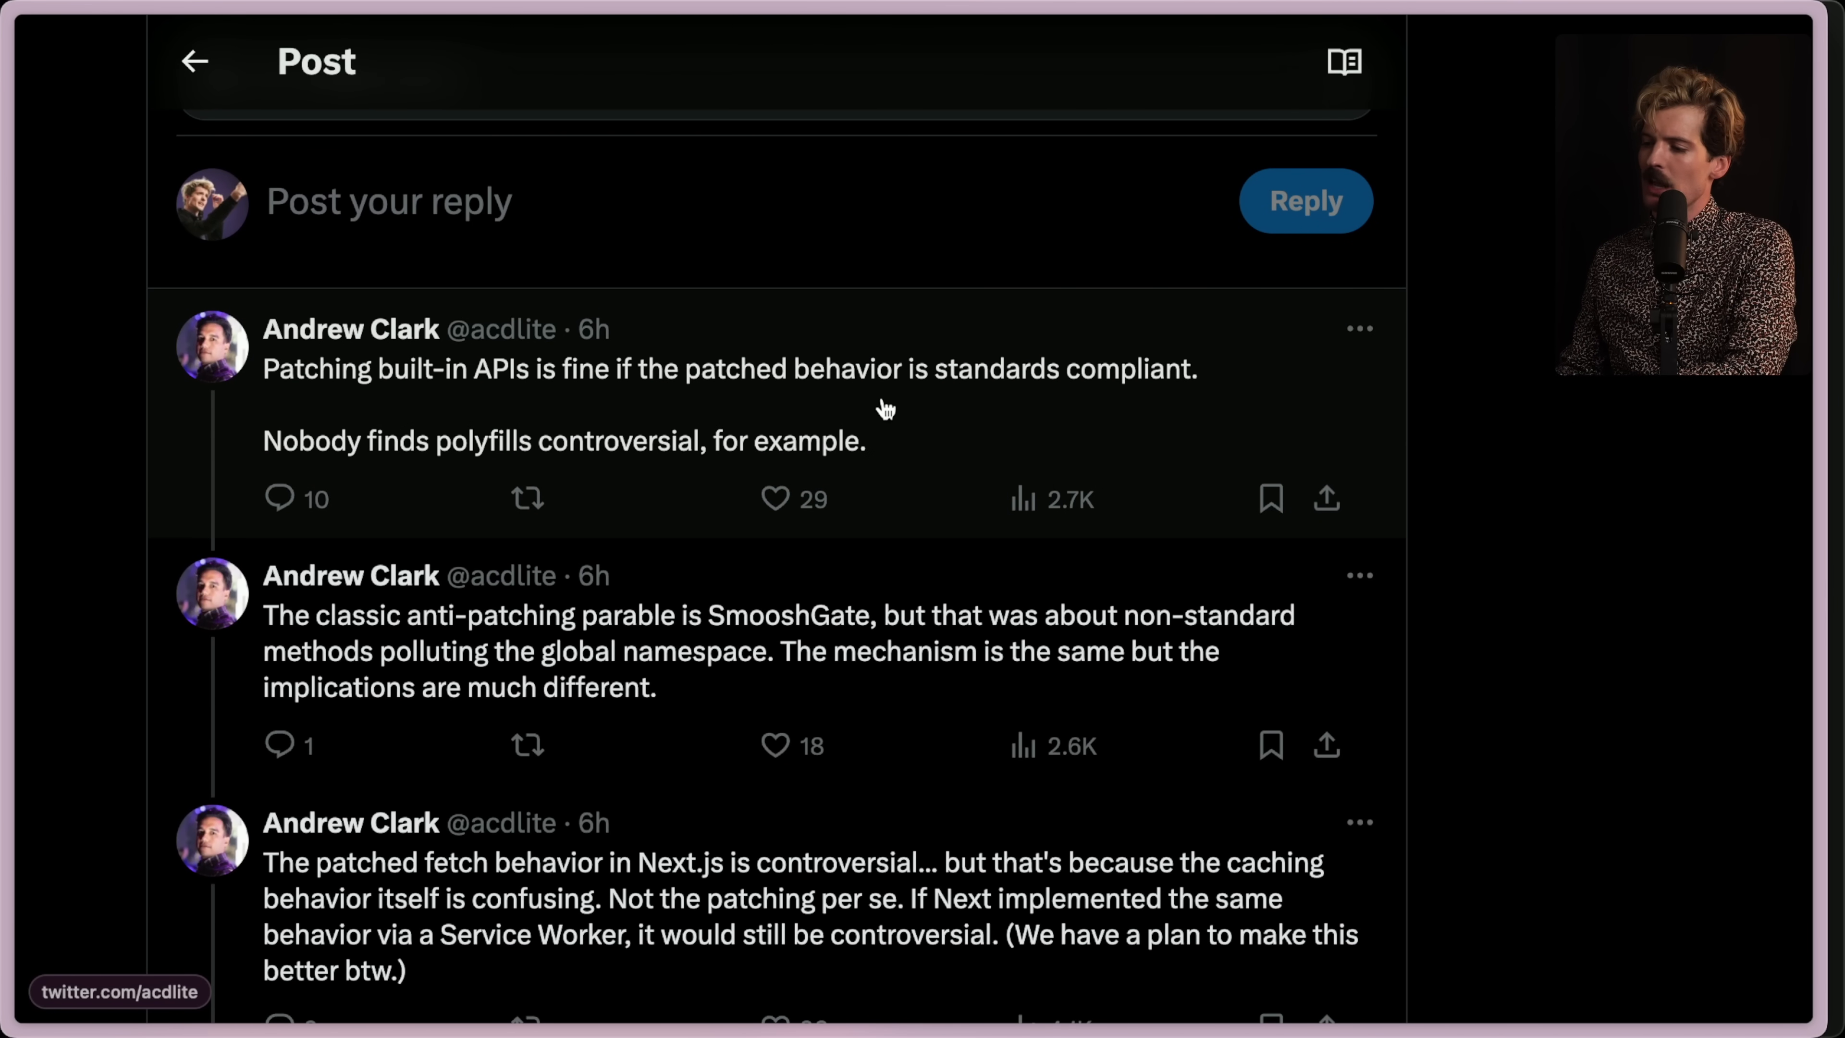
mouse_move(404, 467)
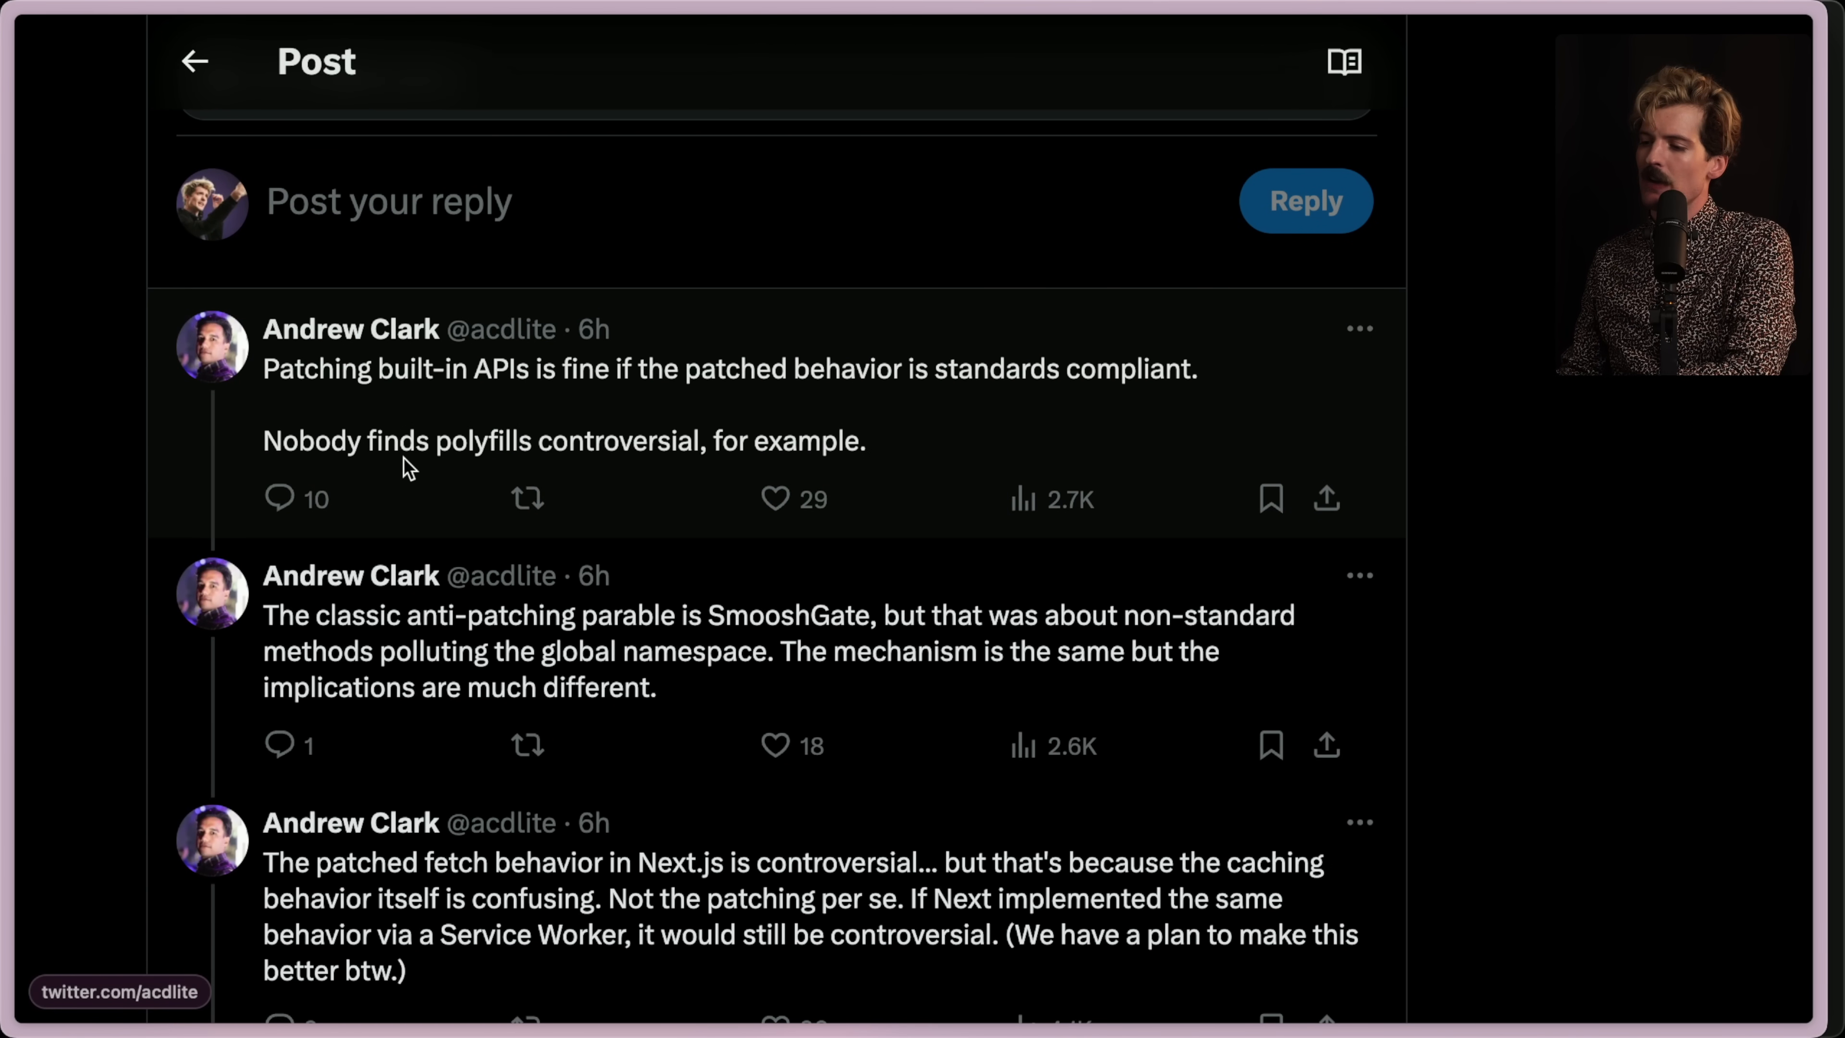
mouse_move(744, 468)
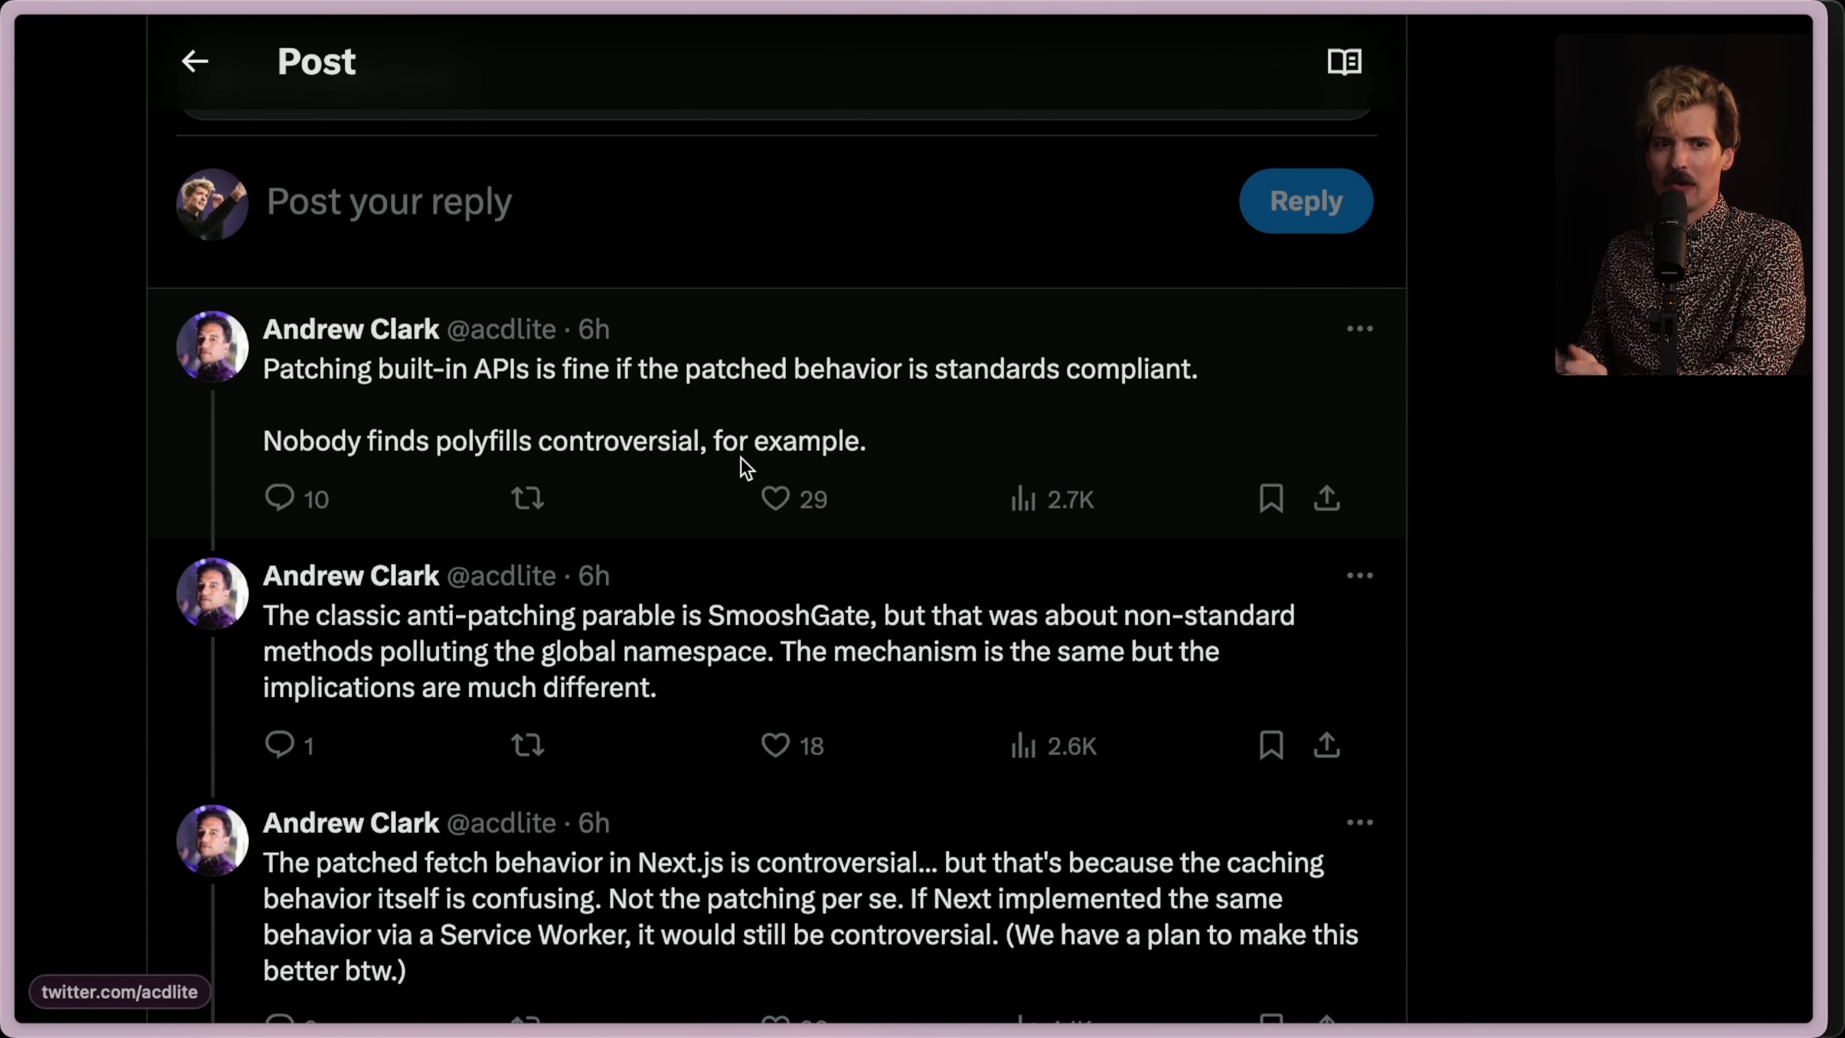
scroll("down", 3)
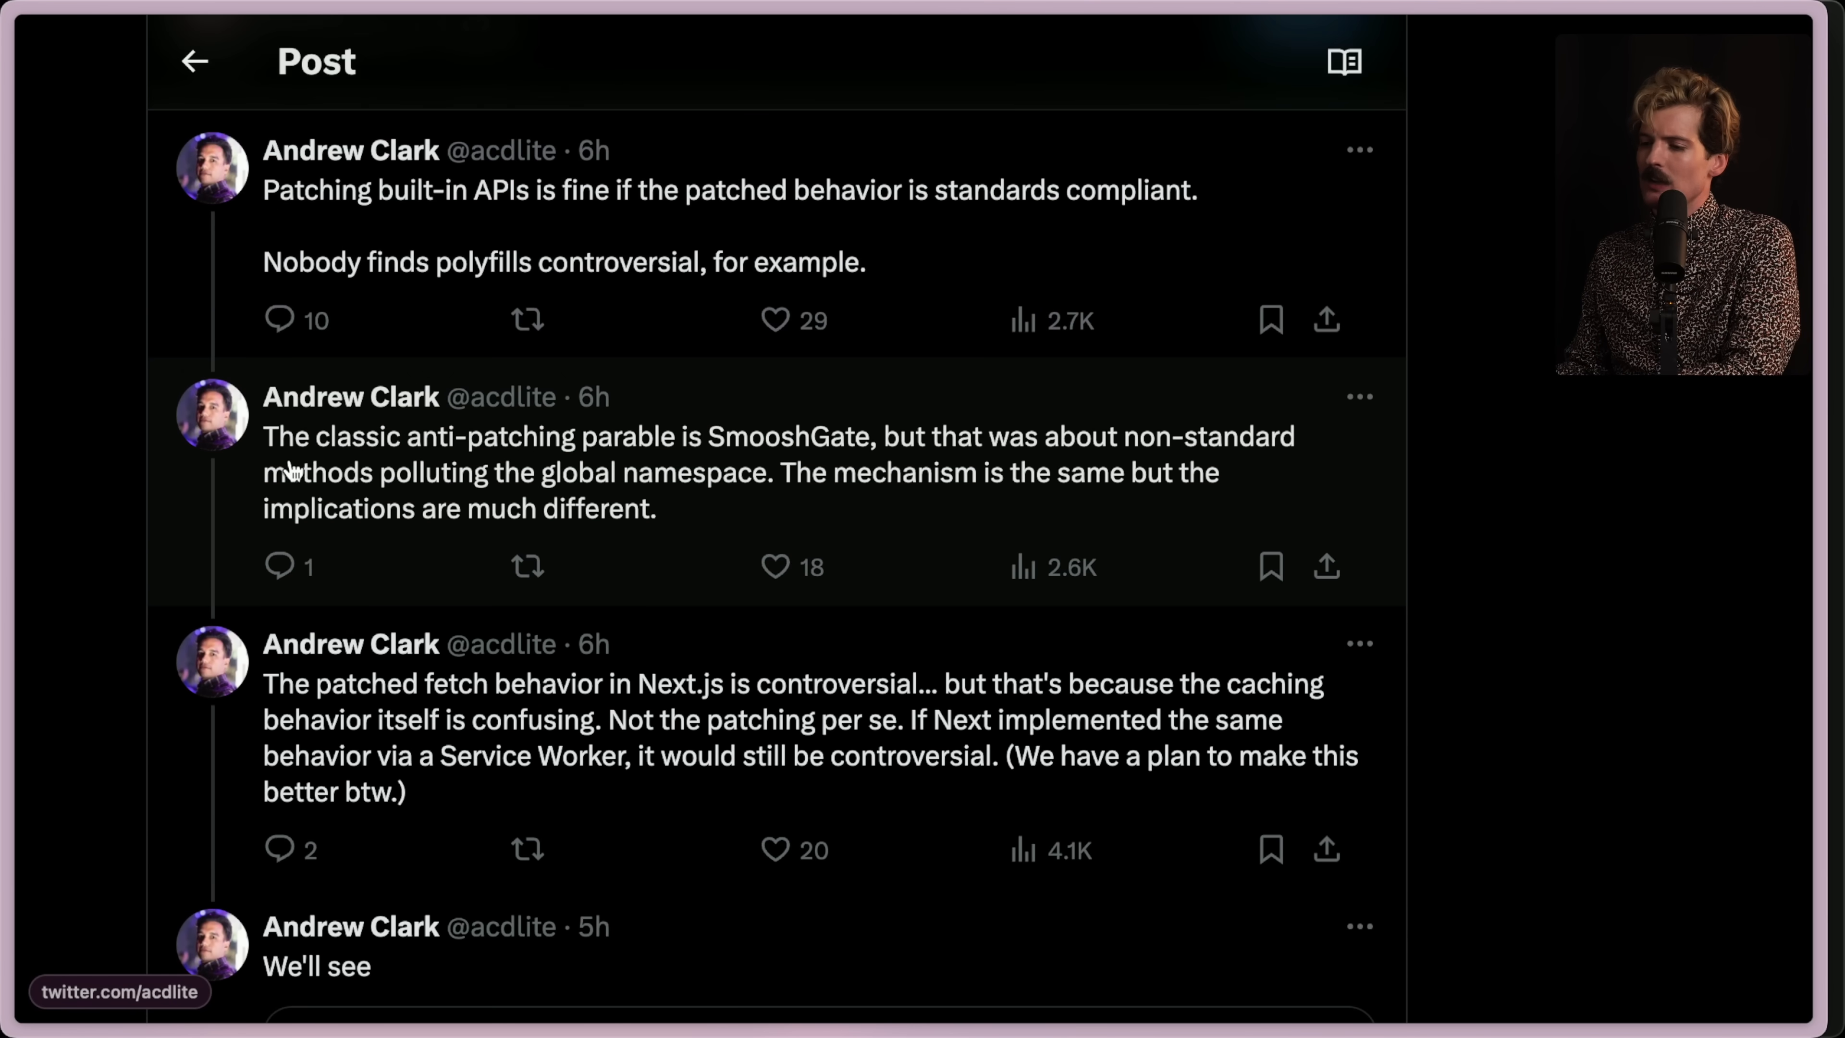
mouse_move(776, 461)
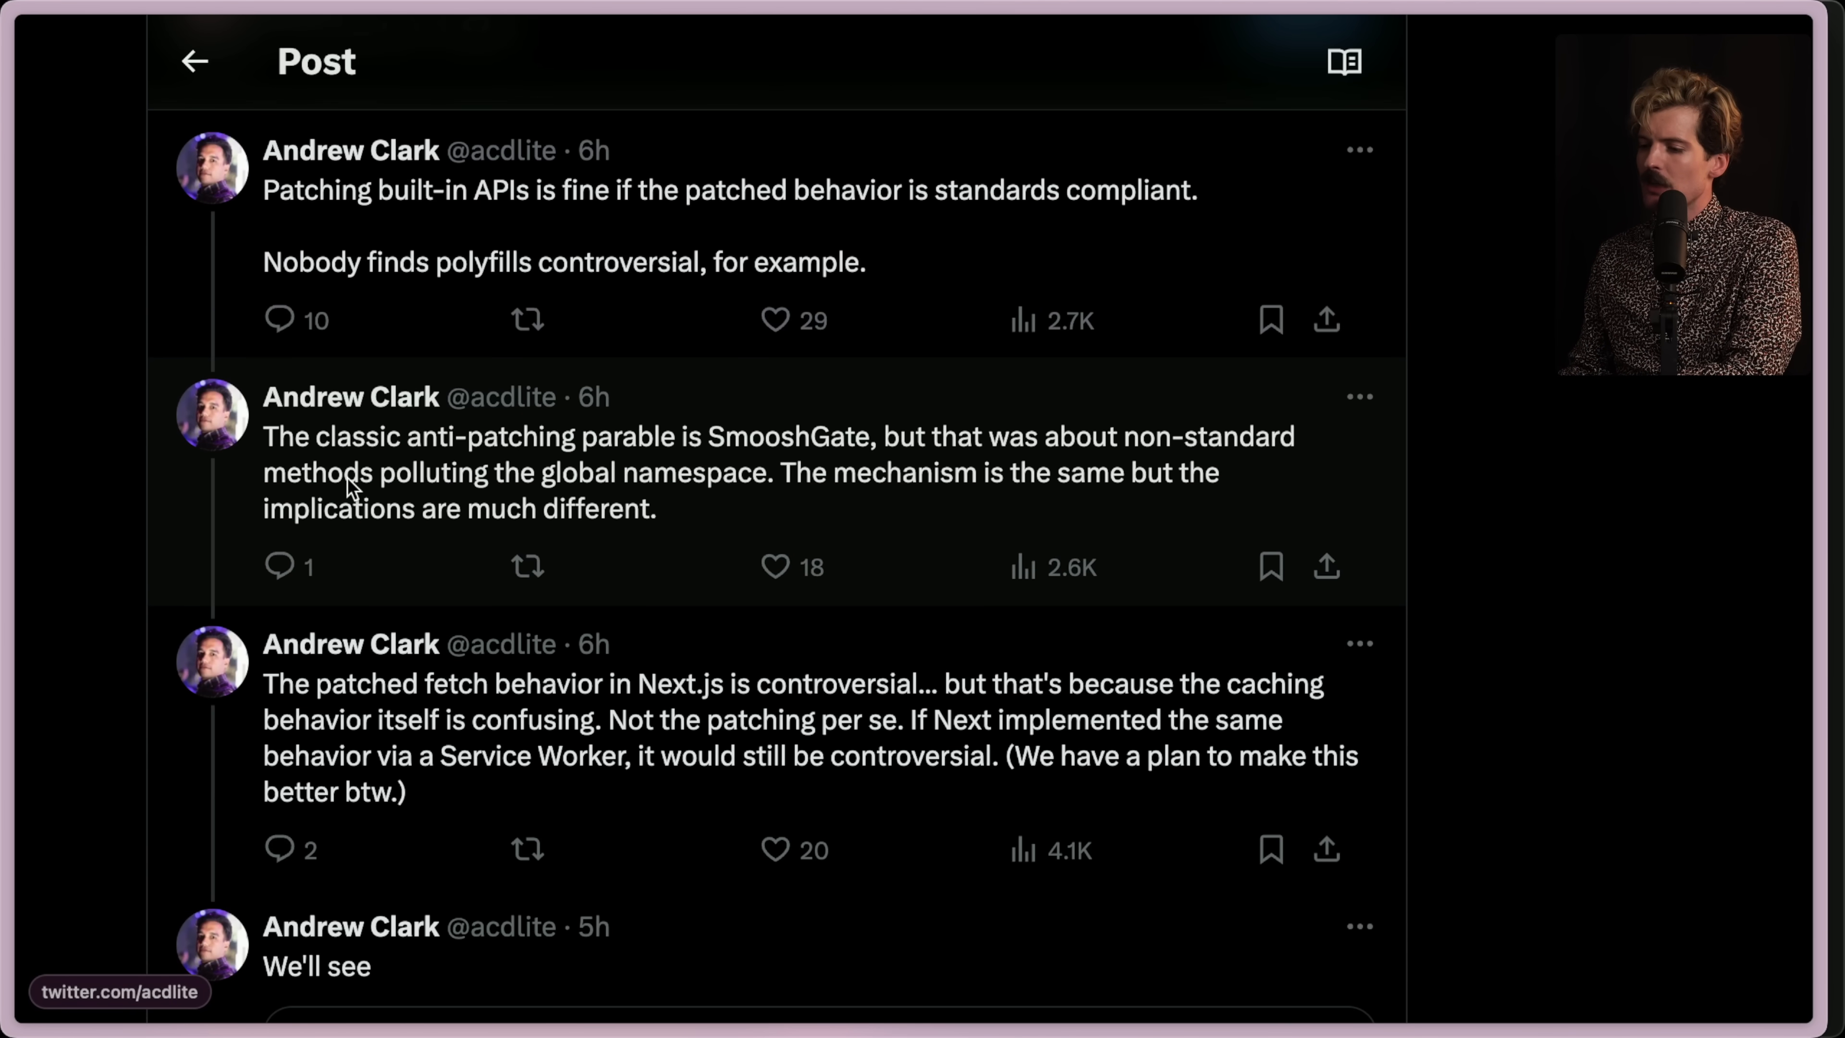
mouse_move(1045, 489)
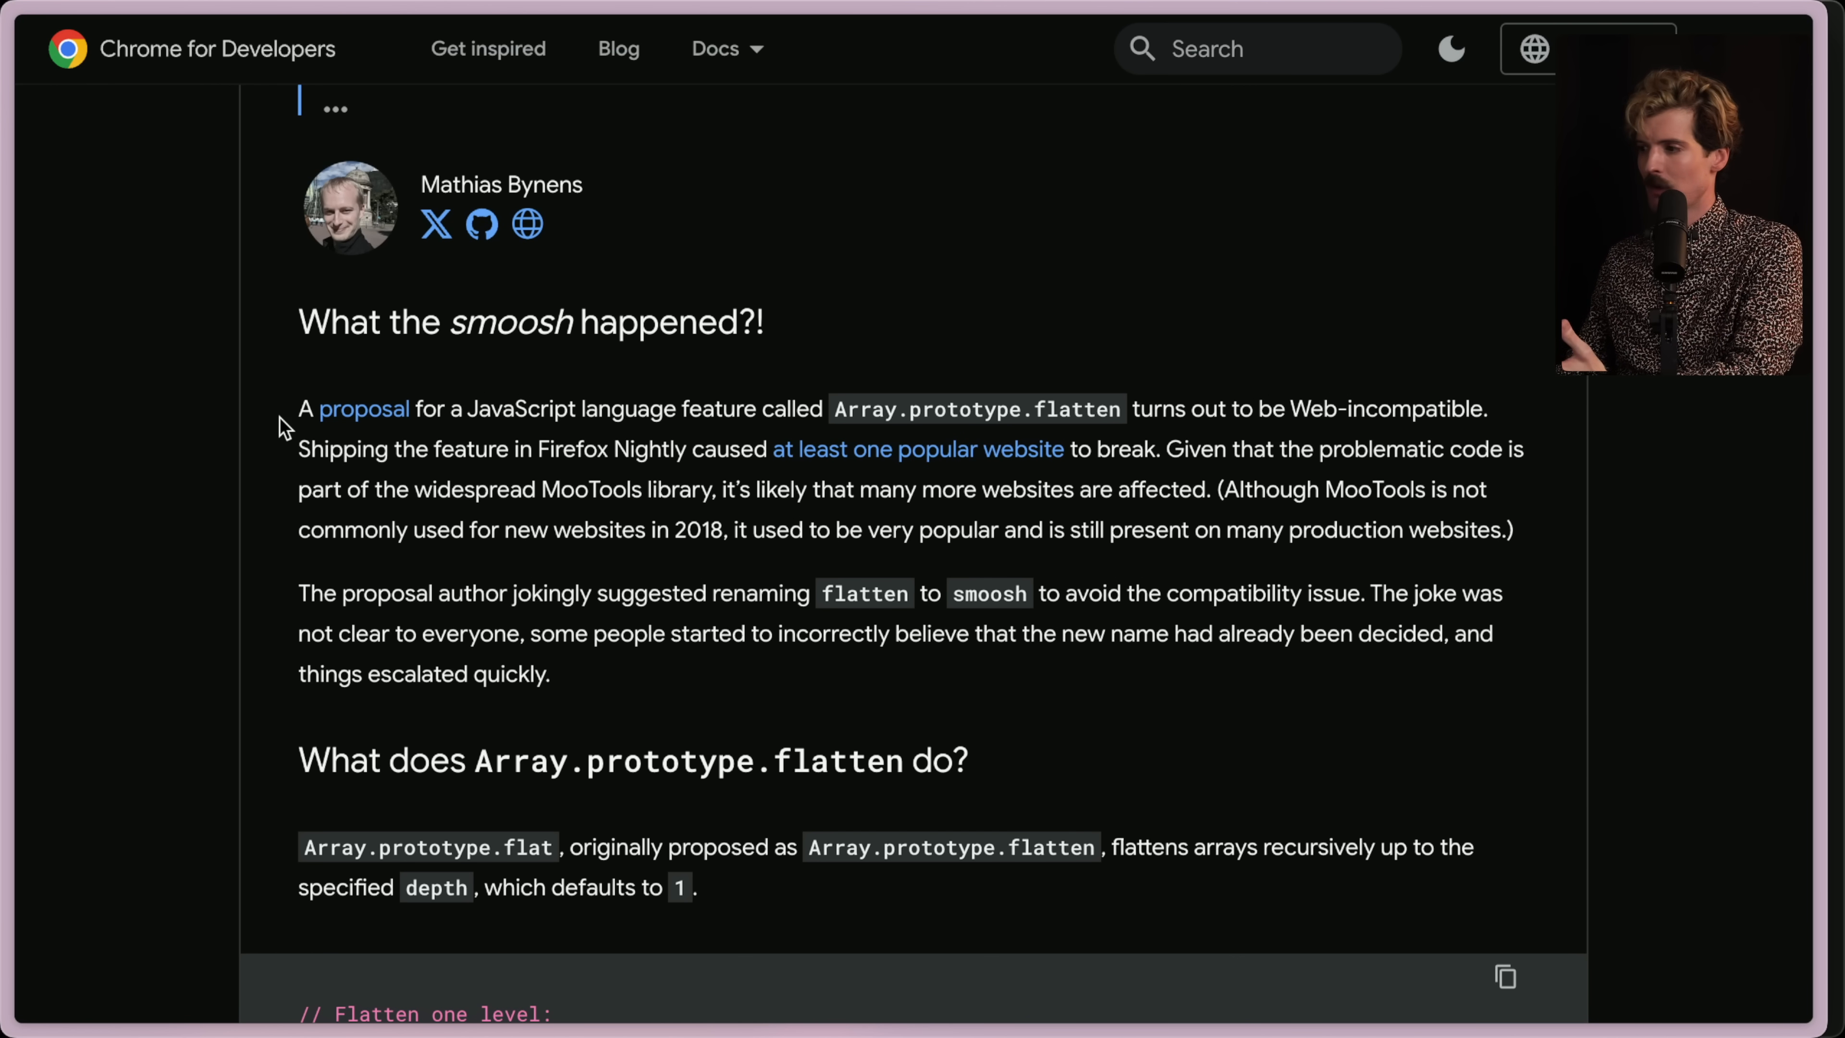
mouse_move(833, 418)
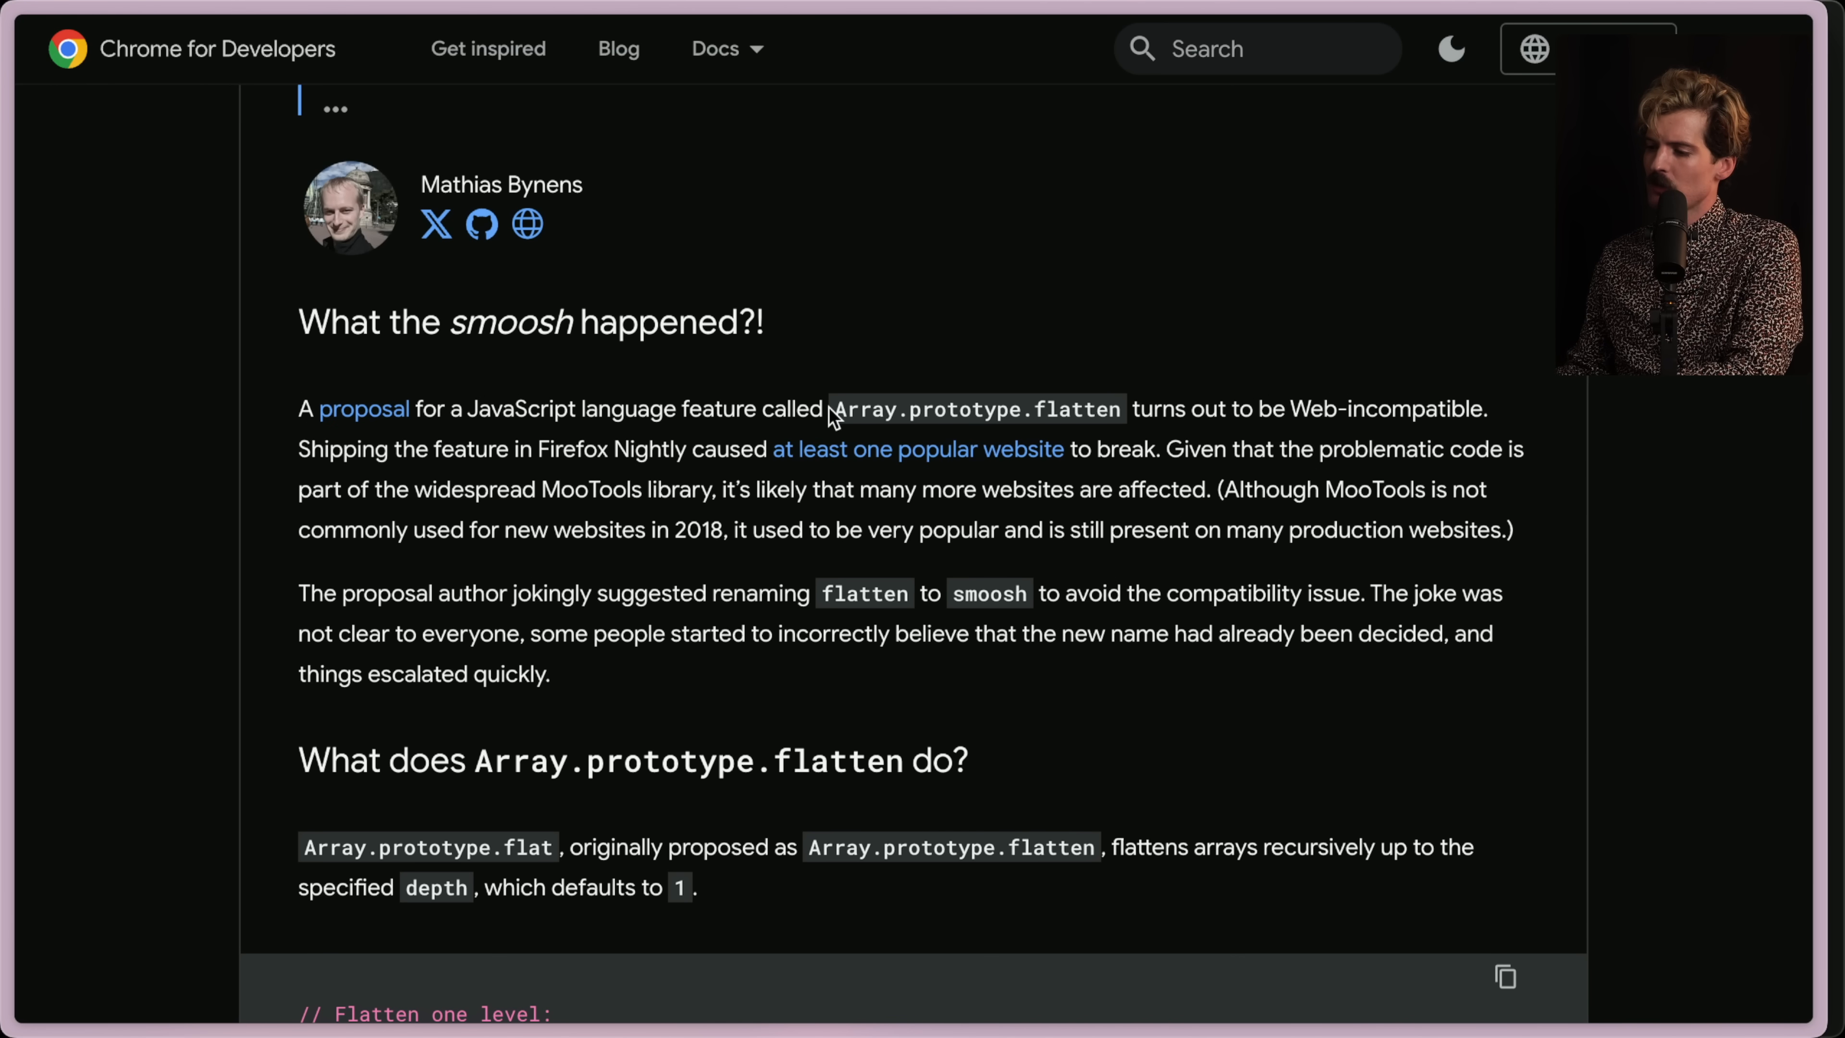
mouse_move(1133, 414)
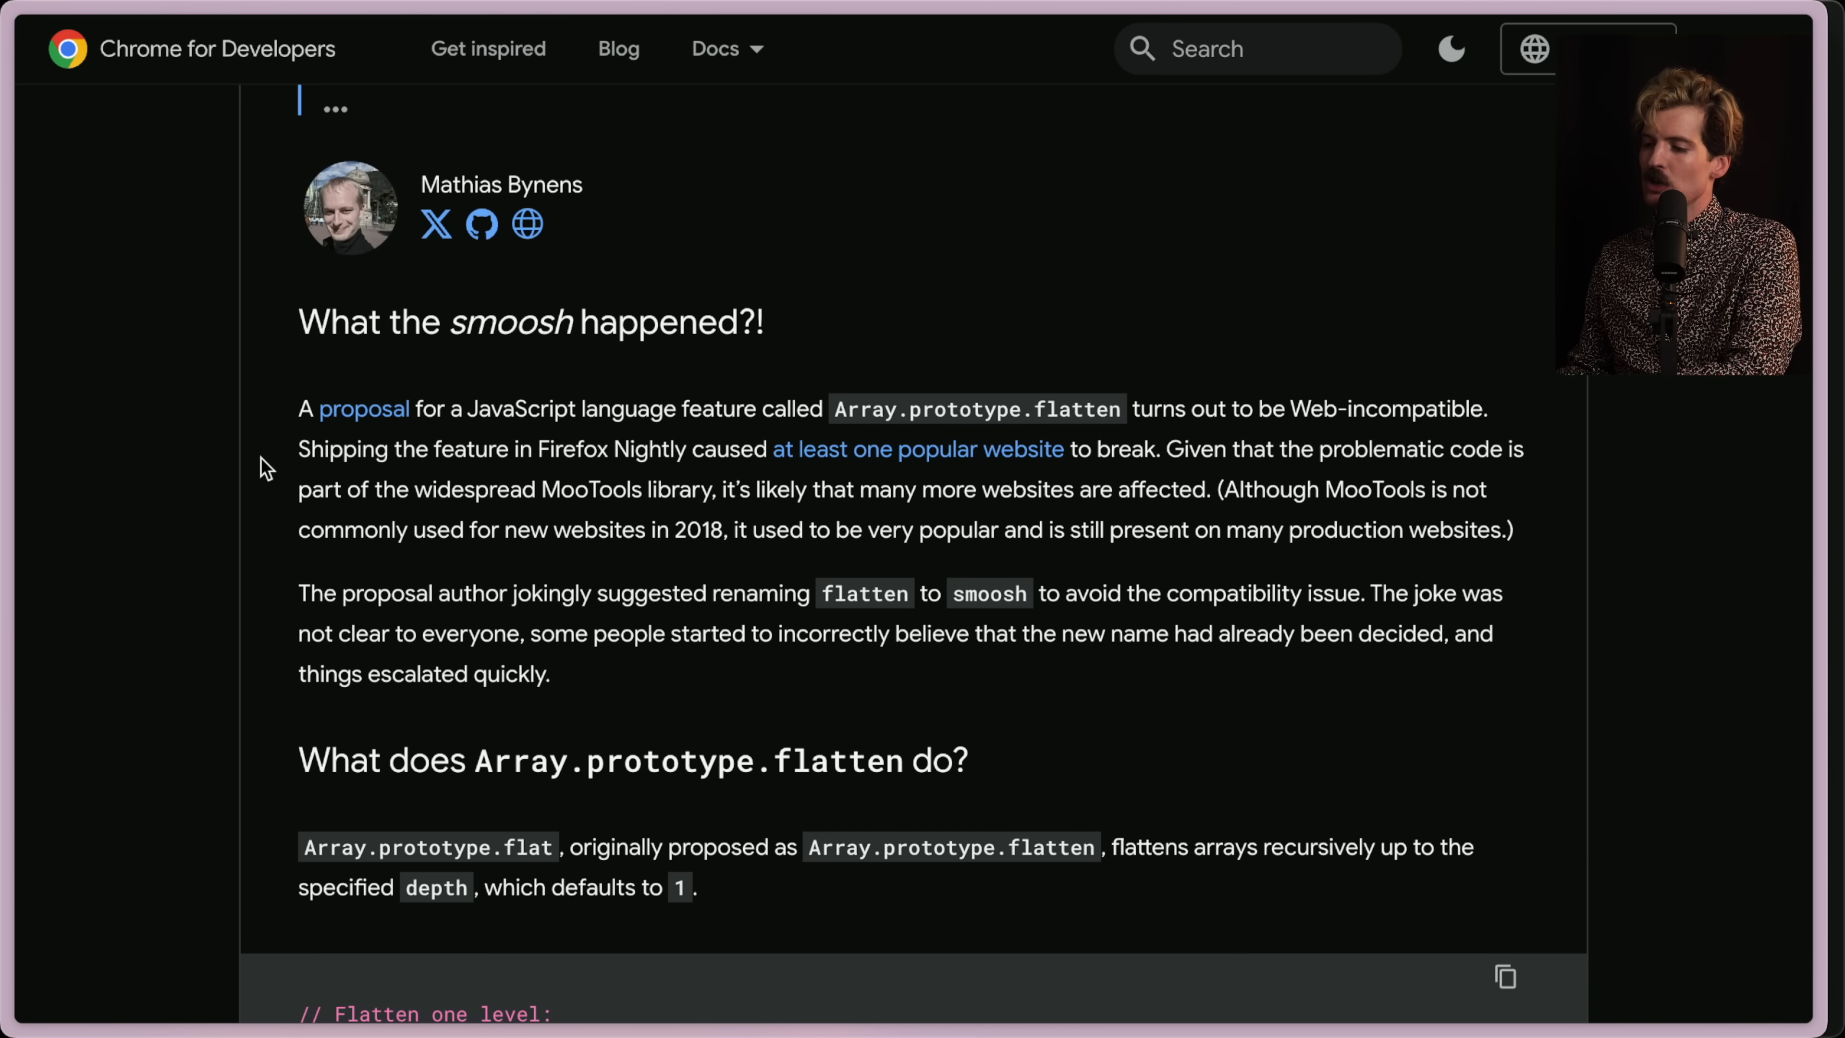
mouse_move(865, 470)
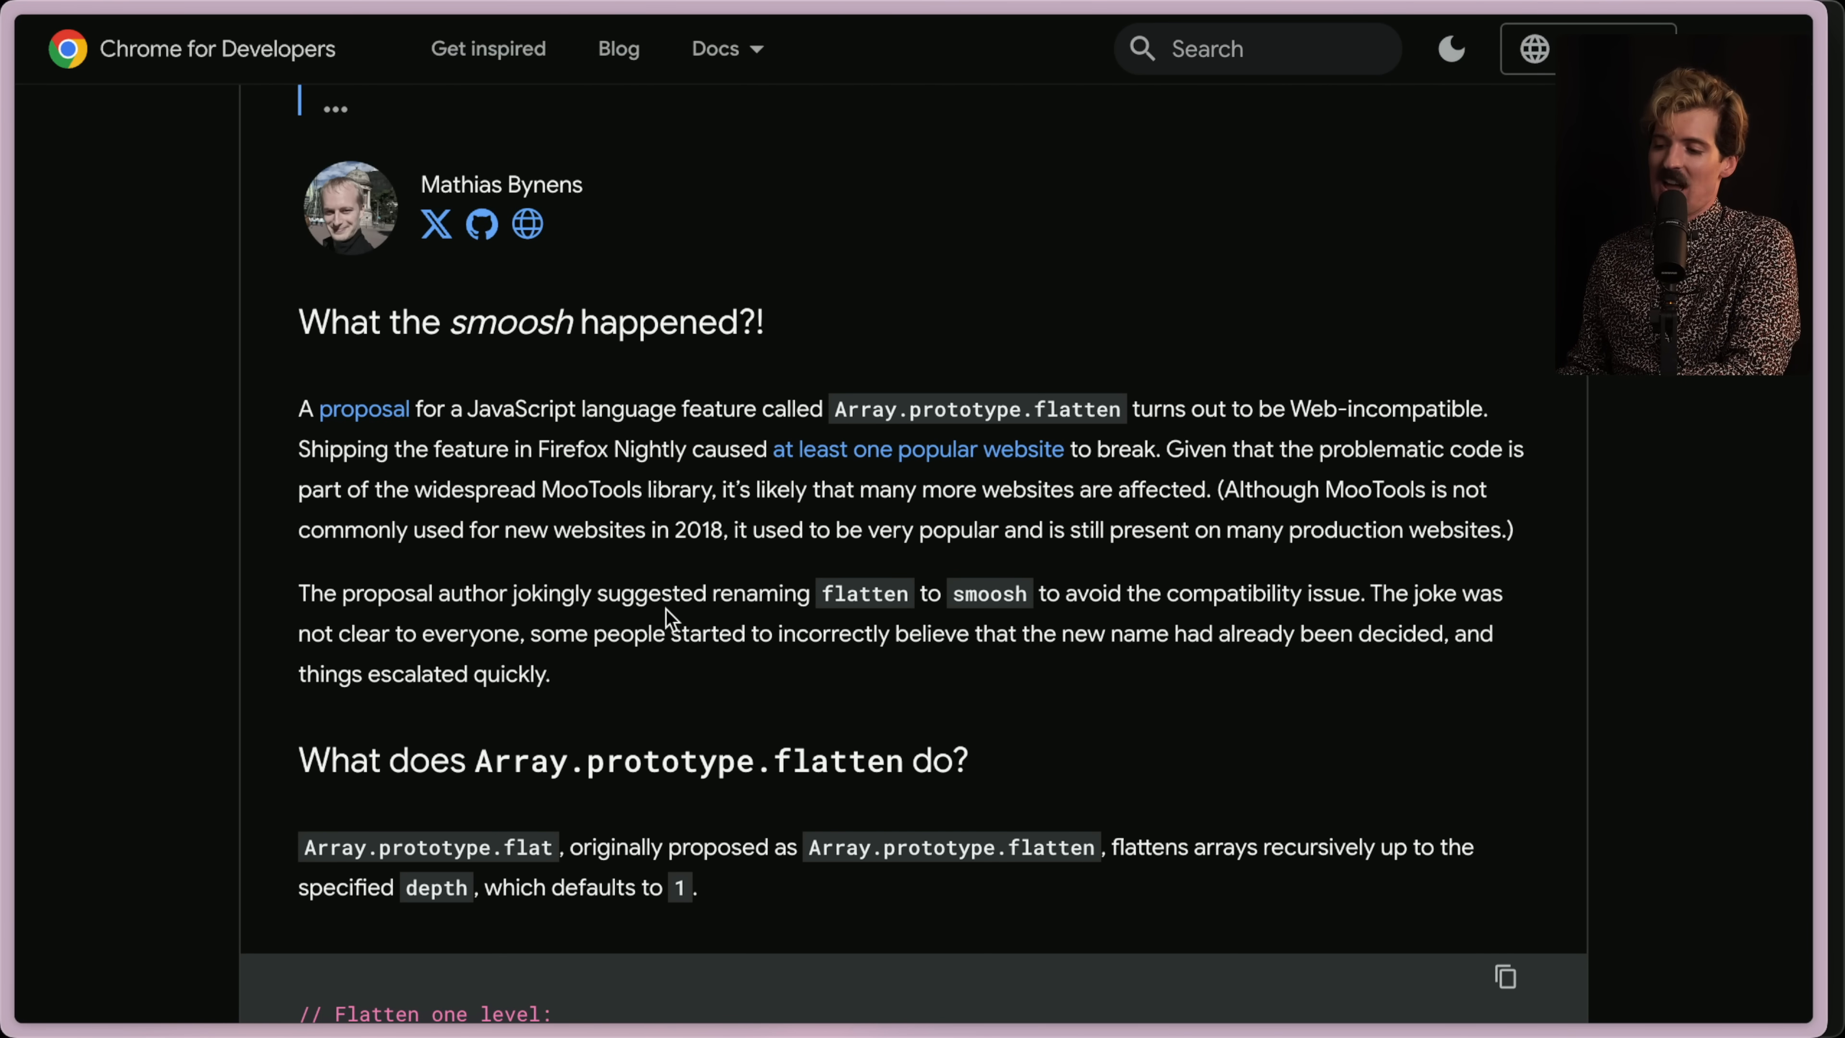
scroll("down", 3)
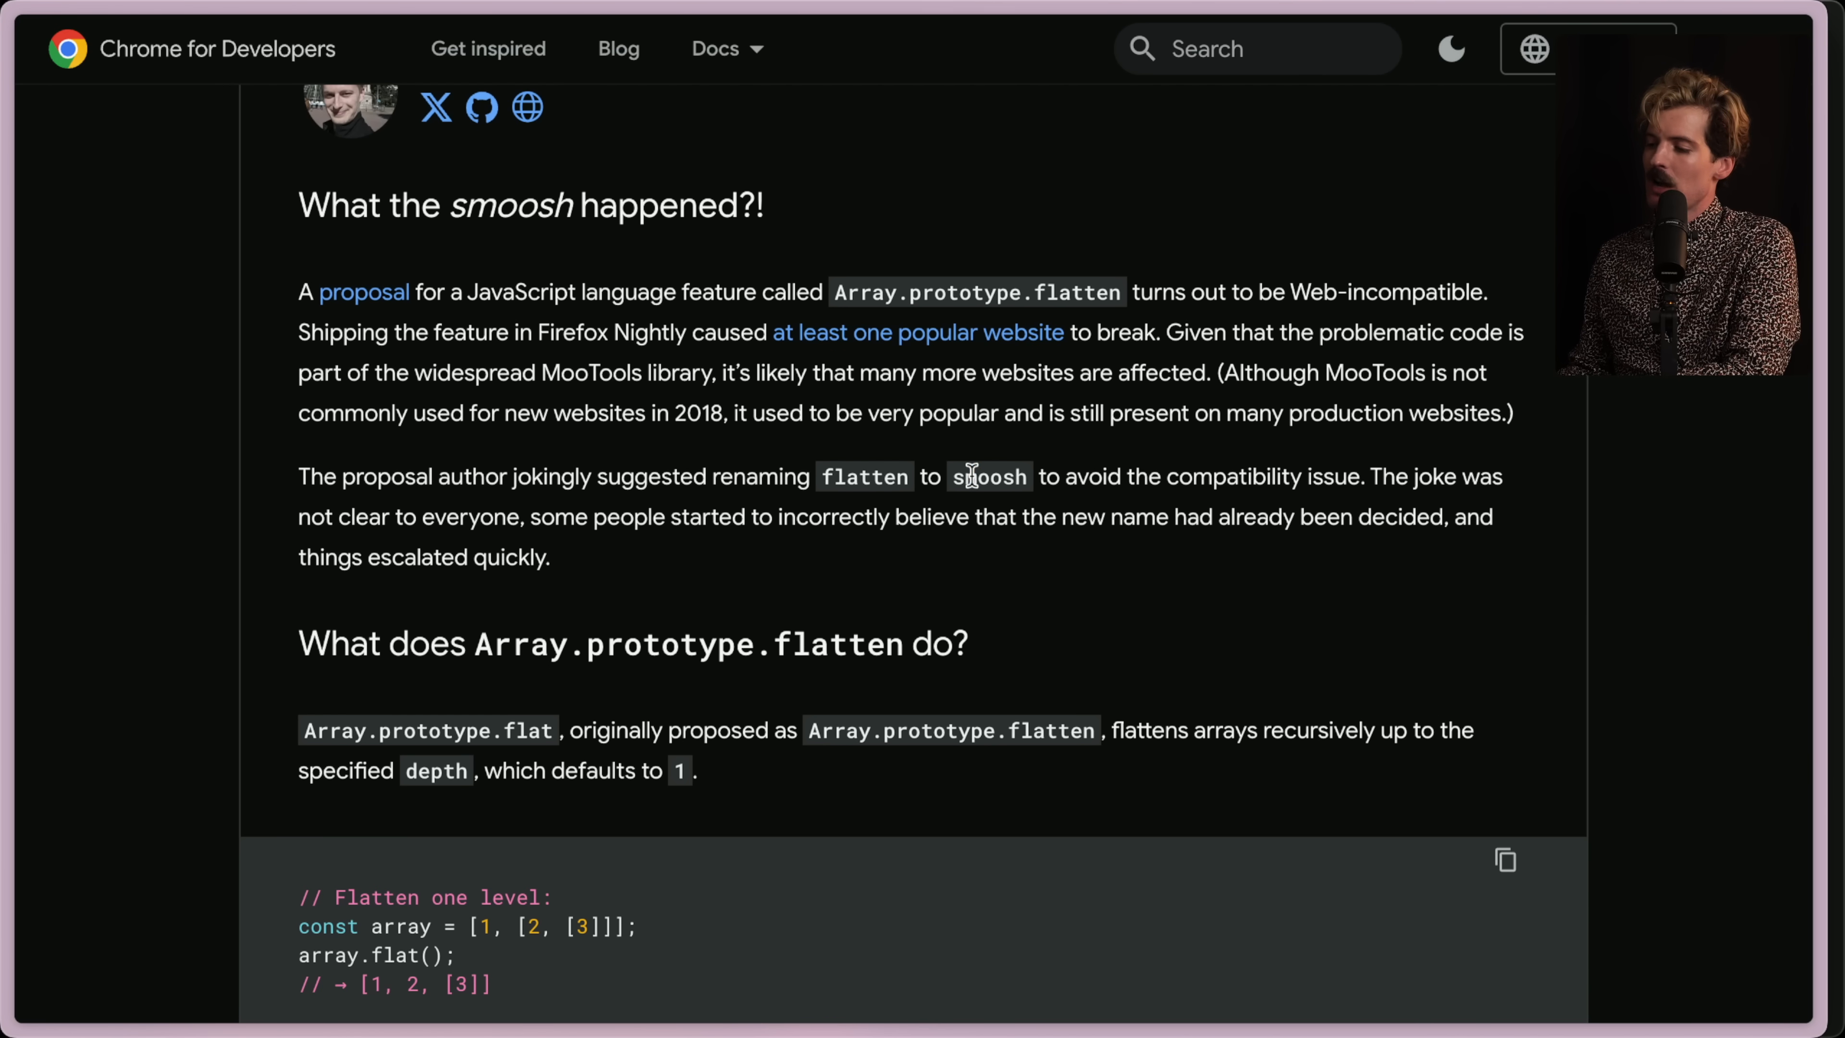
double_click(989, 477)
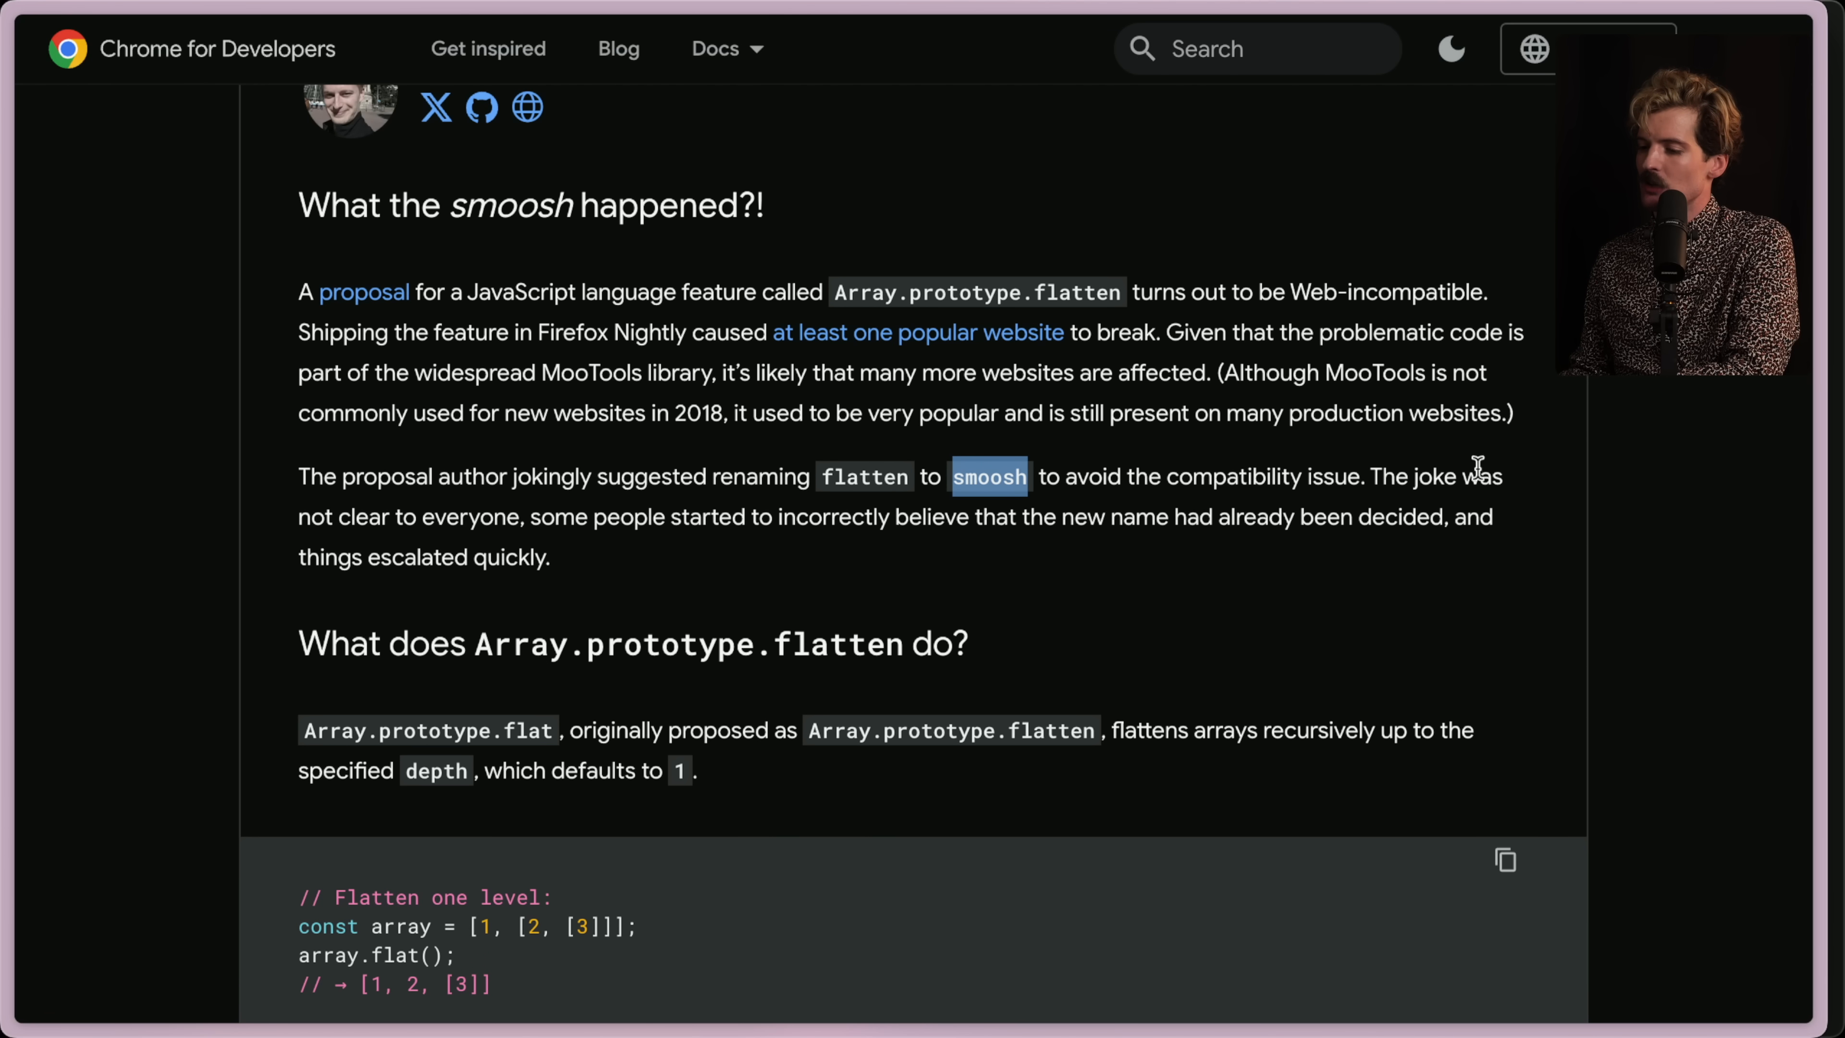
mouse_move(656, 555)
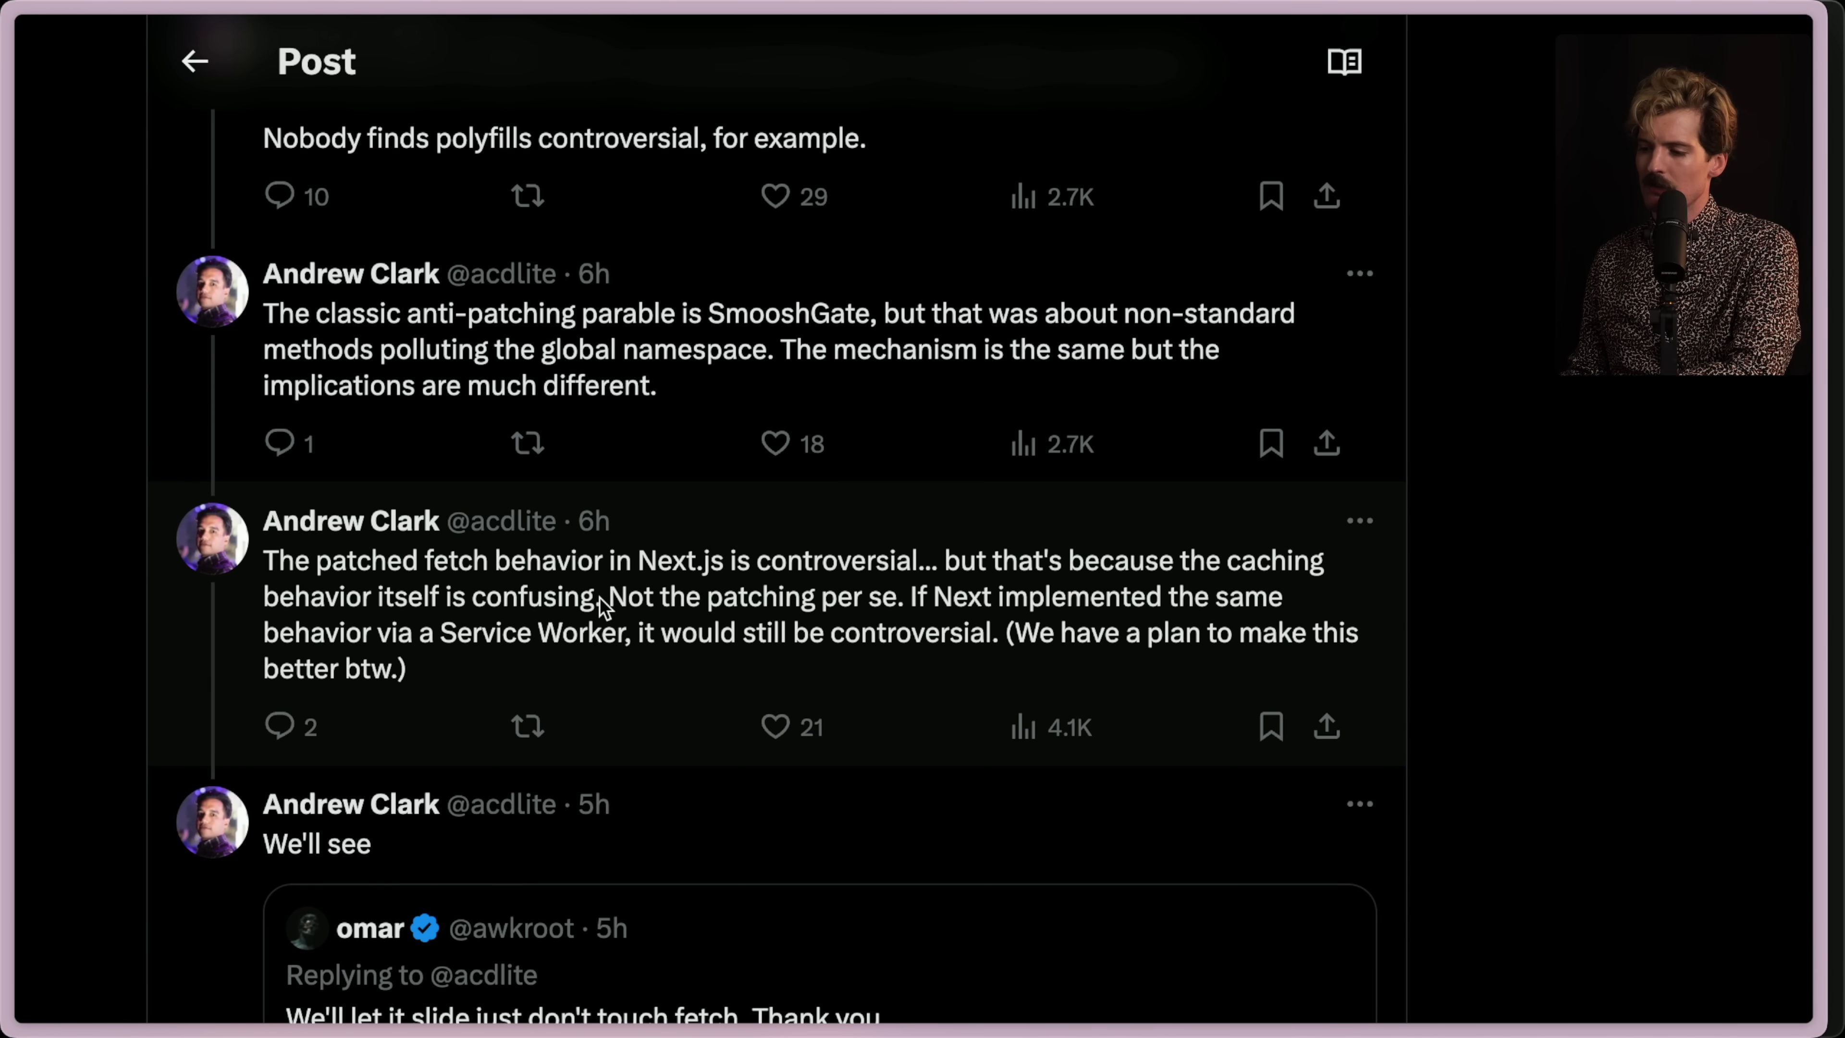
Highlight the reply's remark '(We have a plan to make this better btw.)'.
left_click_drag(266, 560, 593, 596)
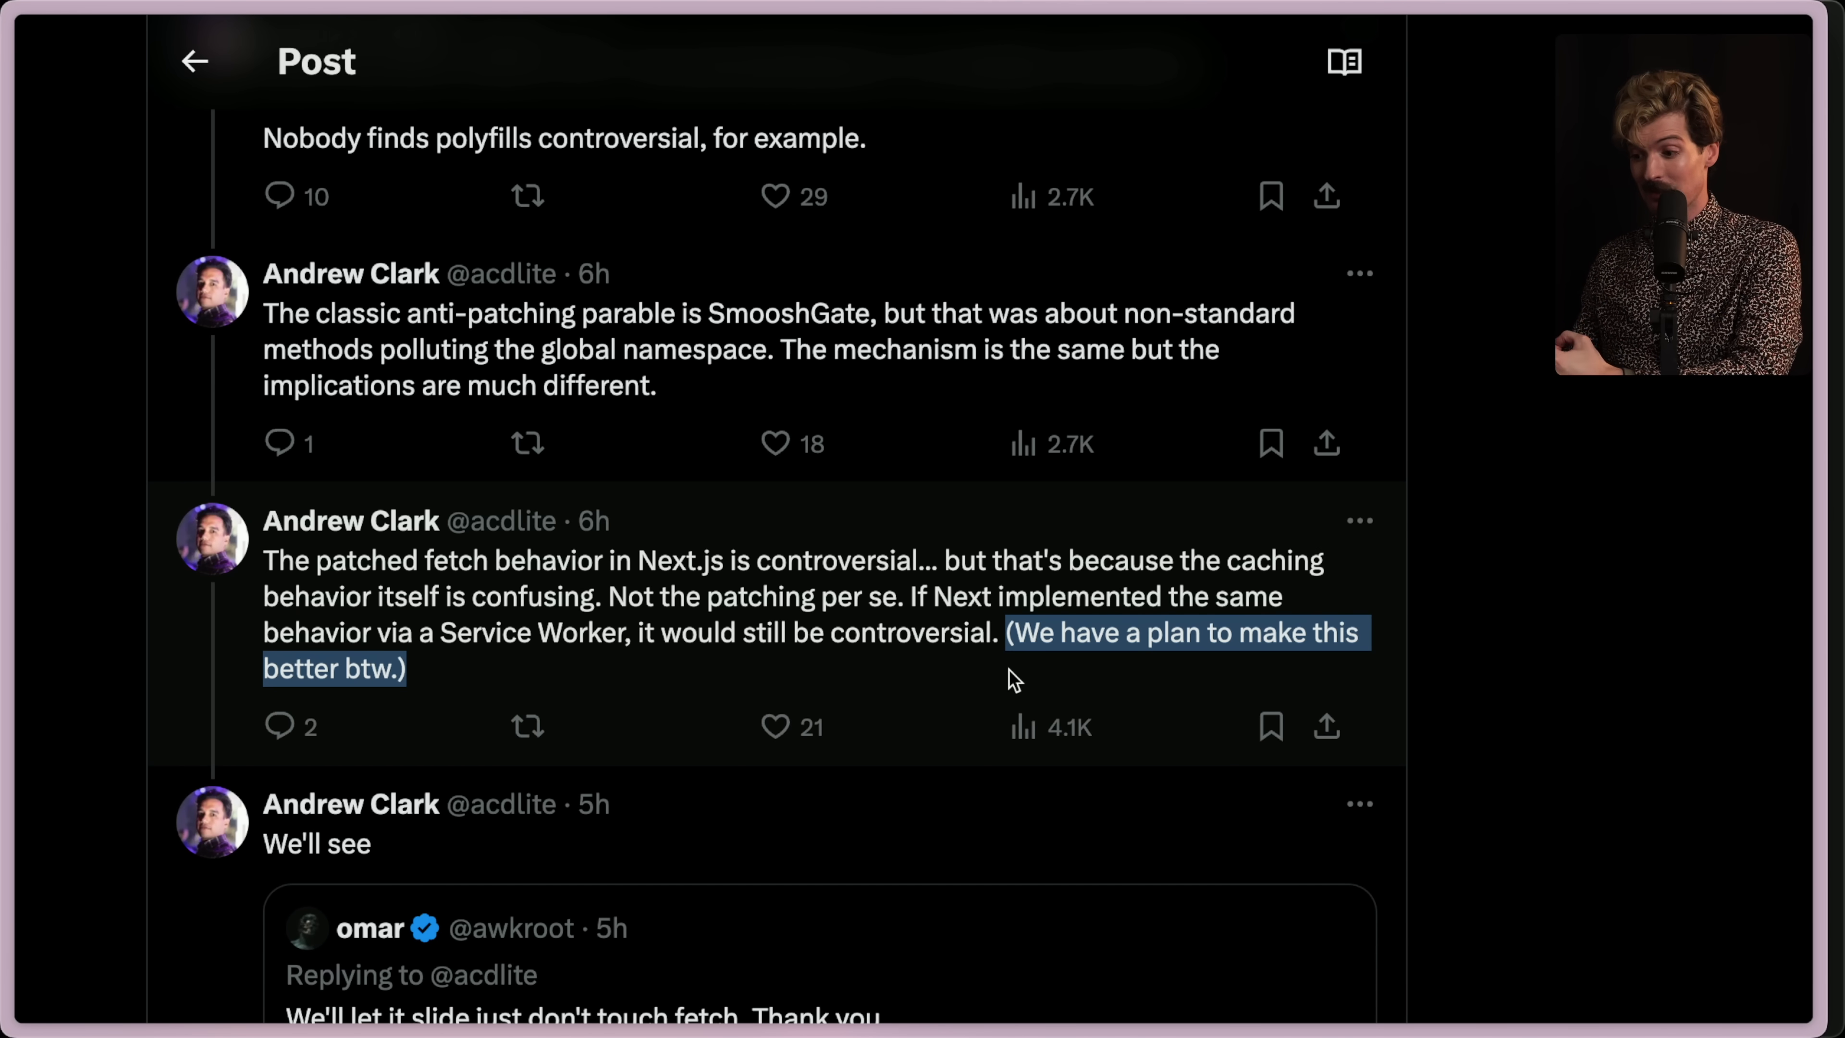
mouse_move(708, 575)
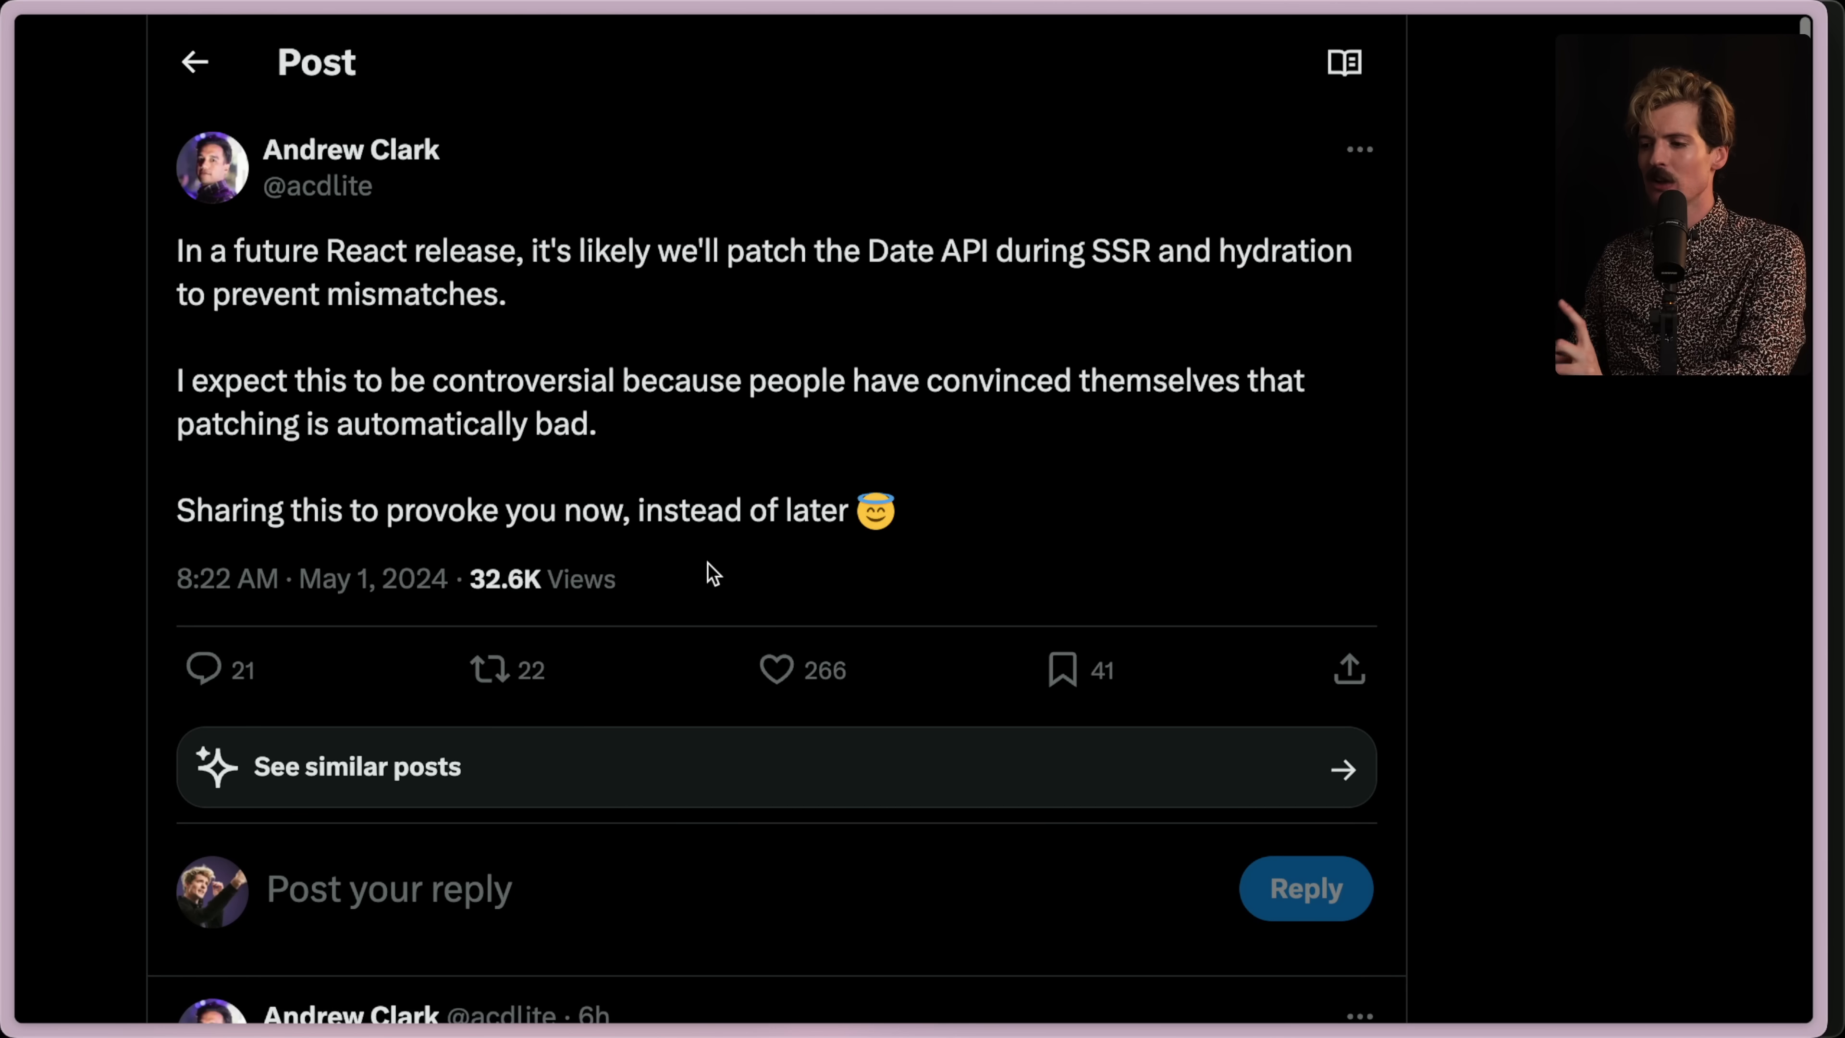
Highlight the full main post about patching the Date API during SSR and hydration, then deselect.
left_click_drag(174, 250, 876, 510)
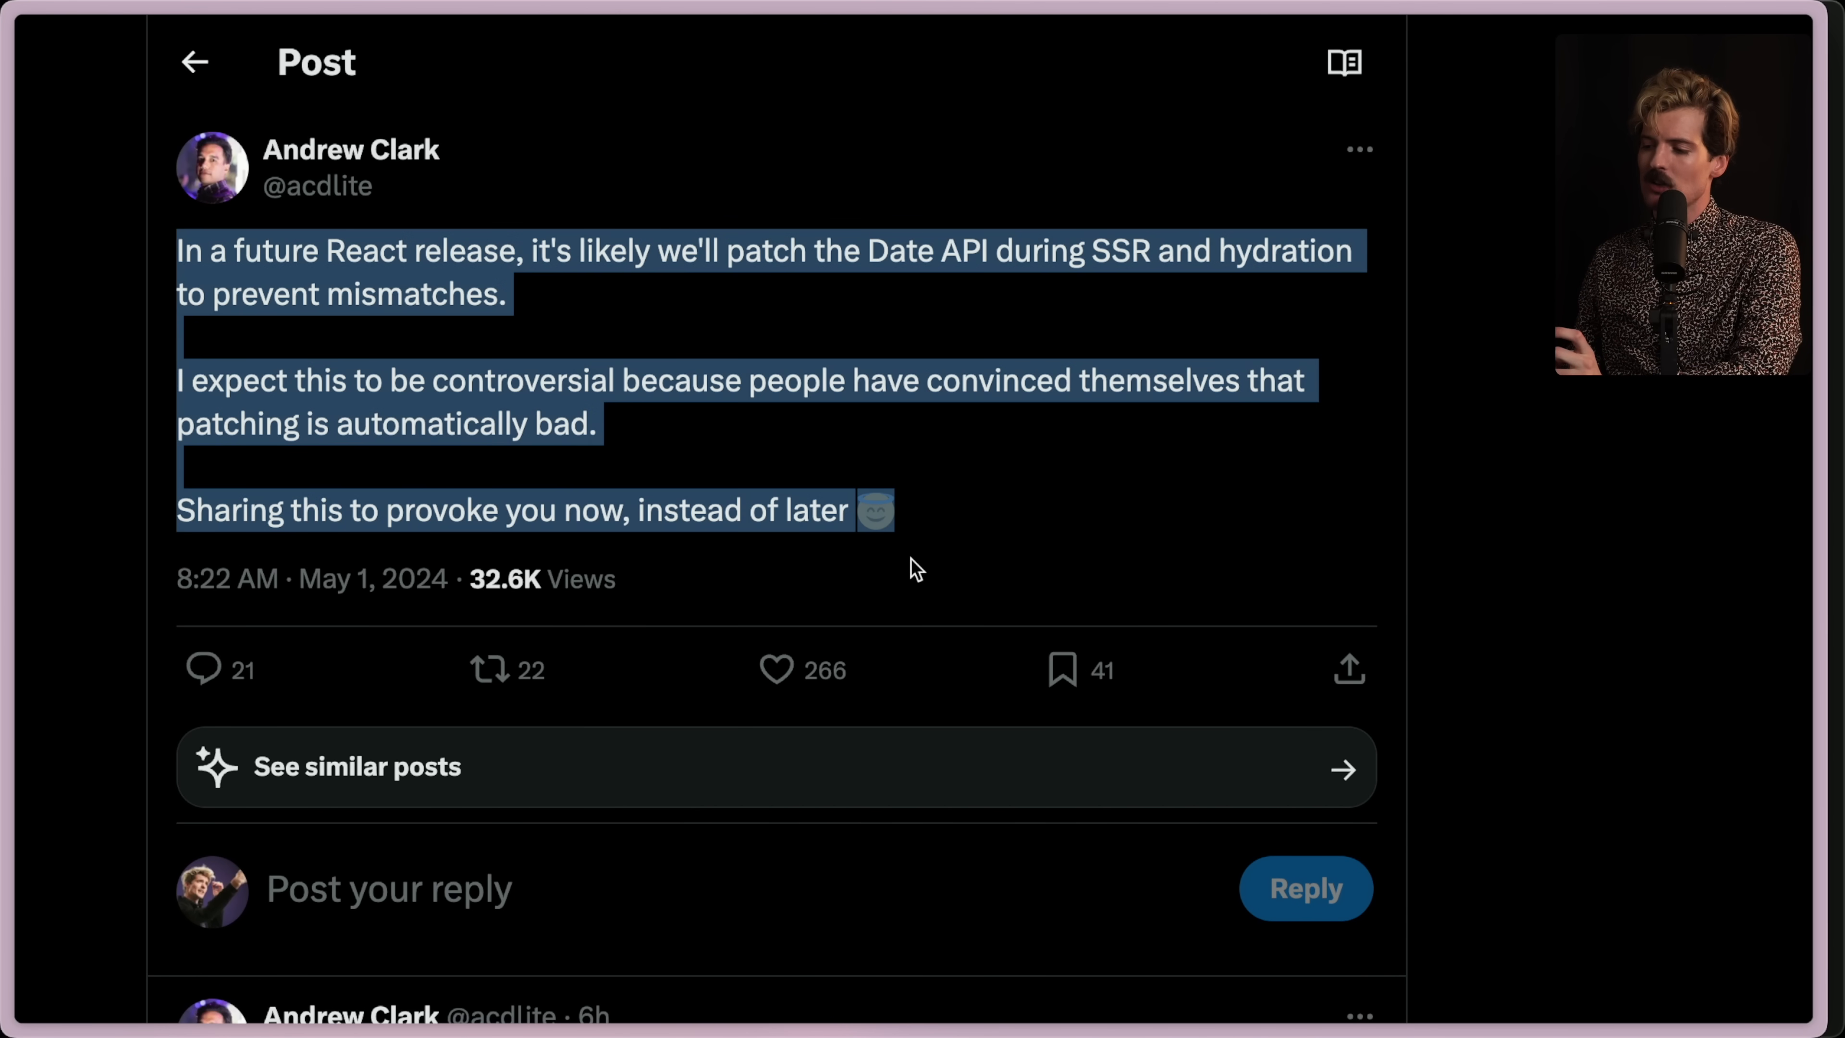
left_click(1006, 529)
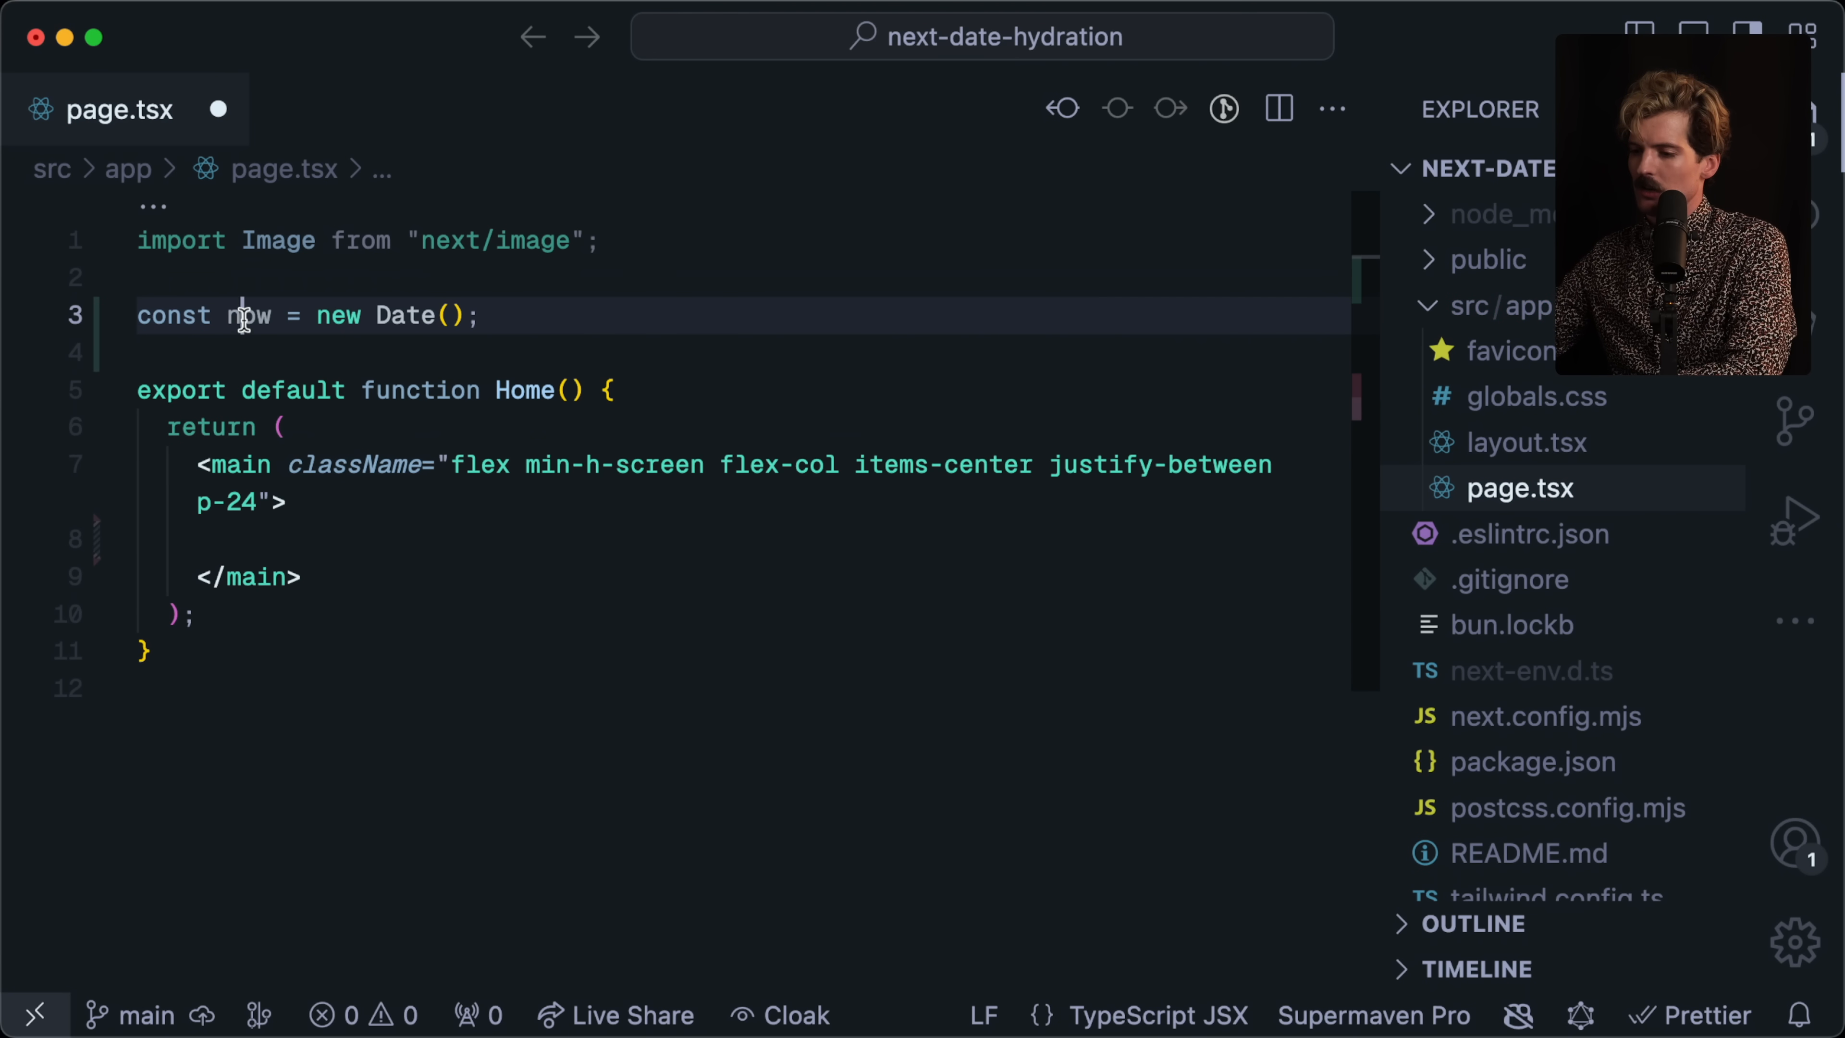
Render 'It is currently {now.toLocaleString()}' in page.tsx and mark it "use client".
type("It us")
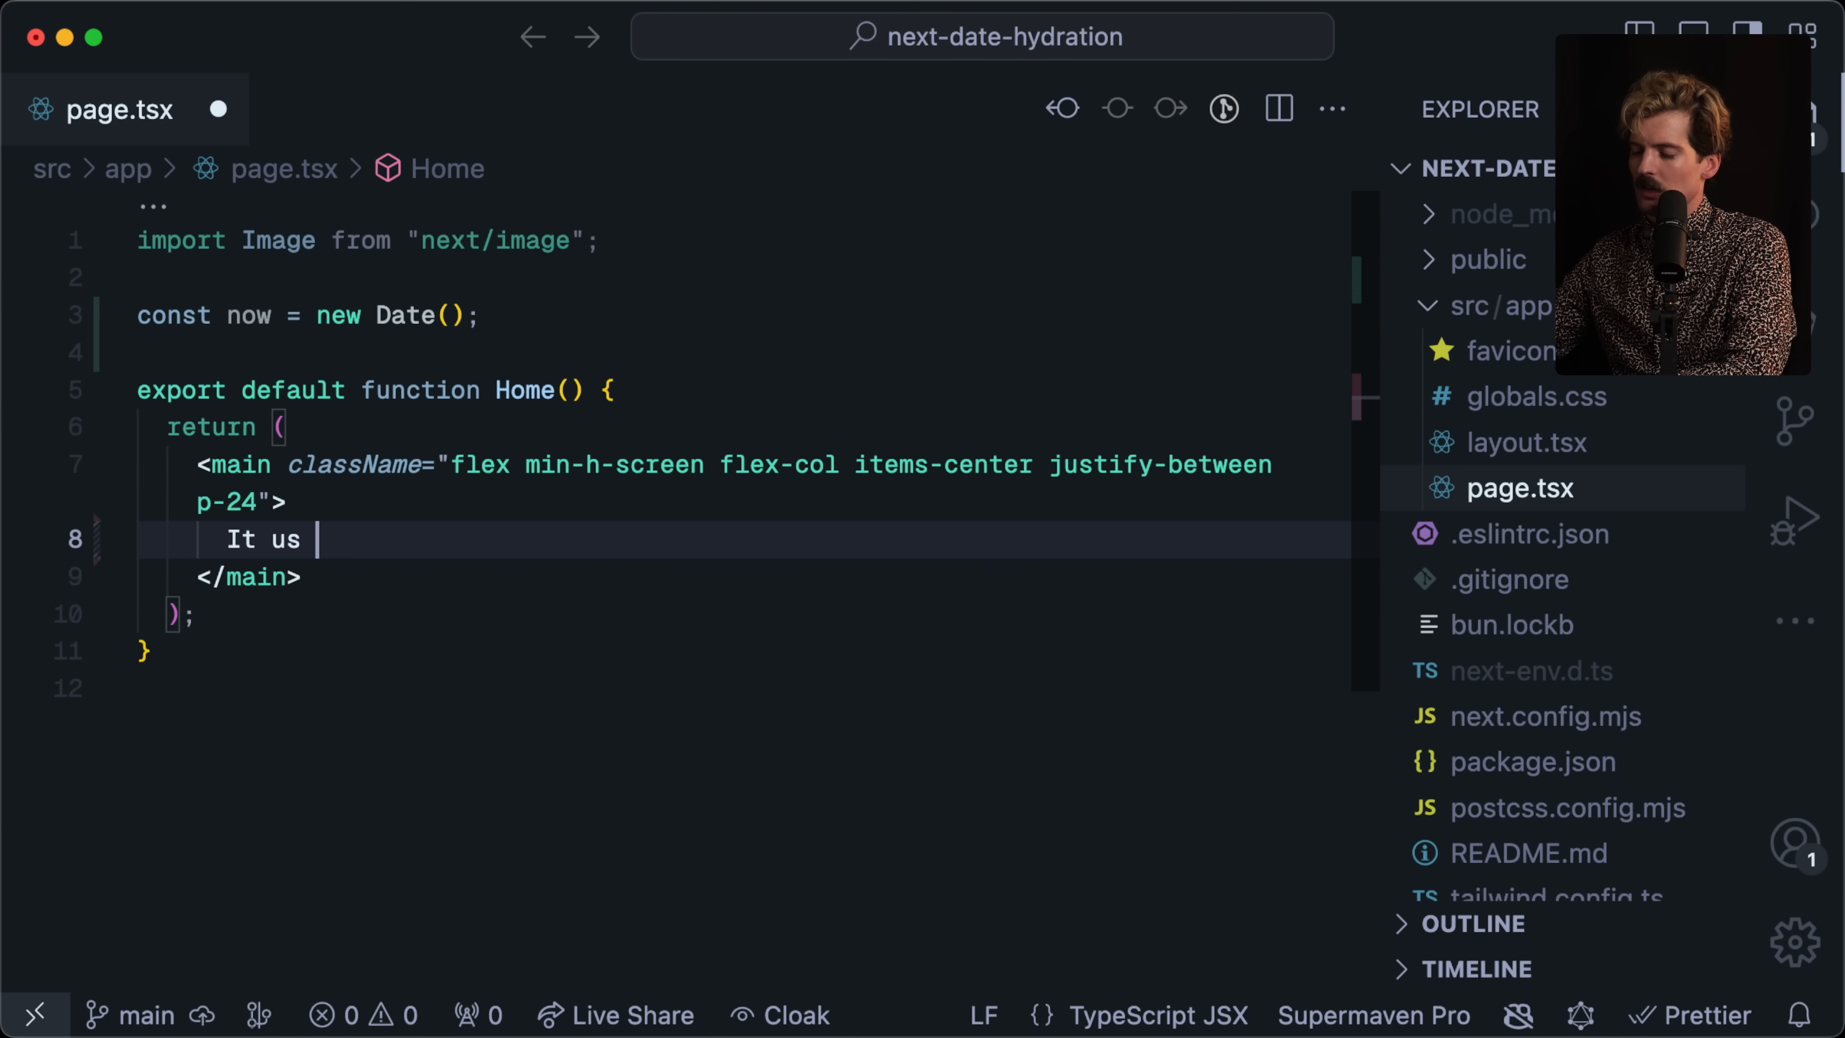
type("is currently {now.toLocaleString()}")
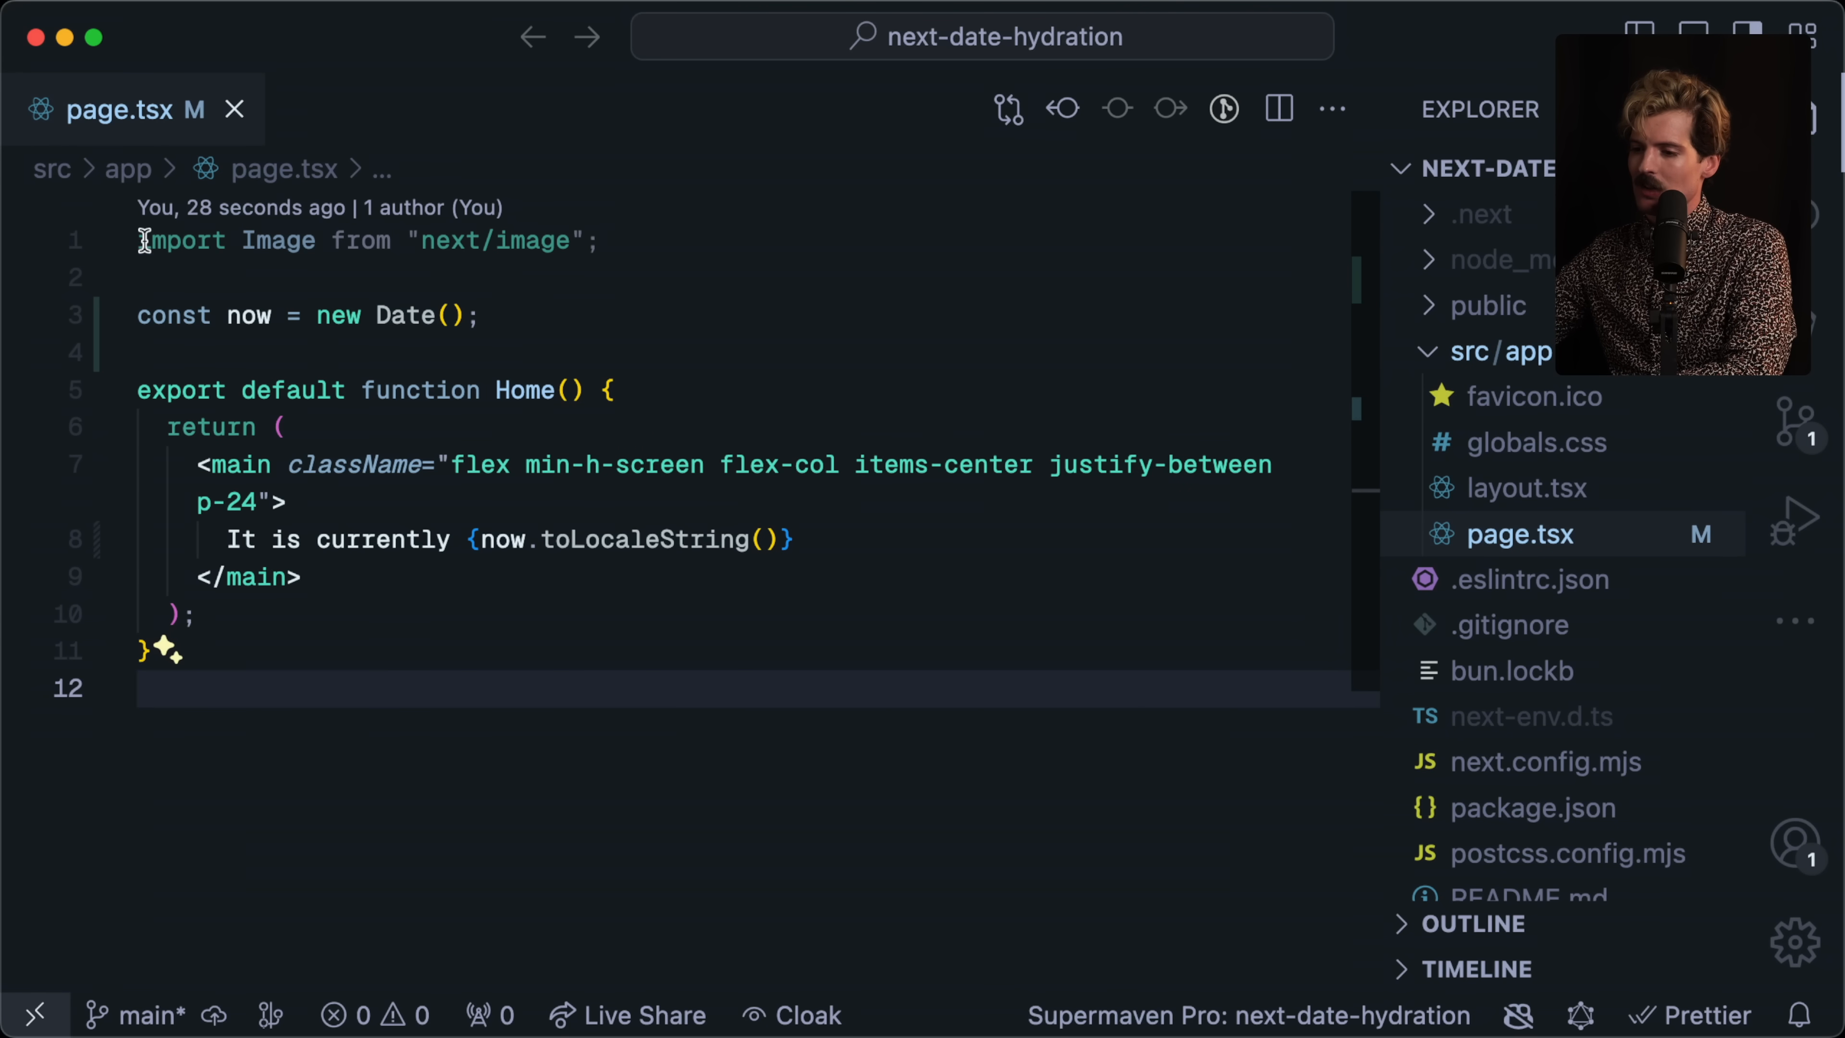
type("\"use client\";")
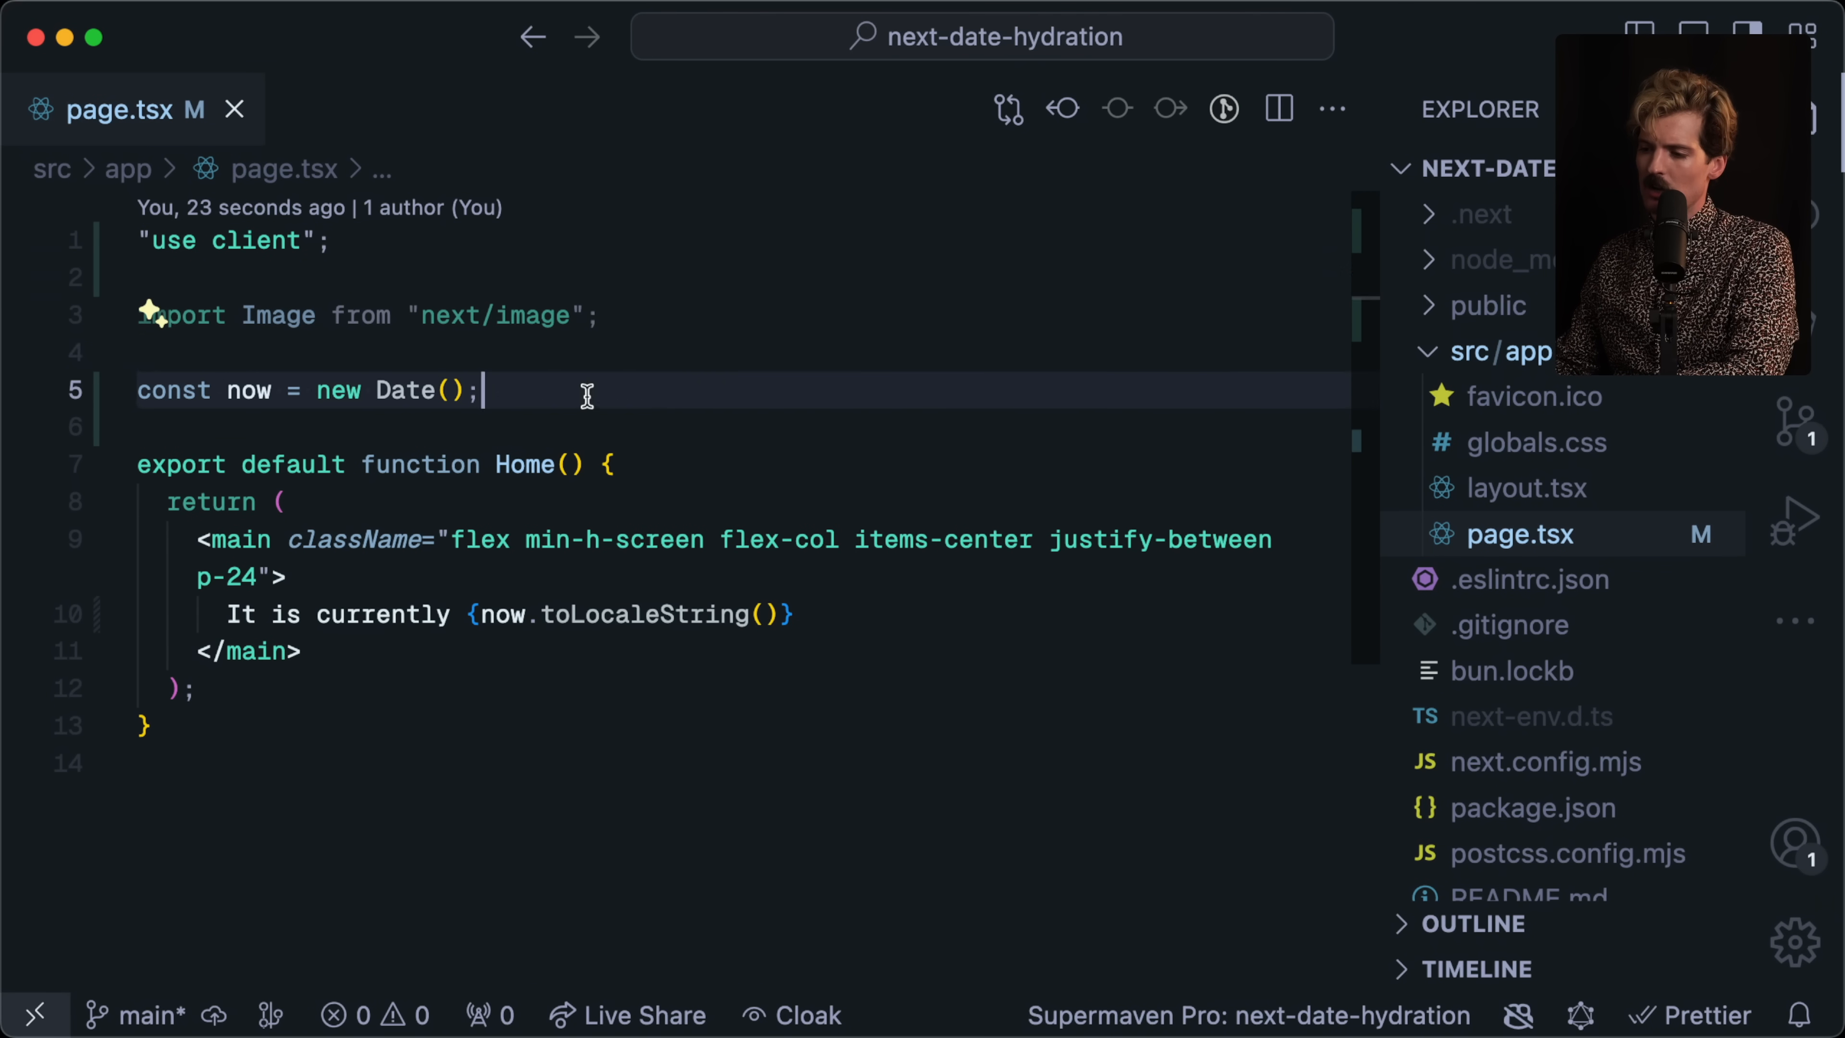
Write getTime() that logs the new Date and returns now.toLocaleString().
type("function getTime() {")
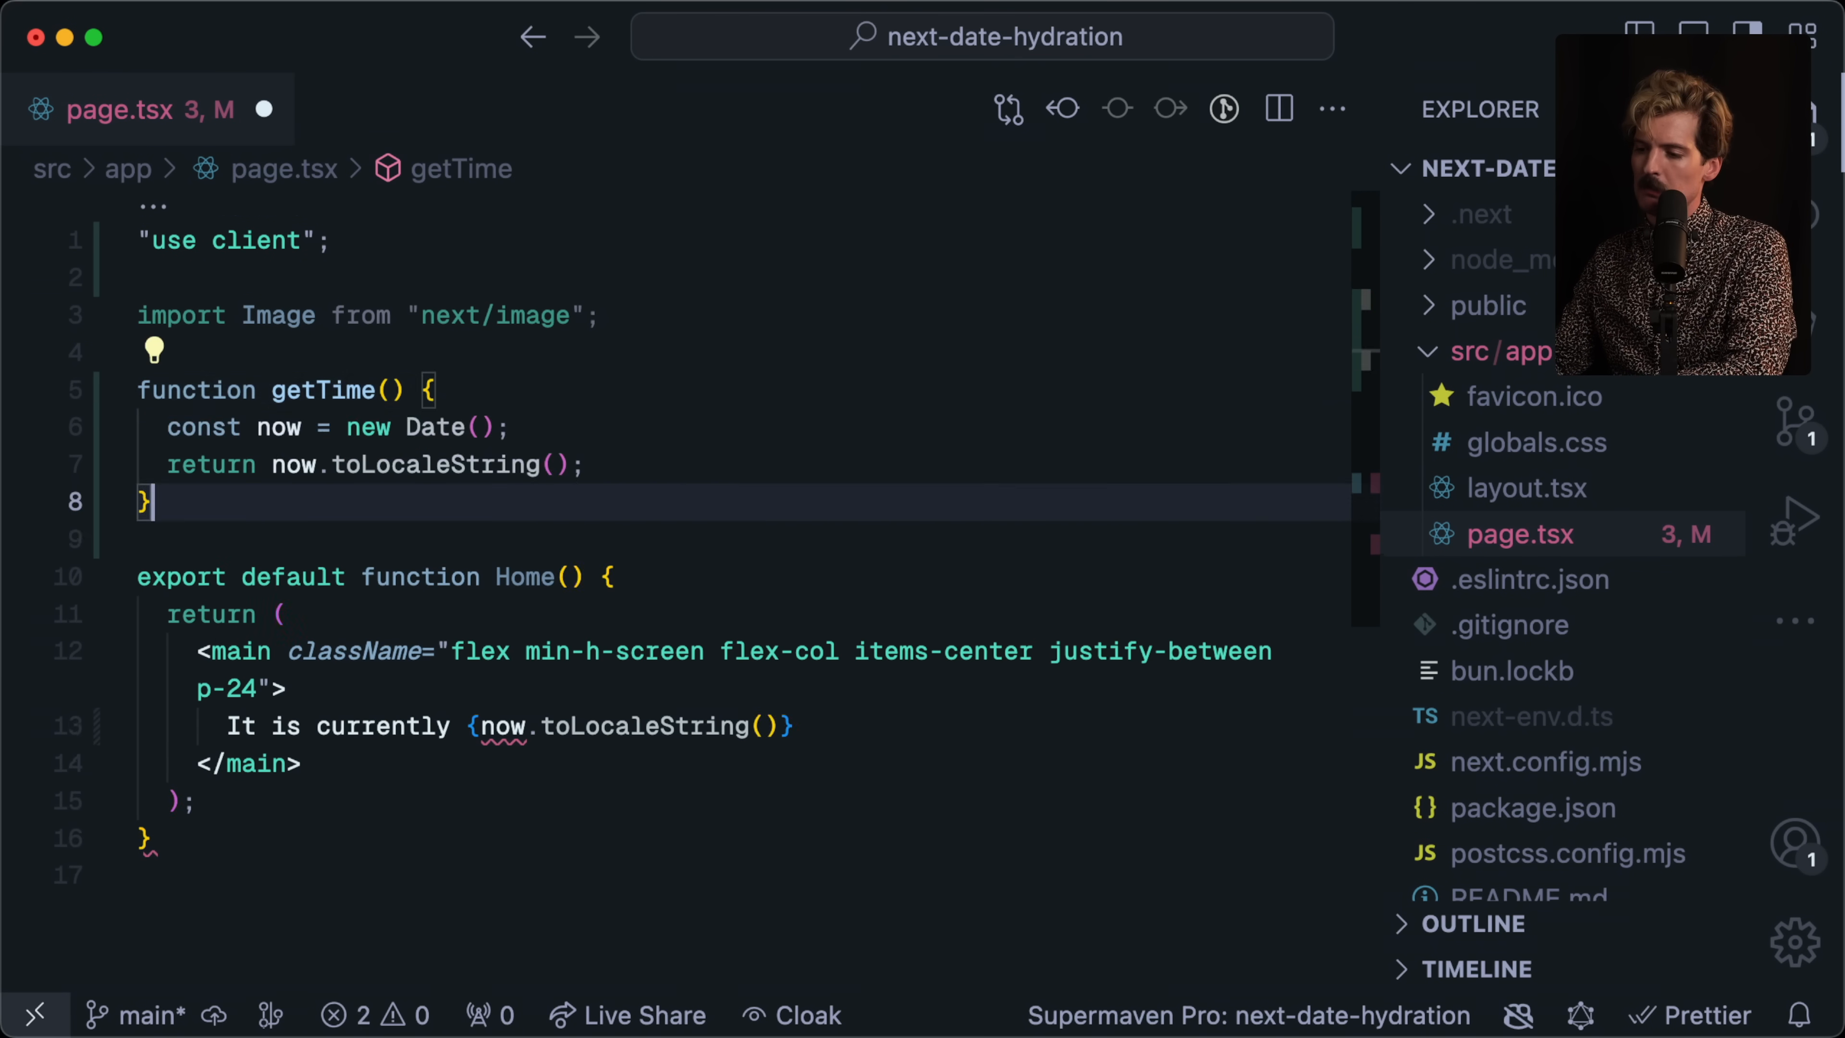
type("console.log(\"We\")")
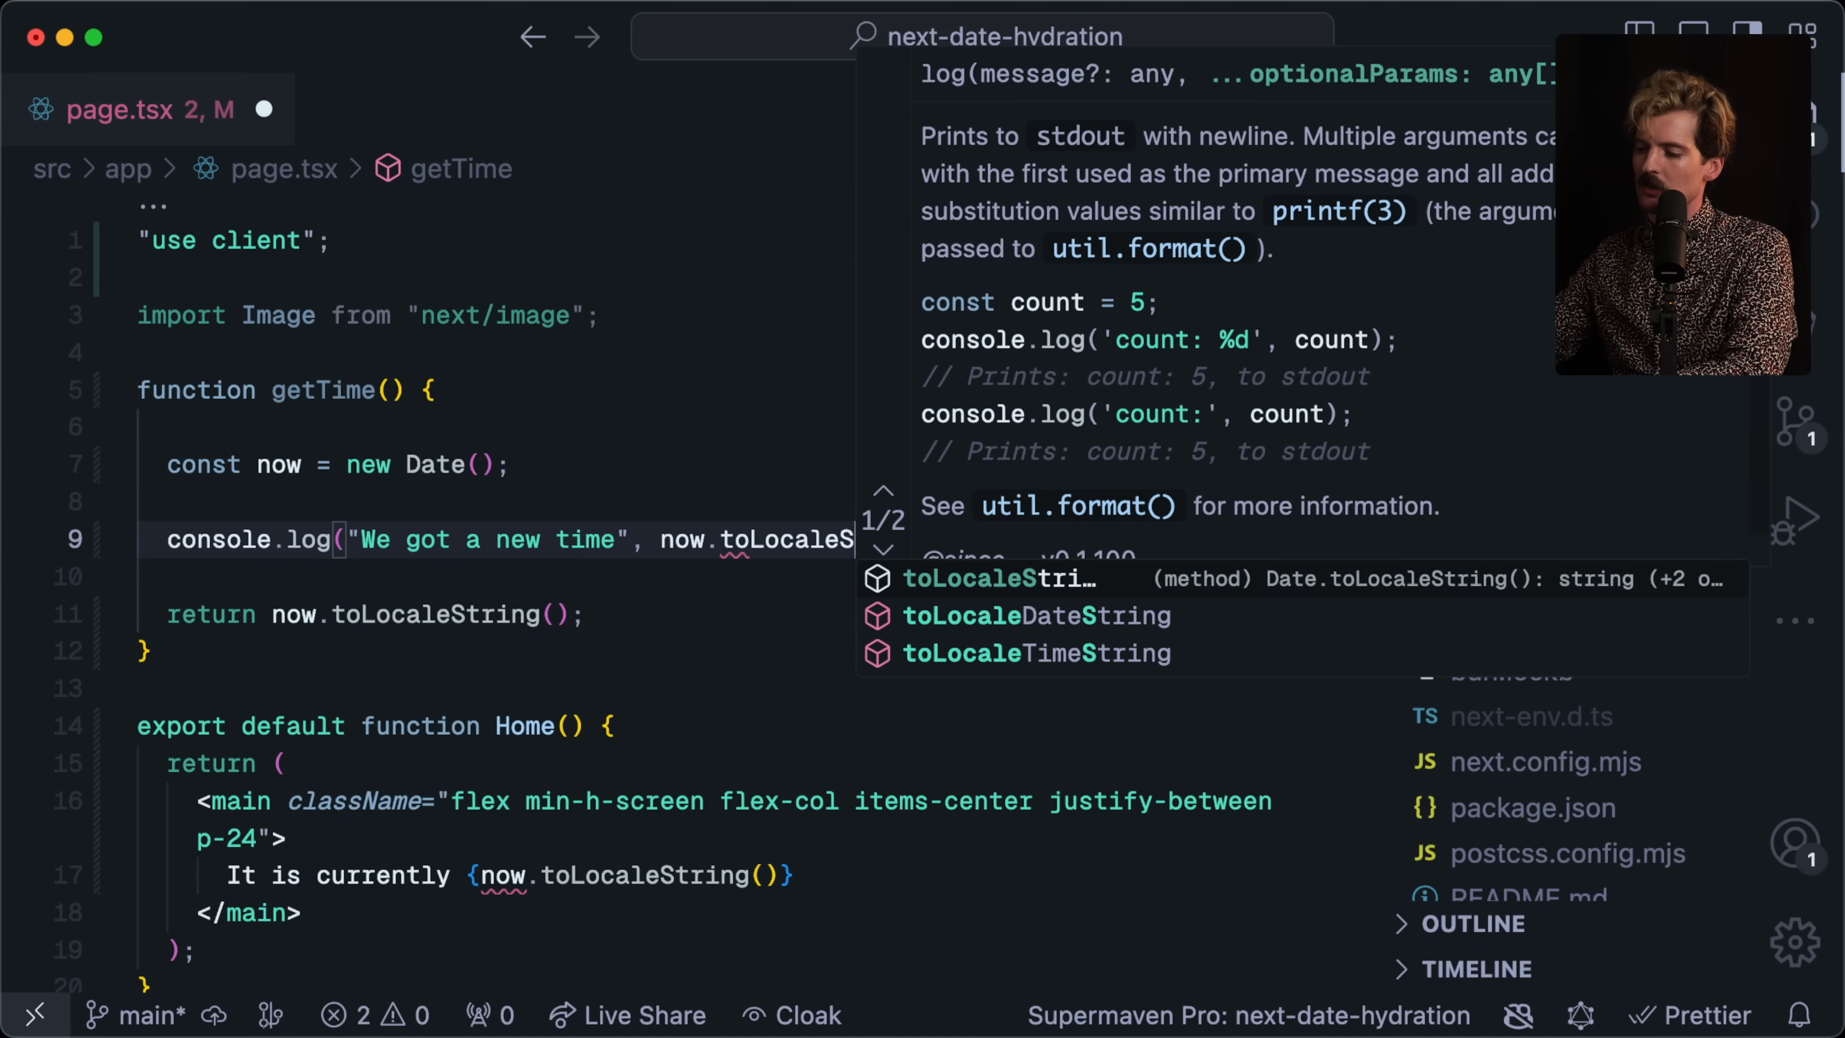
key("Enter")
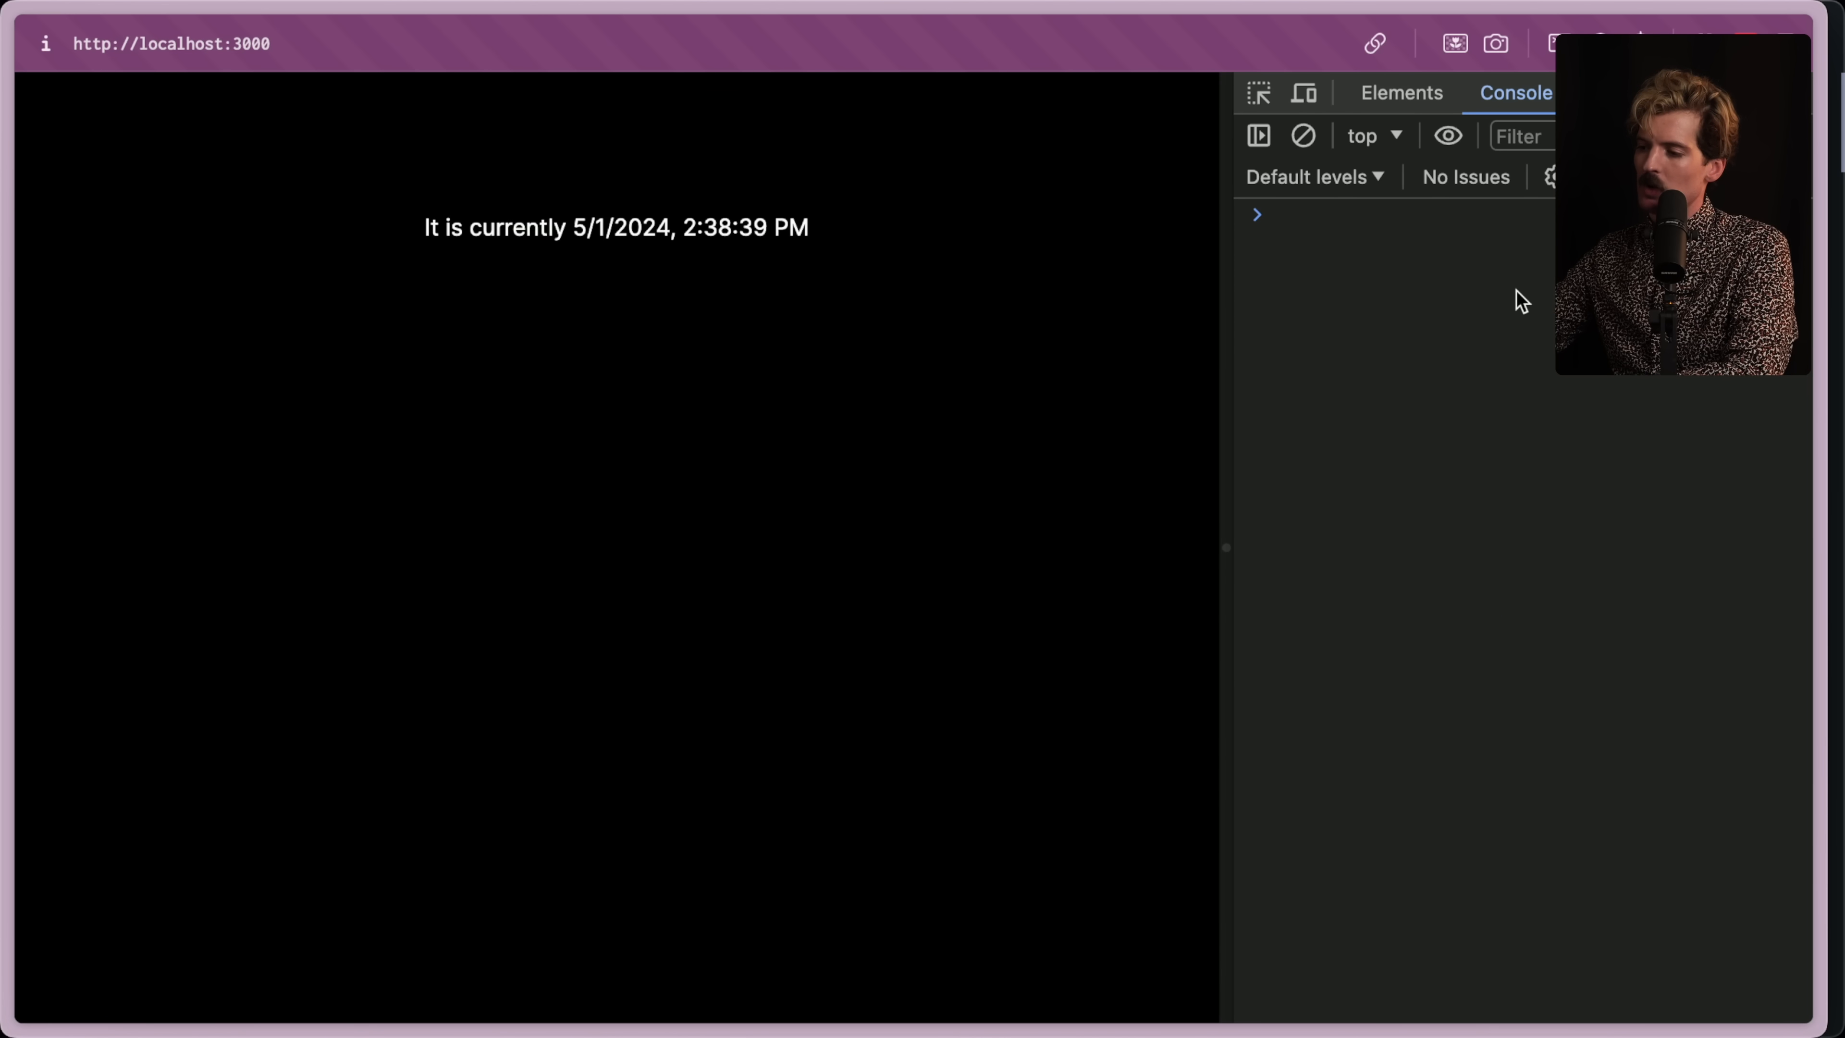
mouse_move(568, 272)
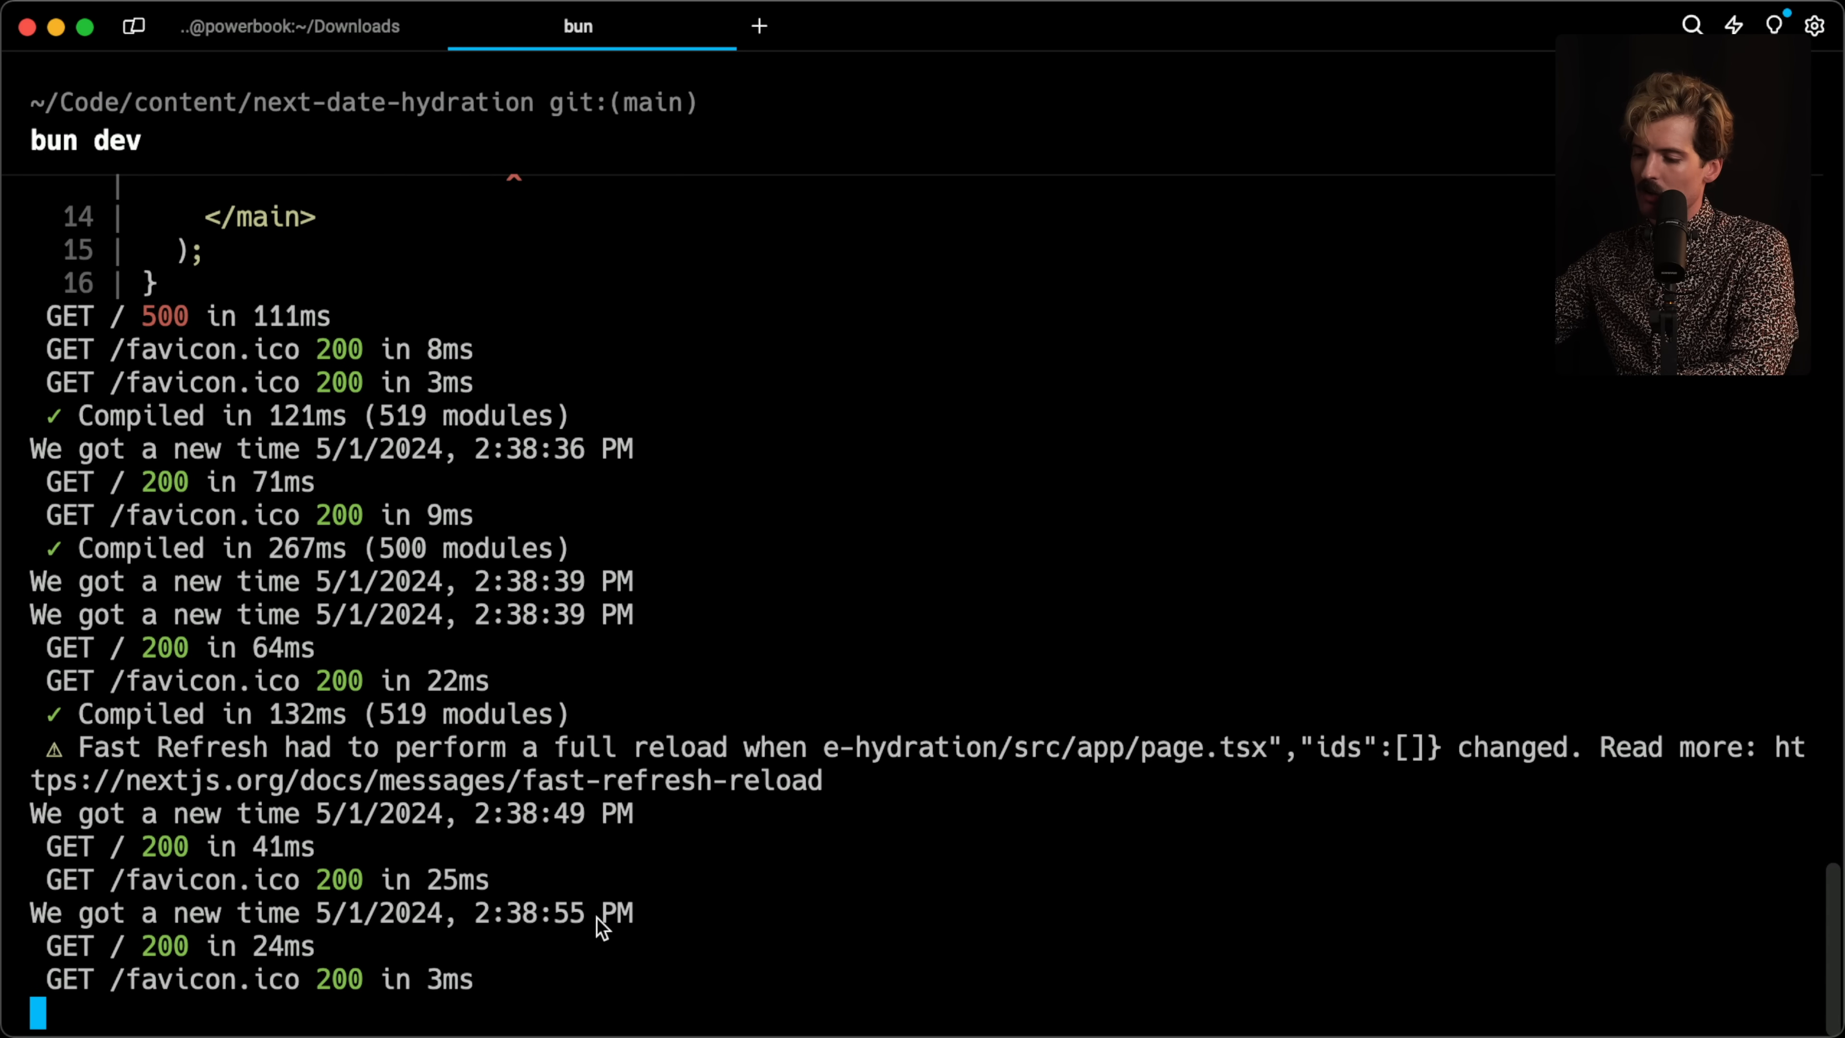
mouse_move(530, 880)
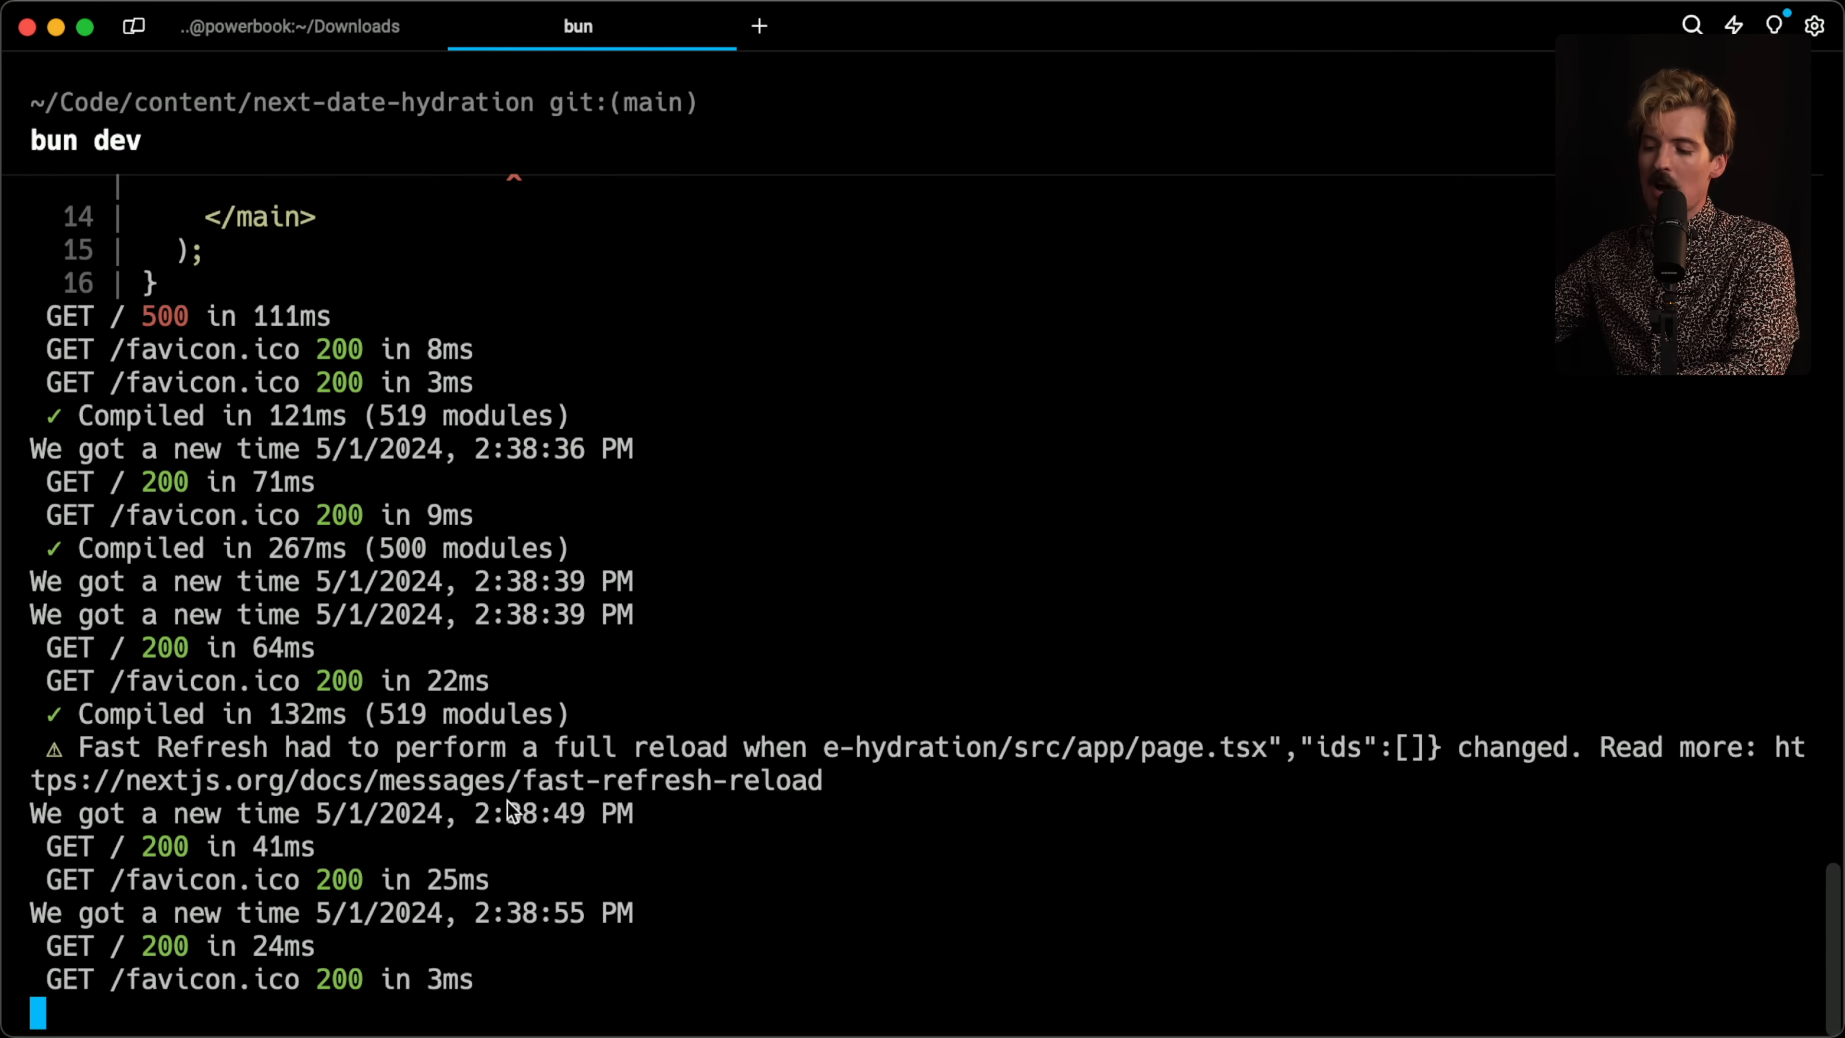
mouse_move(740, 809)
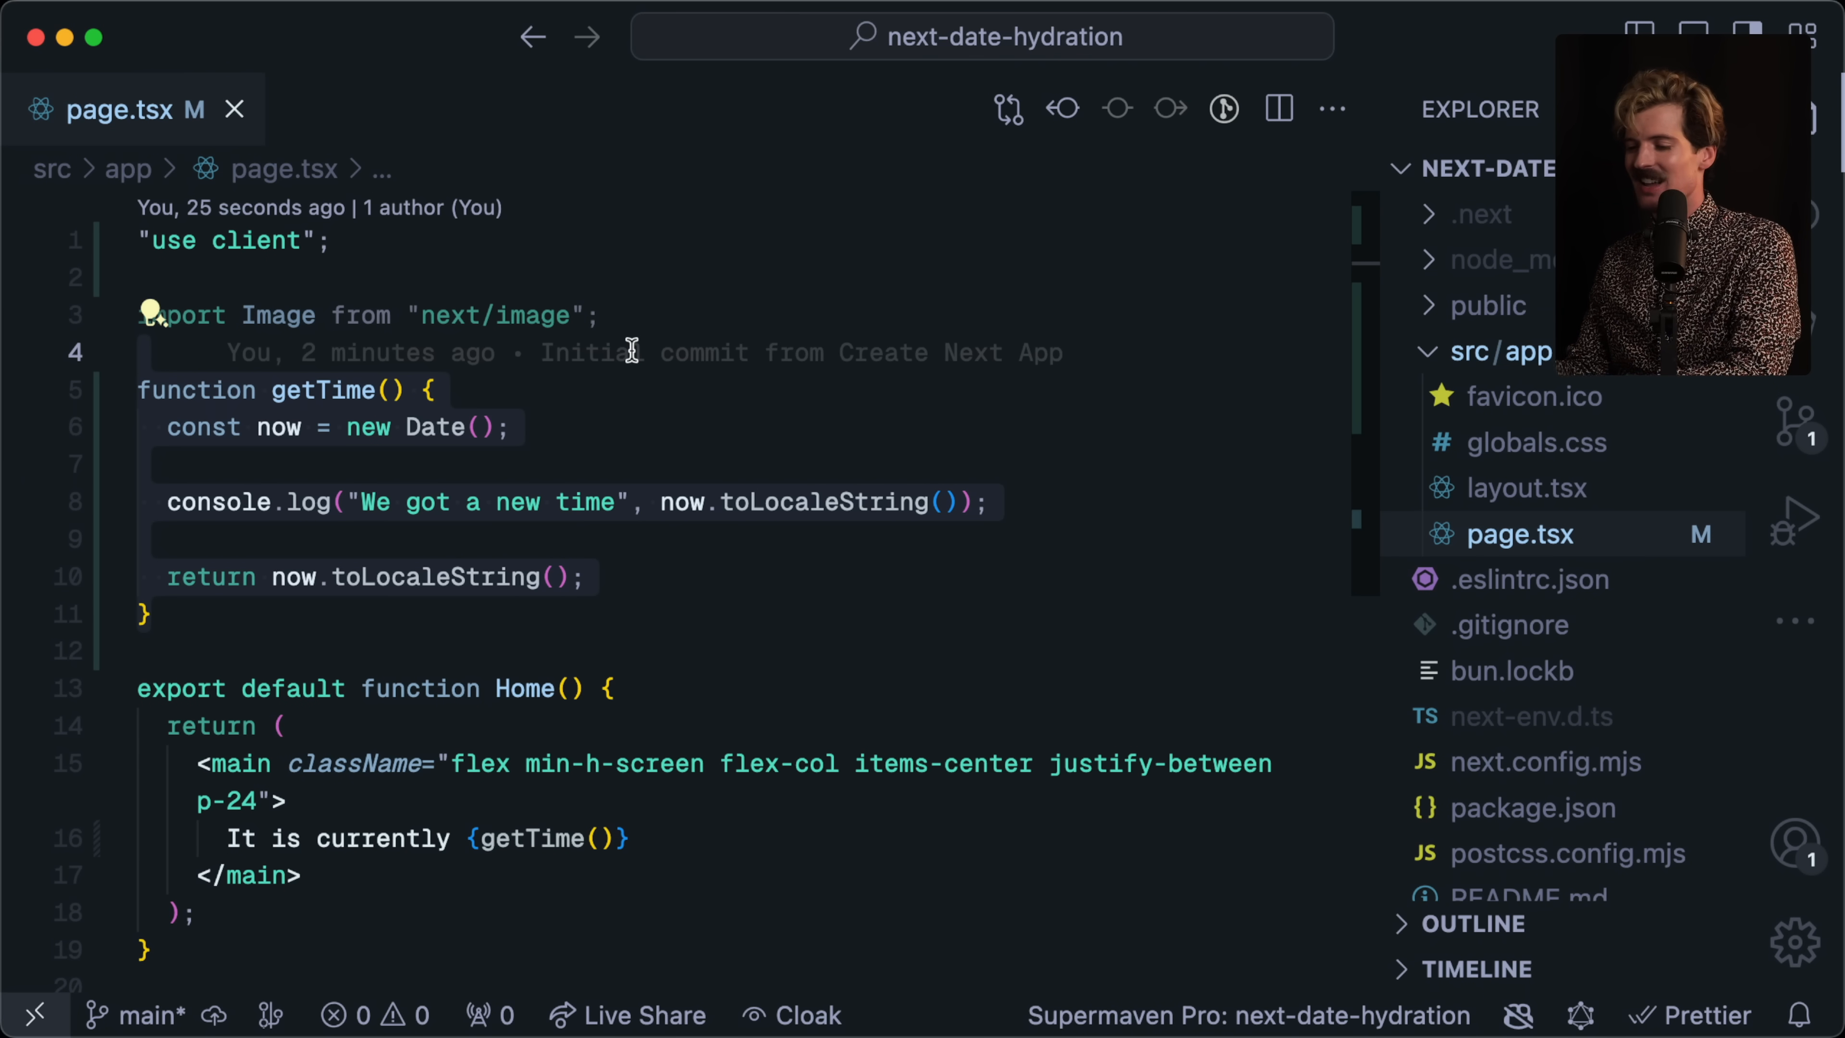
Reload localhost:3000 so the console shows the 'Text content did not match' hydration error.
key("cmd+tab")
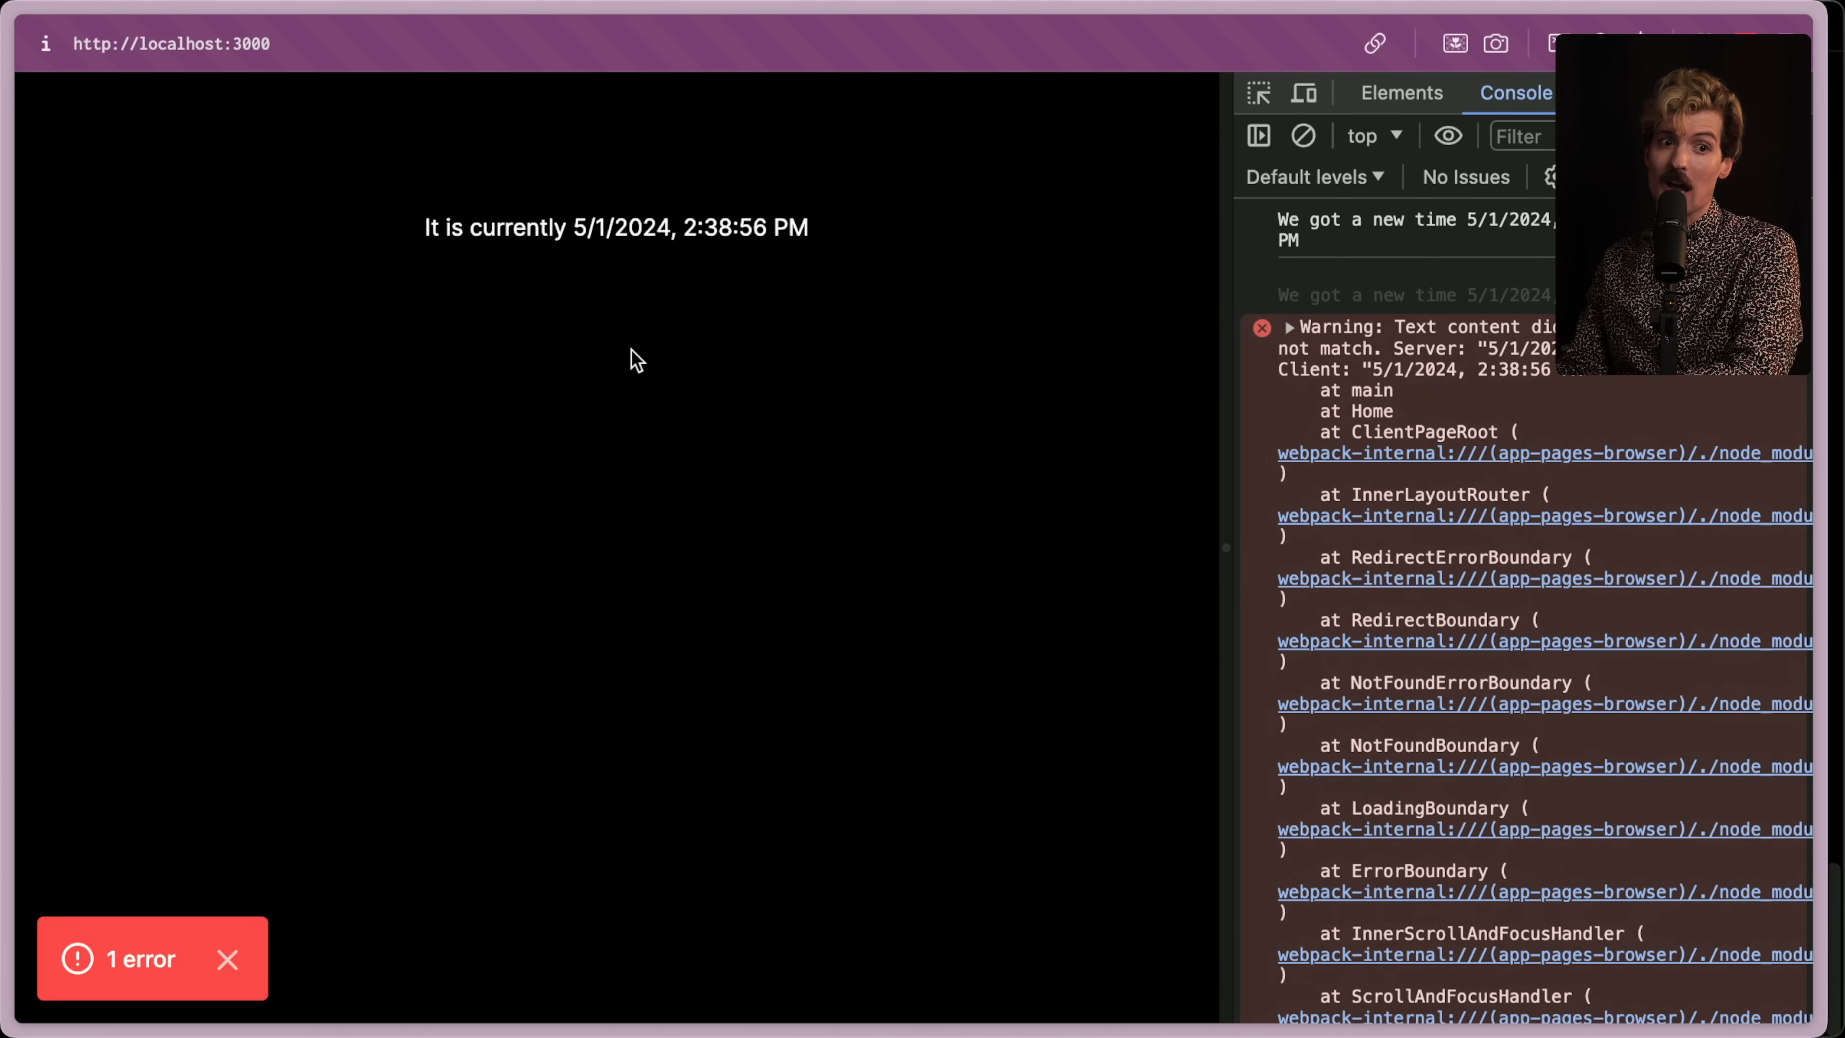
left_click(1400, 93)
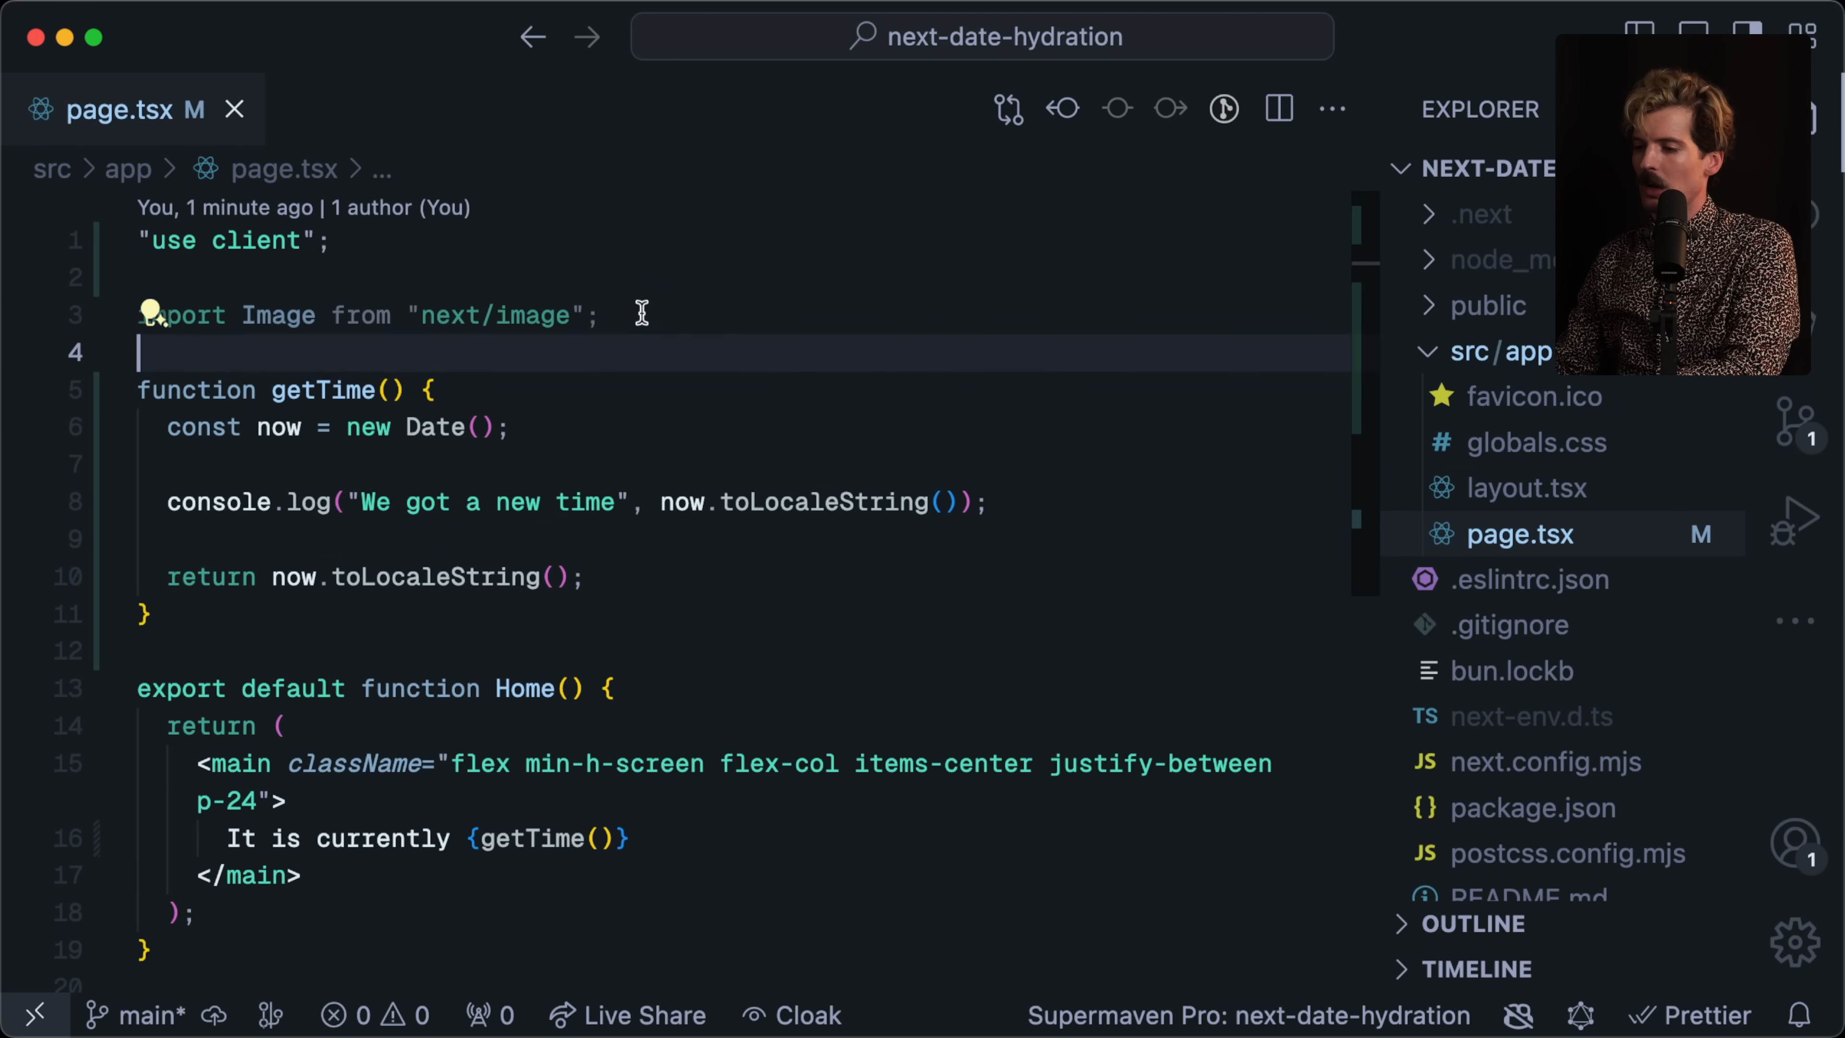
Write a Counter component using useState with a 'Clicks: {count}' button rendered in Home.
type("functio")
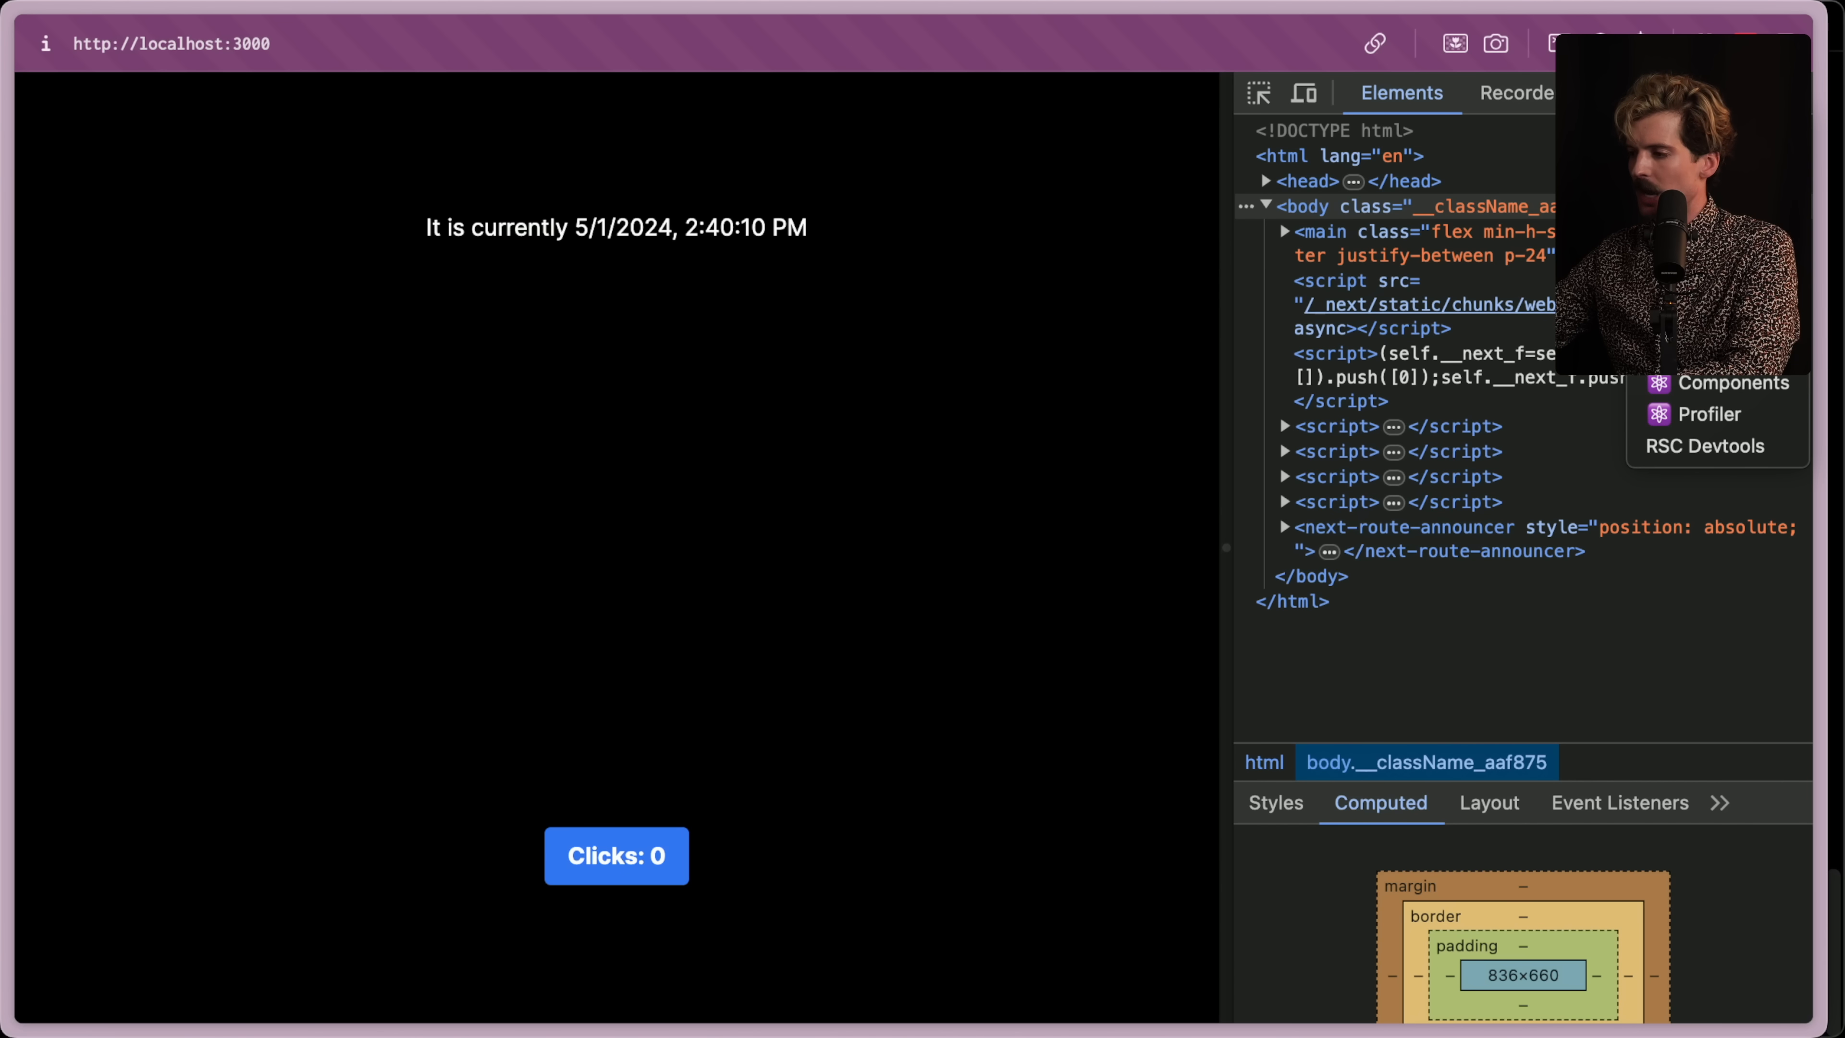
Inspect the raw HTML response of the localhost request in the DevTools Network panel.
left_click(1517, 93)
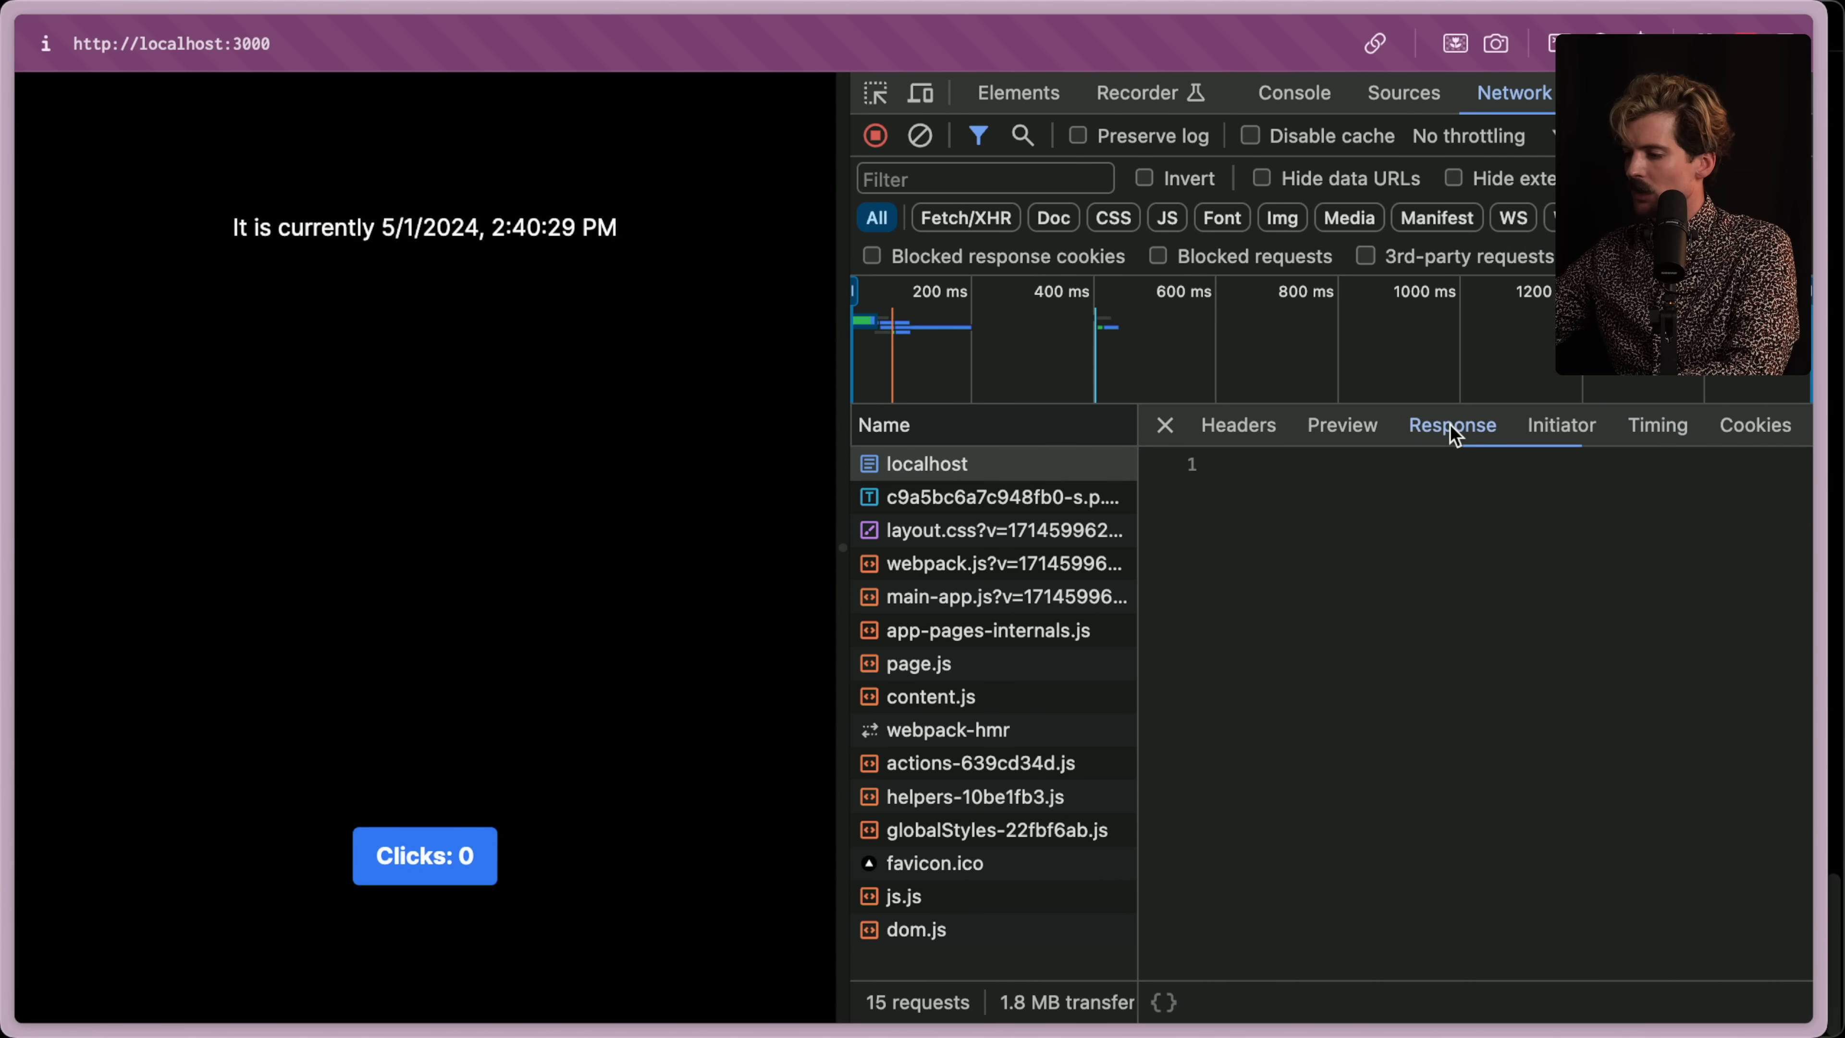
left_click(1452, 425)
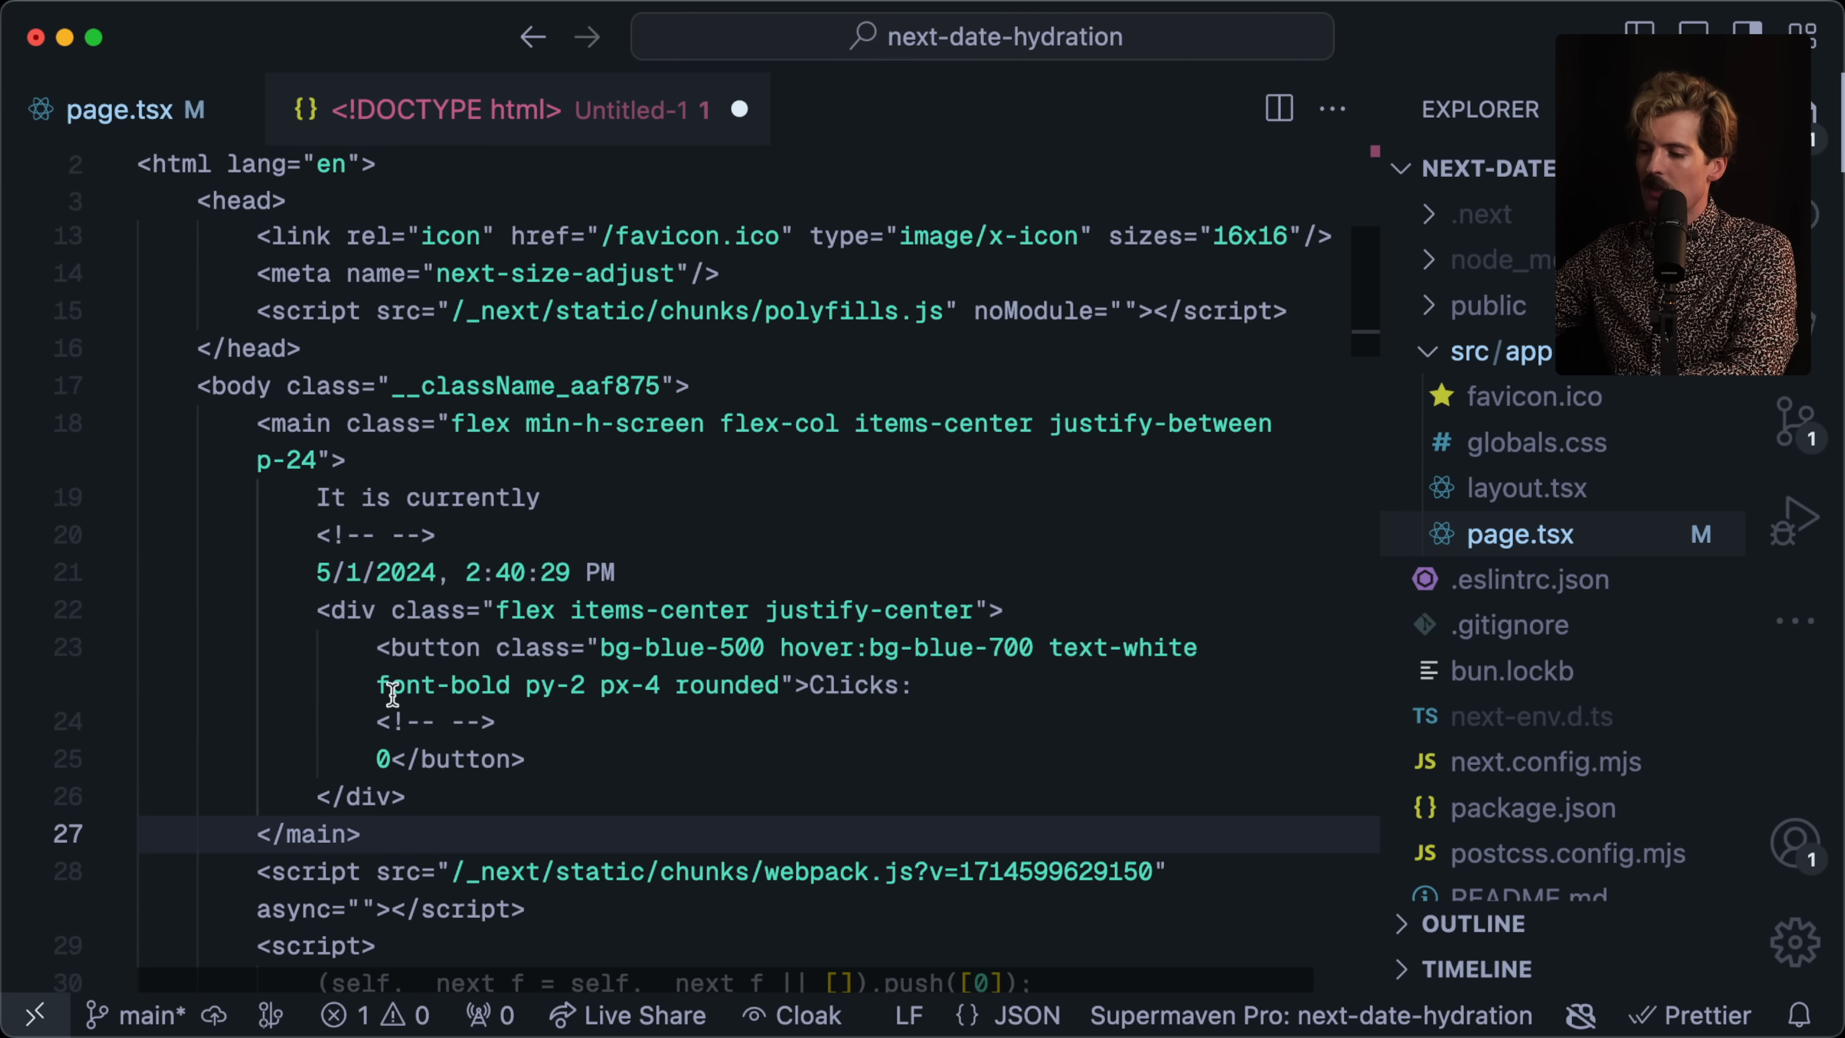
Paste the copied server response into a new untitled editor to read the rendered HTML.
left_click(365, 833)
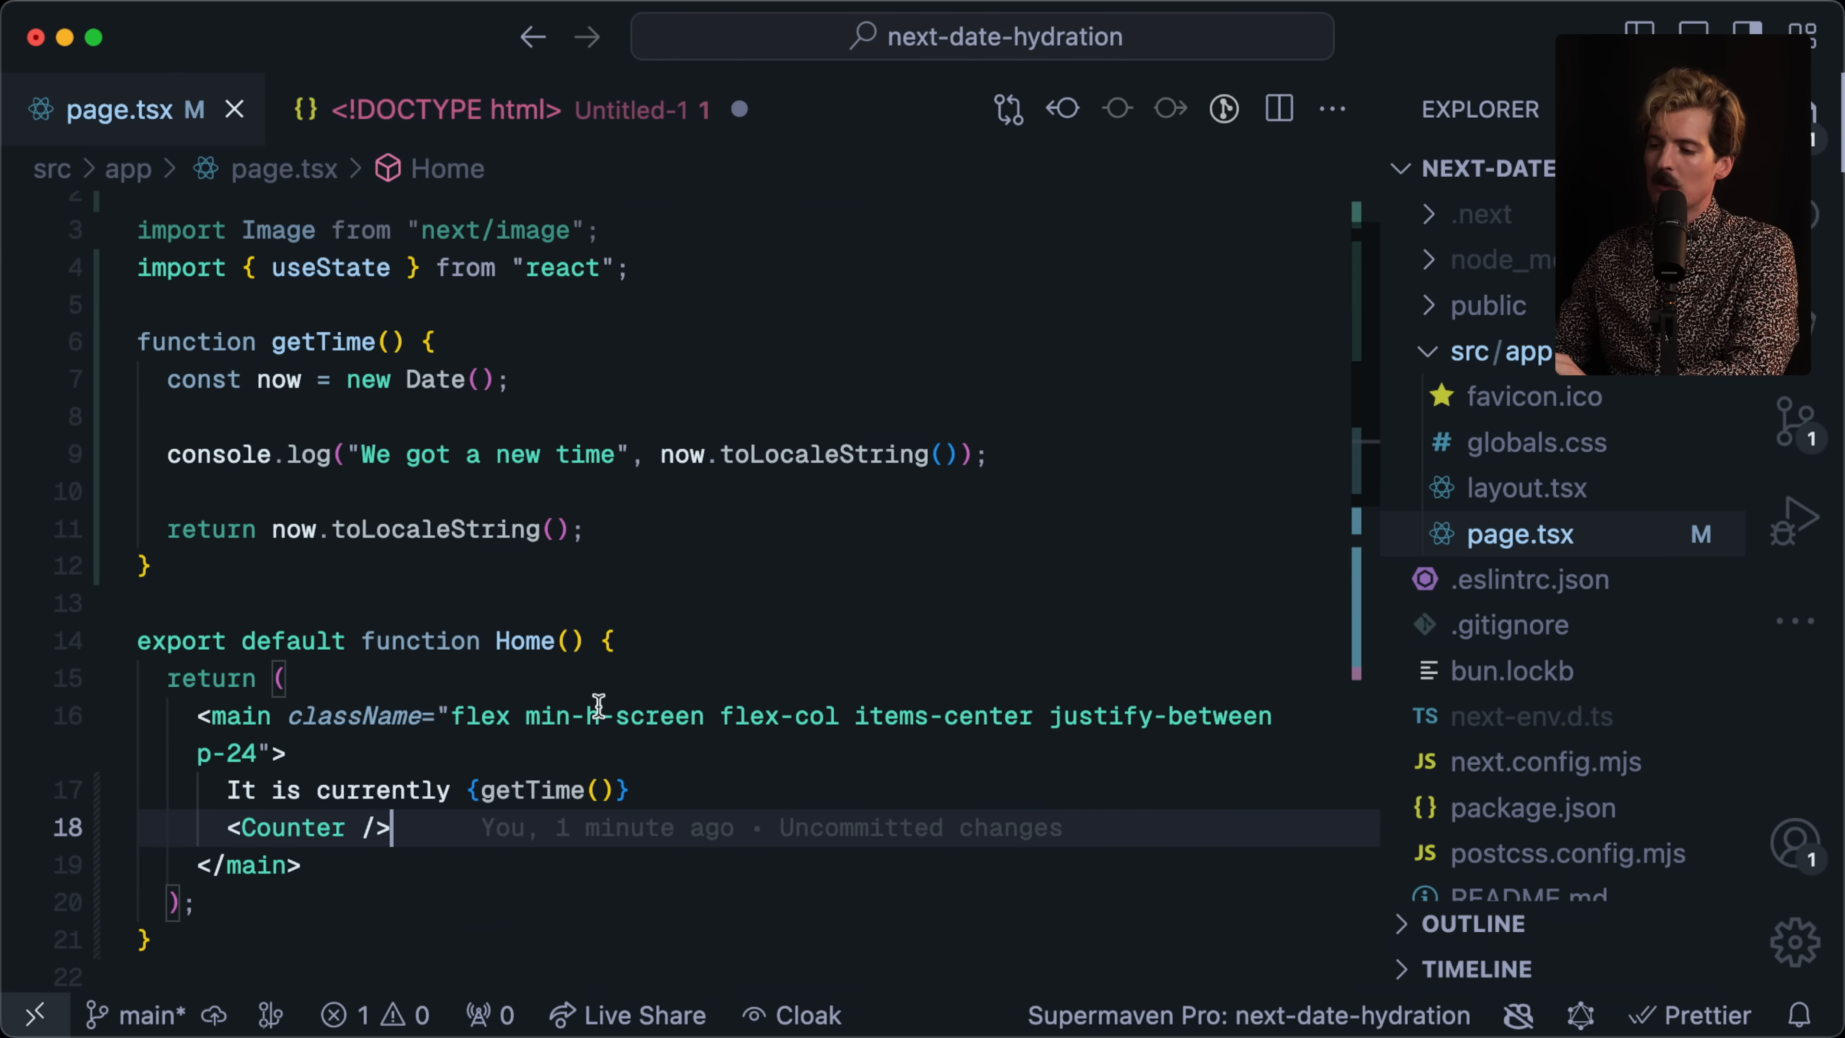
Remove "use client" from page.tsx and create src/app/counter.tsx for the Counter component.
left_click(445, 108)
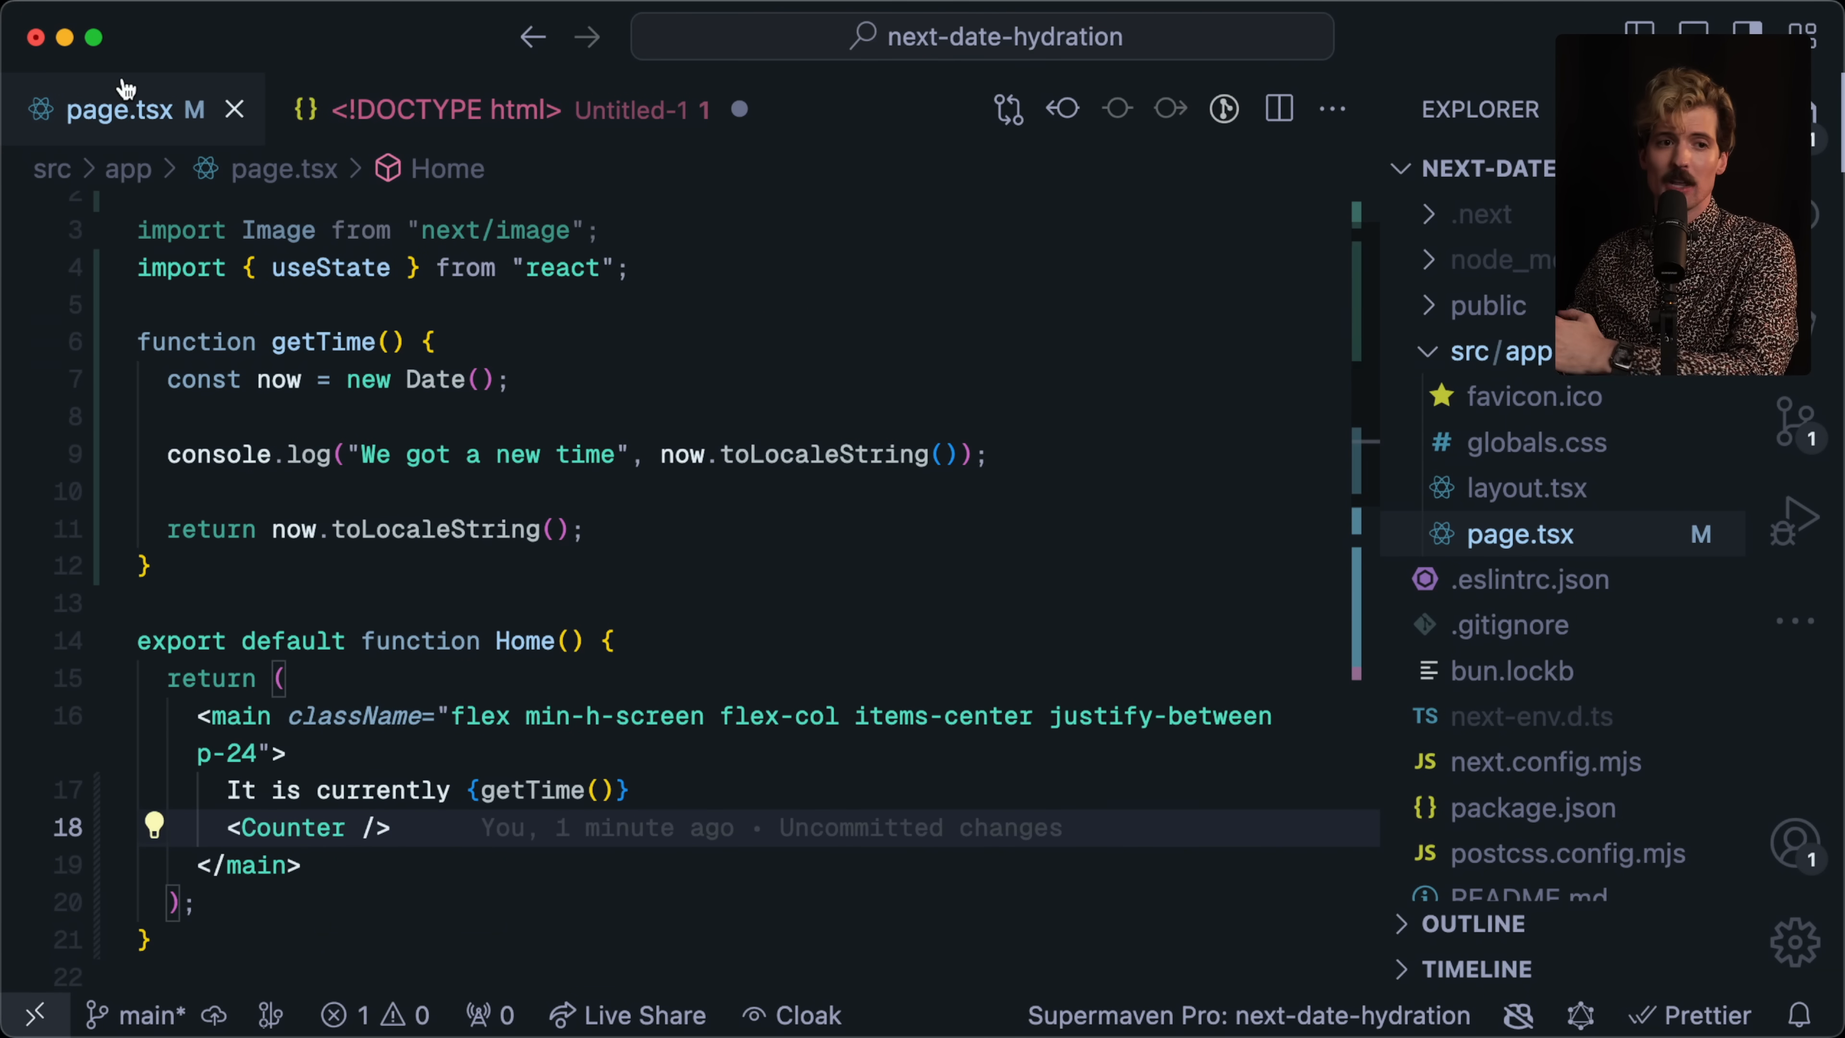
left_click(188, 715)
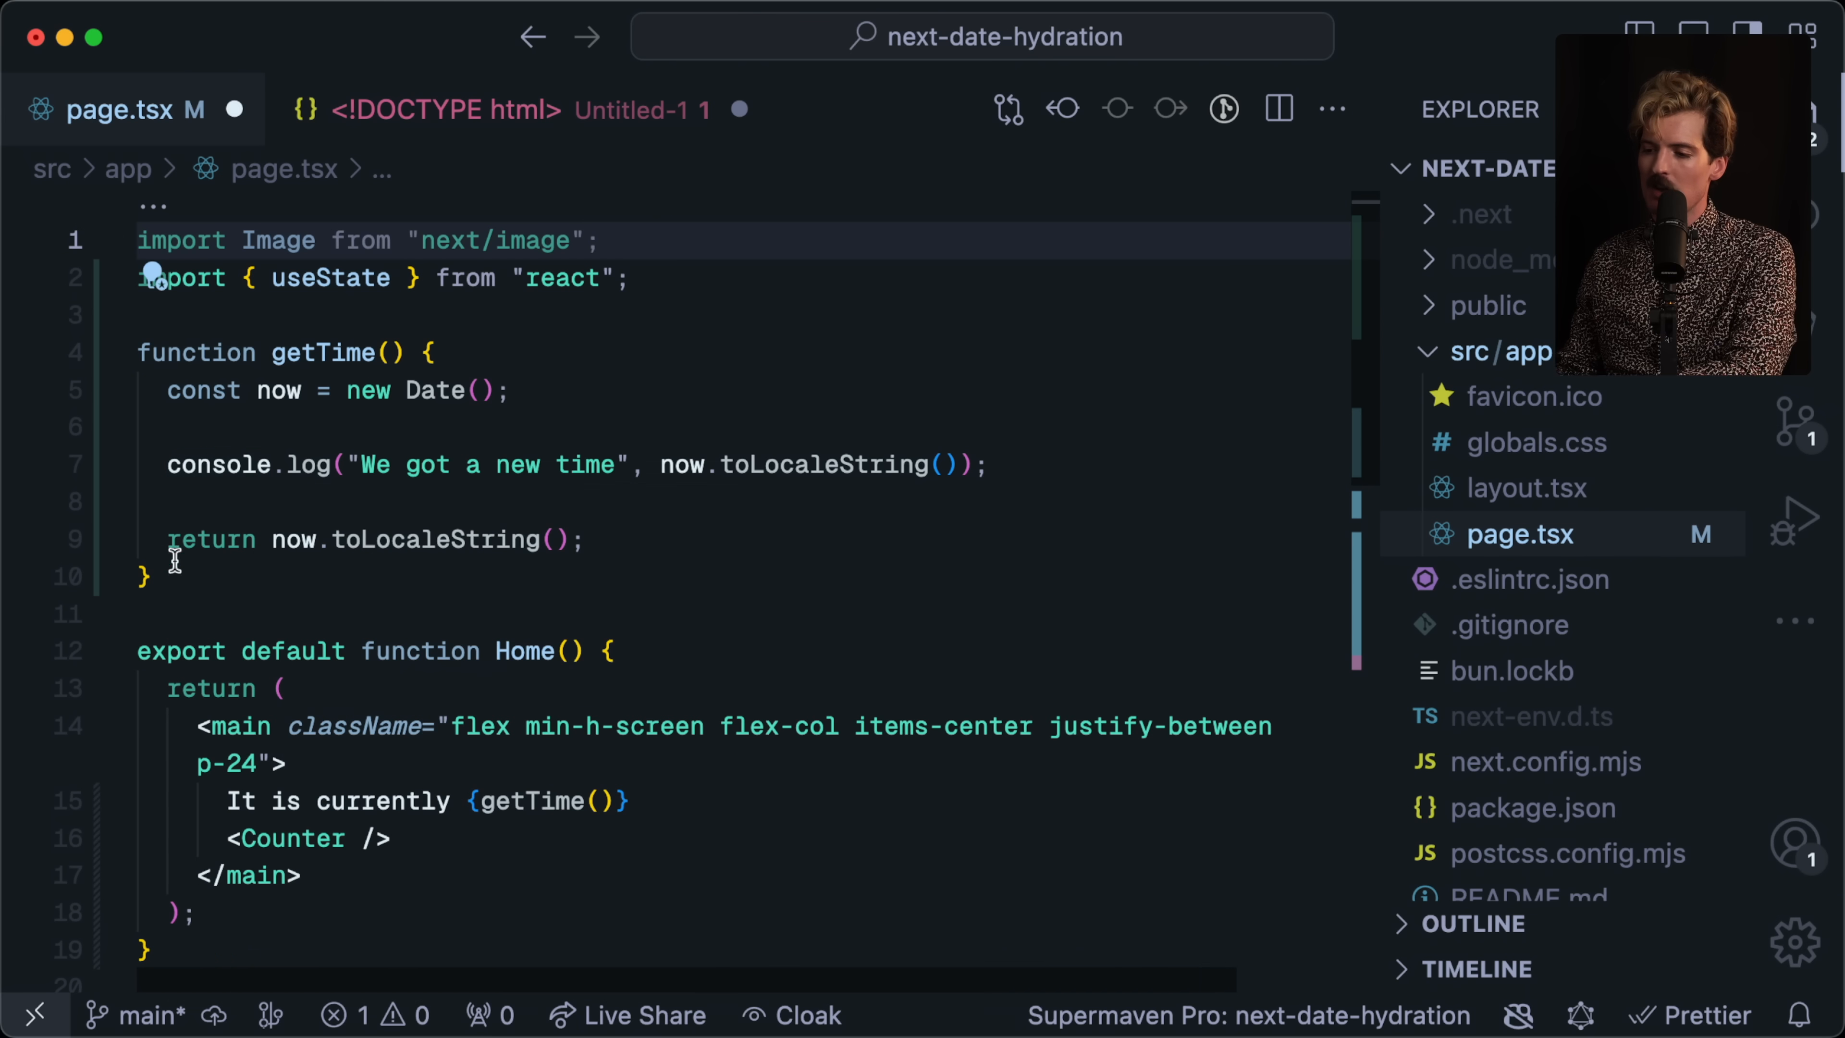
mouse_move(576, 477)
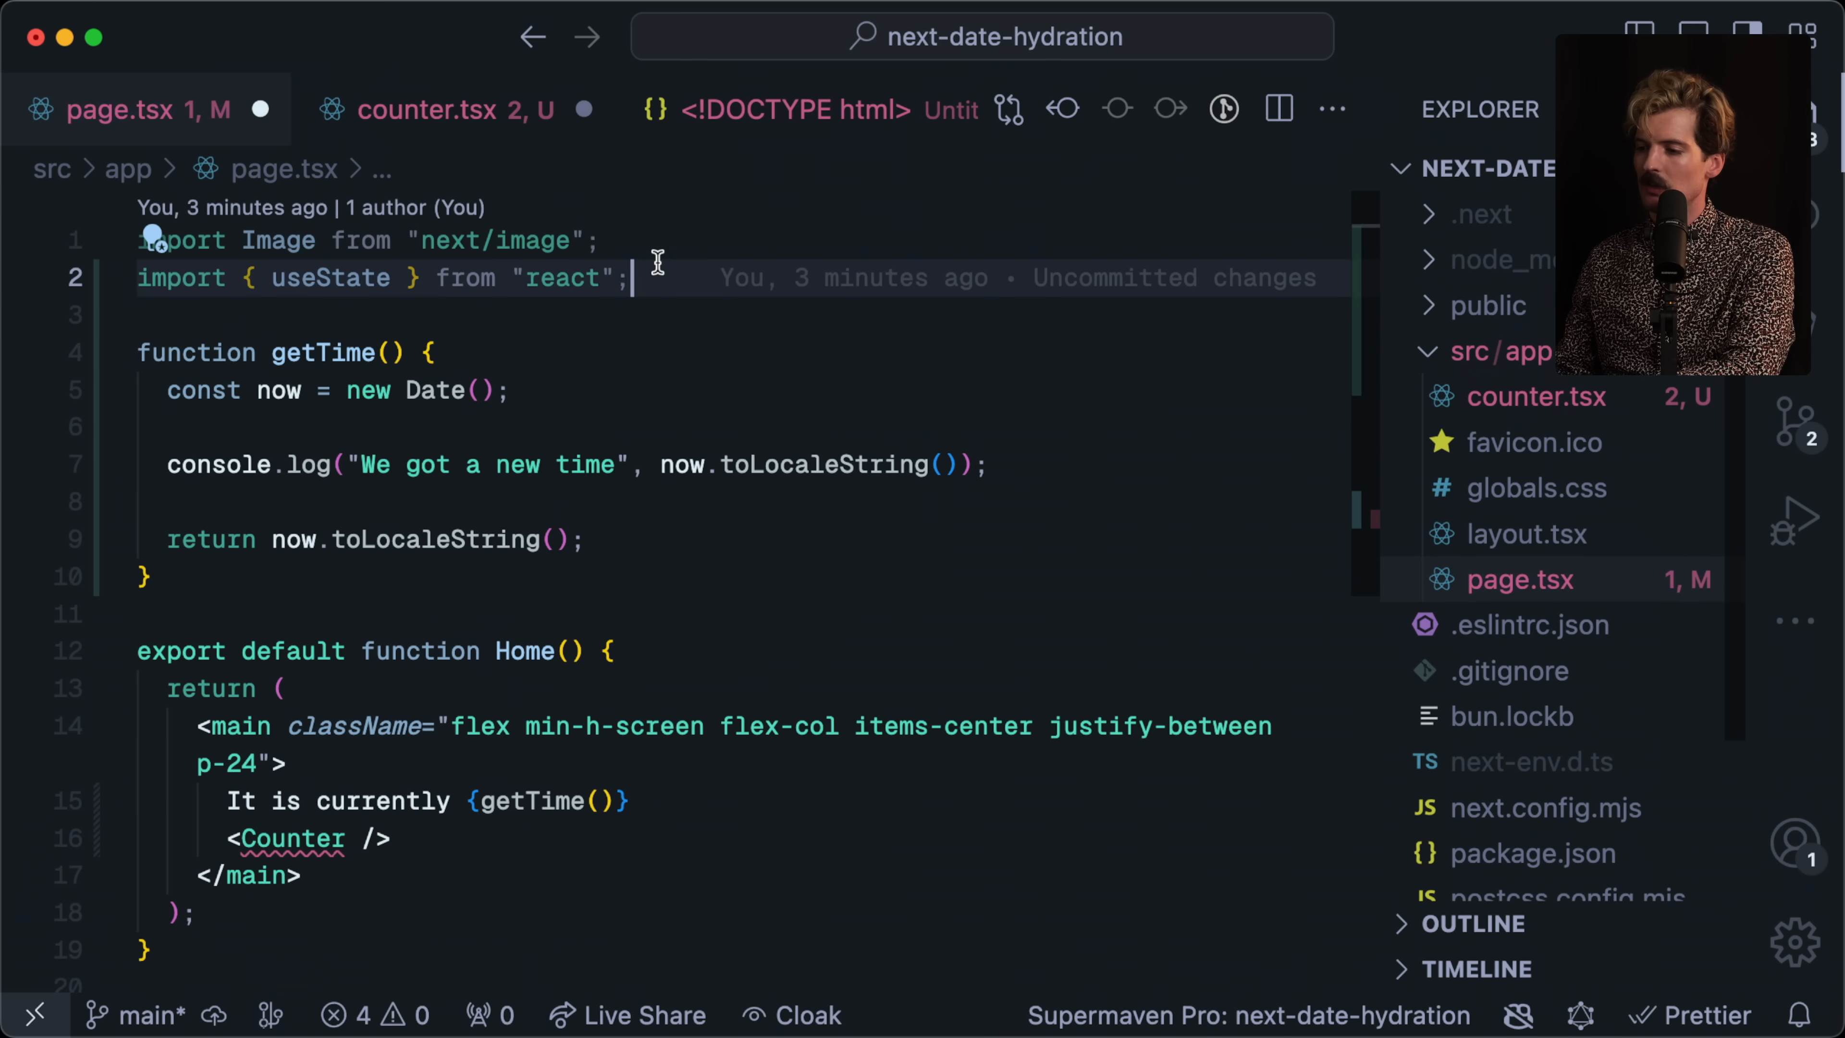
Export Counter from counter.tsx and import { Counter } from "./counter" in page.tsx.
left_click(426, 110)
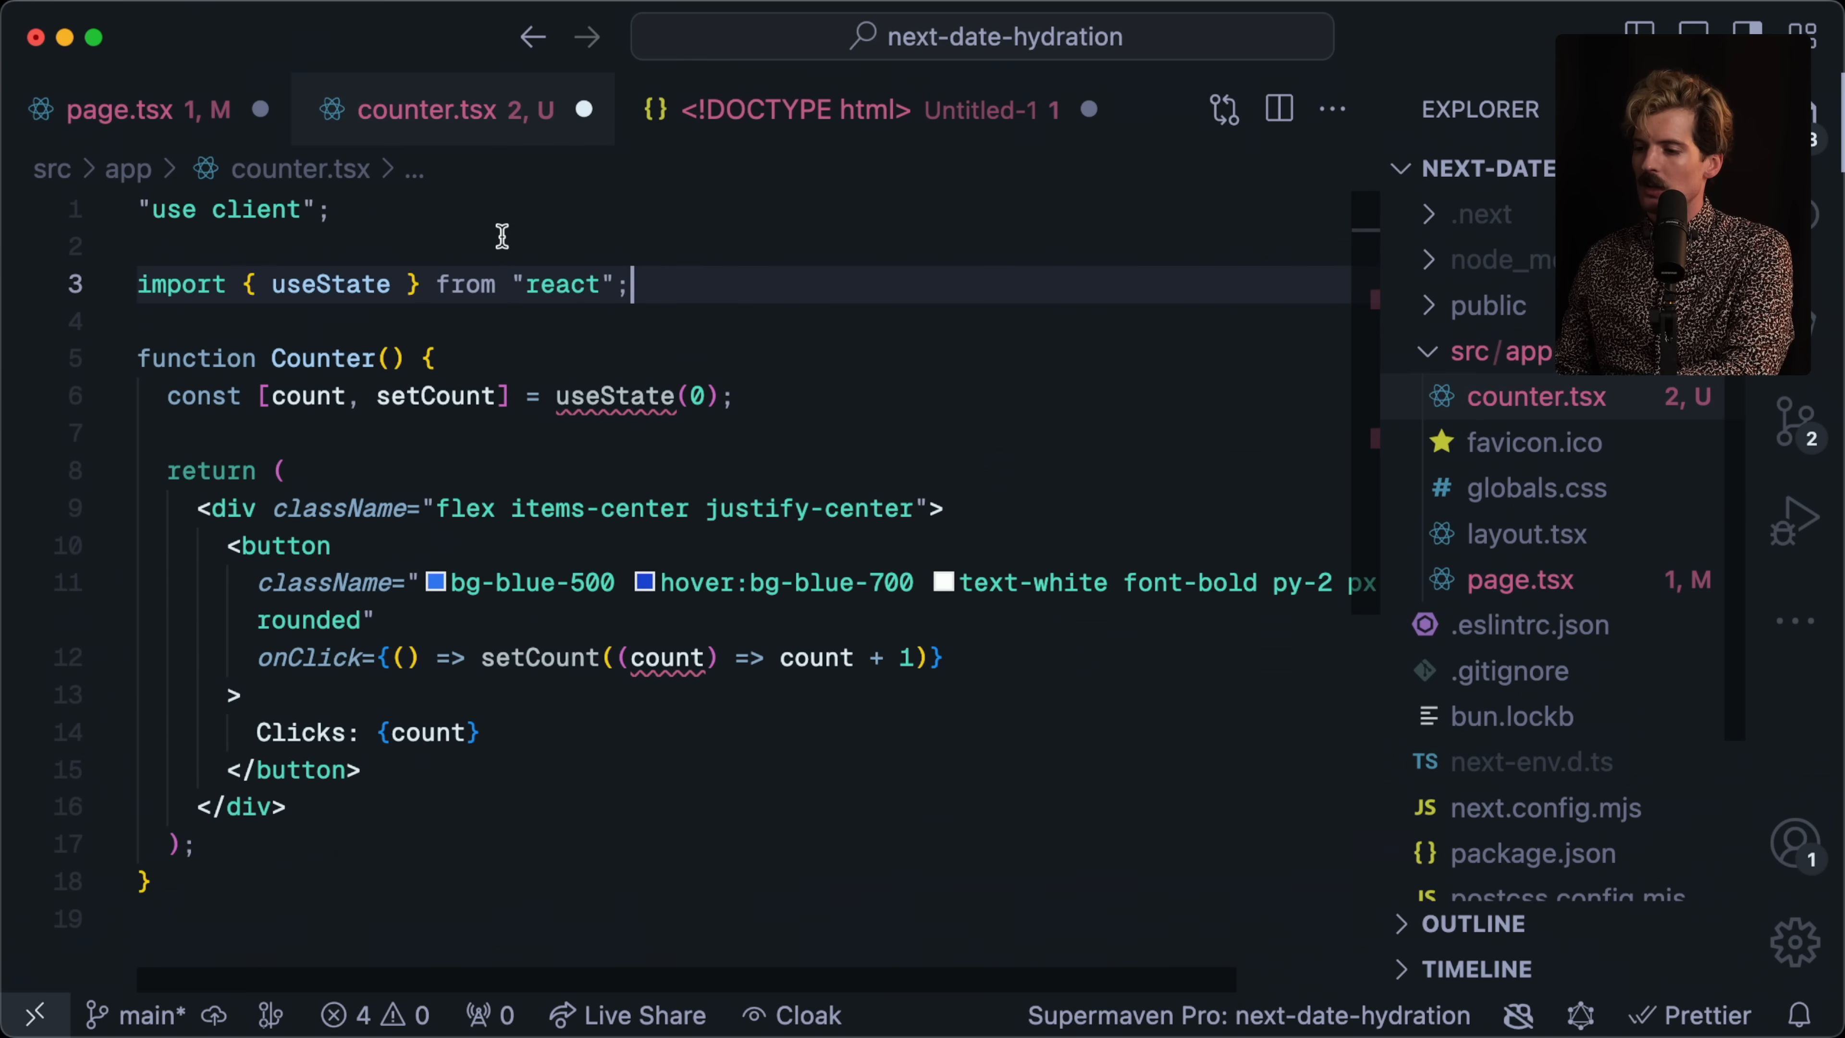
type("export default")
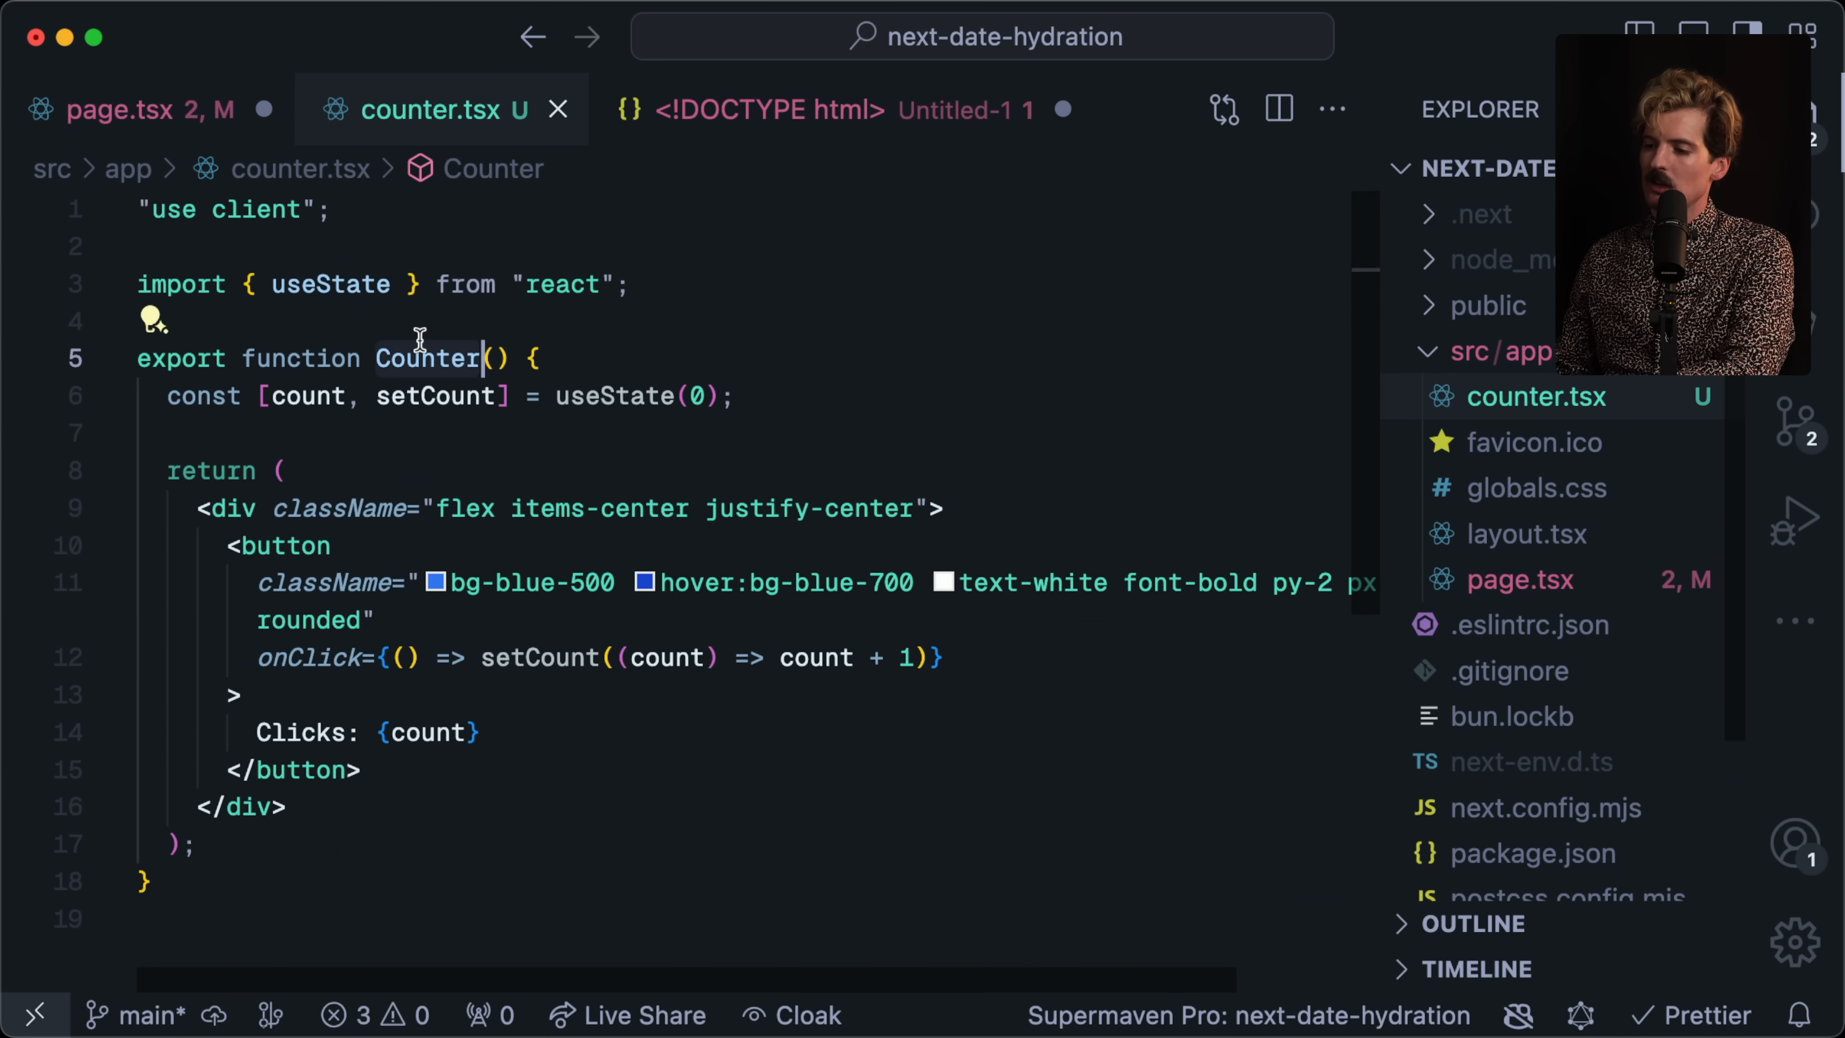
left_click(143, 110)
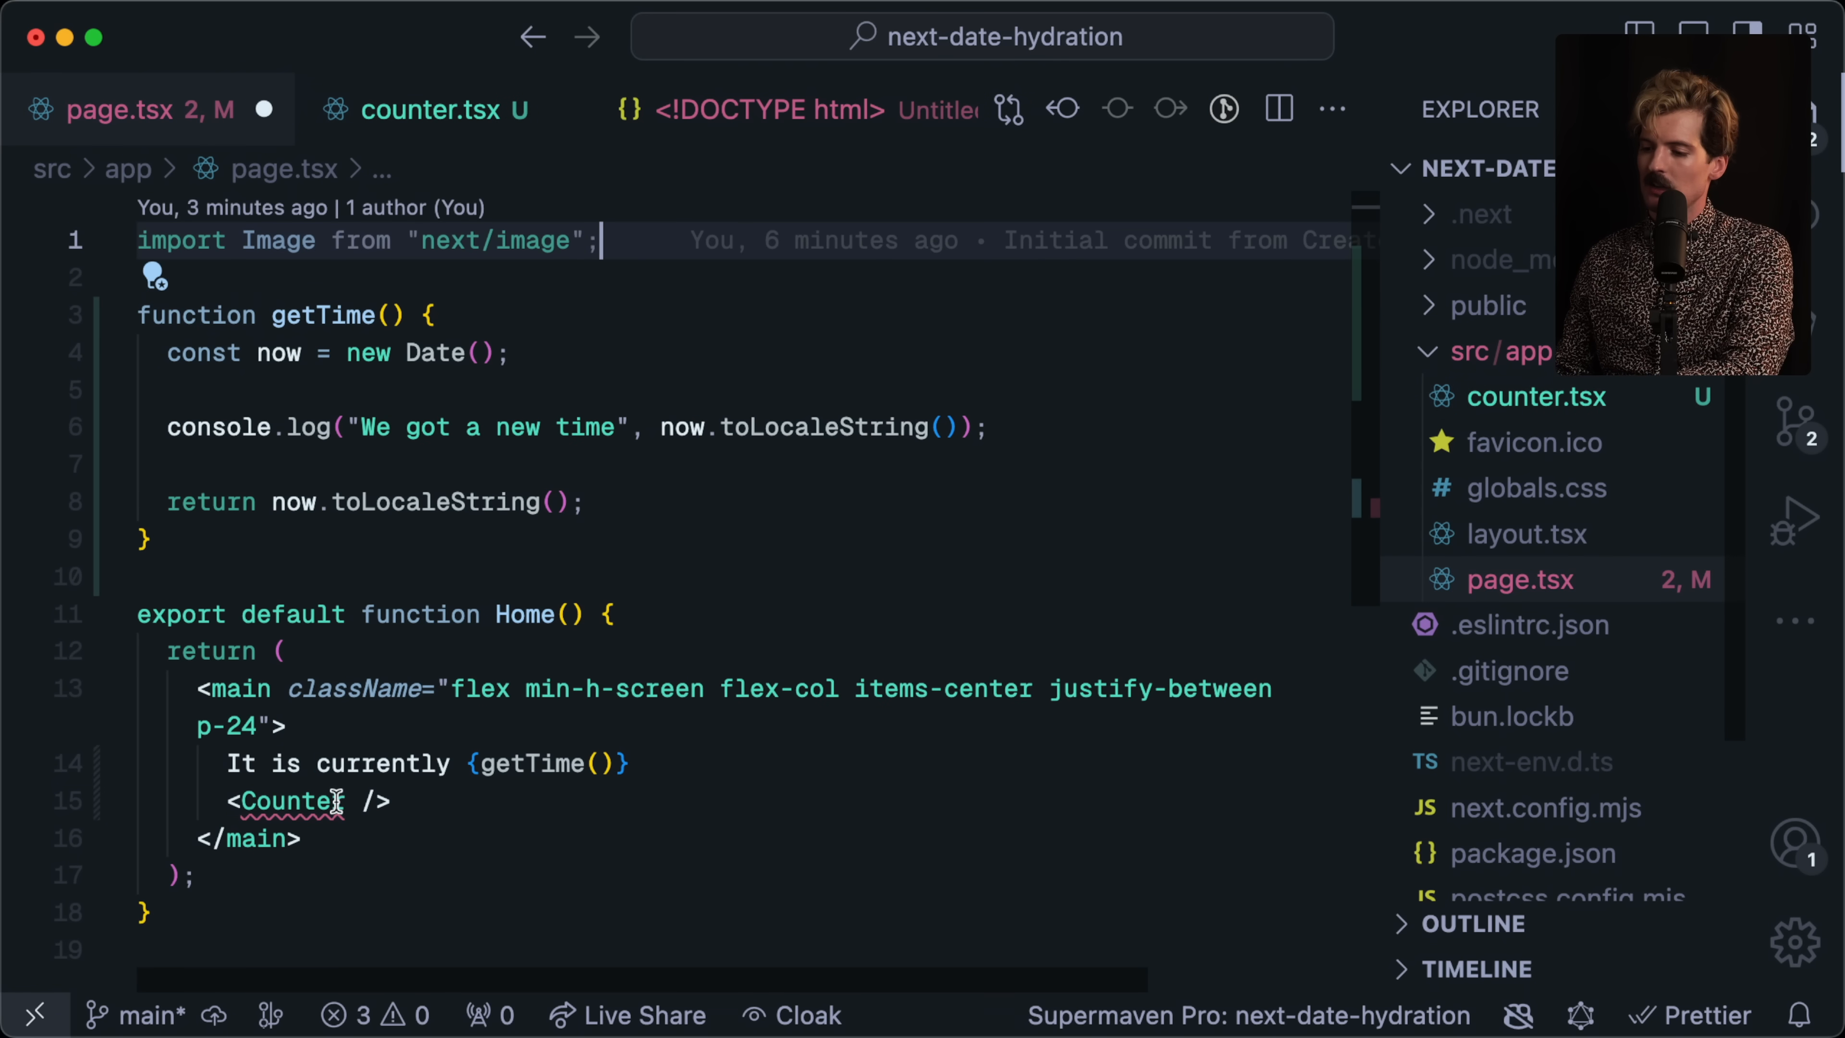
type("import { Counter } from \"./counter\";")
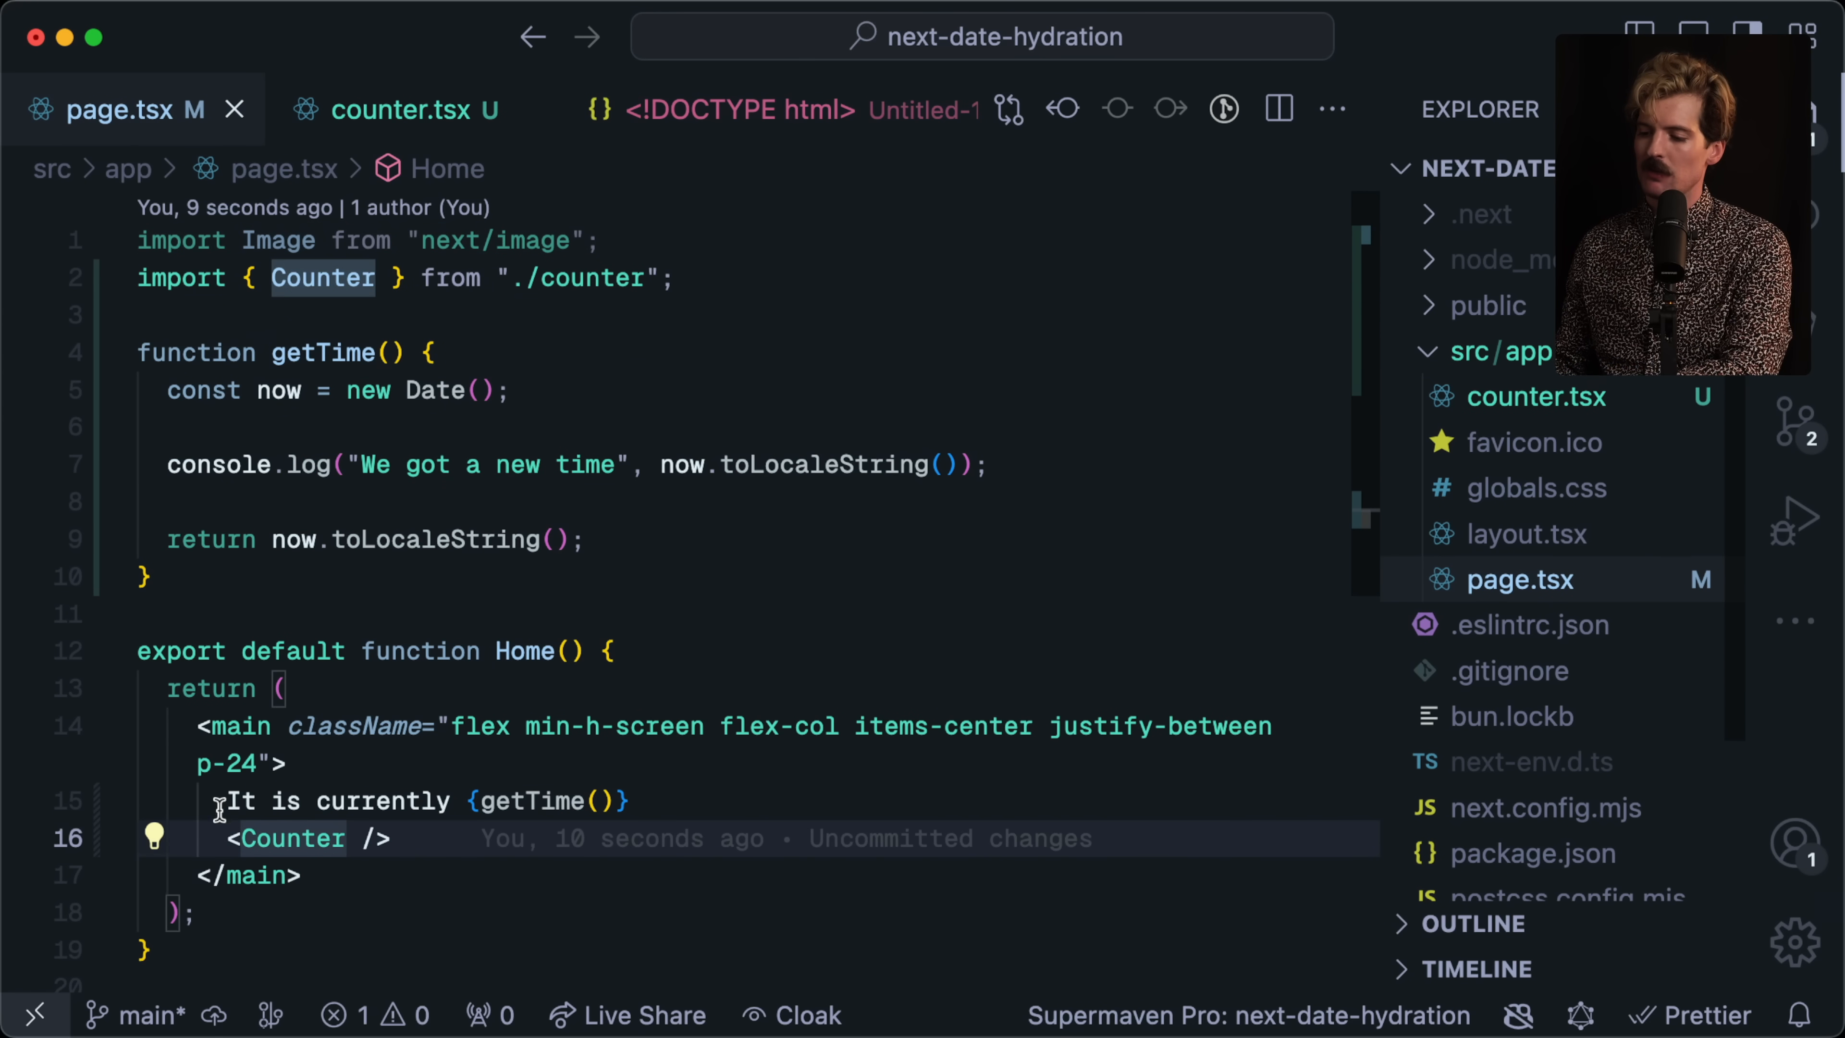
Write Content(props: { content: string }) in counter.tsx rendering "It is currently {props.content}" with <Counter />.
left_click(400, 109)
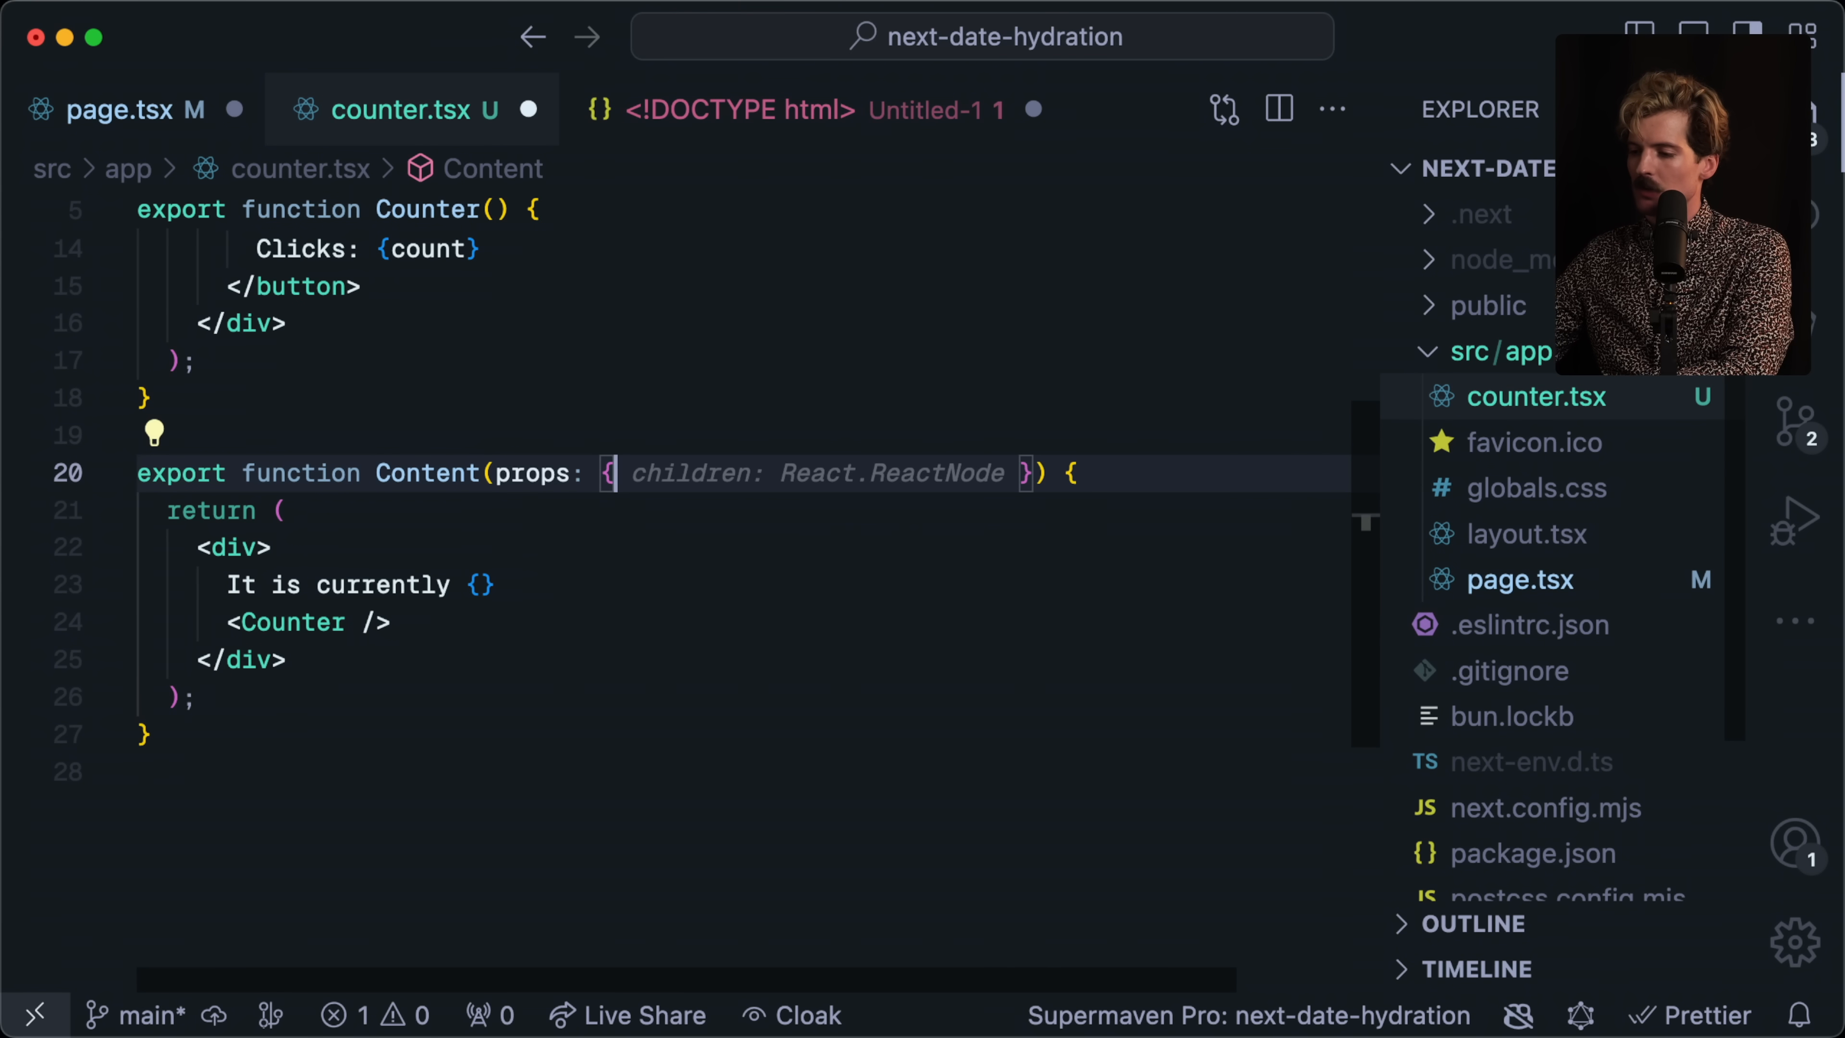
type("content: string")
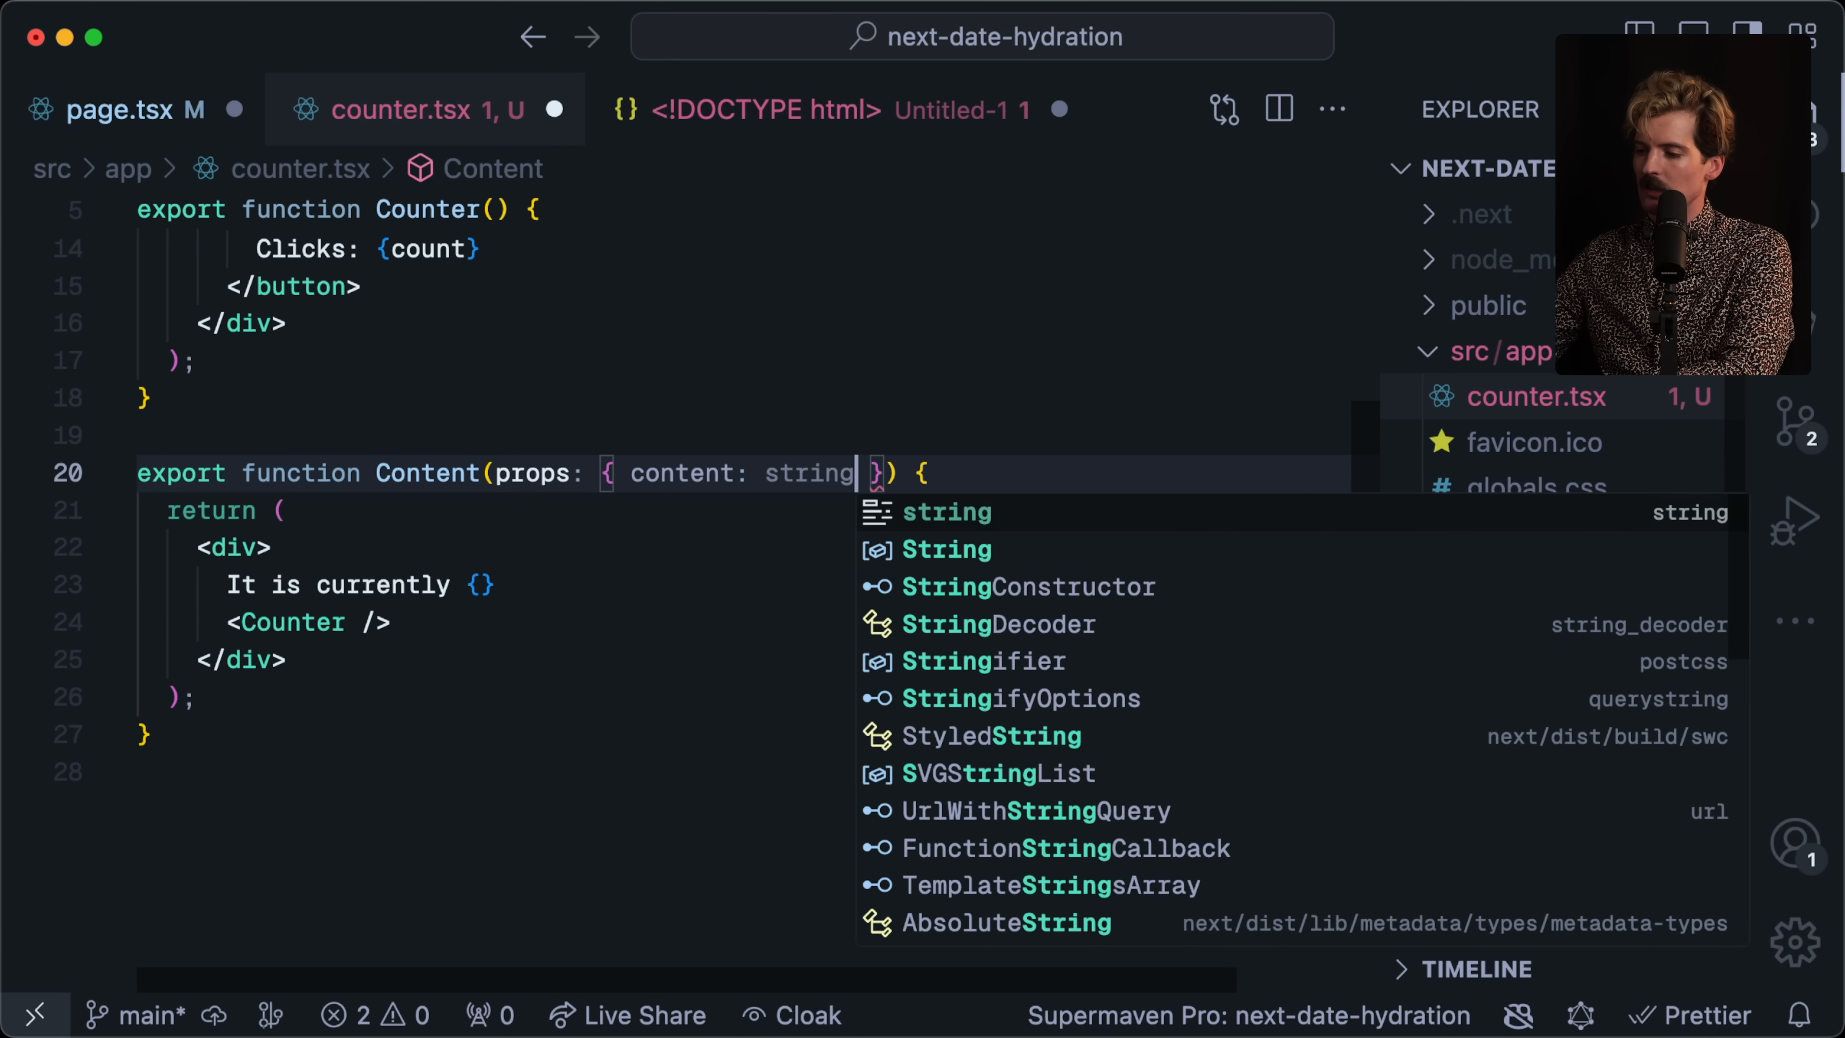
type("props.content")
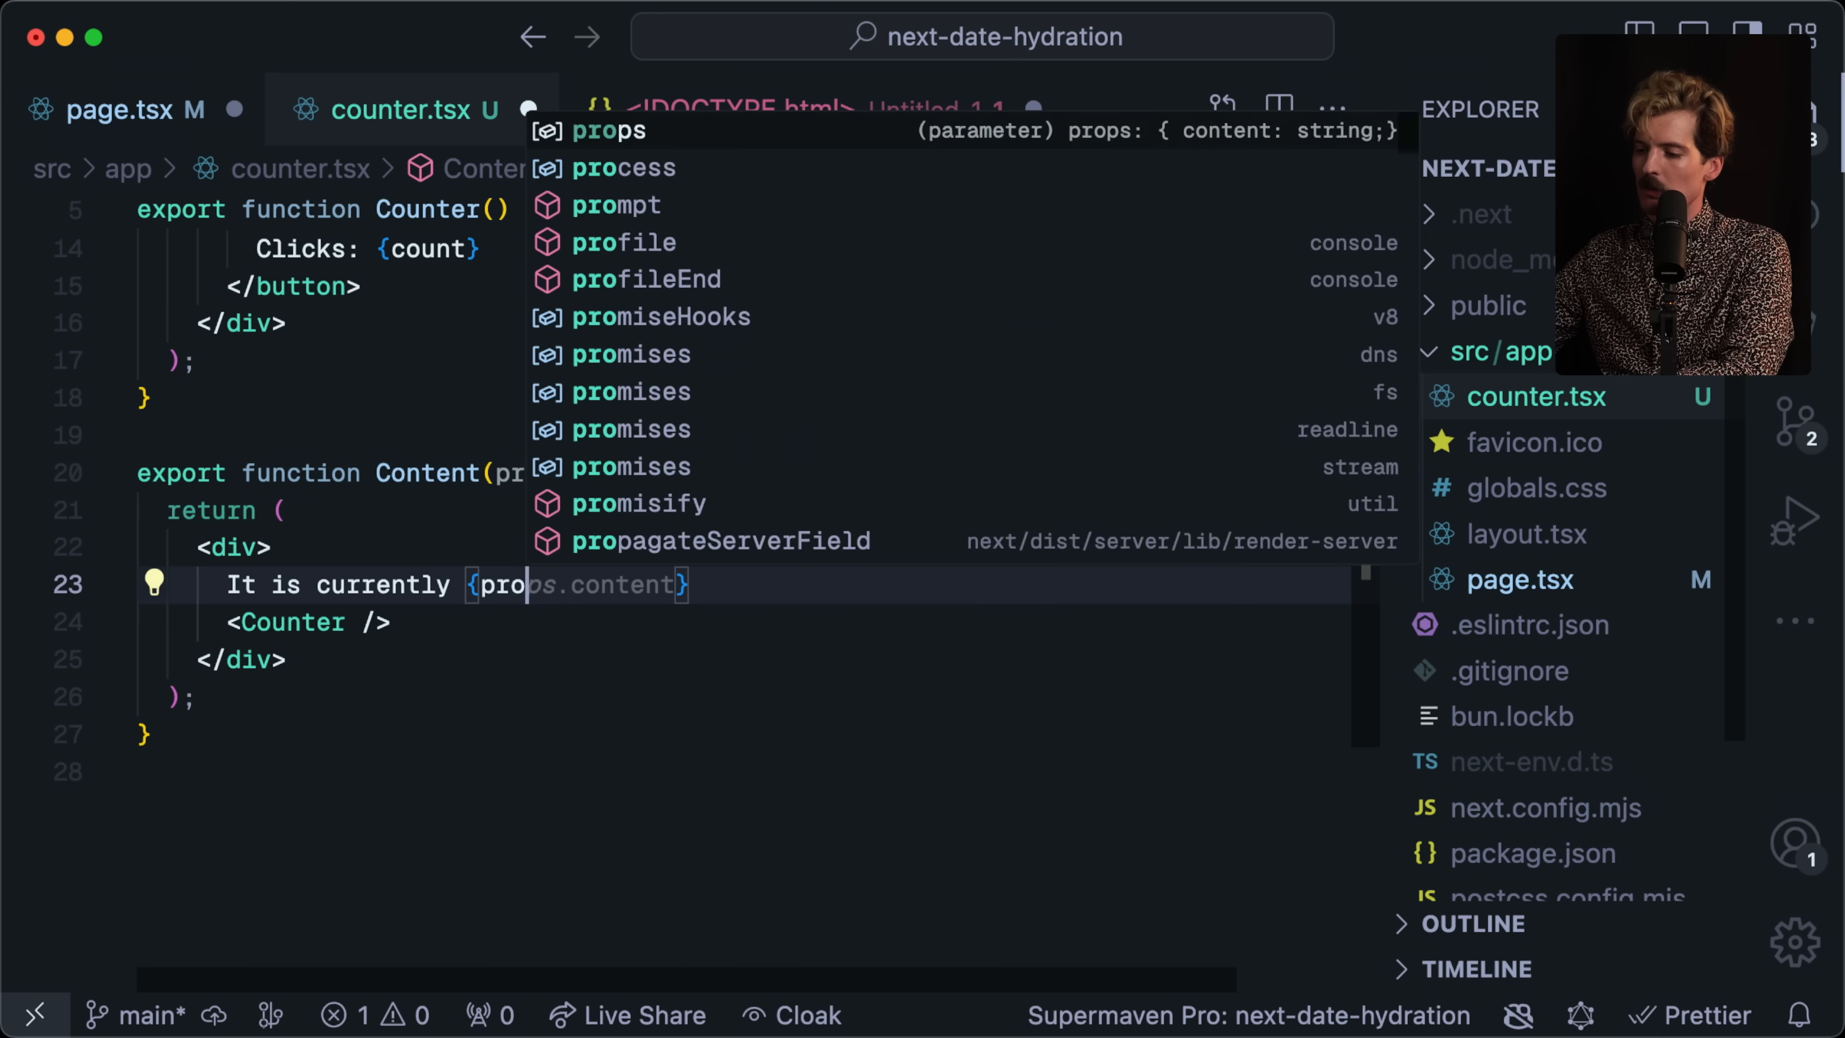
left_click(116, 110)
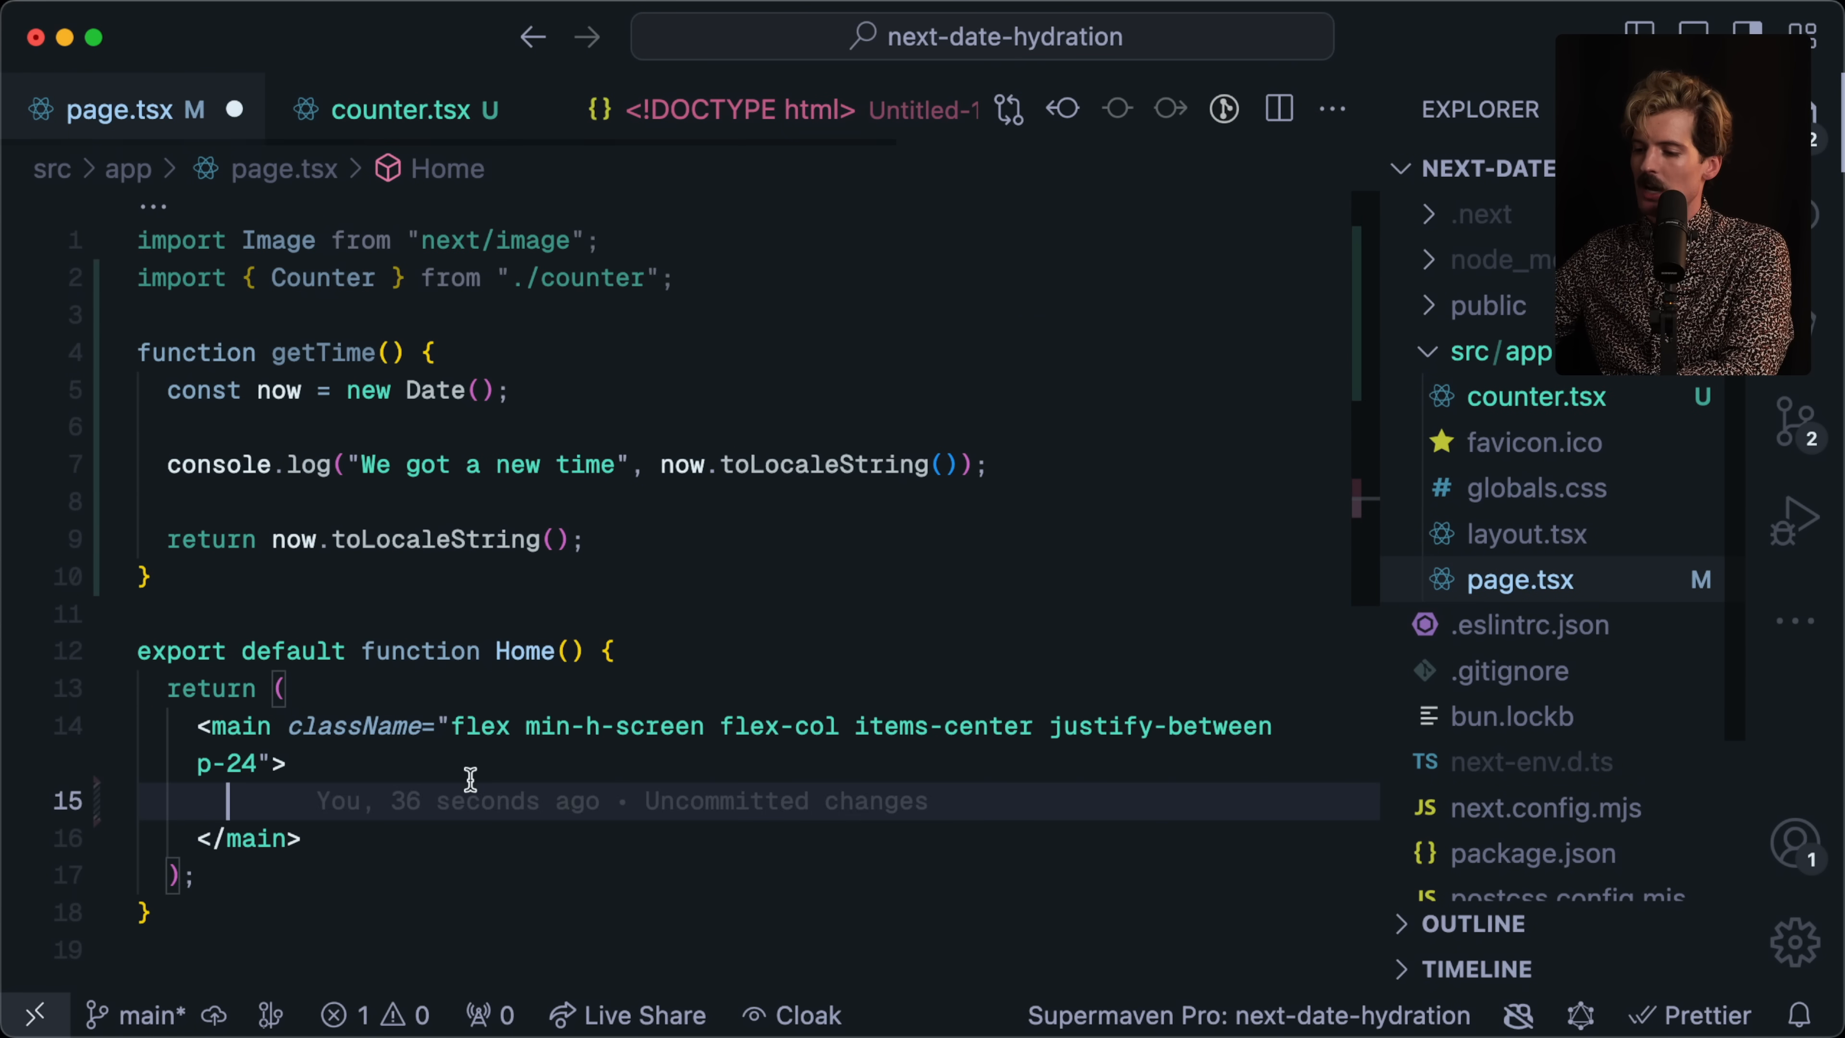
Render <Content content={getTime()} /> in page.tsx and import Content from "./counter".
type("<Content content={getTime()} />")
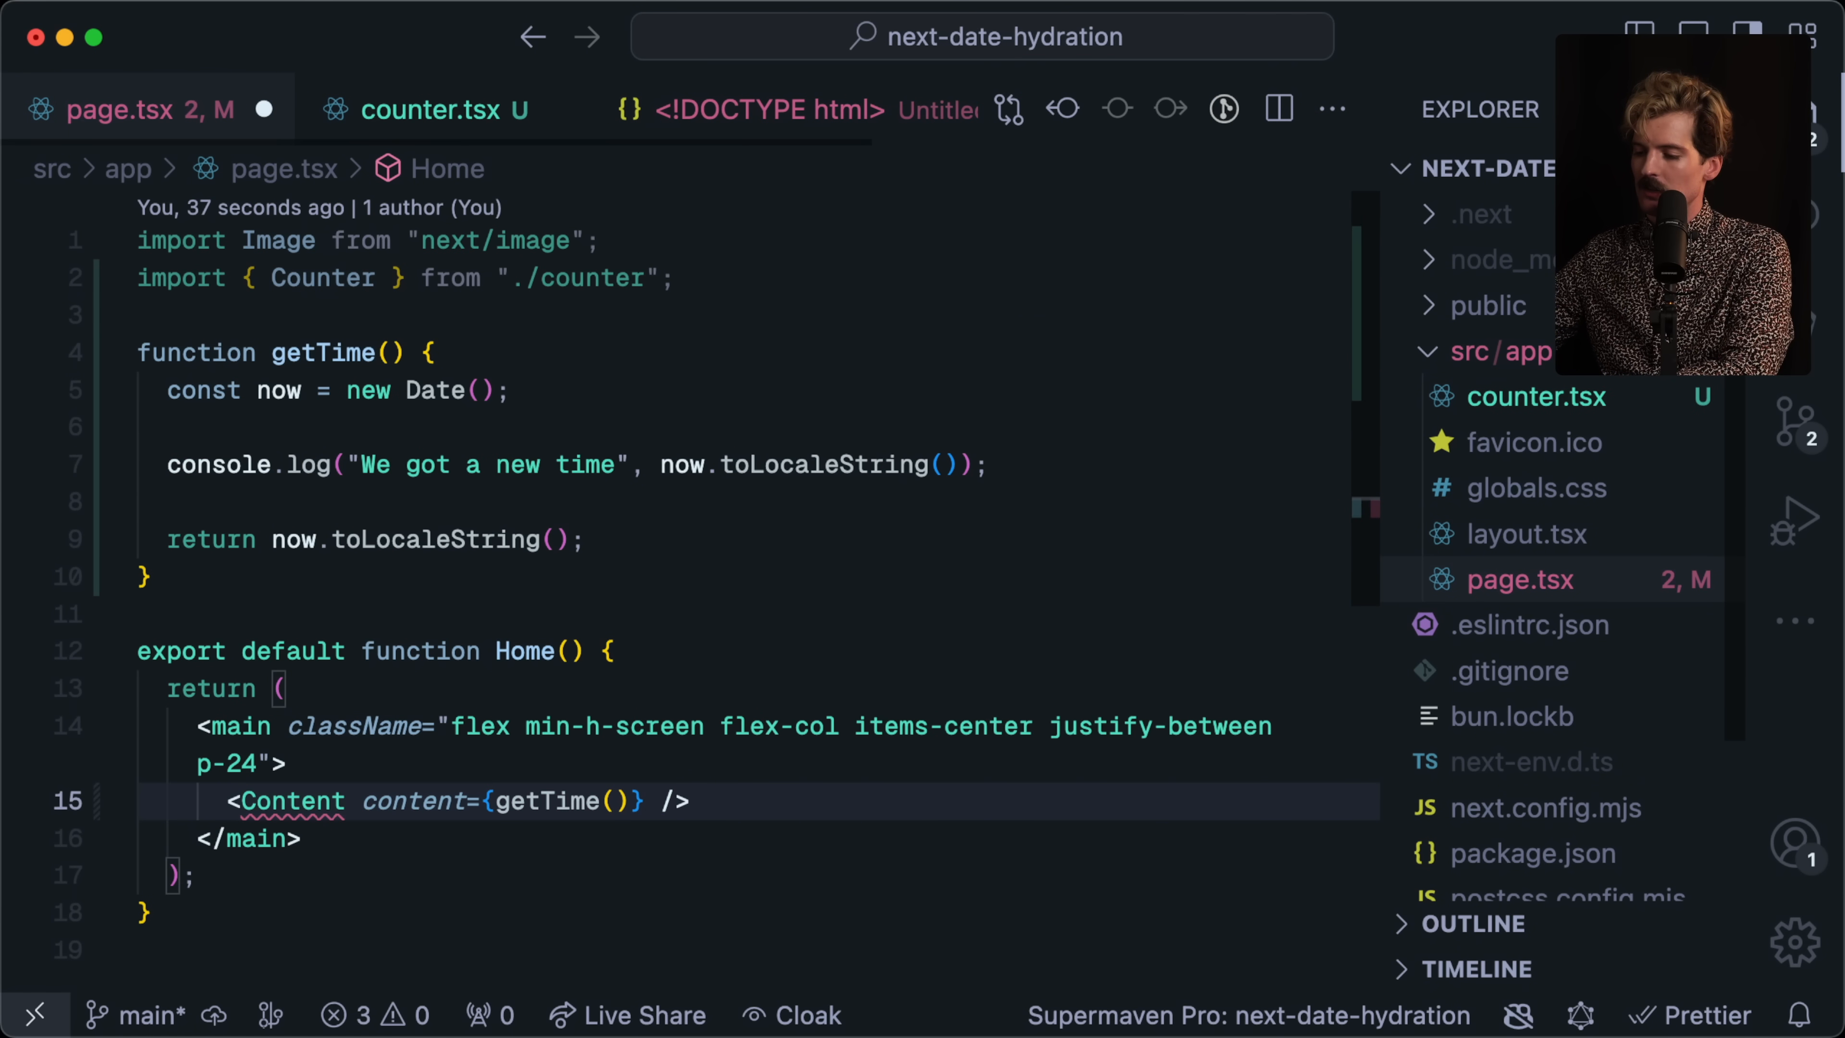
type("Content,")
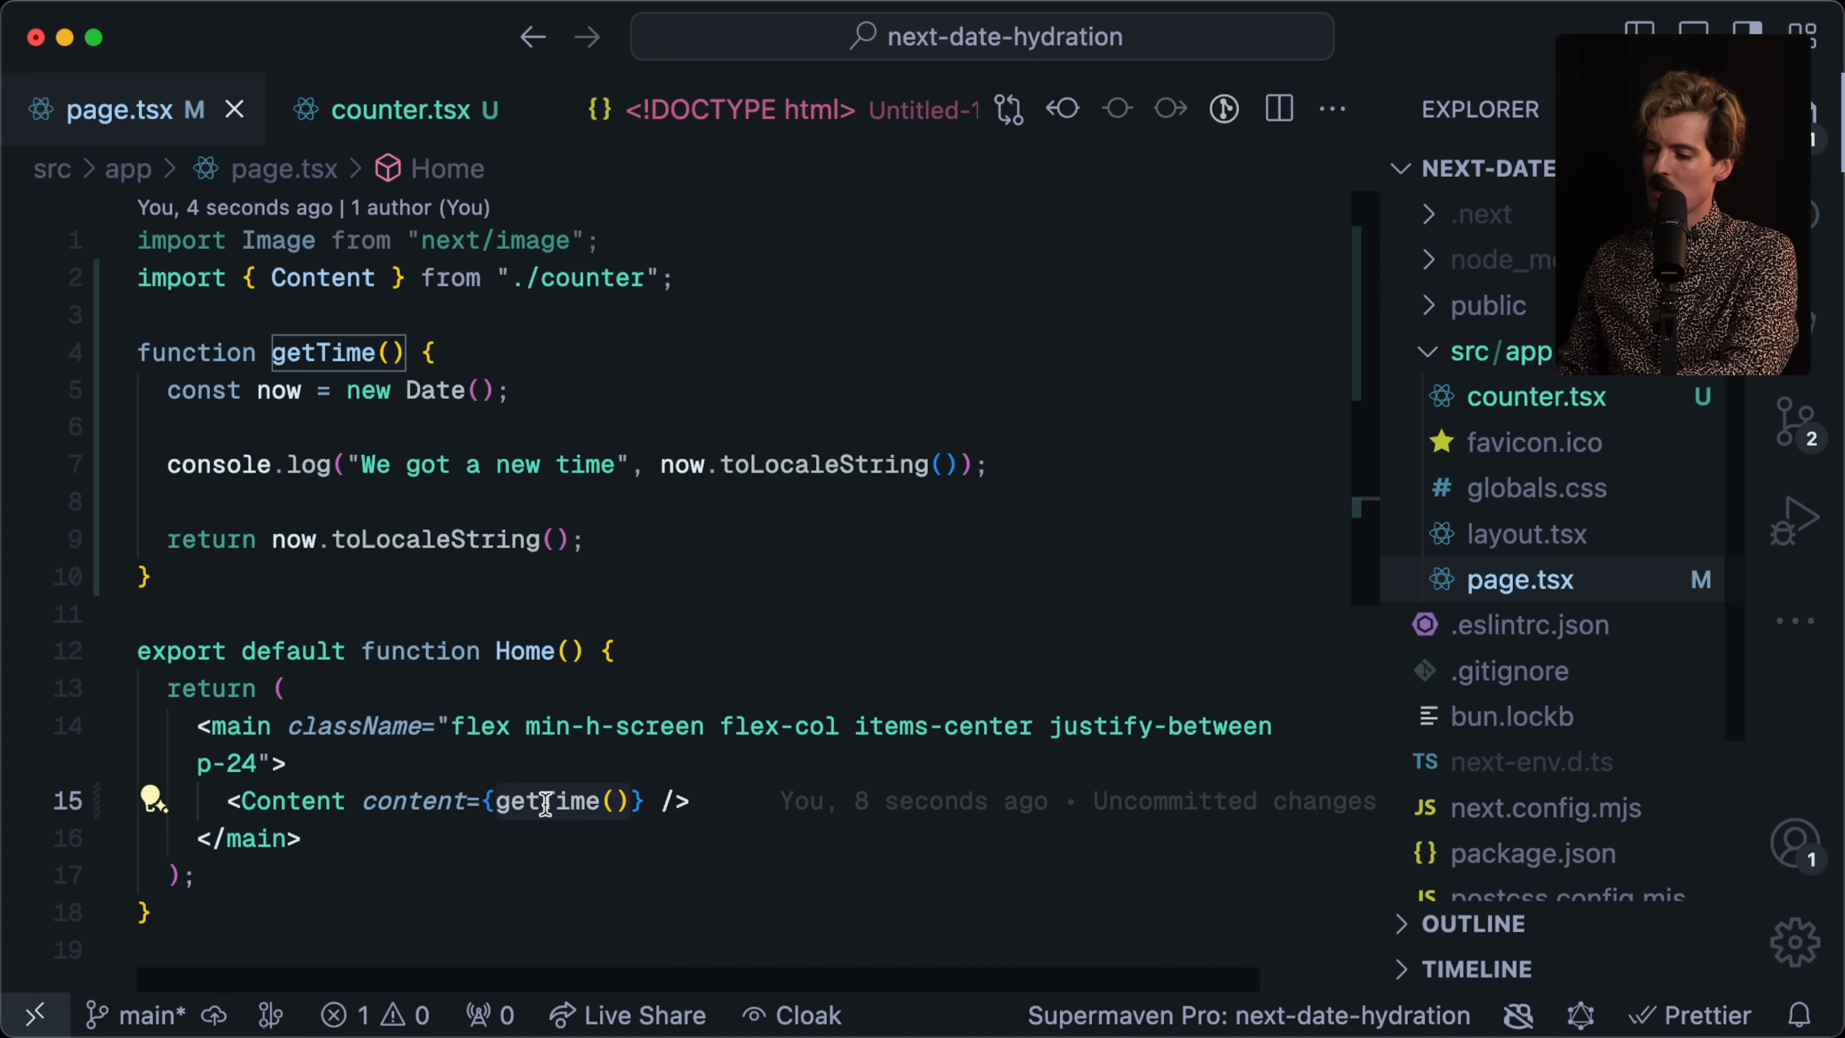
left_click(388, 109)
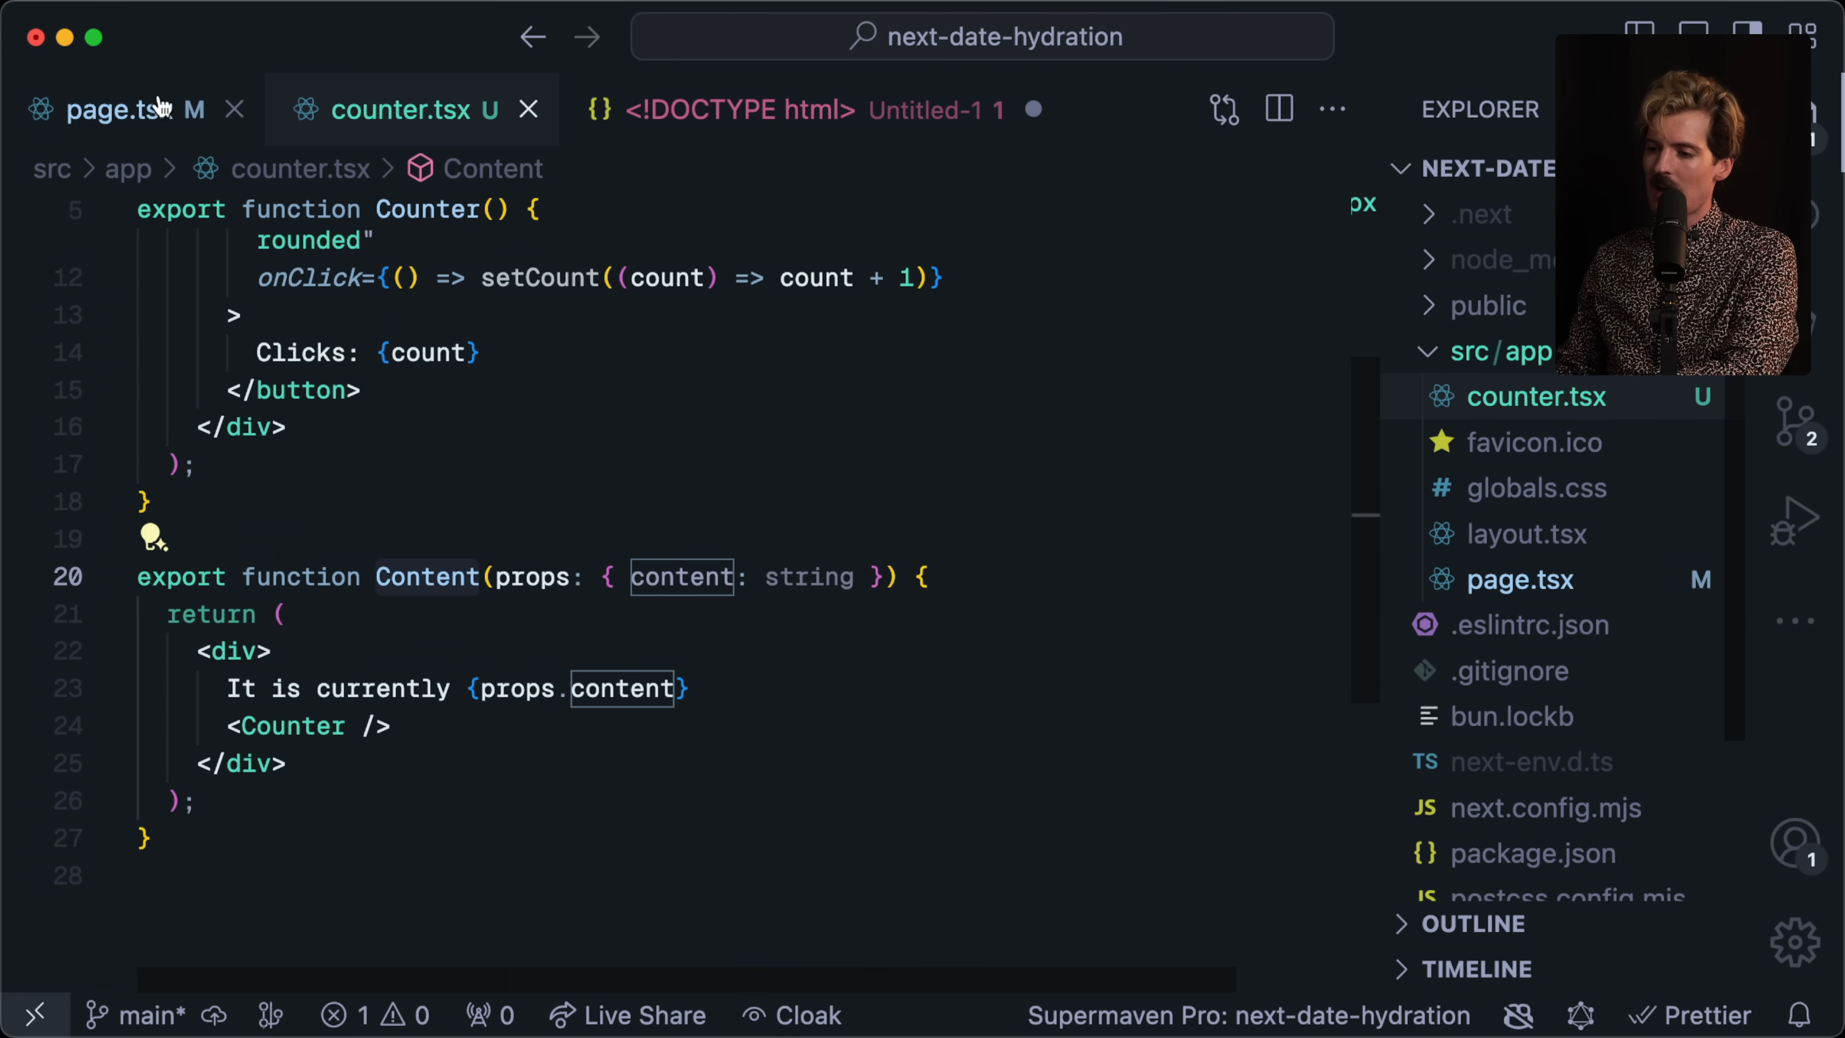
left_click(117, 109)
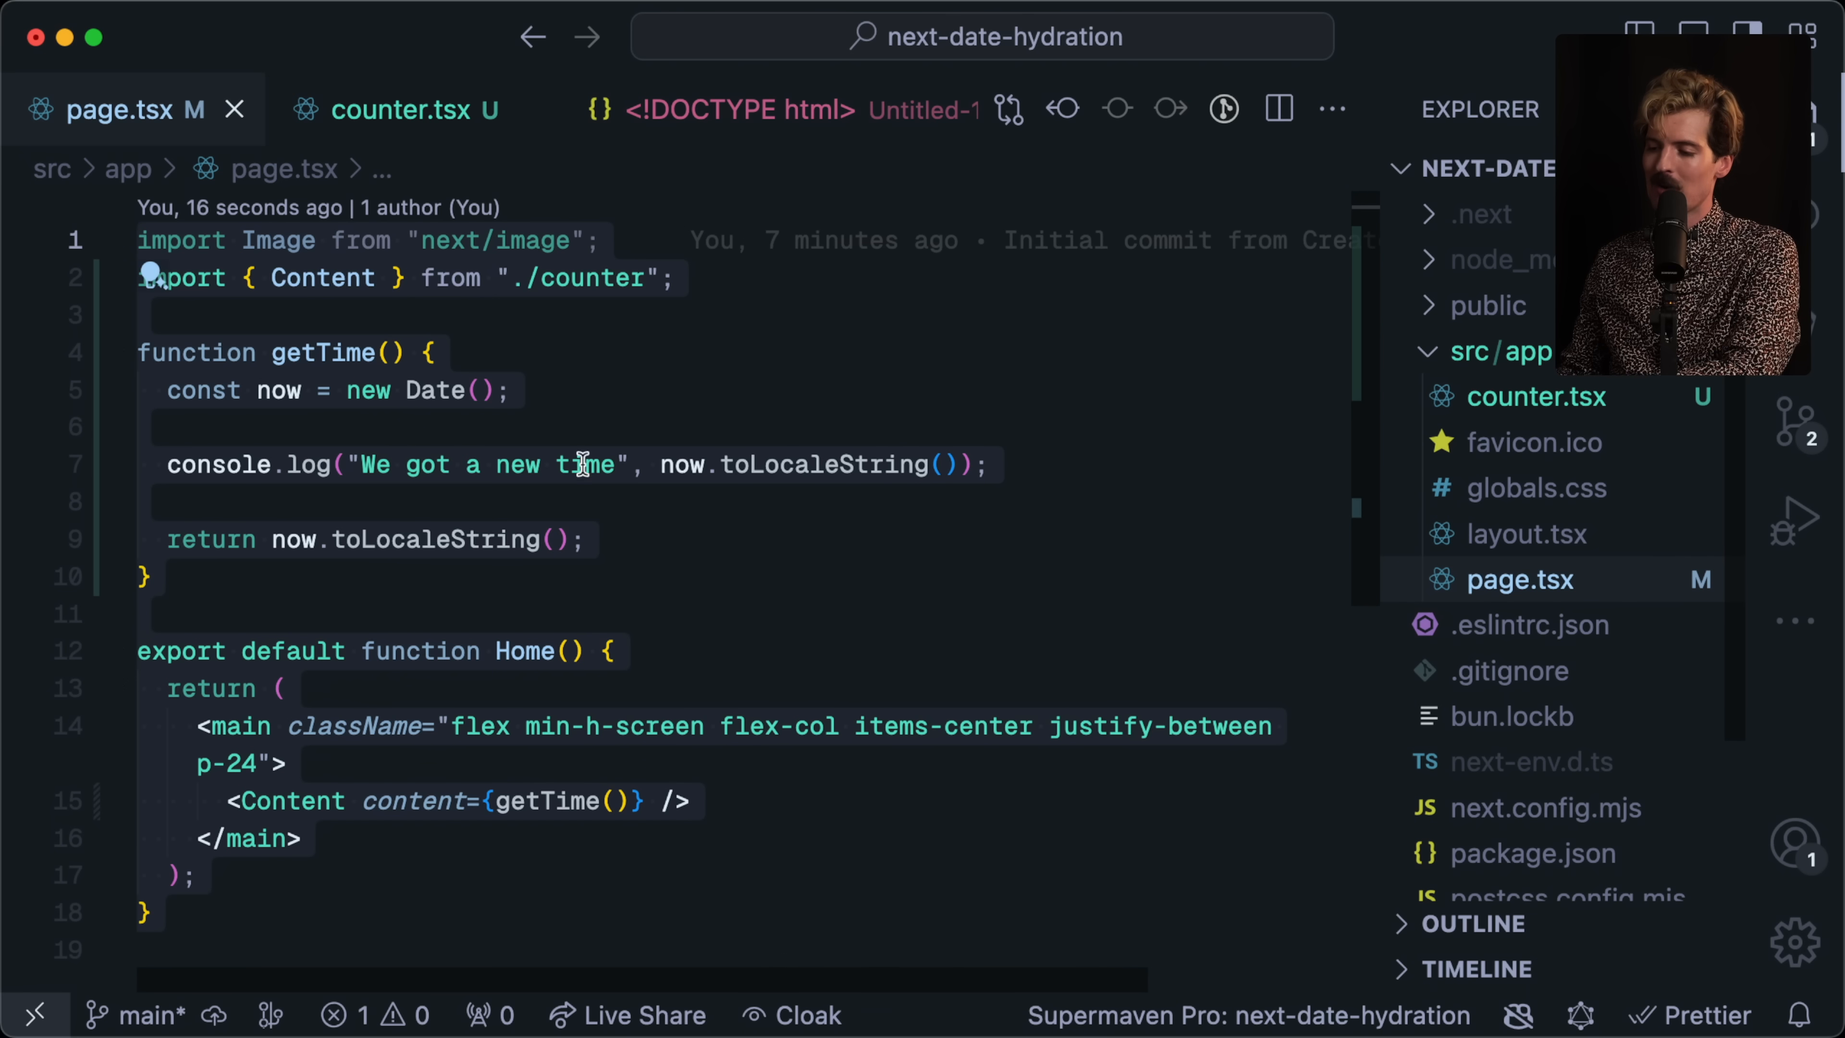
mouse_move(923, 635)
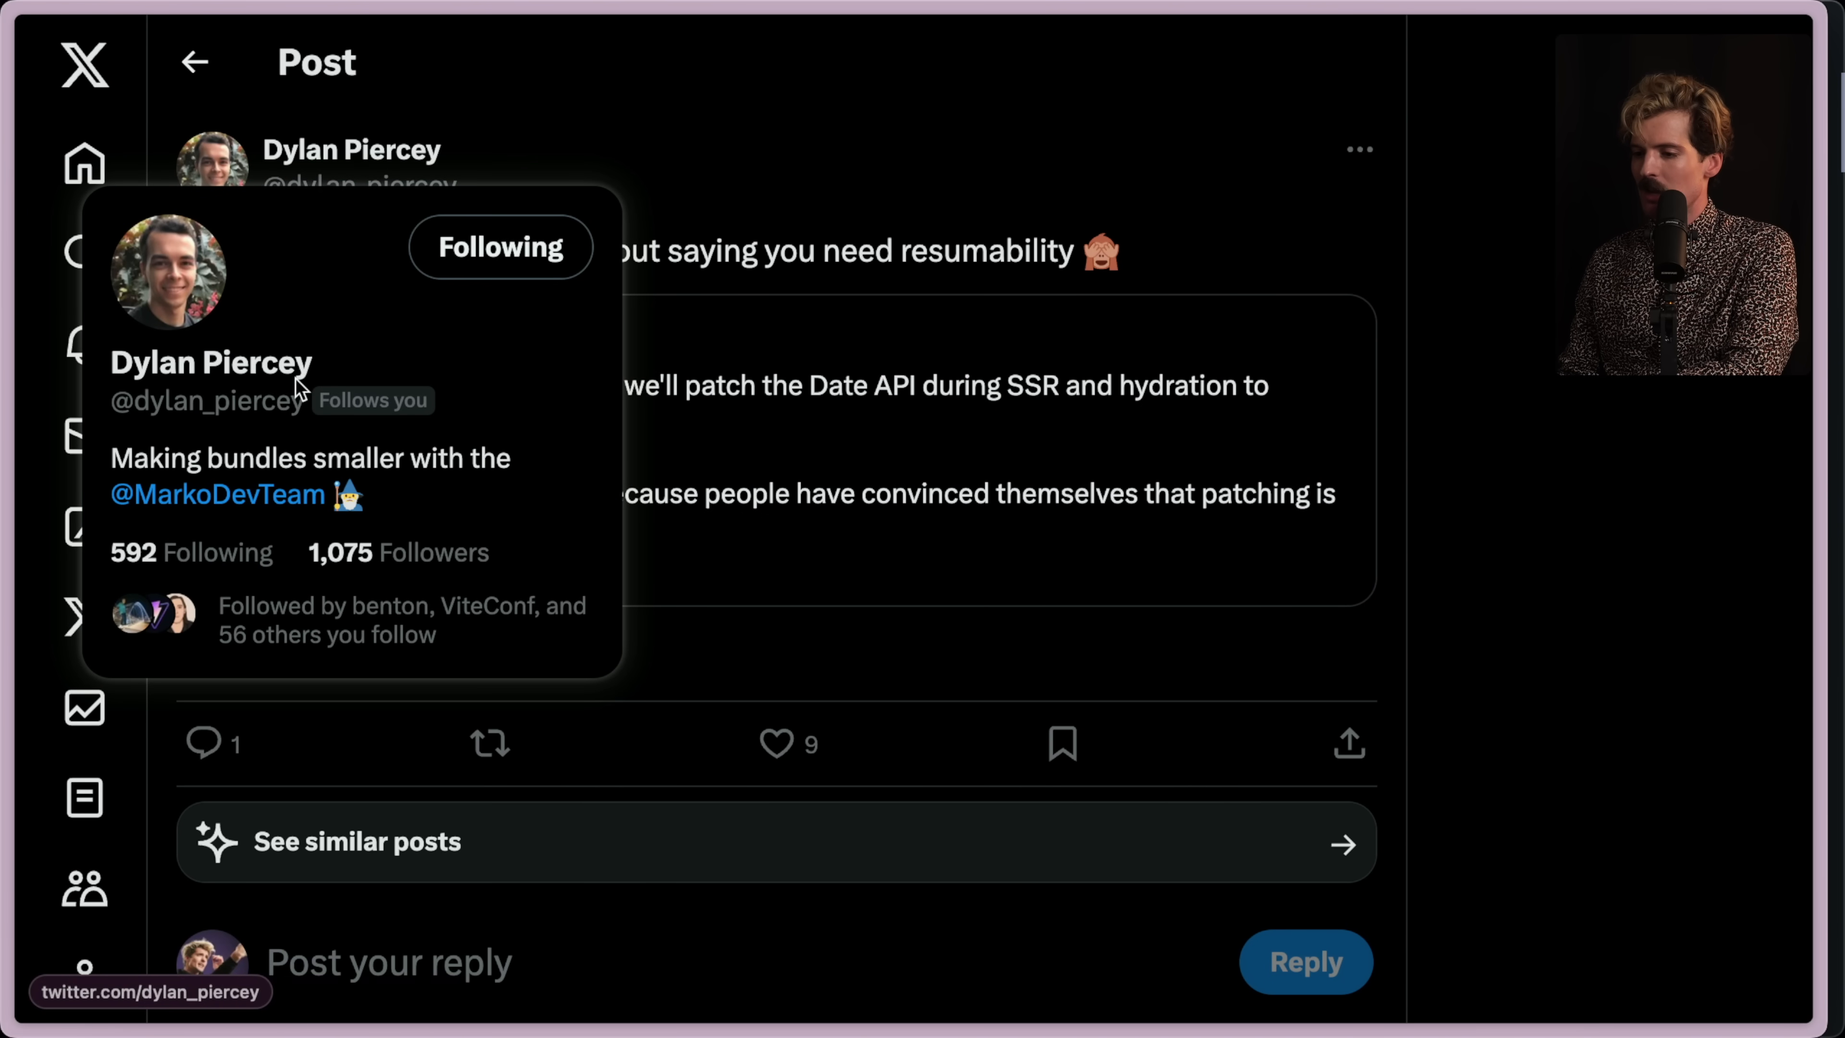
mouse_move(727, 169)
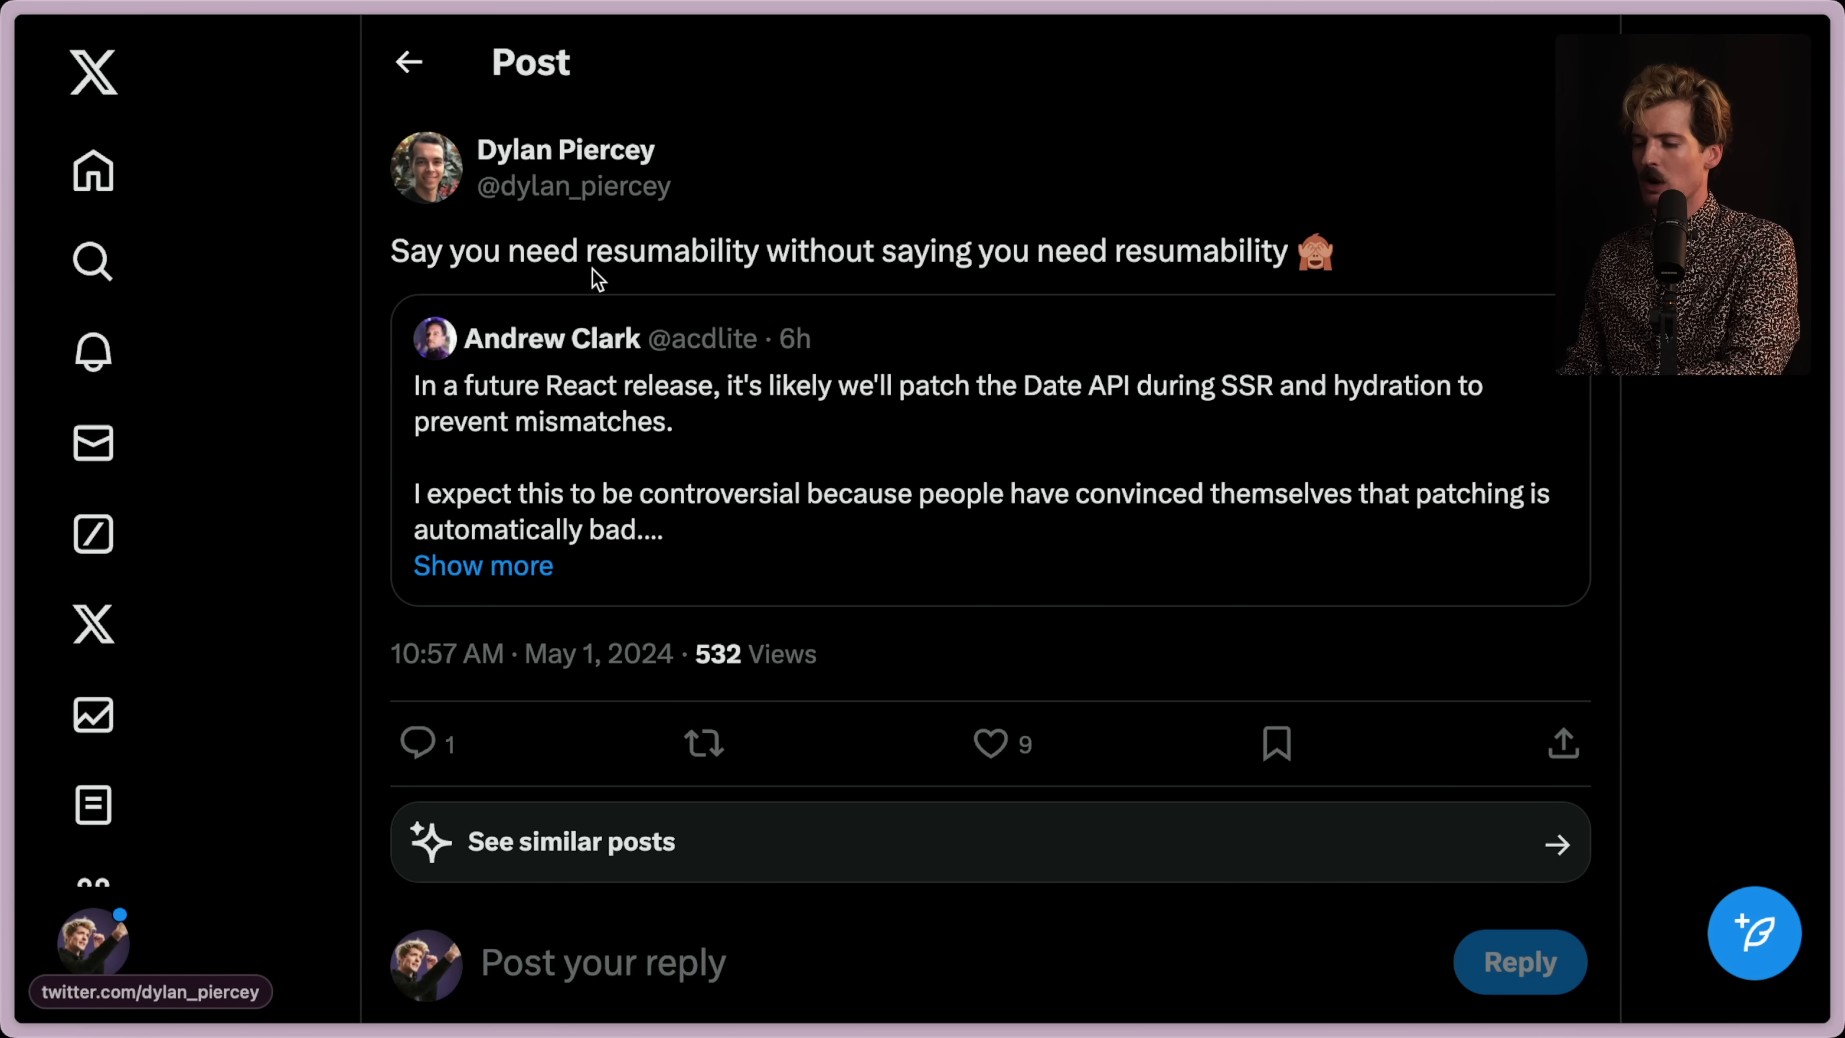
Select the text of the resumability post quoting the Date API tweet.
triple_click(823, 250)
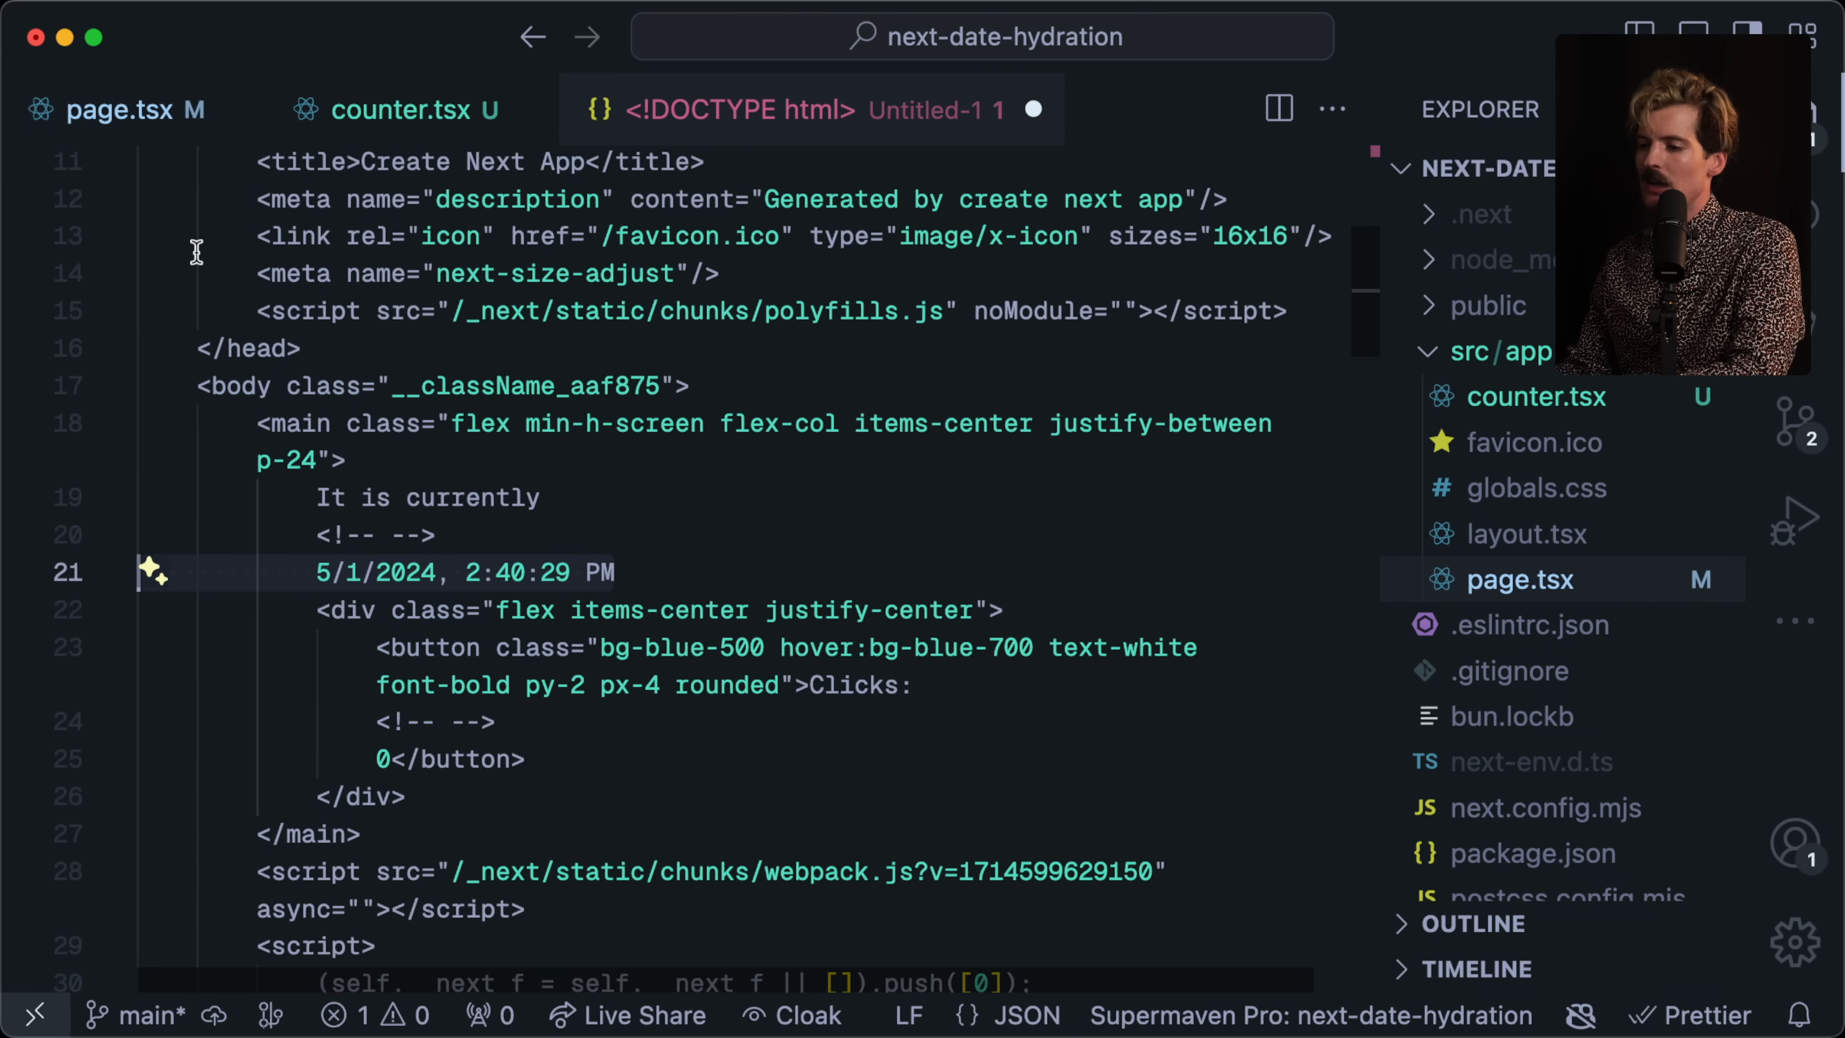
mouse_move(141, 394)
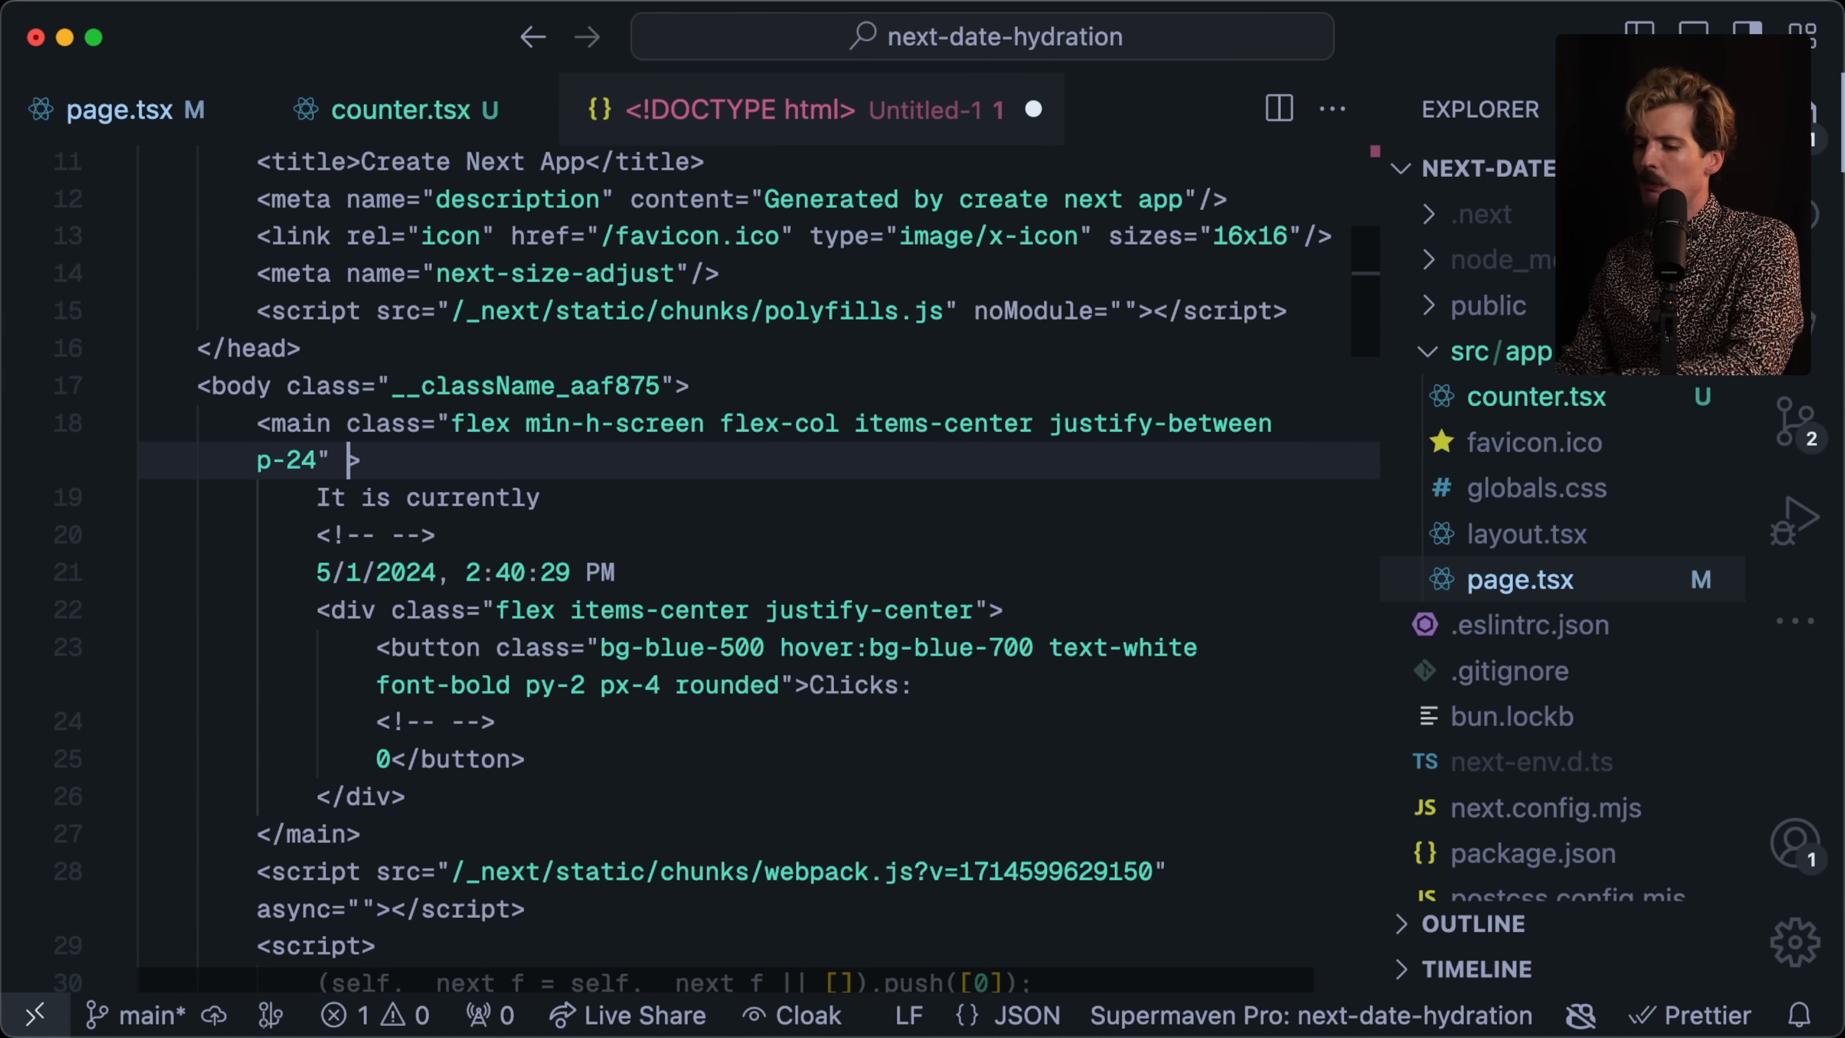
Add an id of the form INDEX_PAGE_MAIN_ to the server HTML's <main>, then view counter.tsx.
type("id=\"root\"")
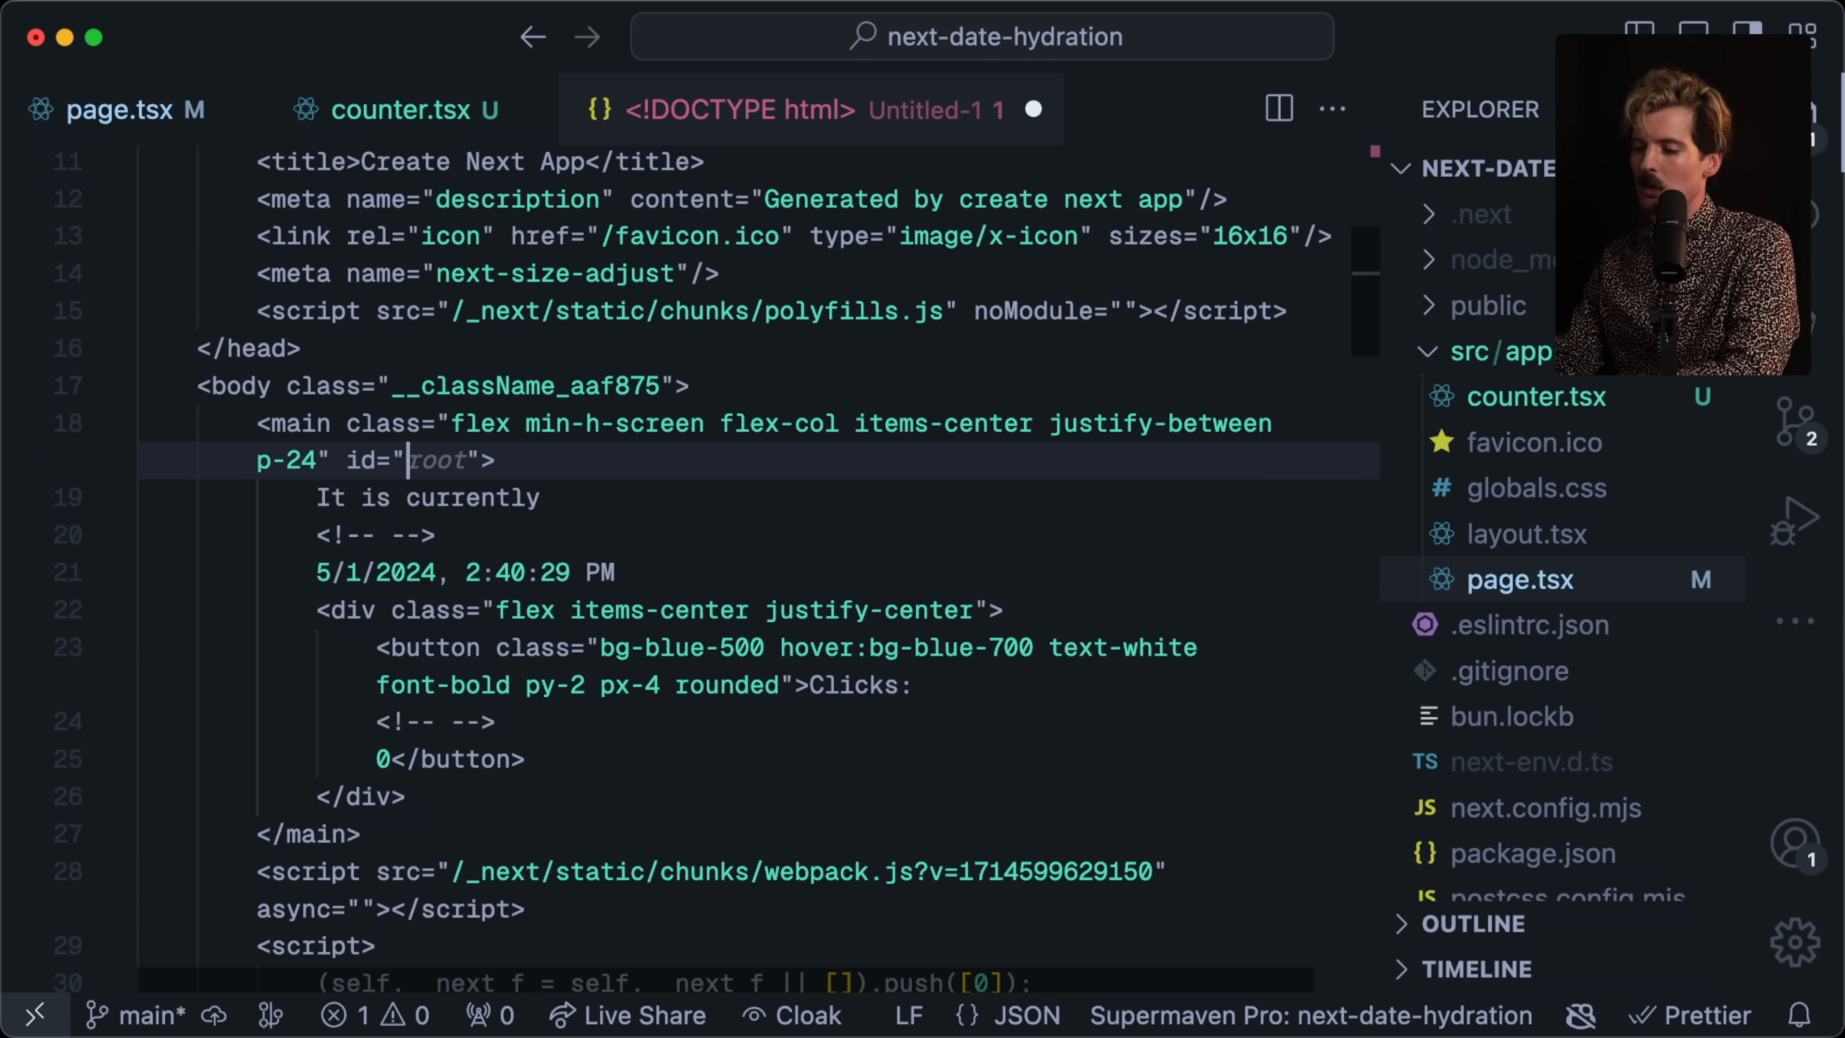
type("INDEX")
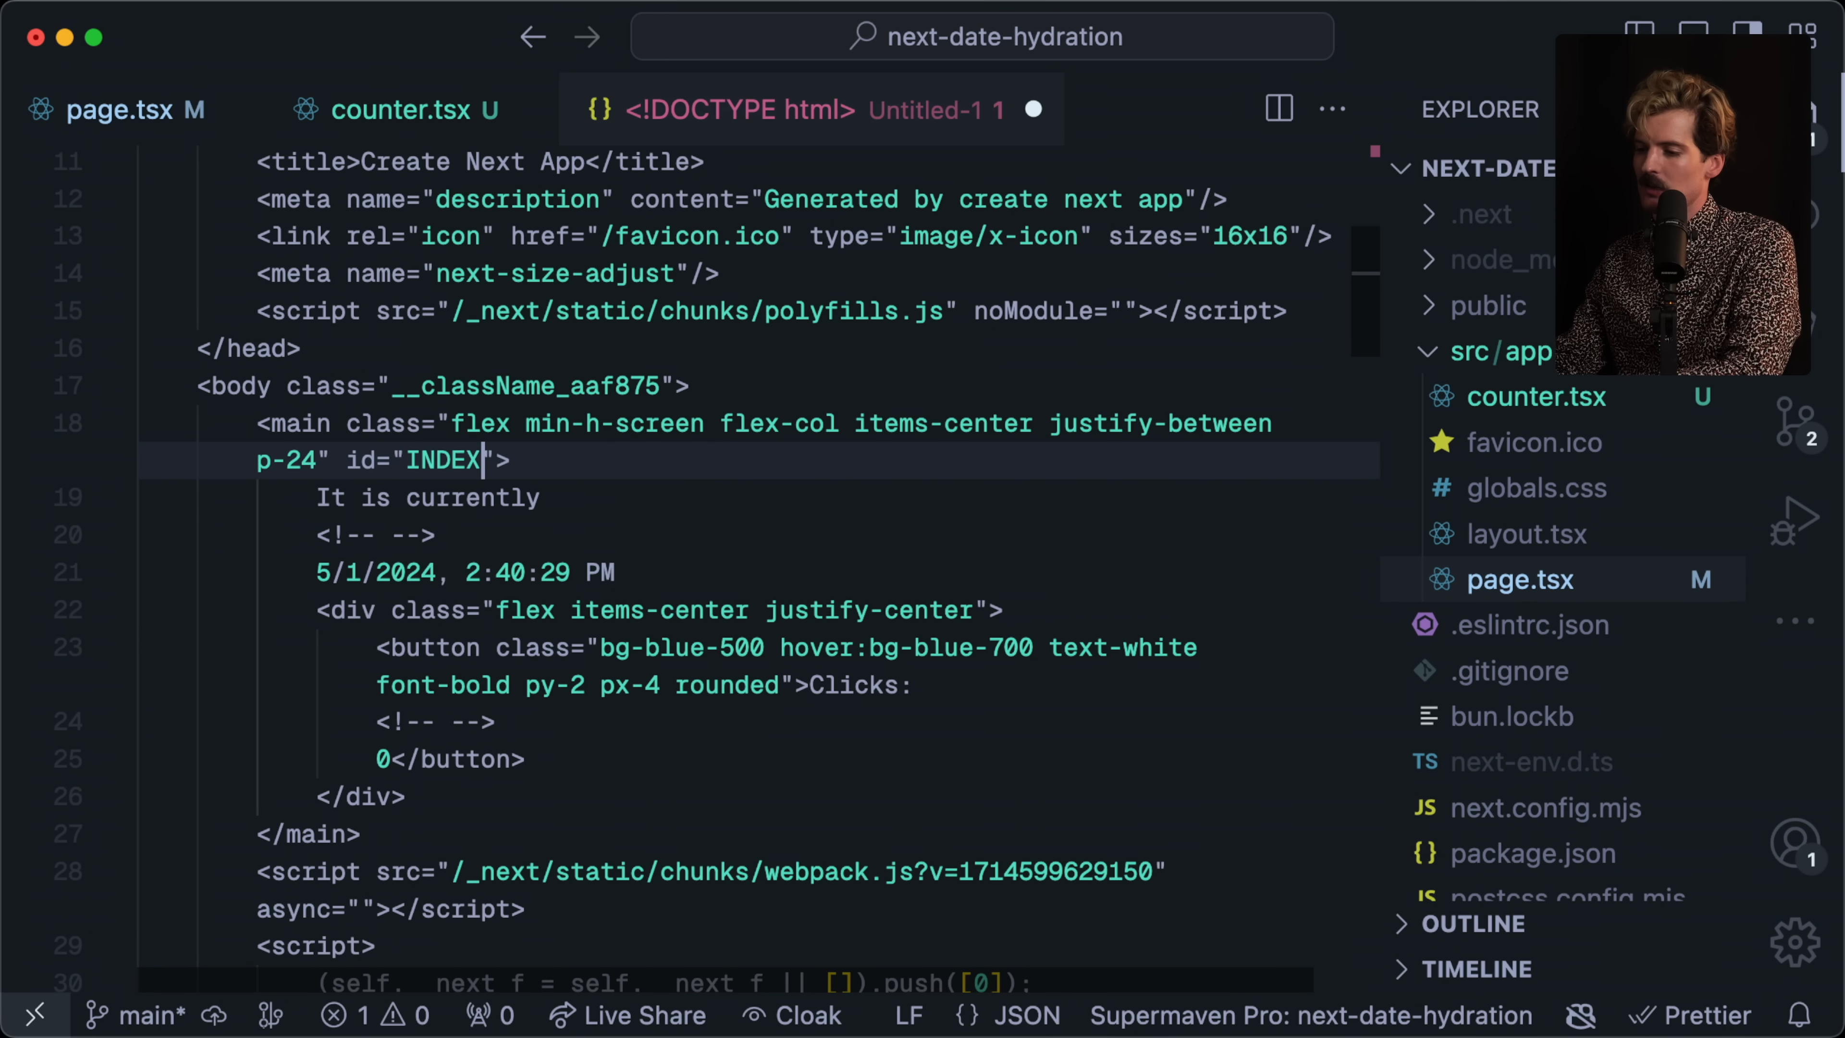
type("_PAGE_MAIN_8.tserwre")
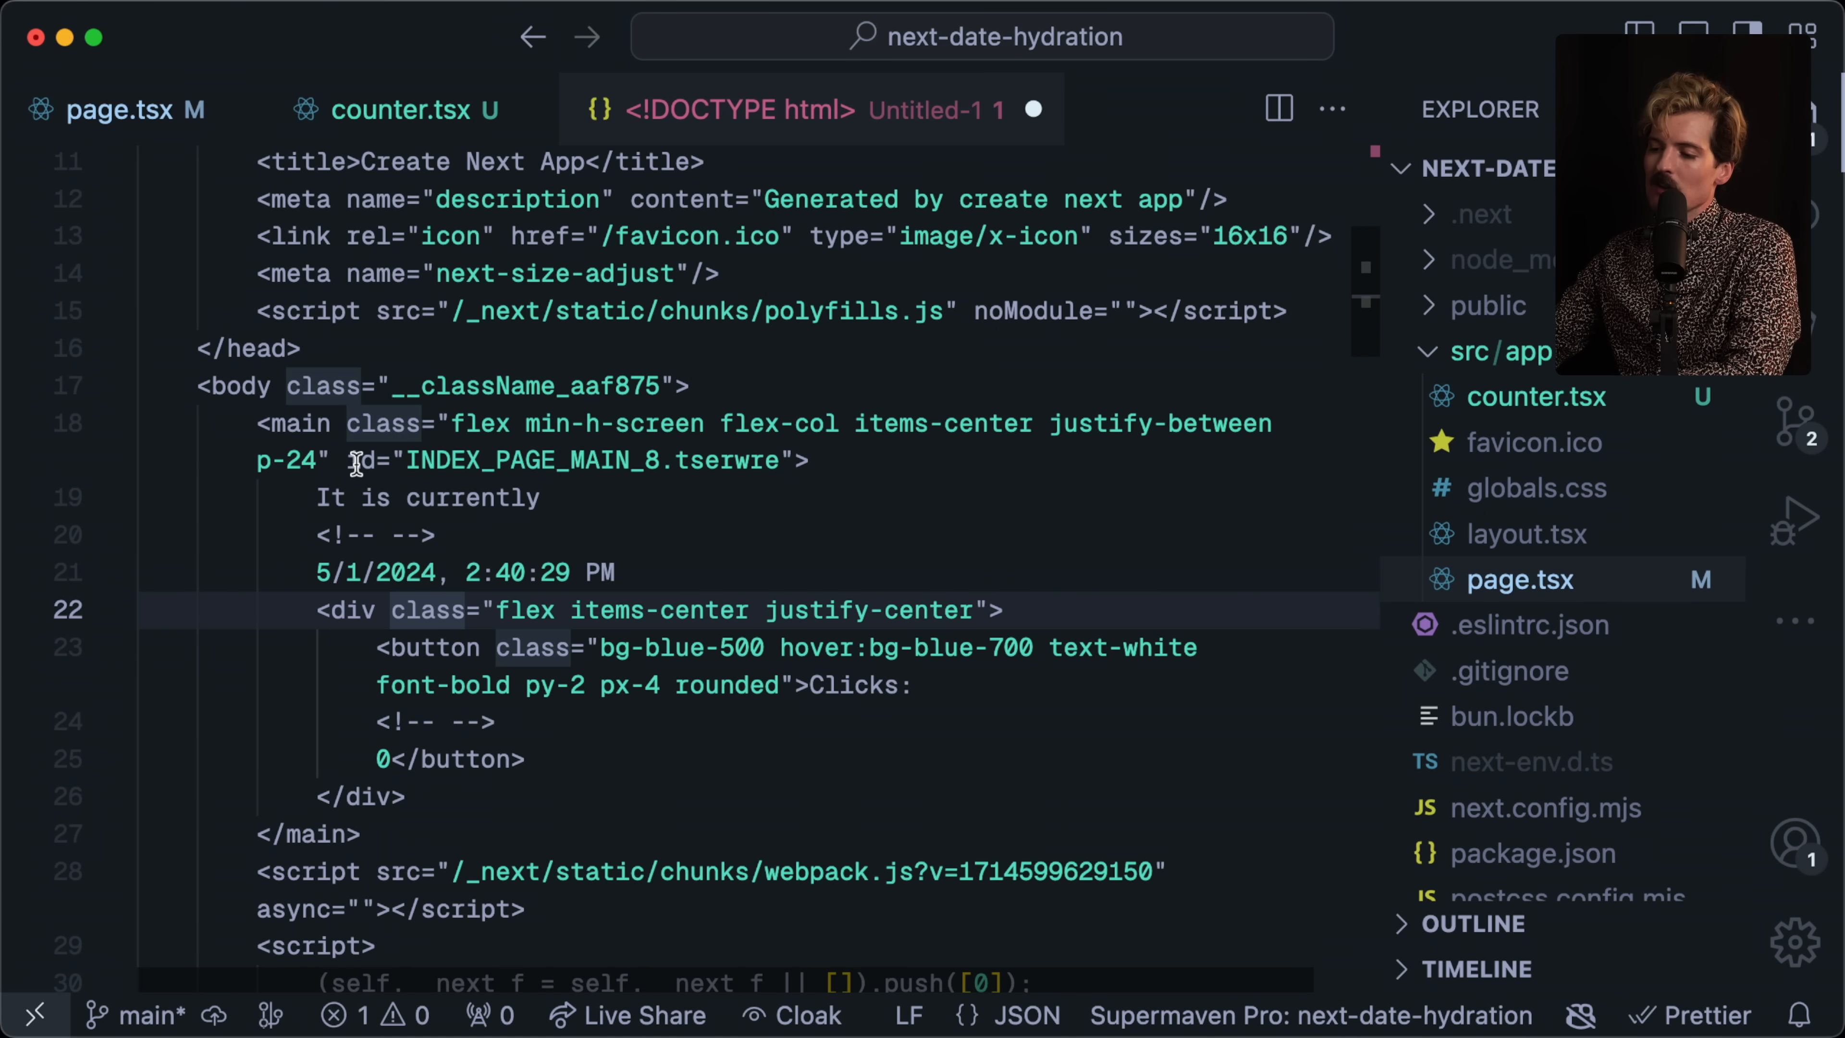
left_click(406, 109)
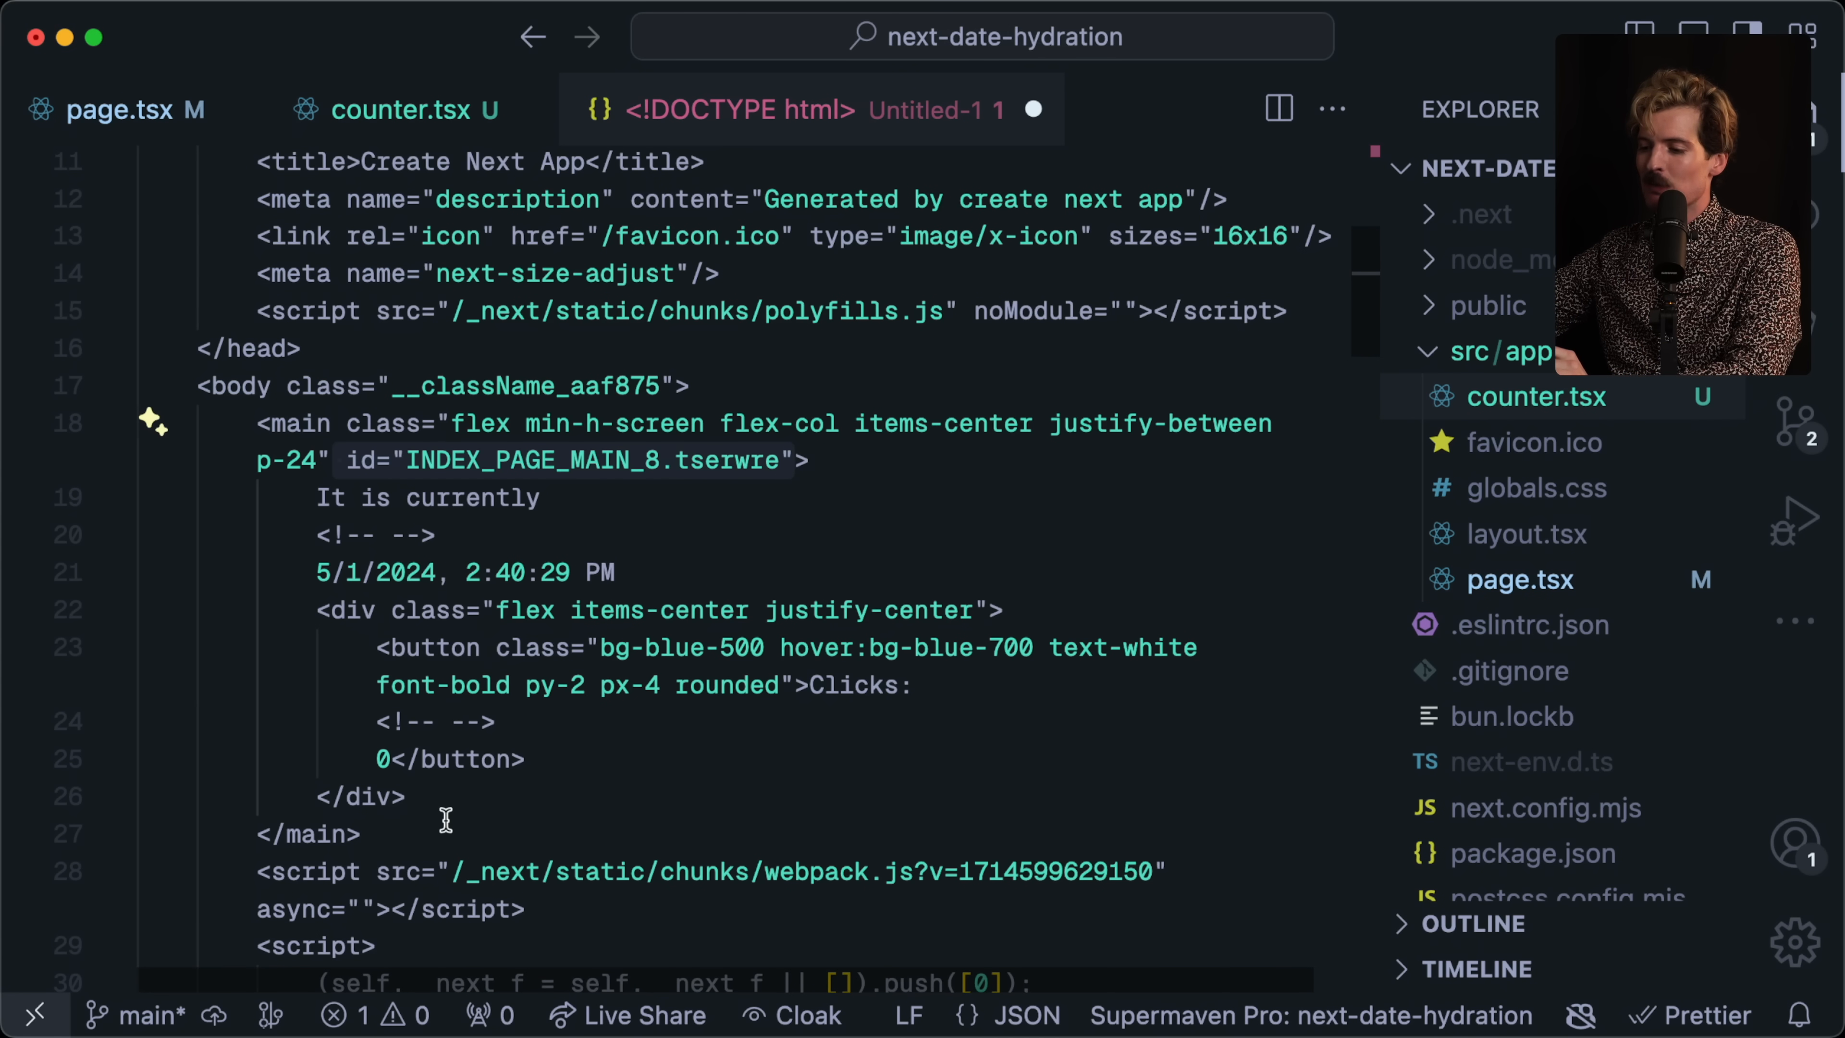
mouse_move(424, 459)
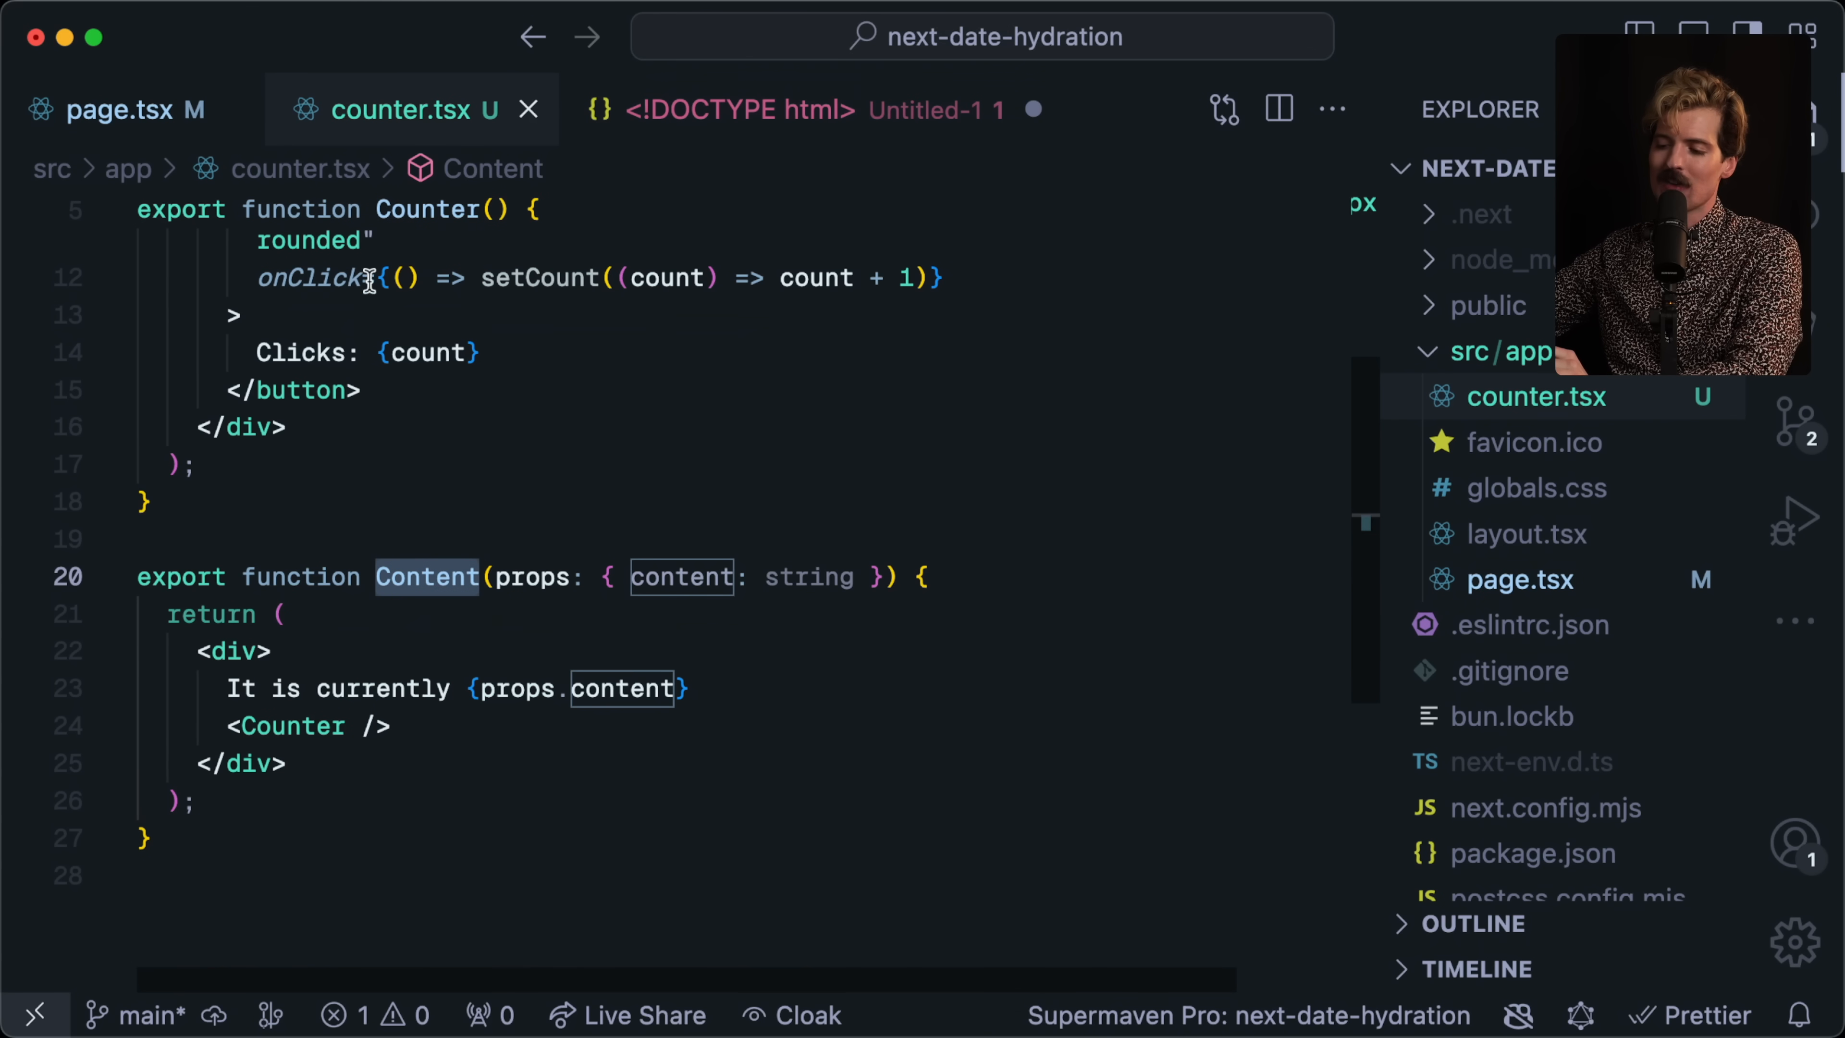
left_click(809, 109)
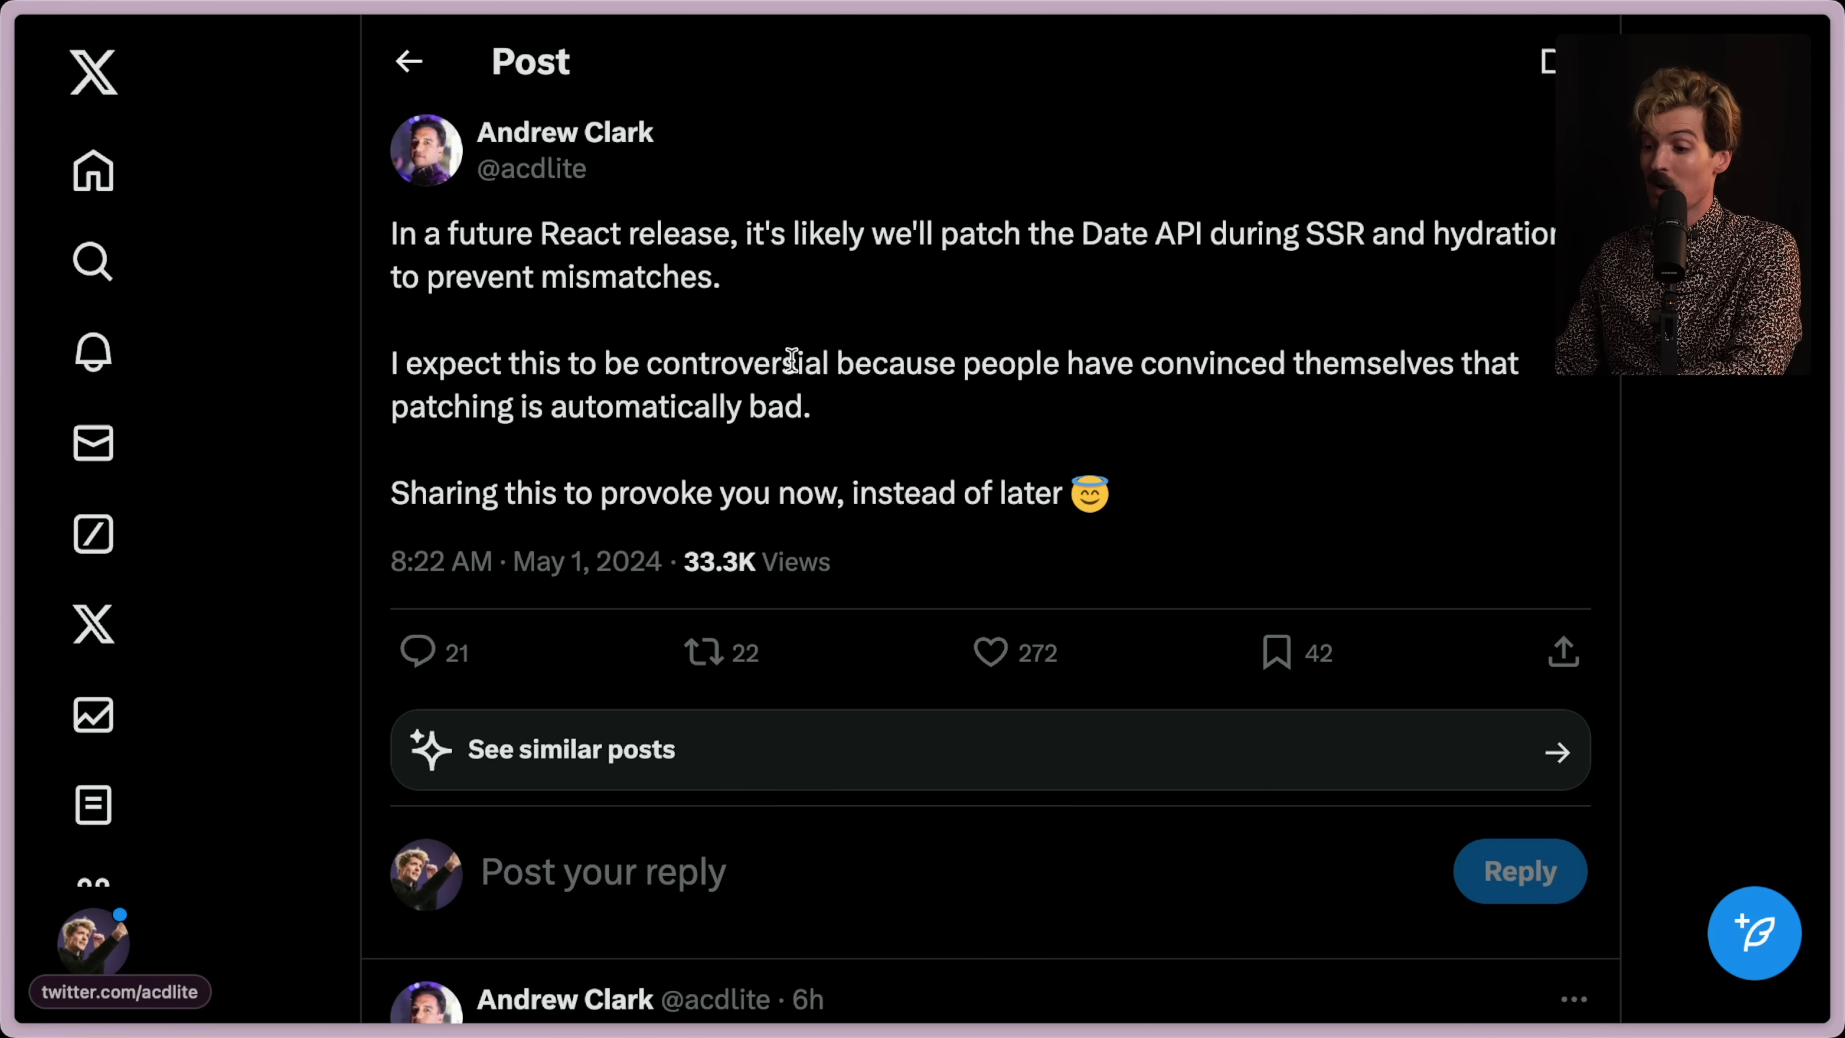
Scroll through the replies to the Date-patching post, including the hydration explanation.
scroll("down", 3)
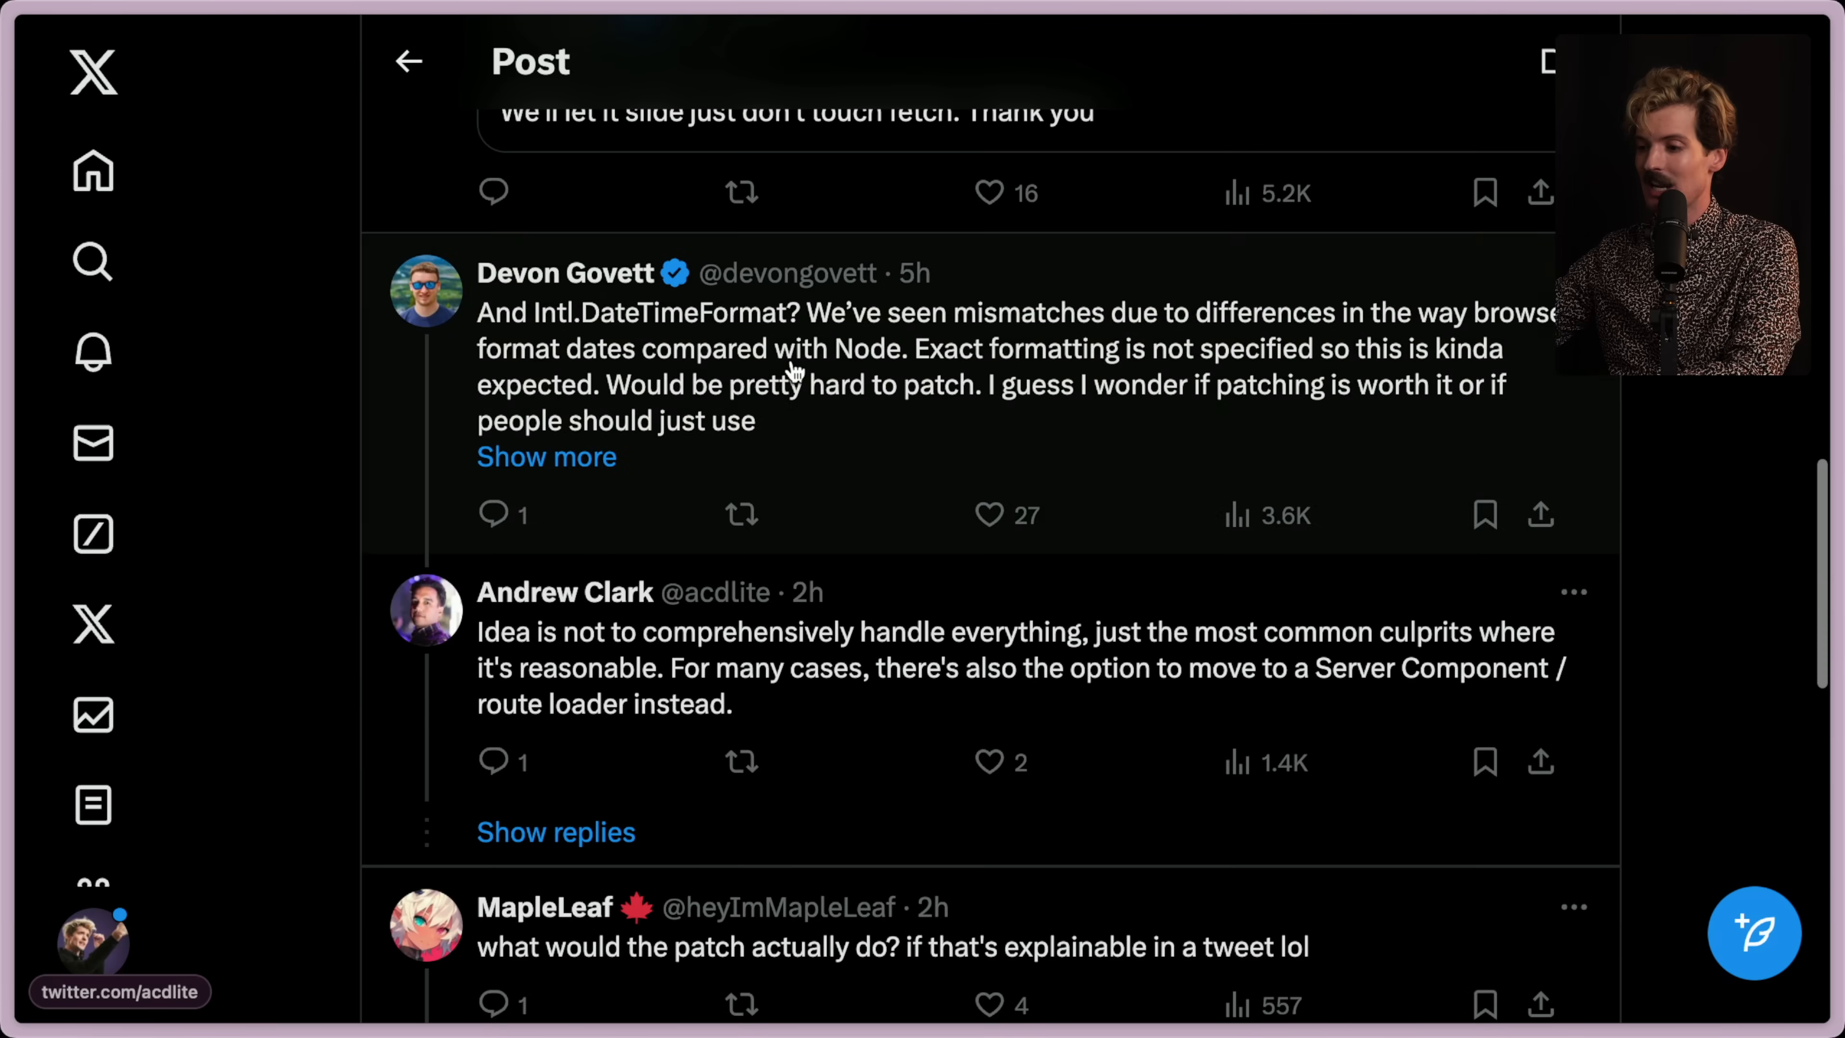
scroll("down", 3)
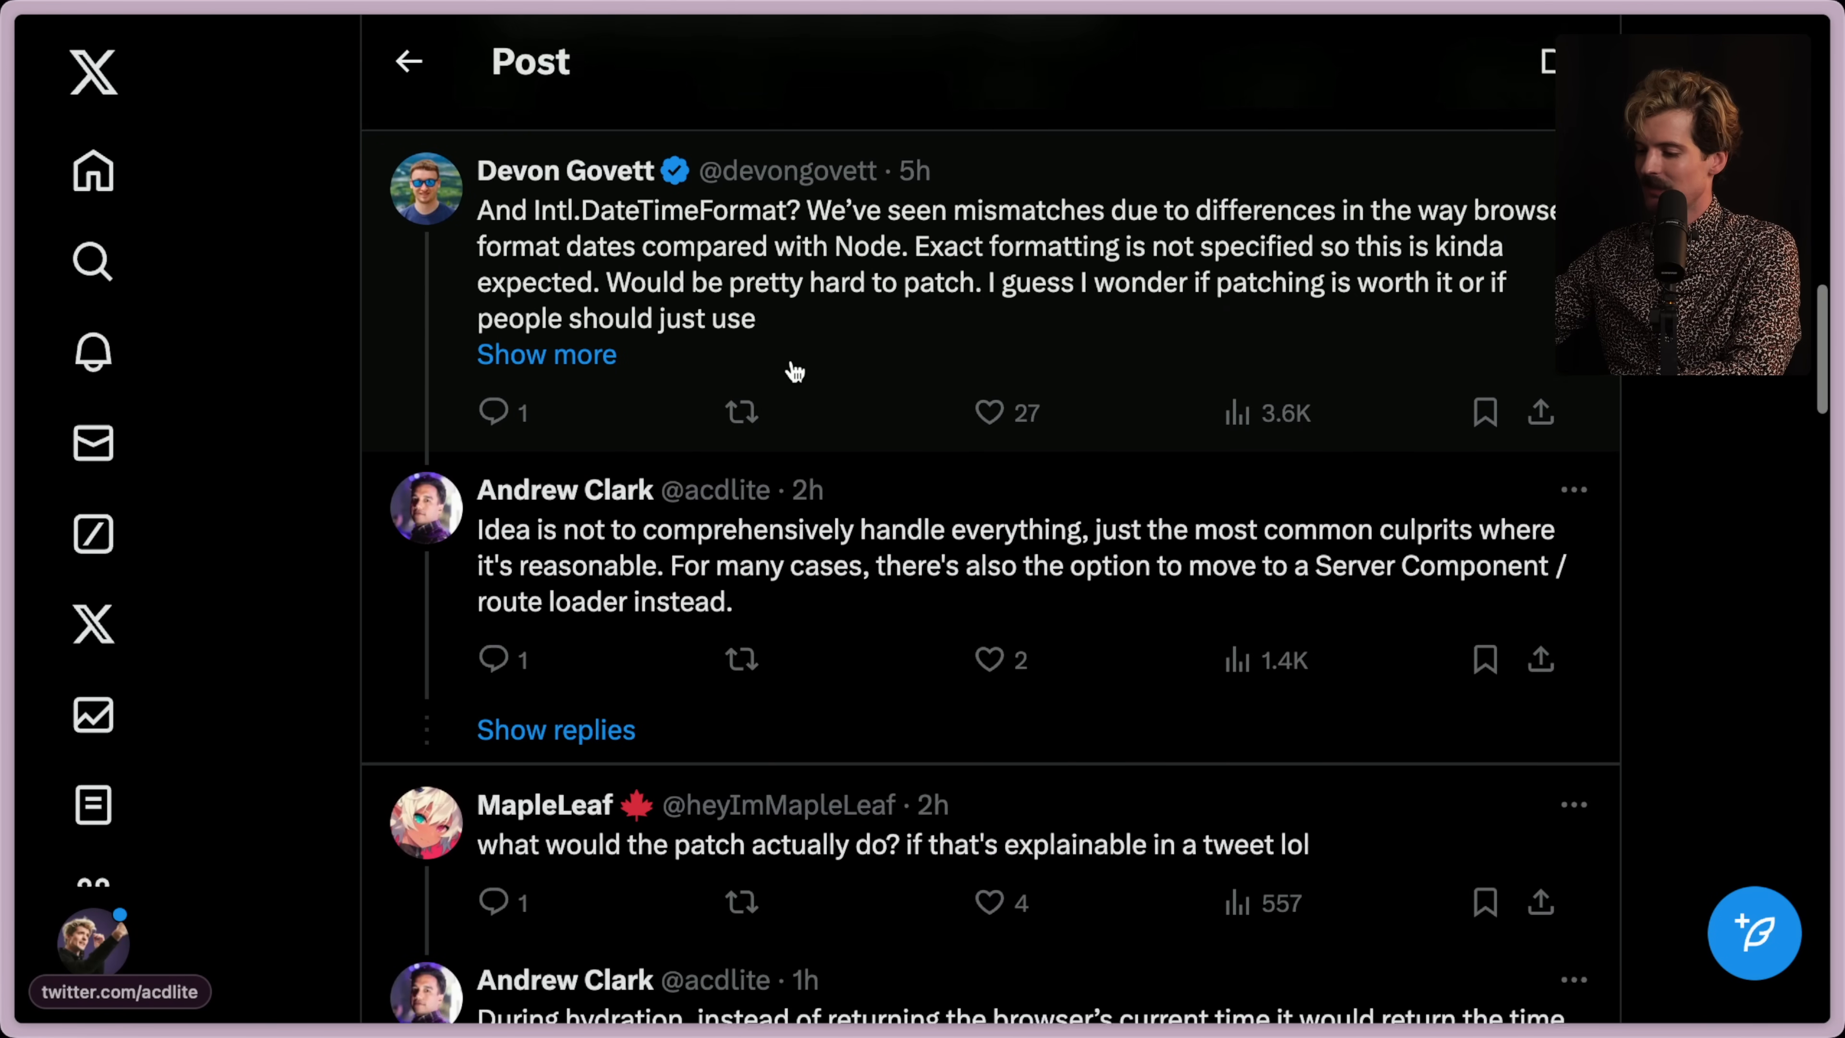
scroll("down", 3)
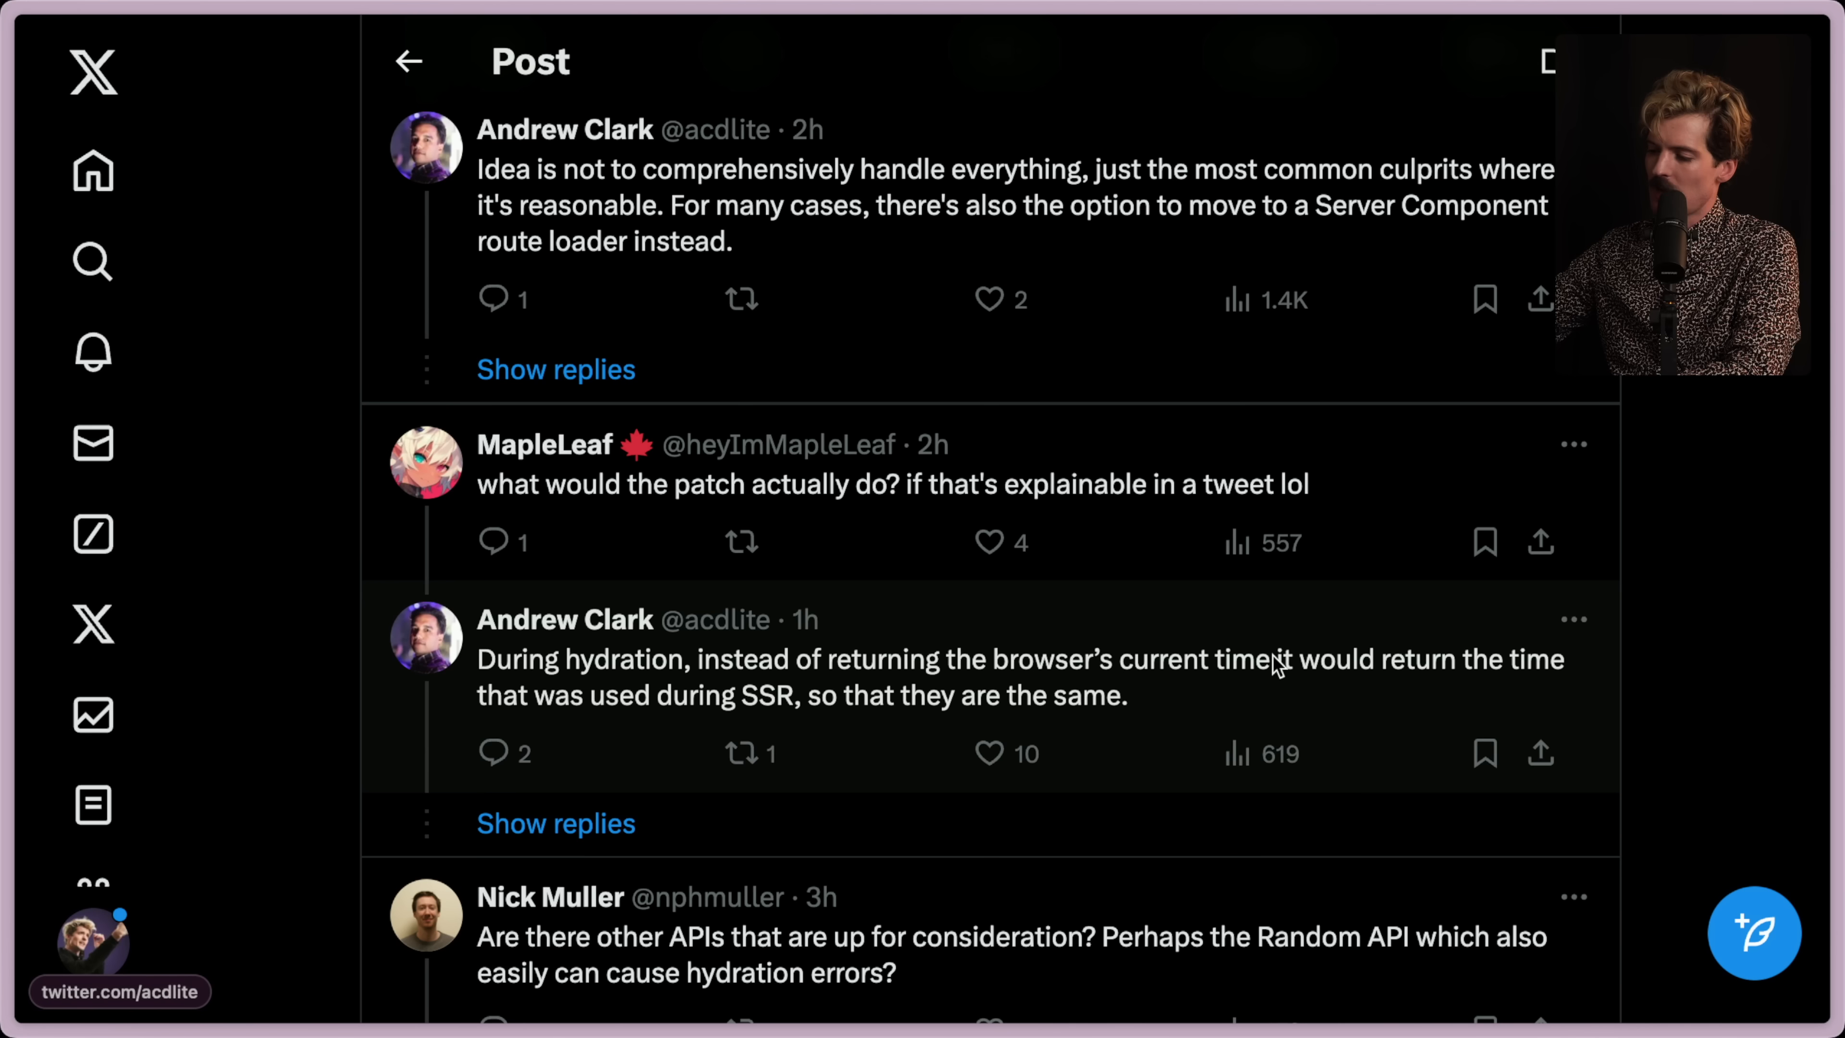
mouse_move(856, 692)
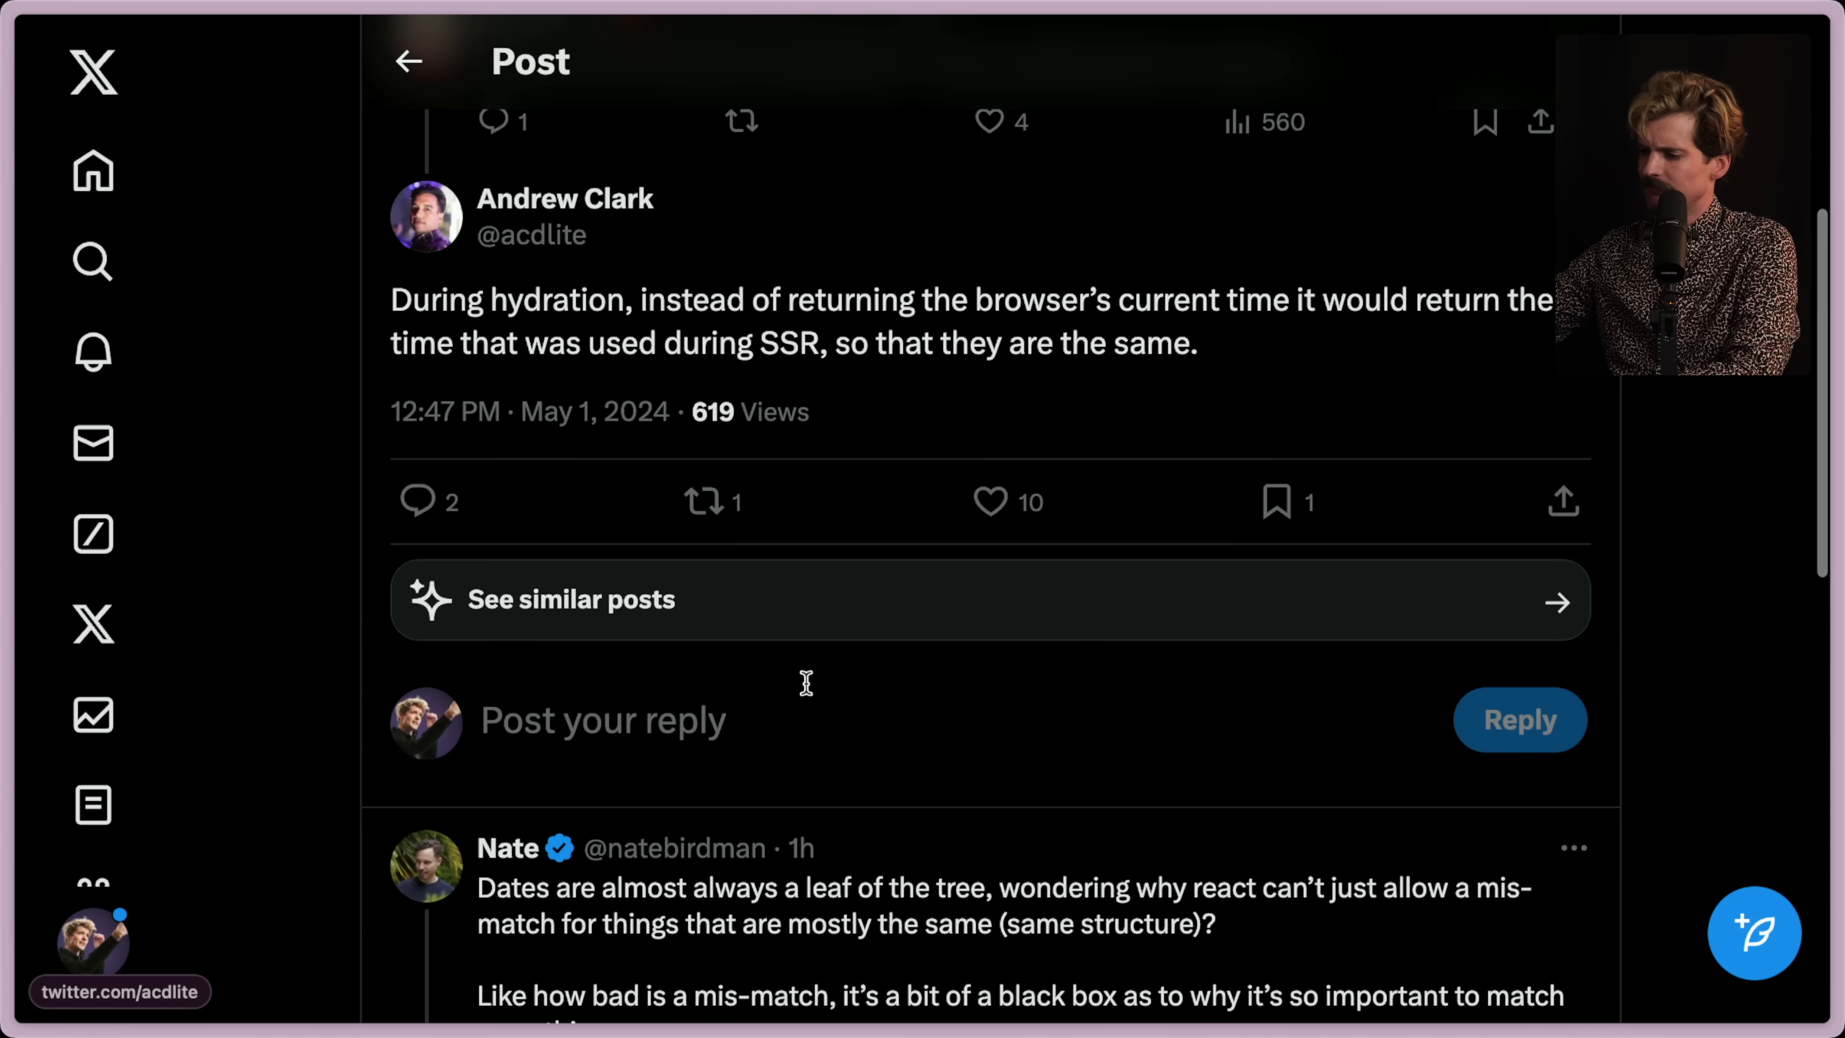
scroll("up", 3)
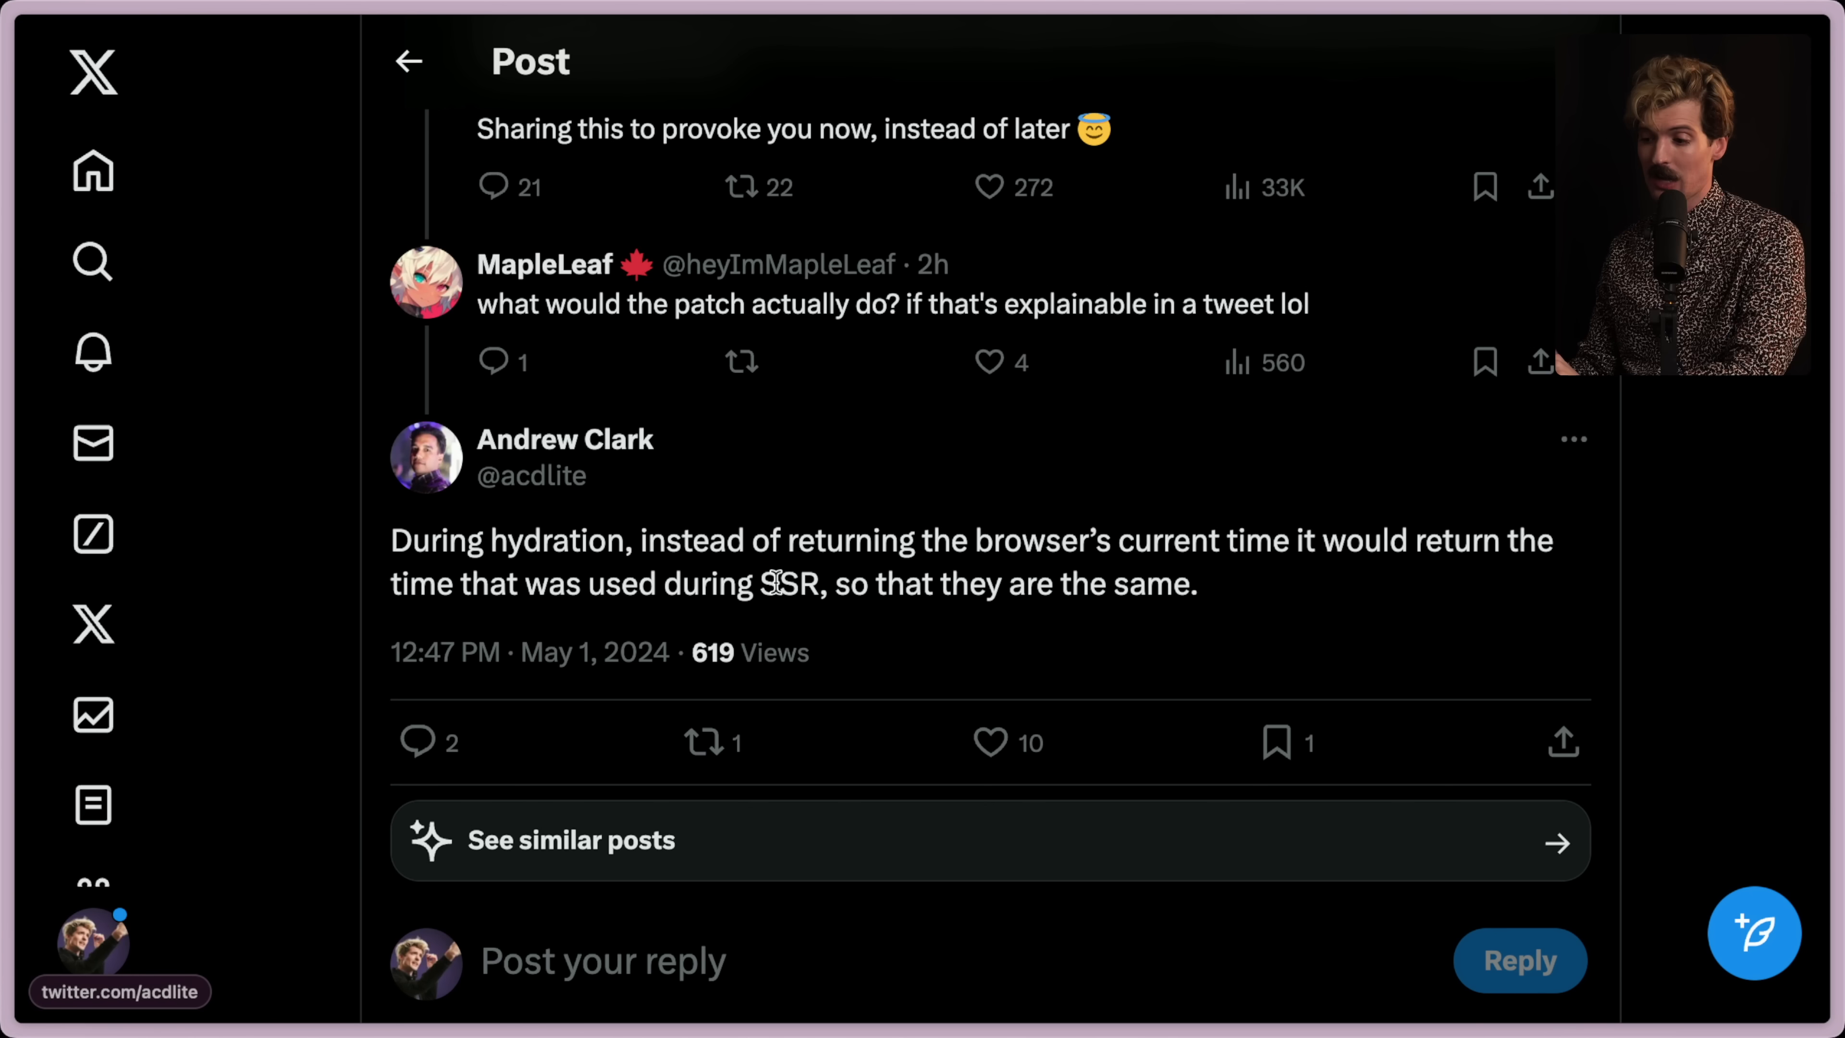
mouse_move(1500, 636)
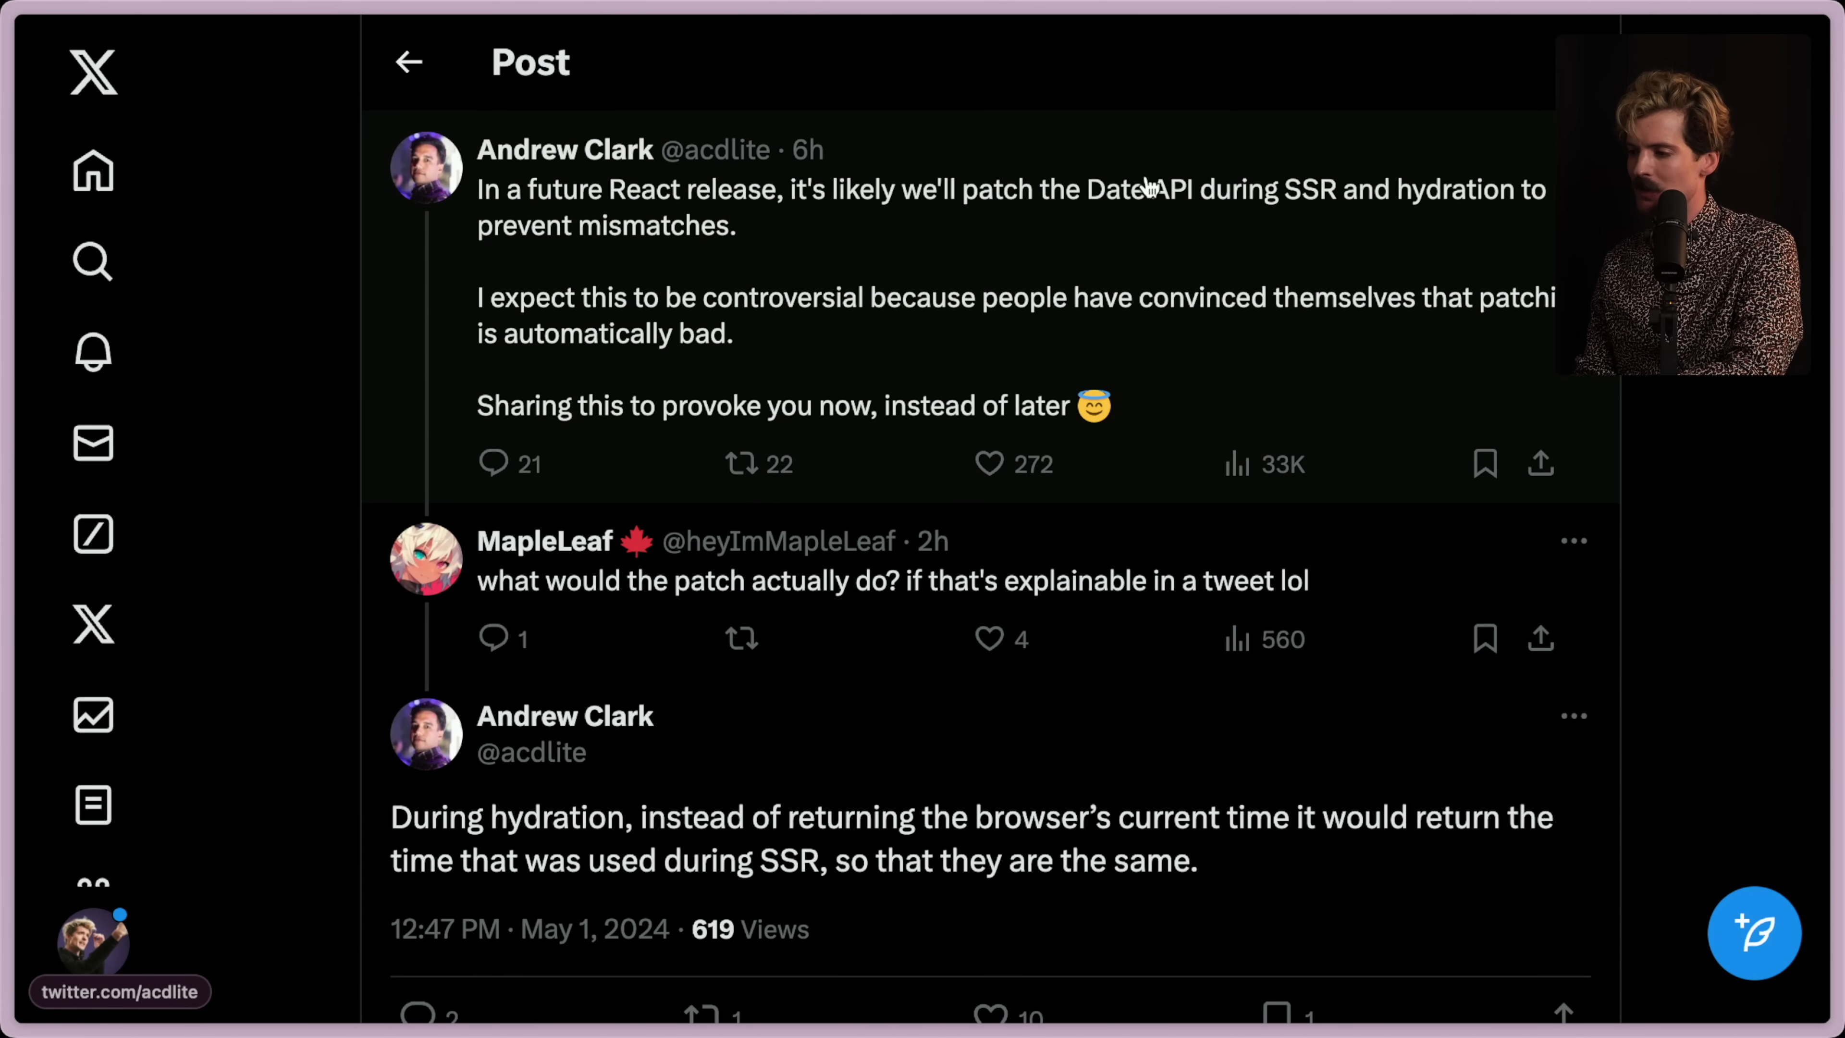
mouse_move(1101, 194)
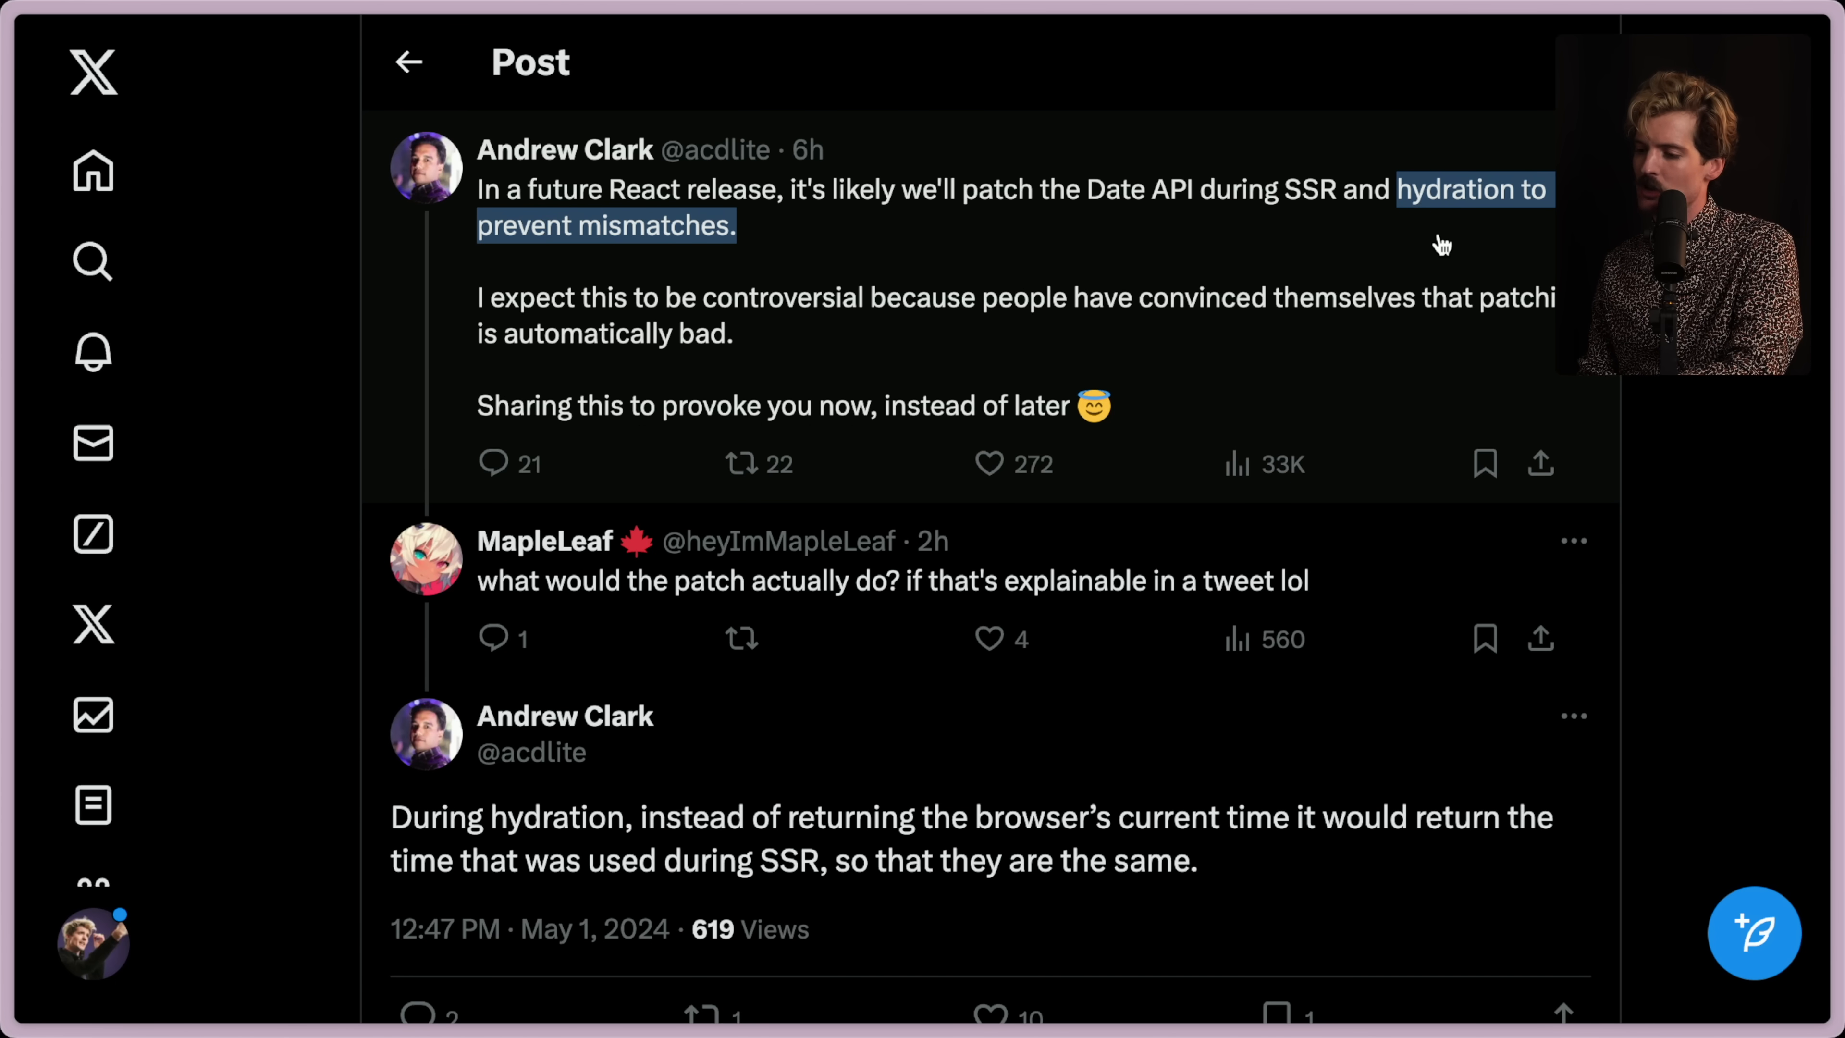
scroll("down", 3)
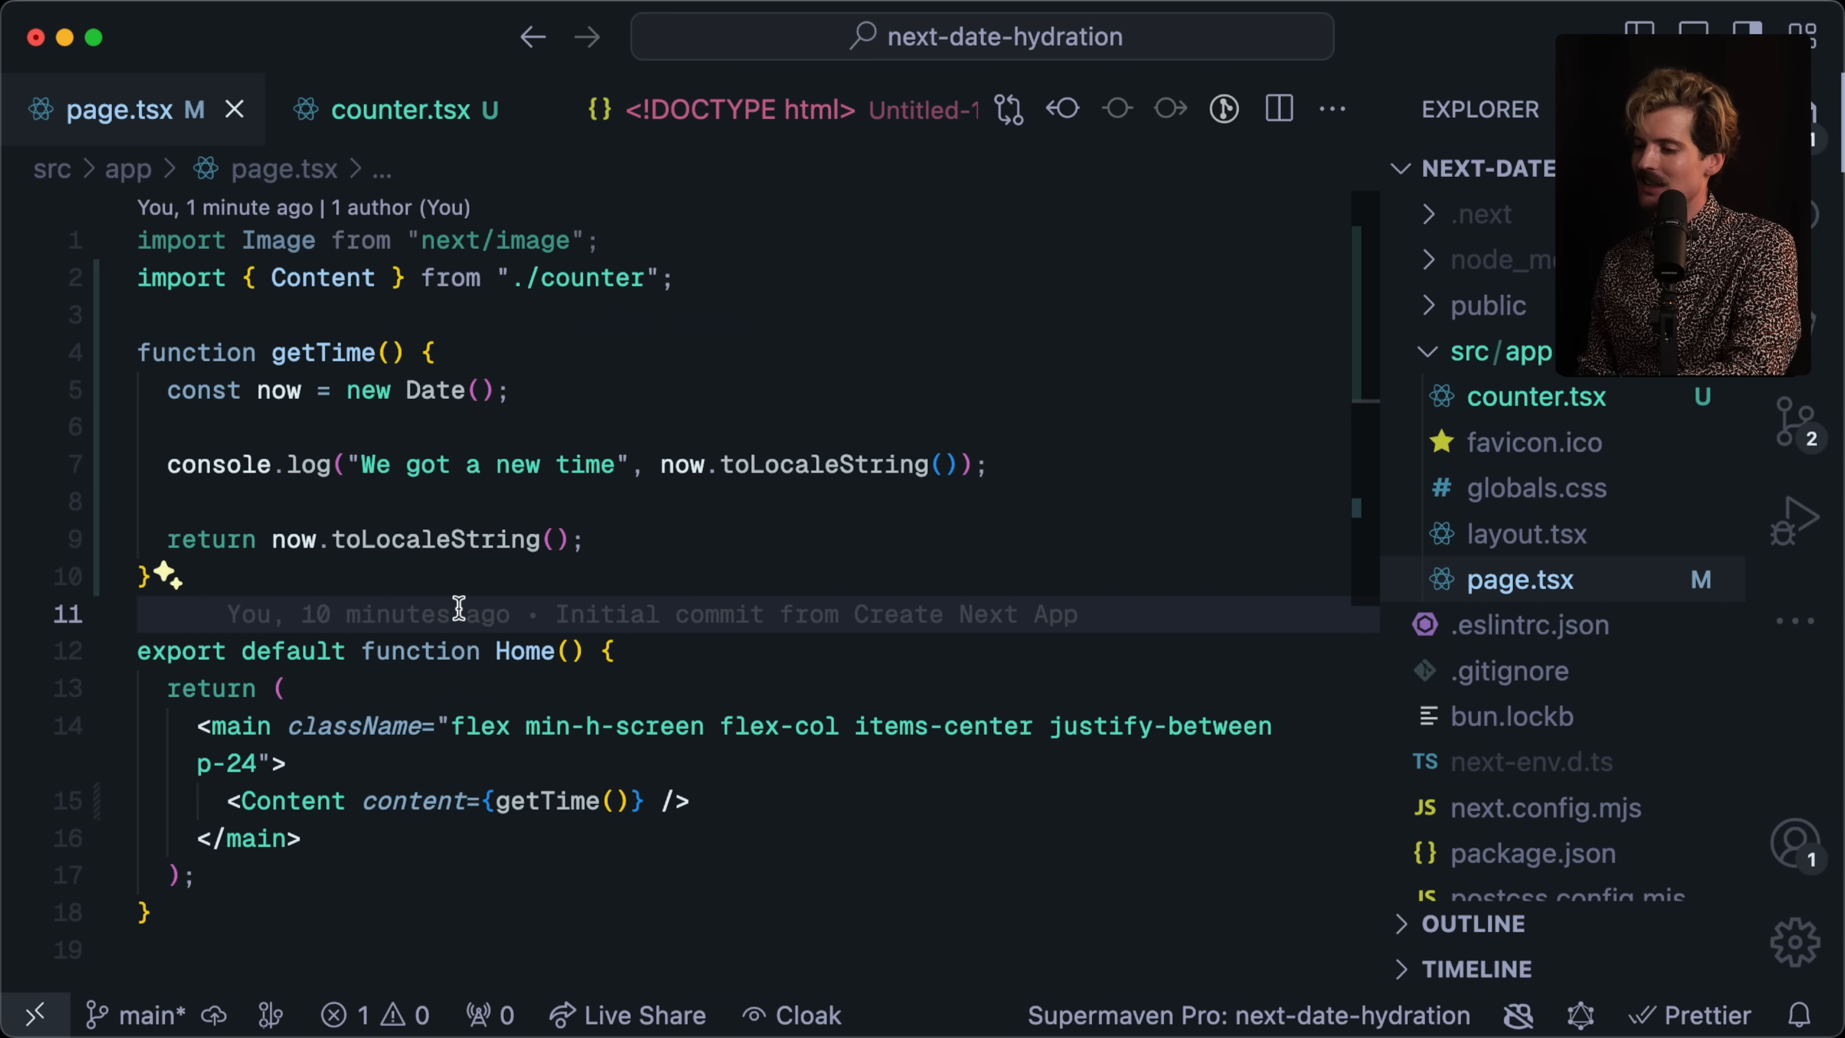
In counter.tsx keep props.content in useState and set onClick to setCurrent(new Date().toLocaleString()).
left_click(394, 110)
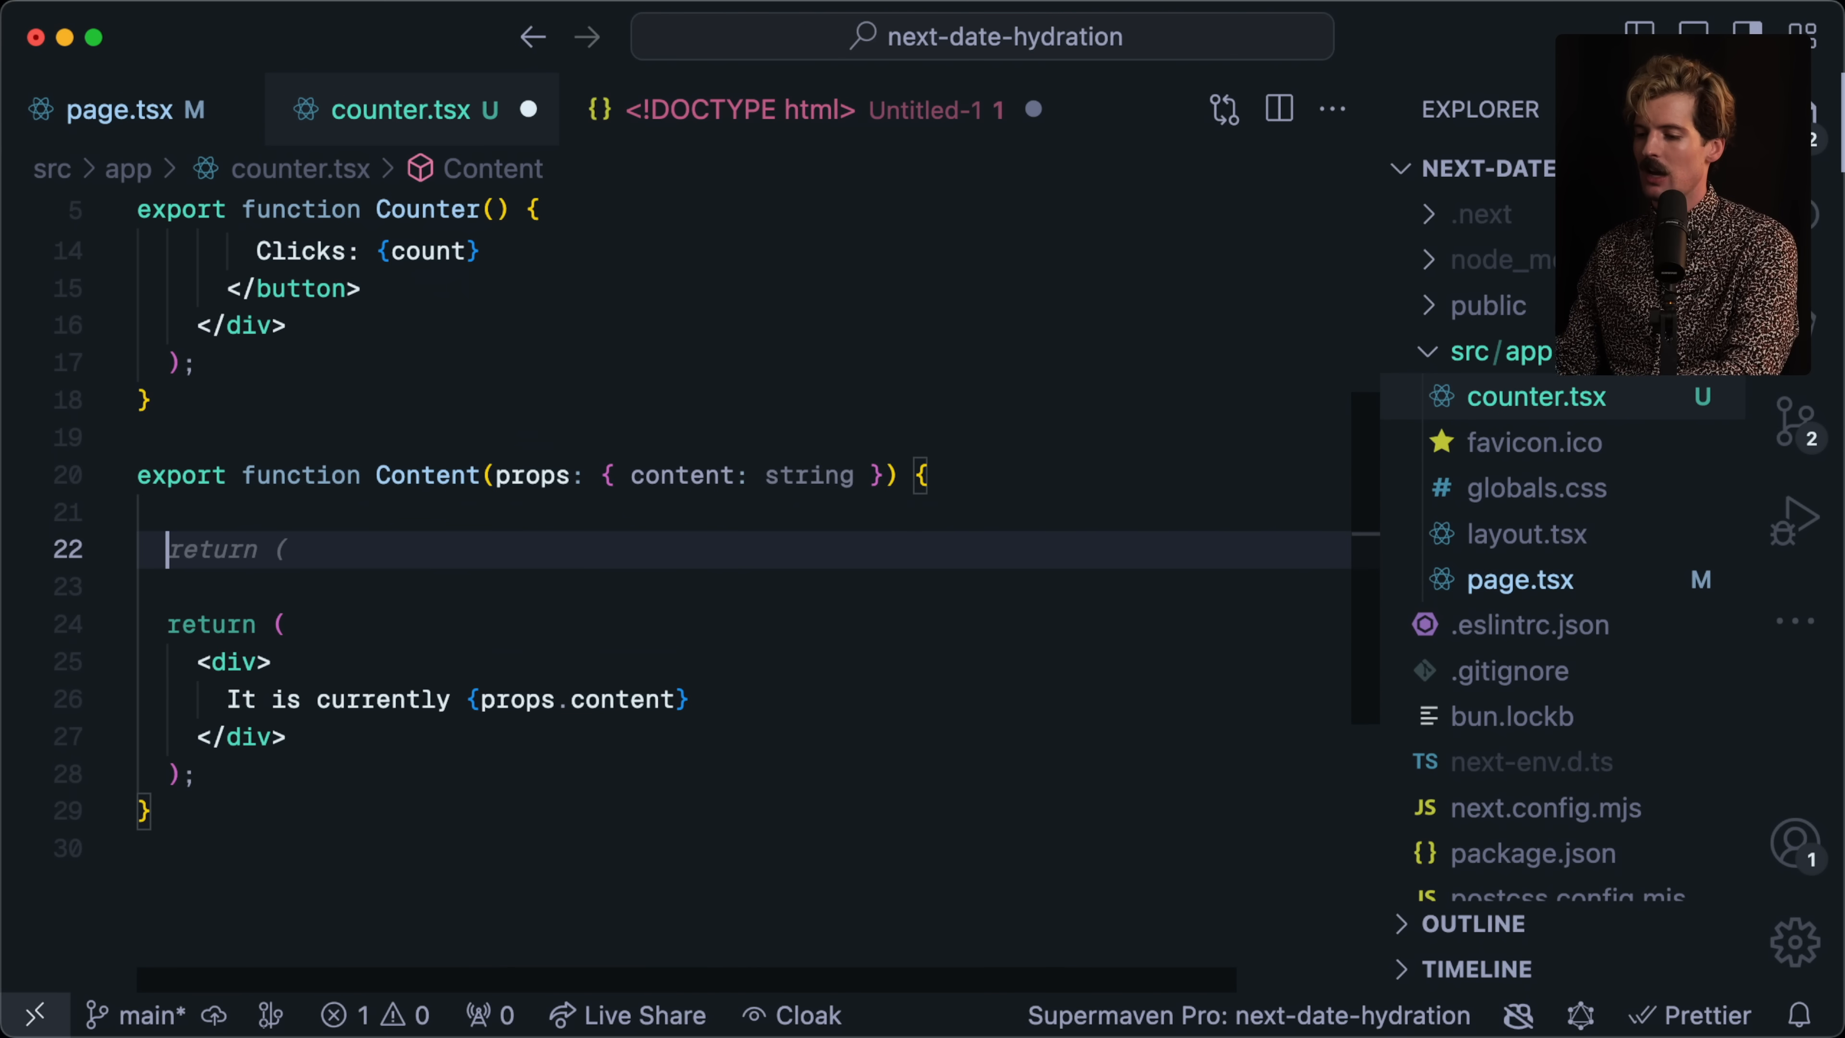
type("const [current, setCurrent] = useState(props.content);")
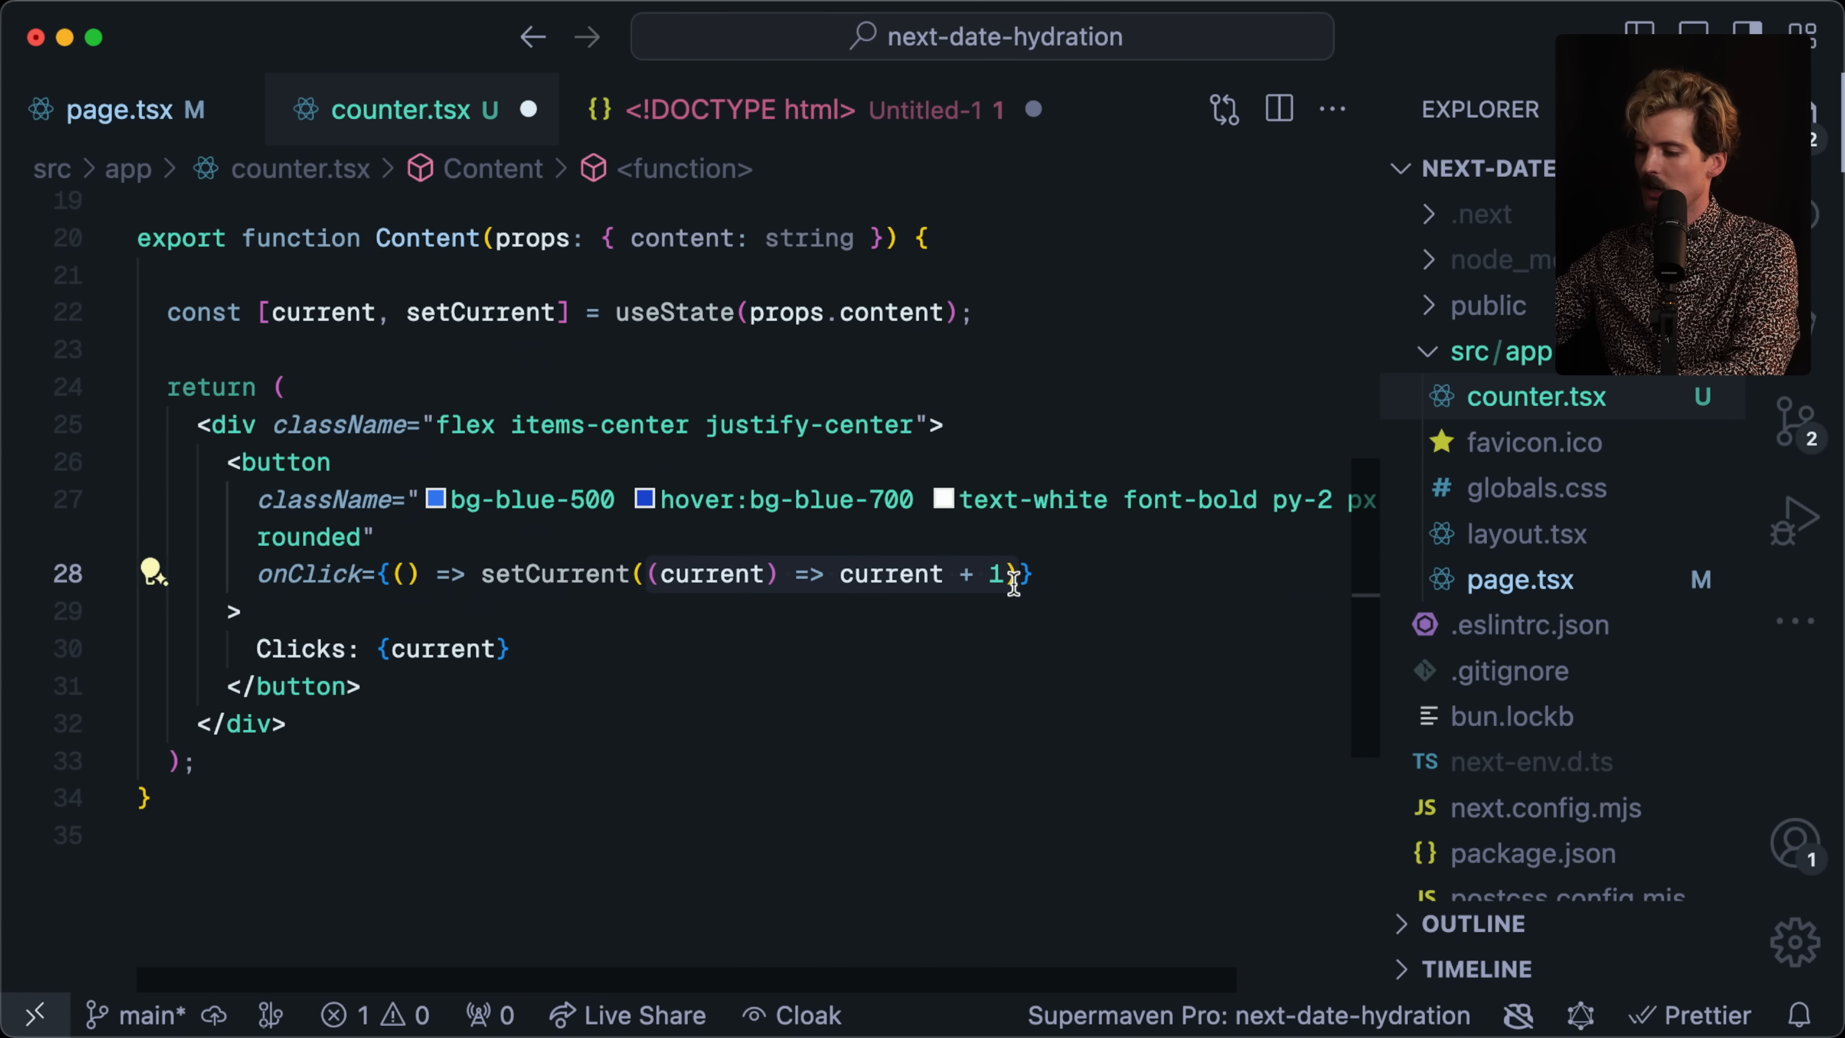
type("new Date().toLocaleString()")
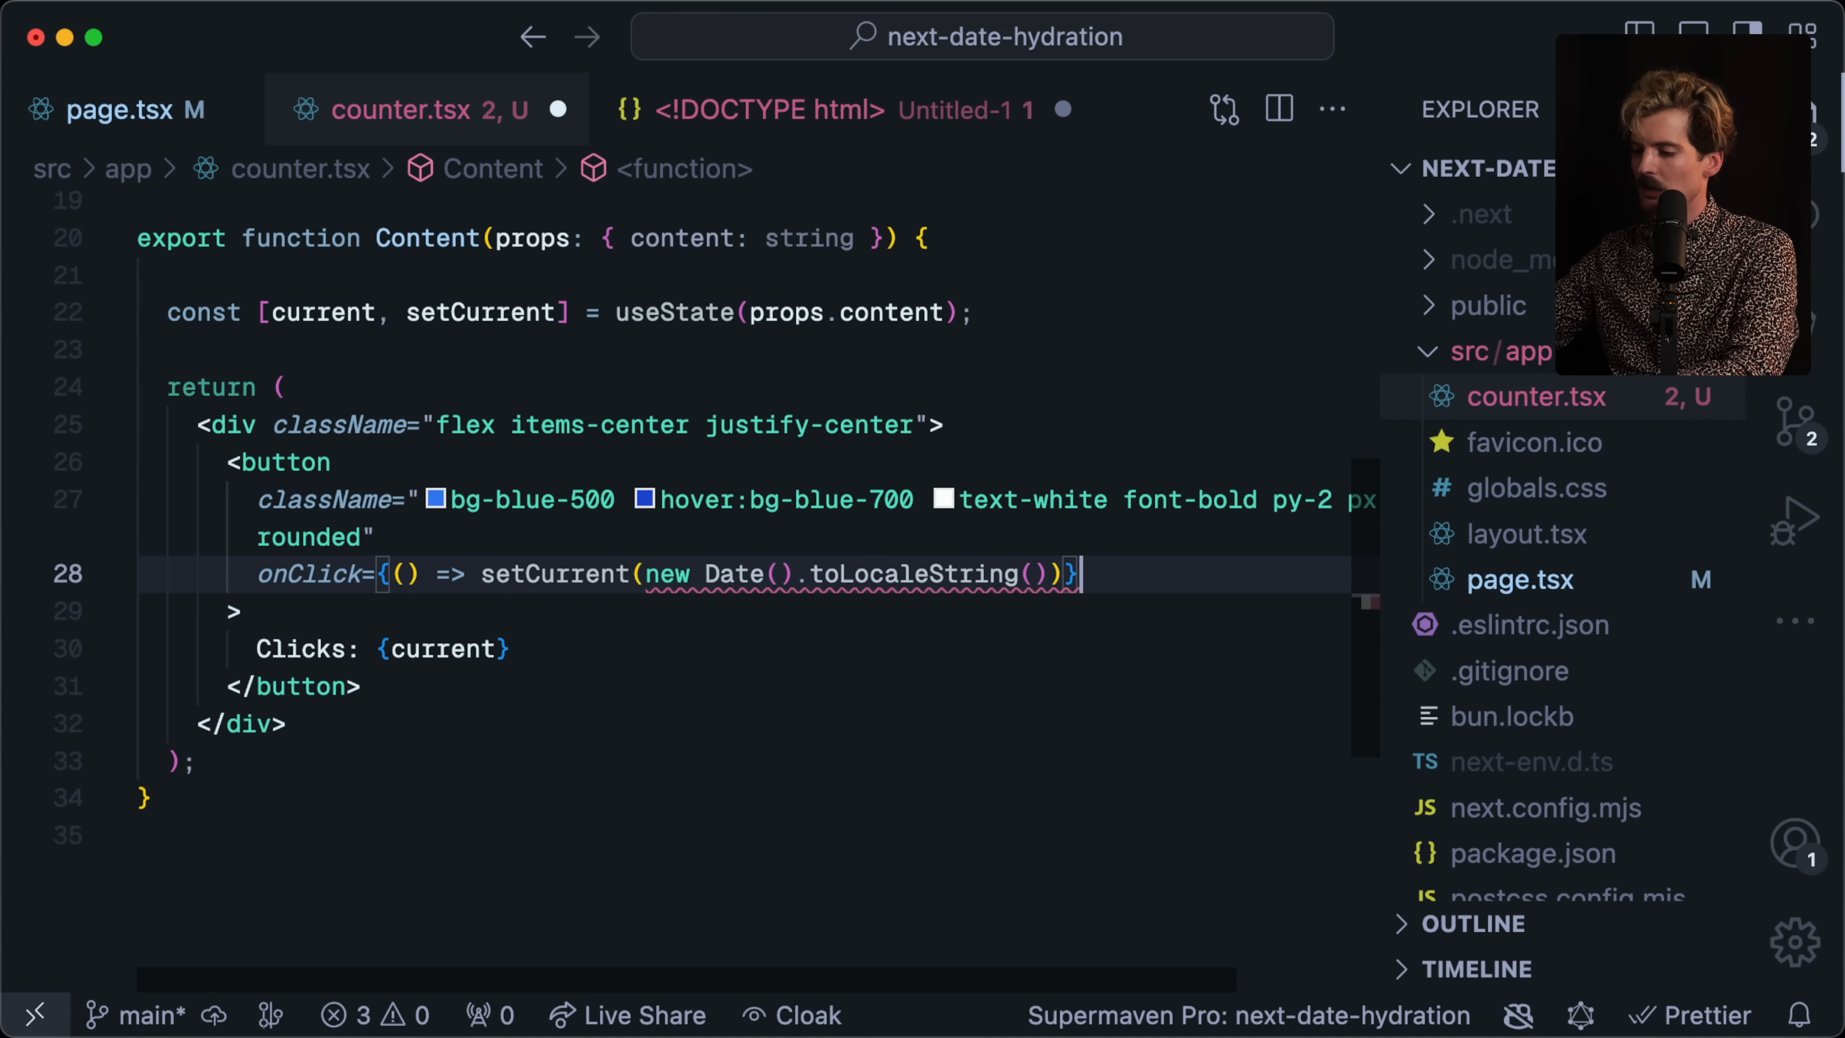
Bring up the localhost:3000 app whose button shows Current time: 5/1/2024, 2:47:24 PM.
left_click(113, 110)
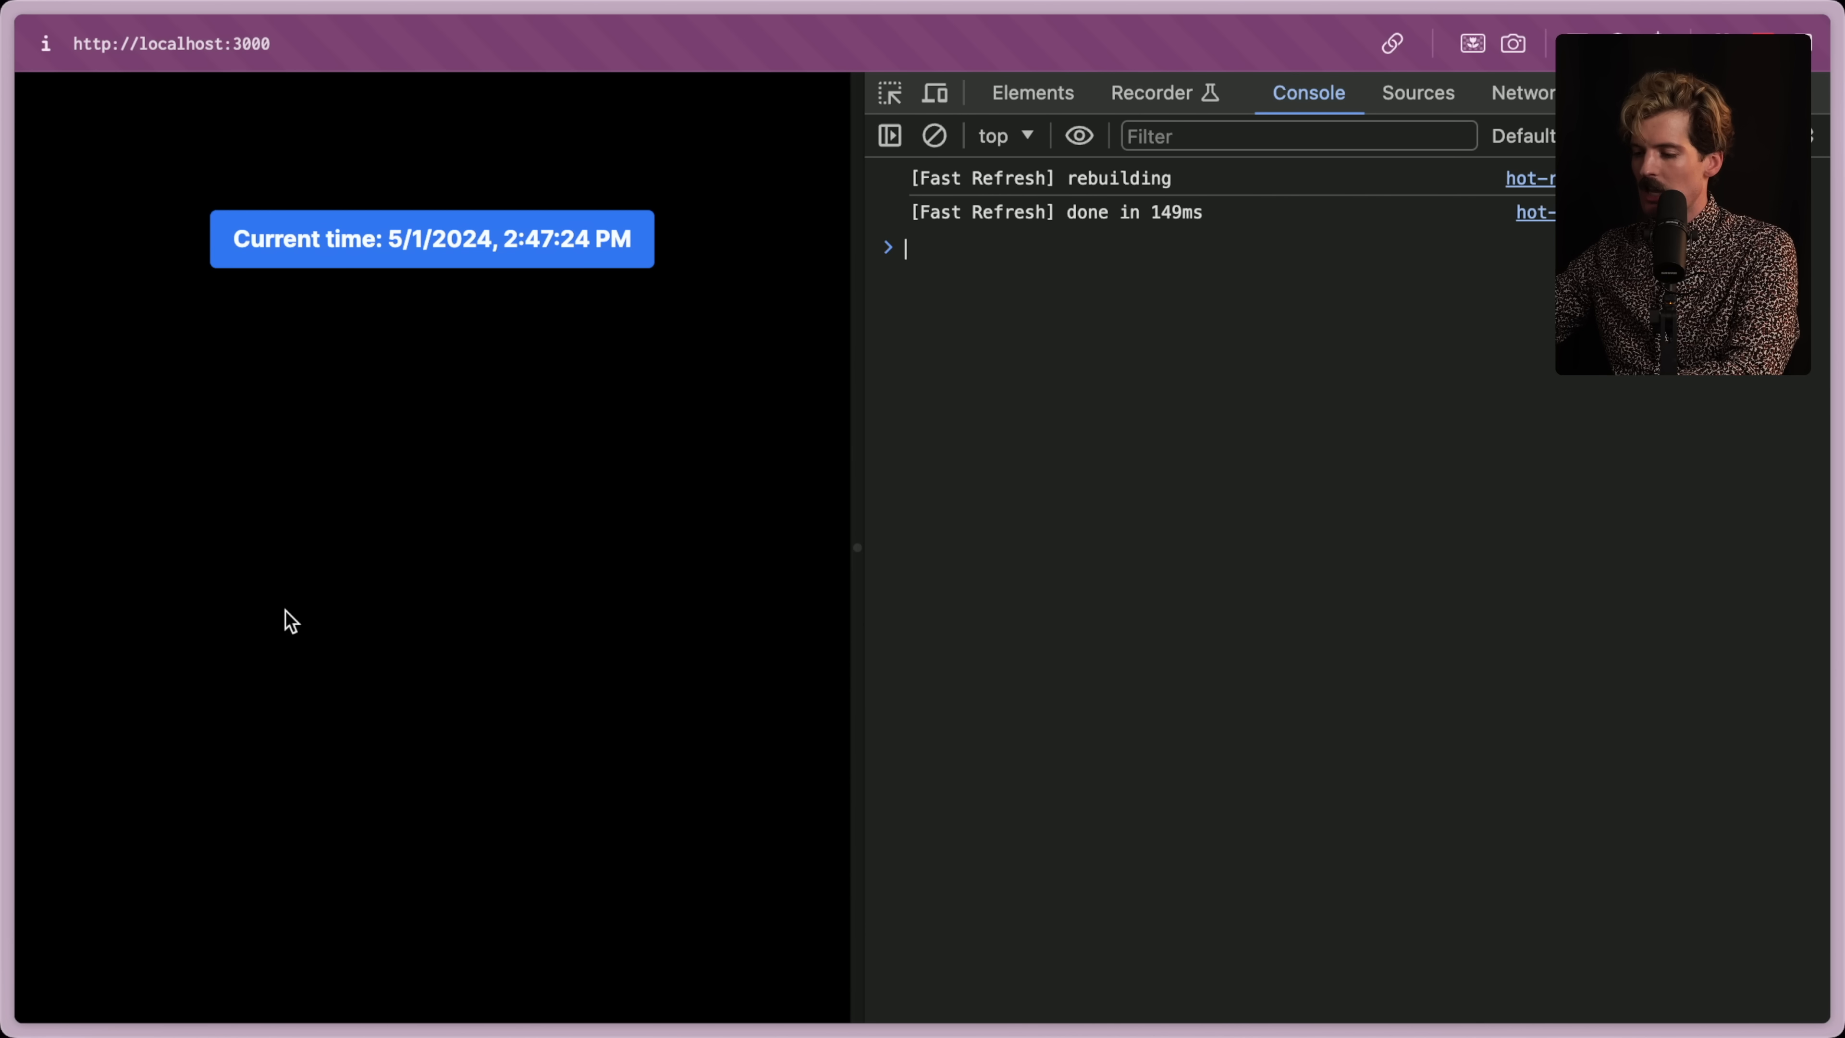
mouse_move(514, 257)
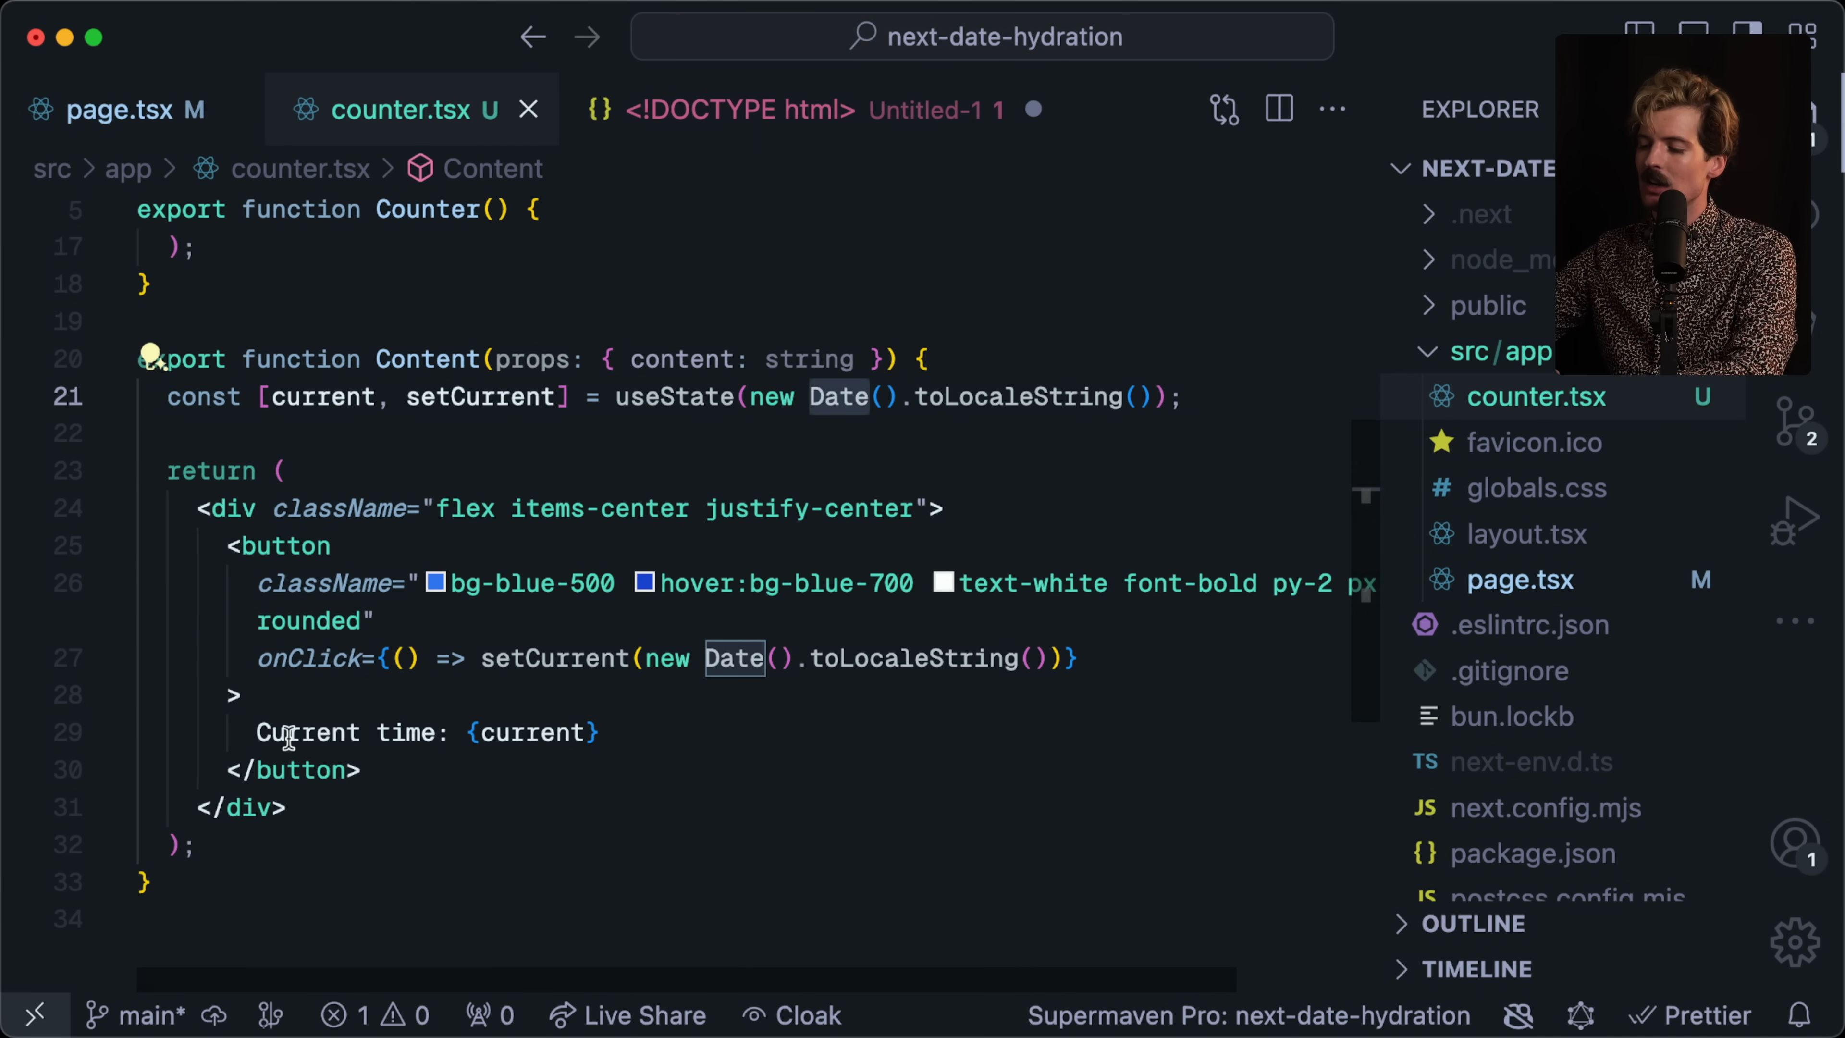
mouse_move(232, 109)
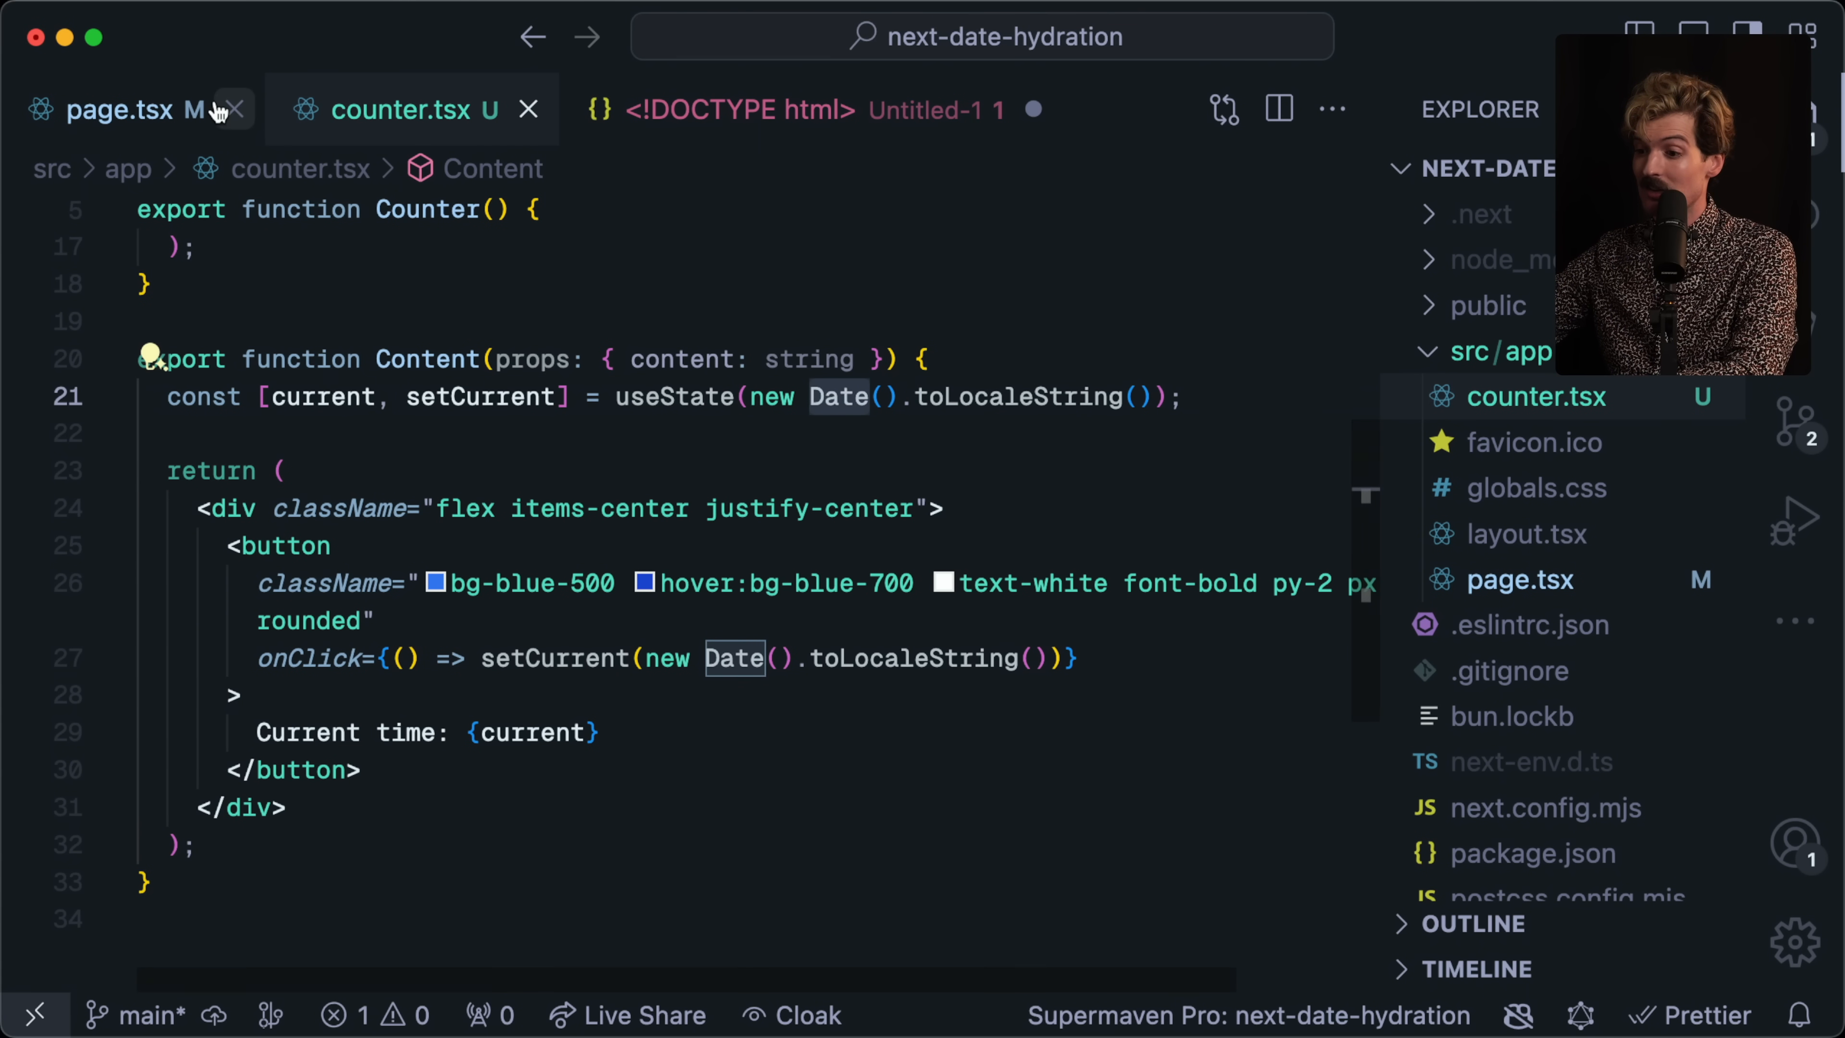
Reopen page.tsx to see where the Content component is used.
left_click(117, 110)
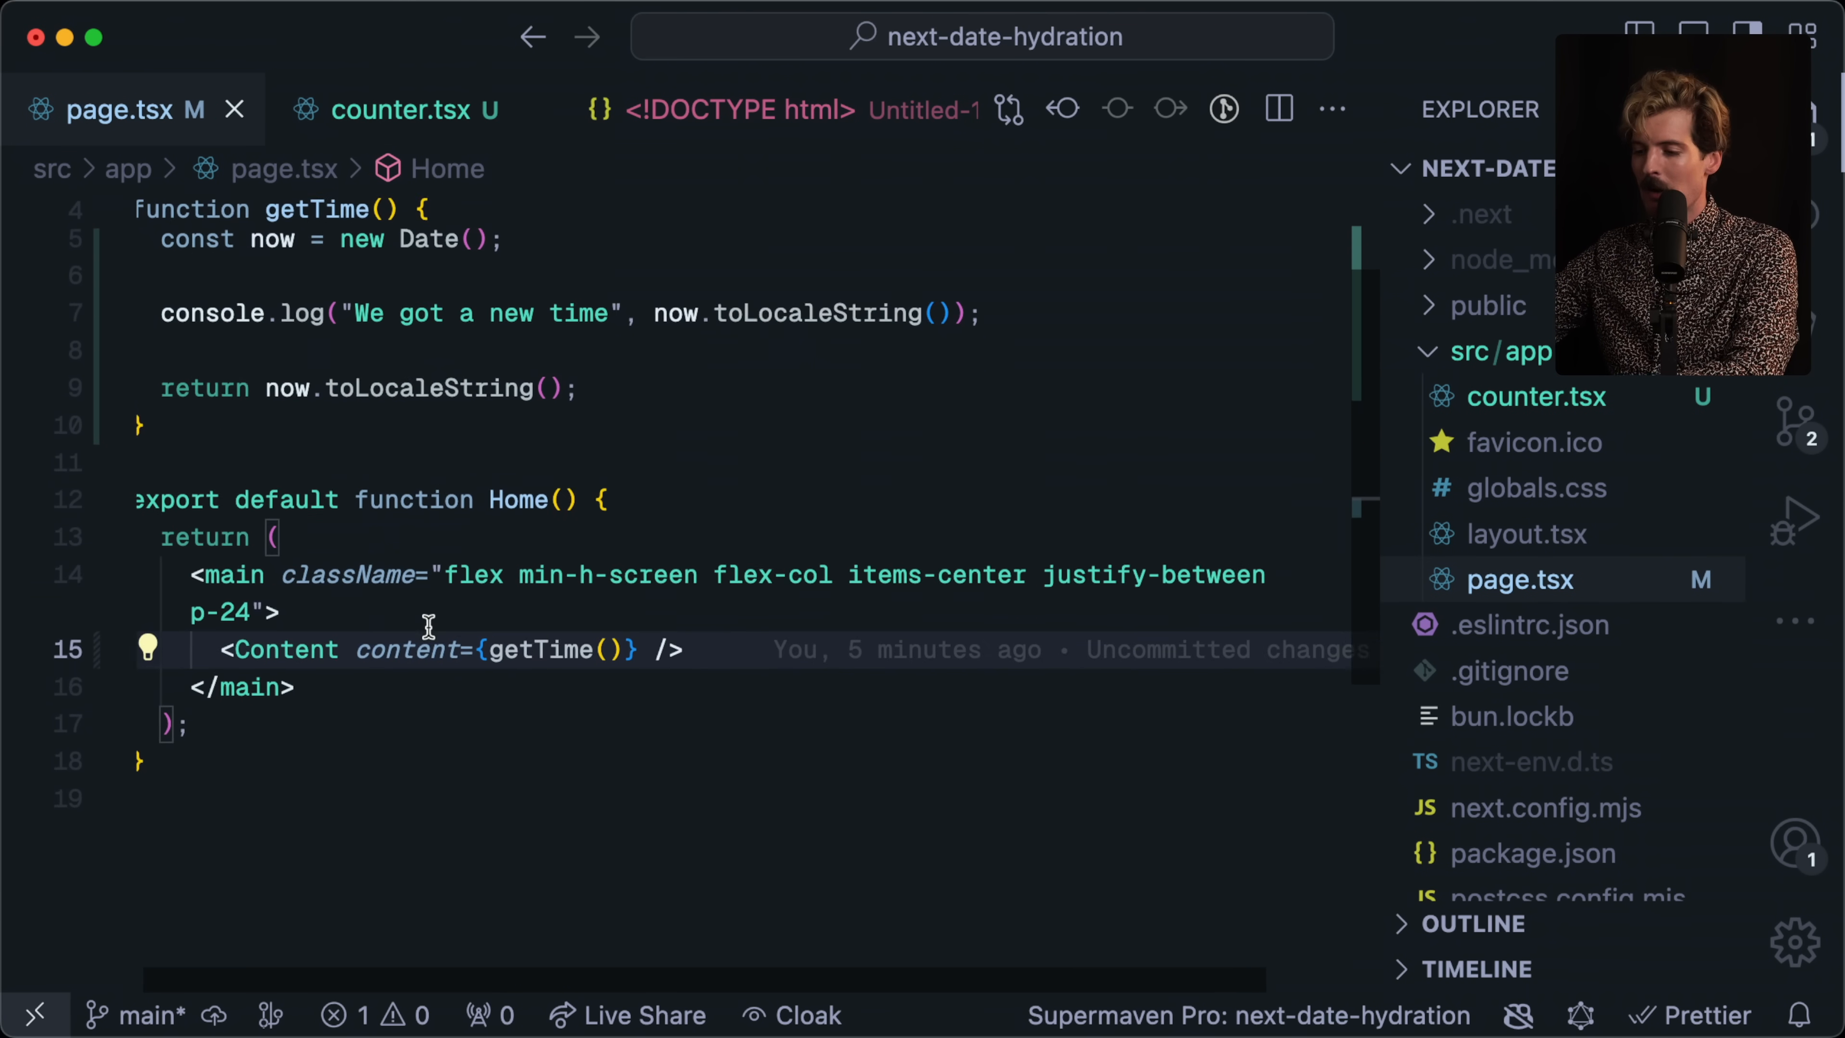